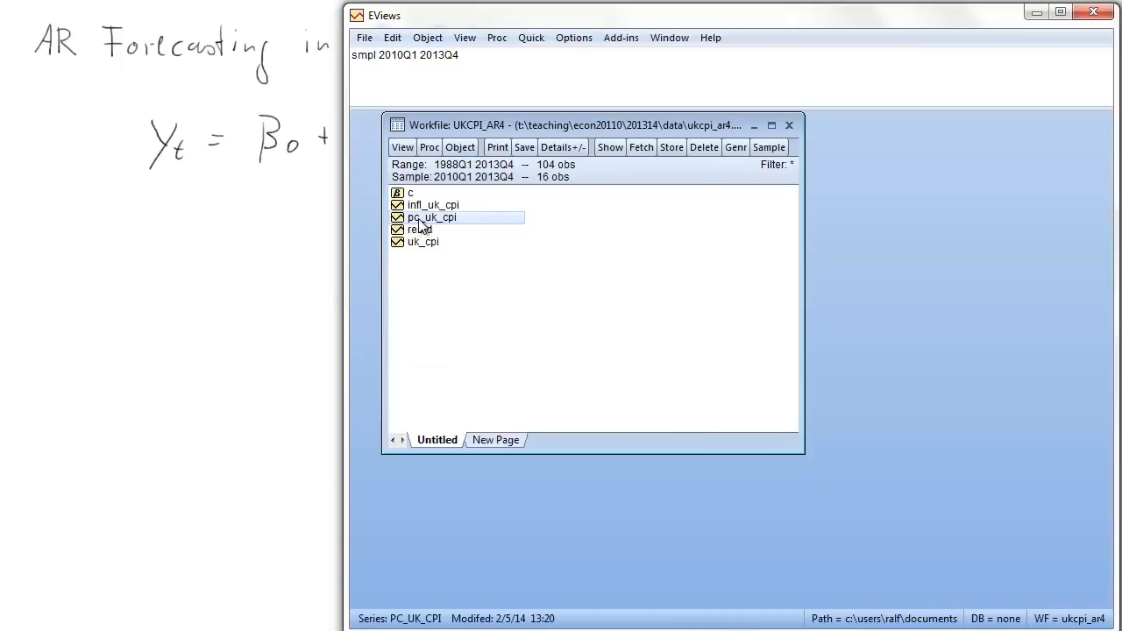
Step: View PC_UK_CPI as a basic line graph, then close the graph
left_click(575, 196)
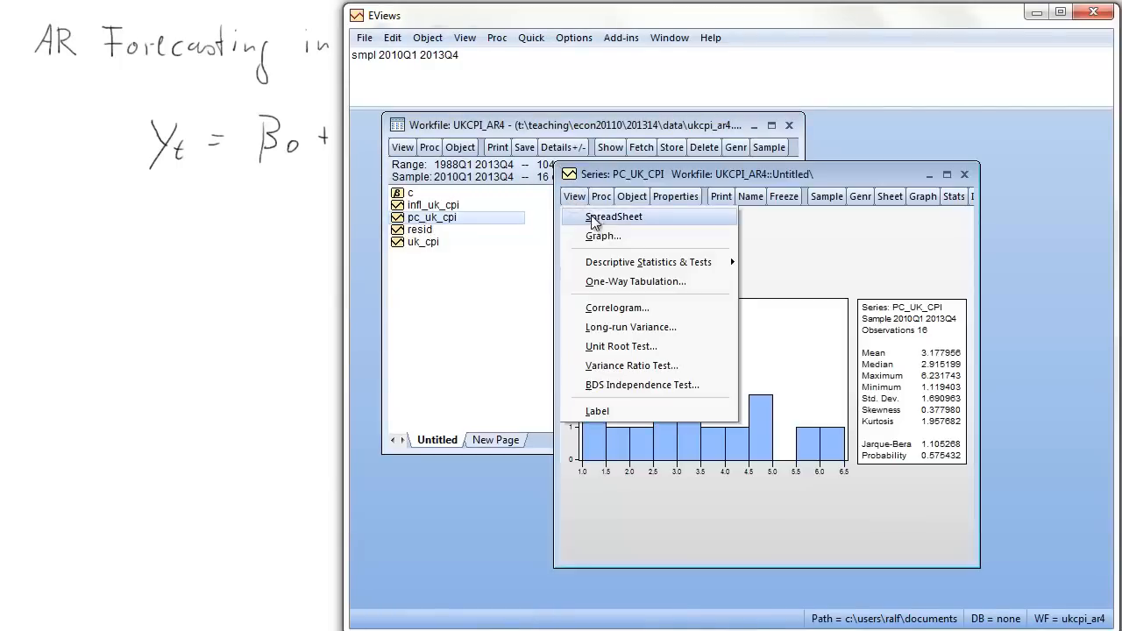
left_click(614, 217)
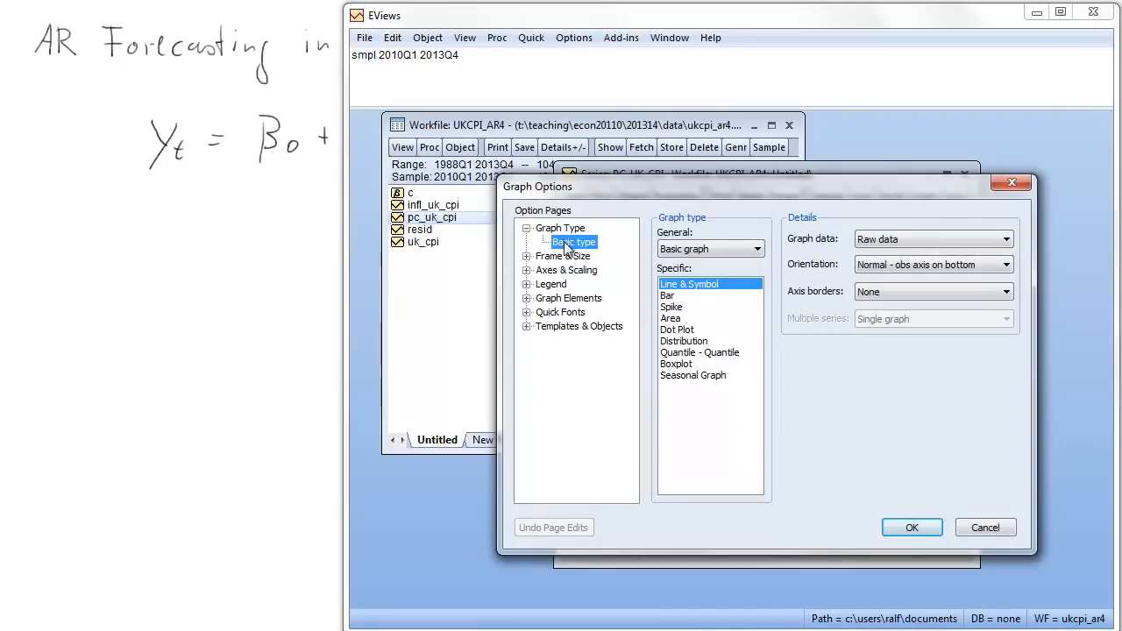
left_click(912, 527)
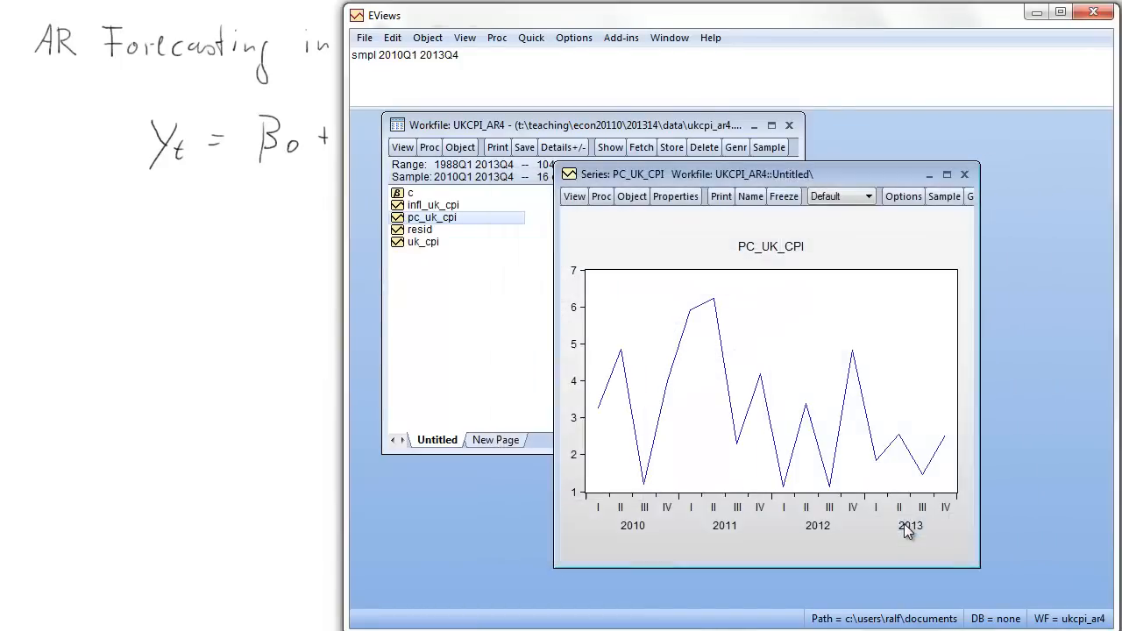
mouse_move(884, 317)
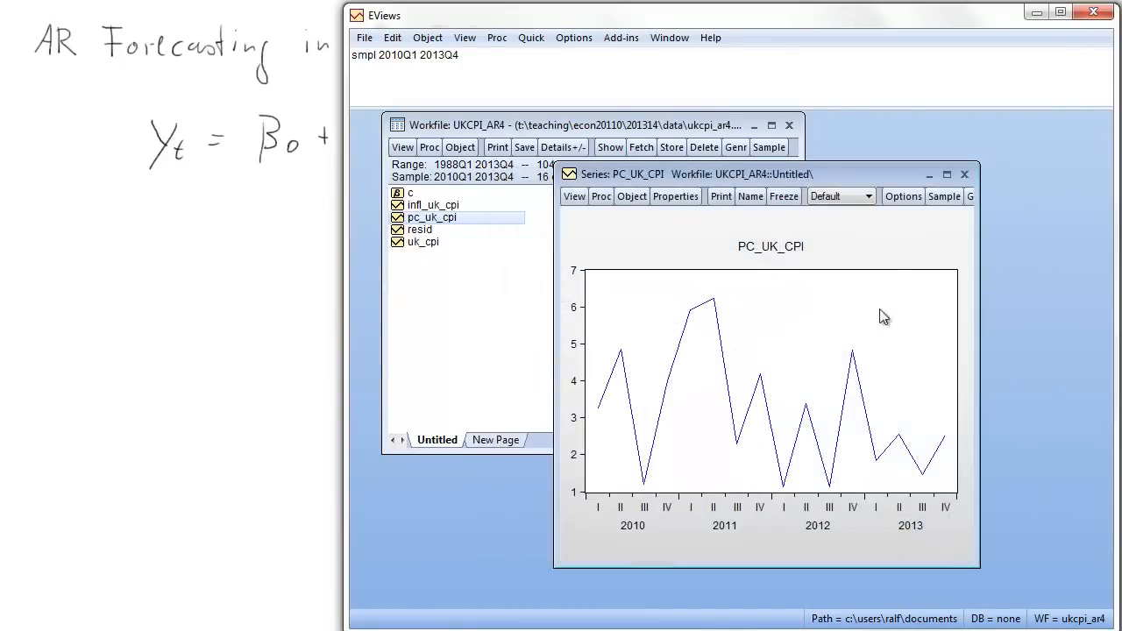
left_click(965, 174)
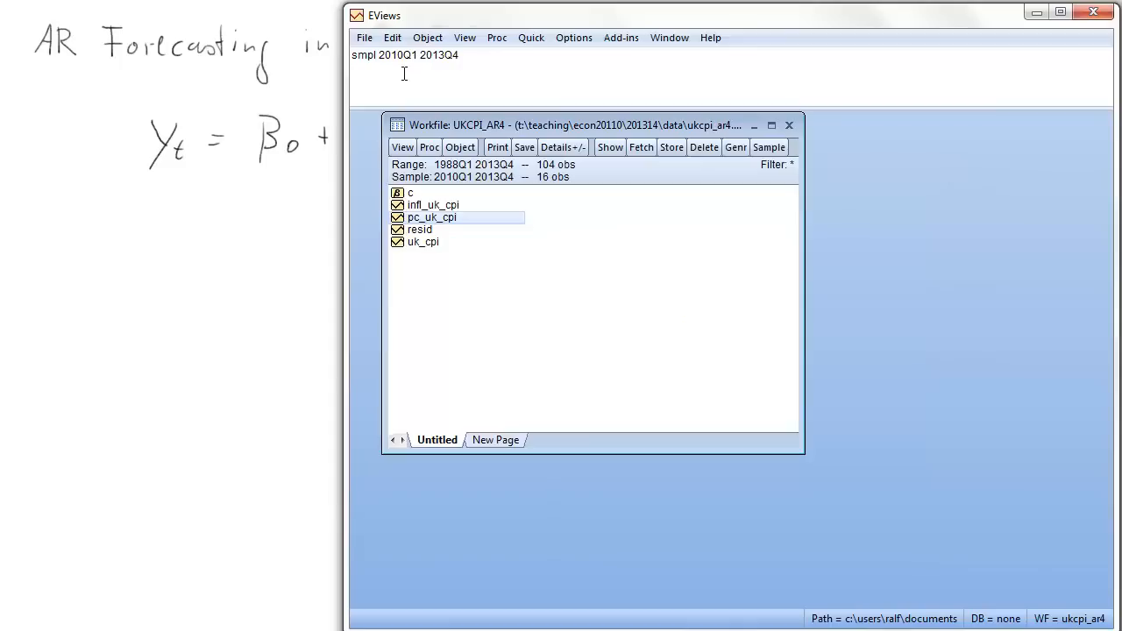
type("s")
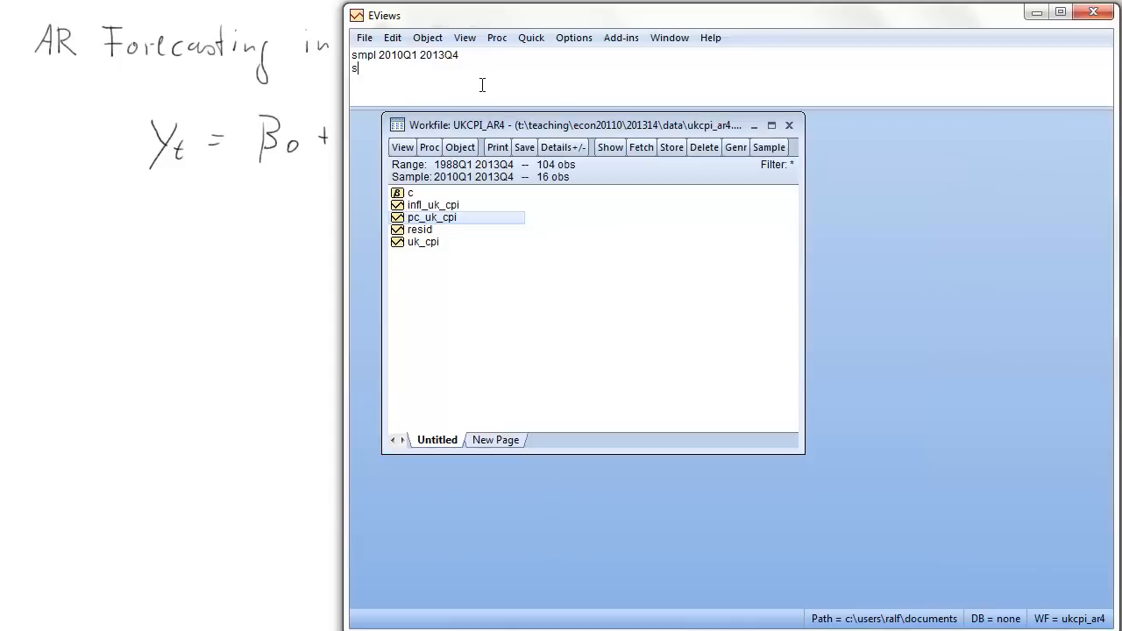
type("mpl")
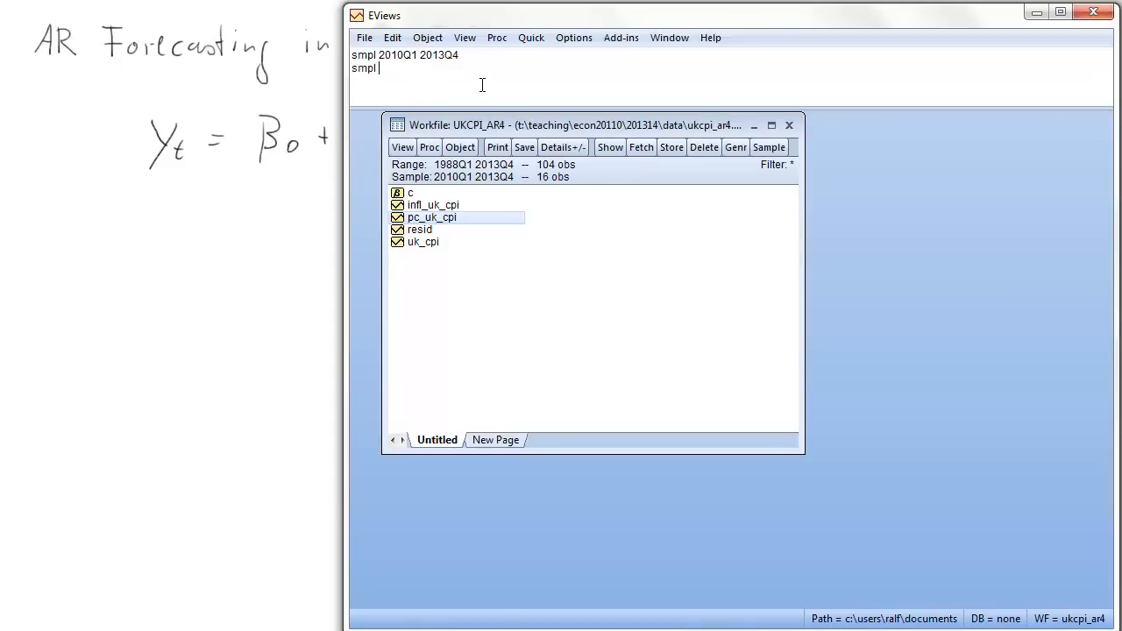
type("@a")
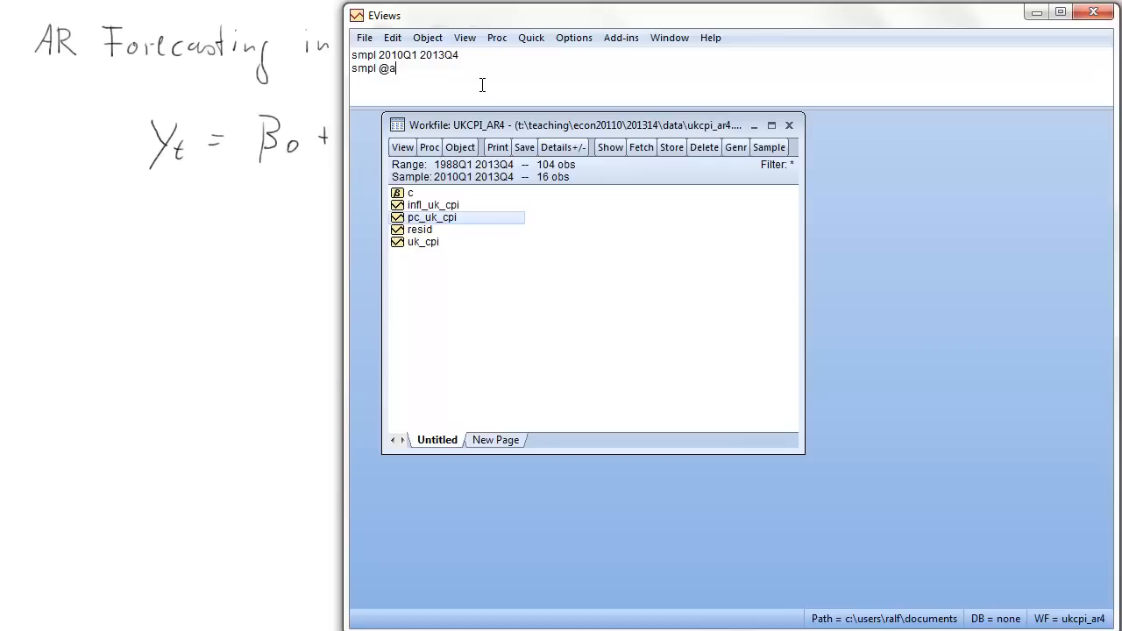
key("Return")
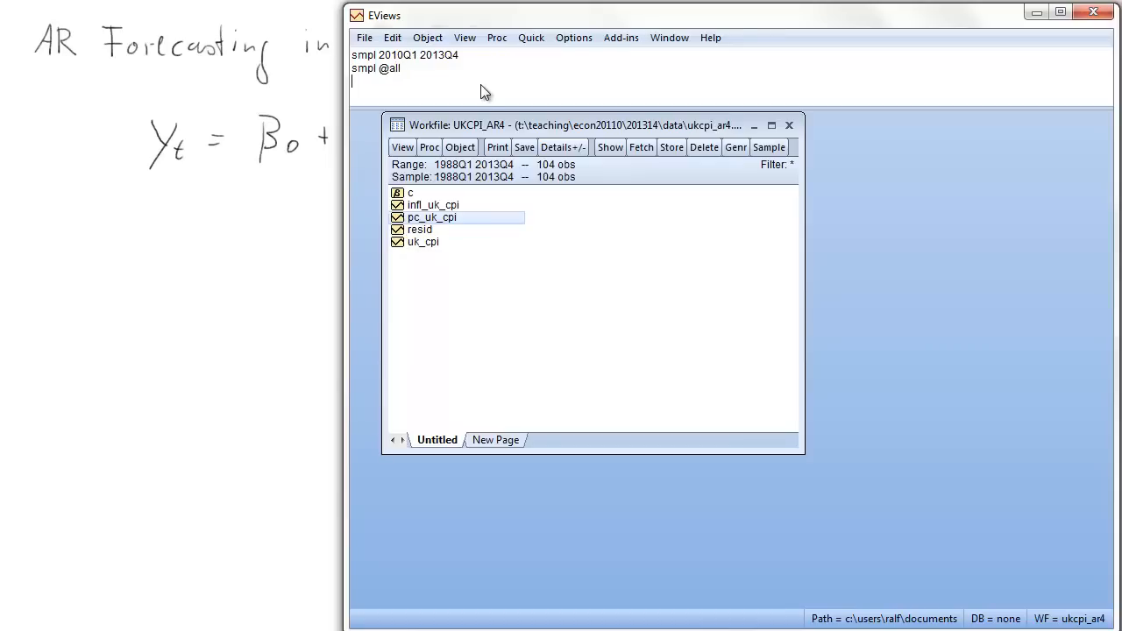
mouse_move(448, 228)
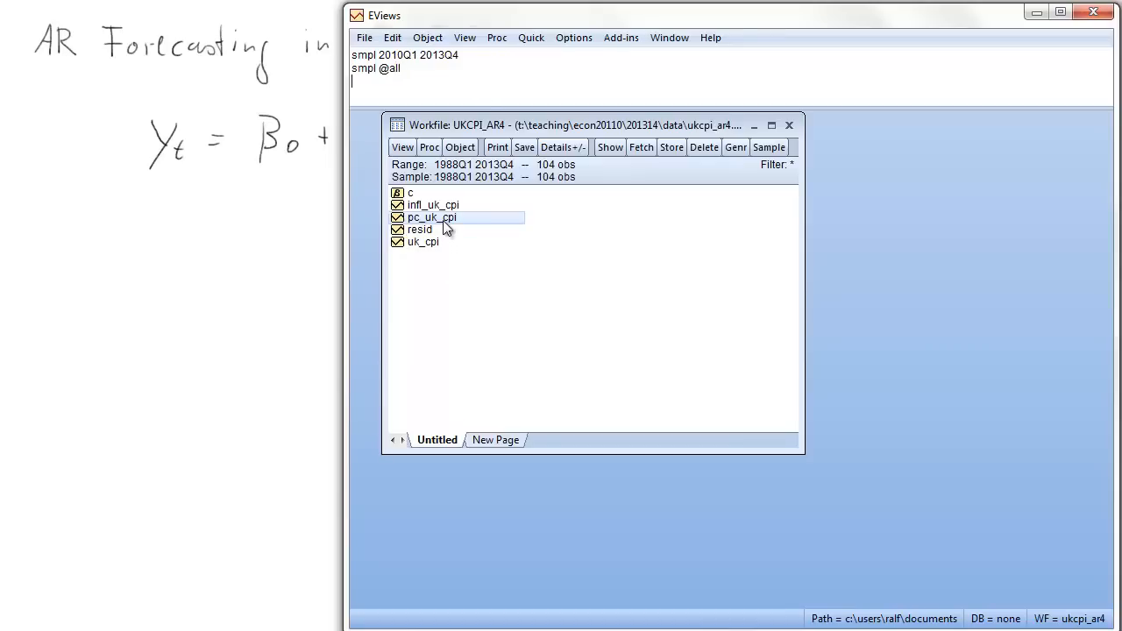
double_click(431, 217)
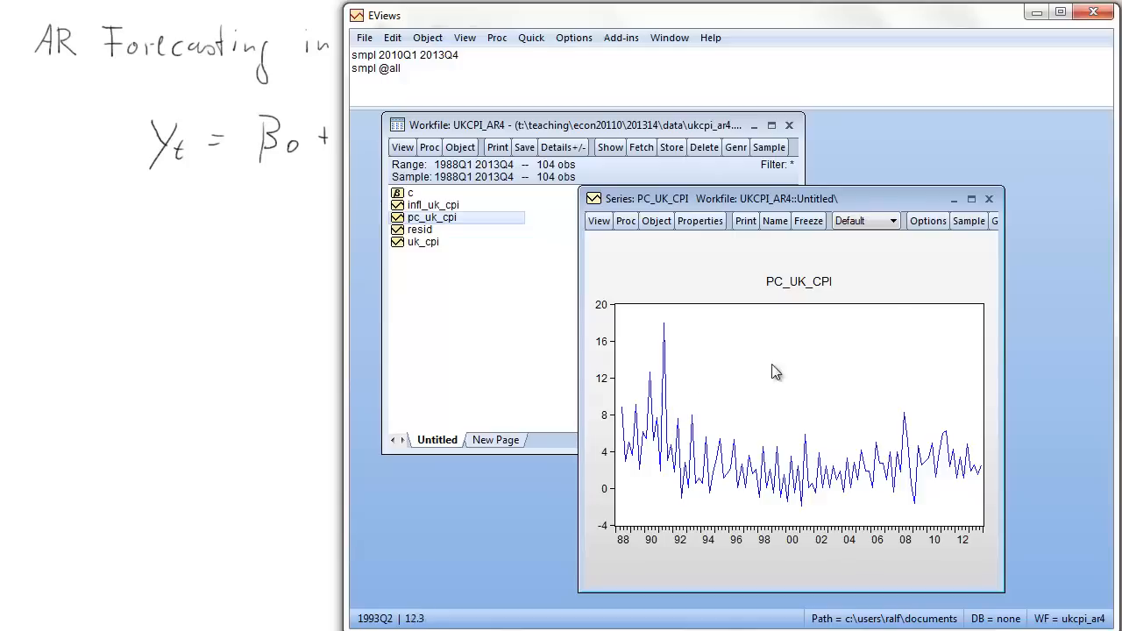
mouse_move(870, 487)
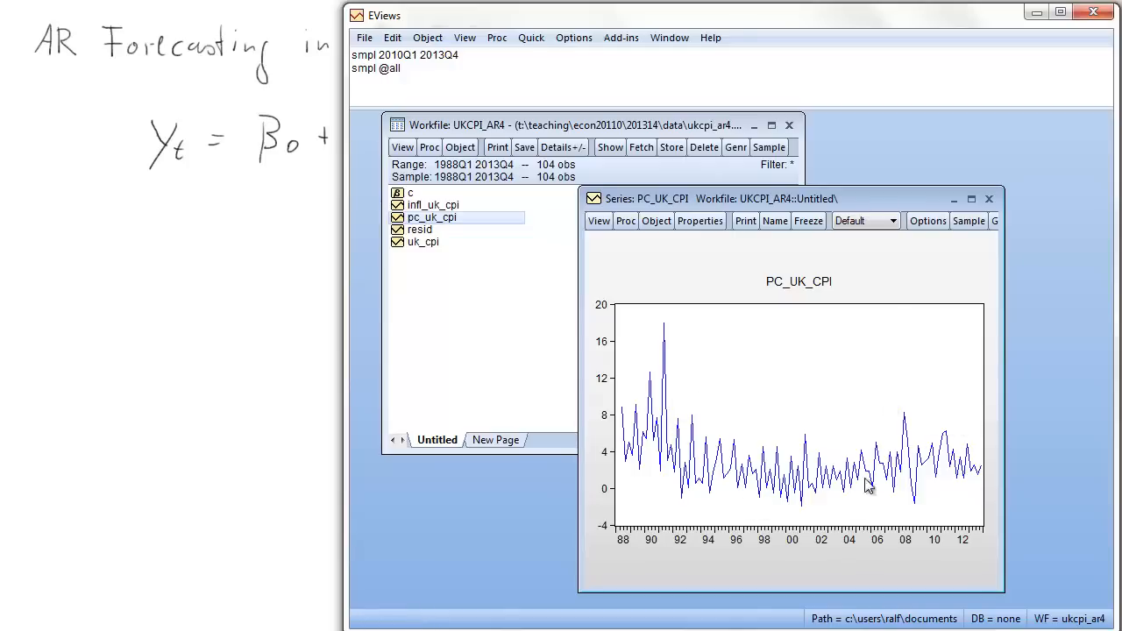
mouse_move(853, 465)
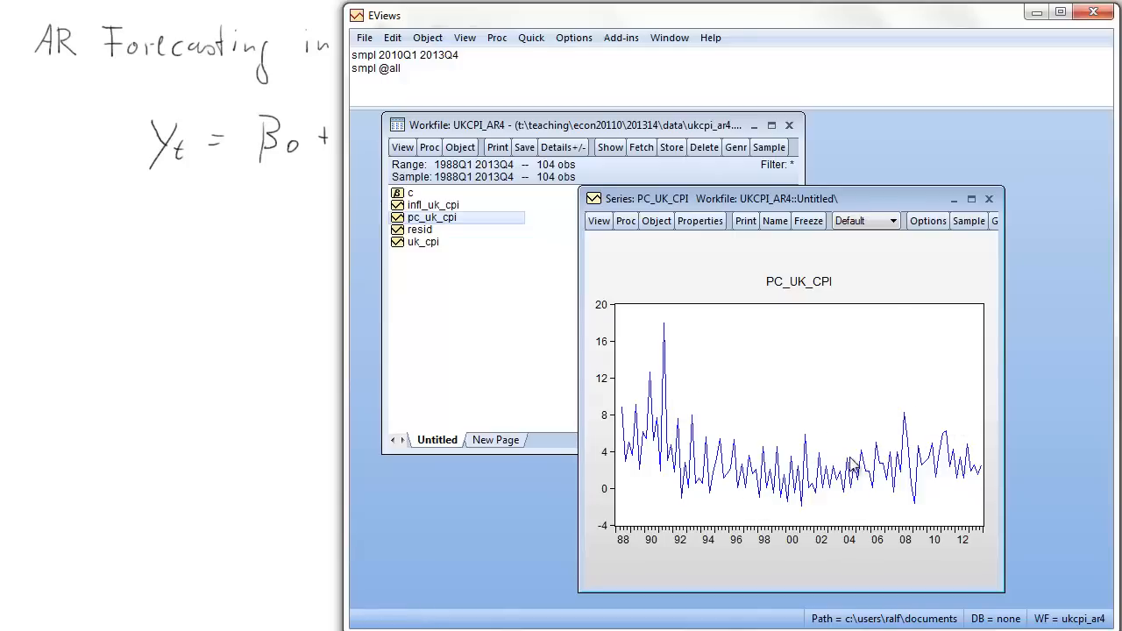
mouse_move(761, 235)
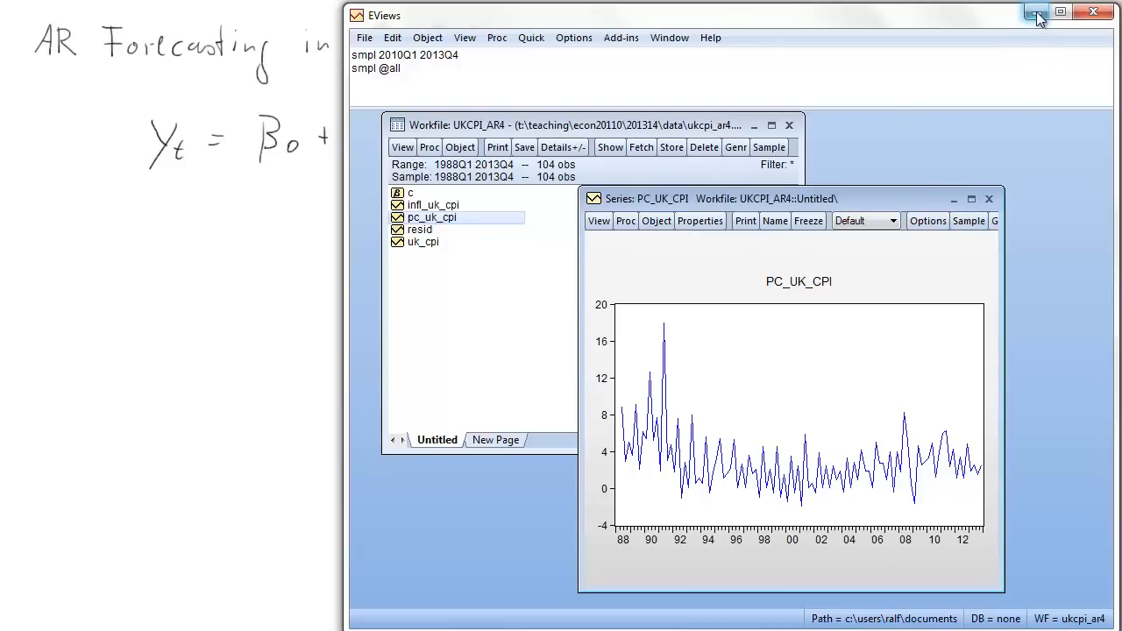
mouse_move(573, 38)
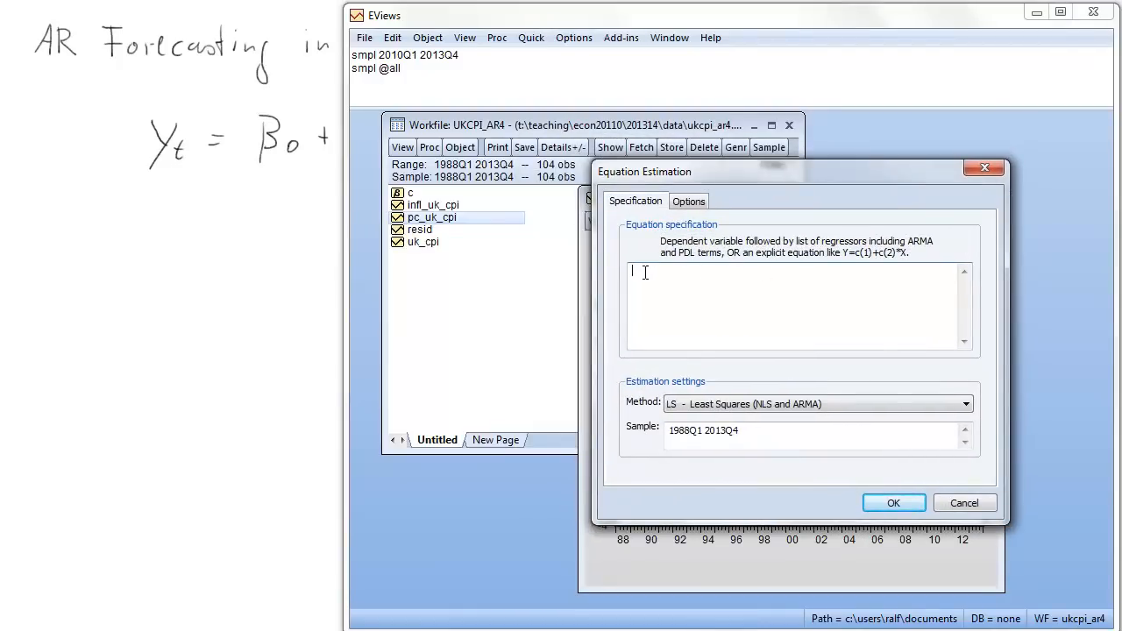
mouse_move(688, 277)
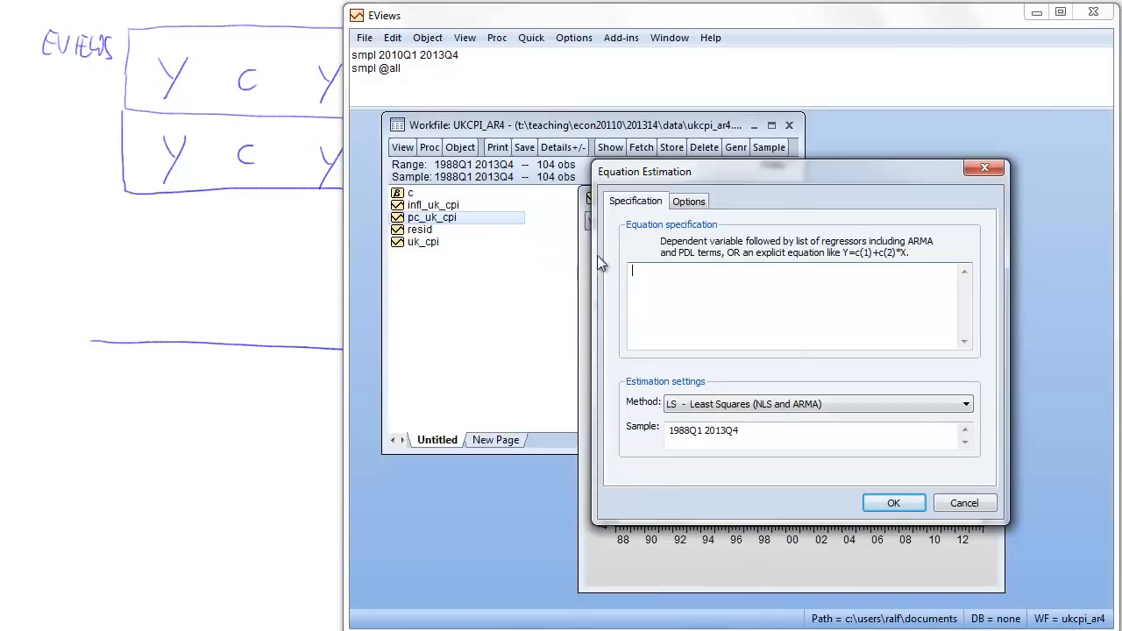
mouse_move(965, 503)
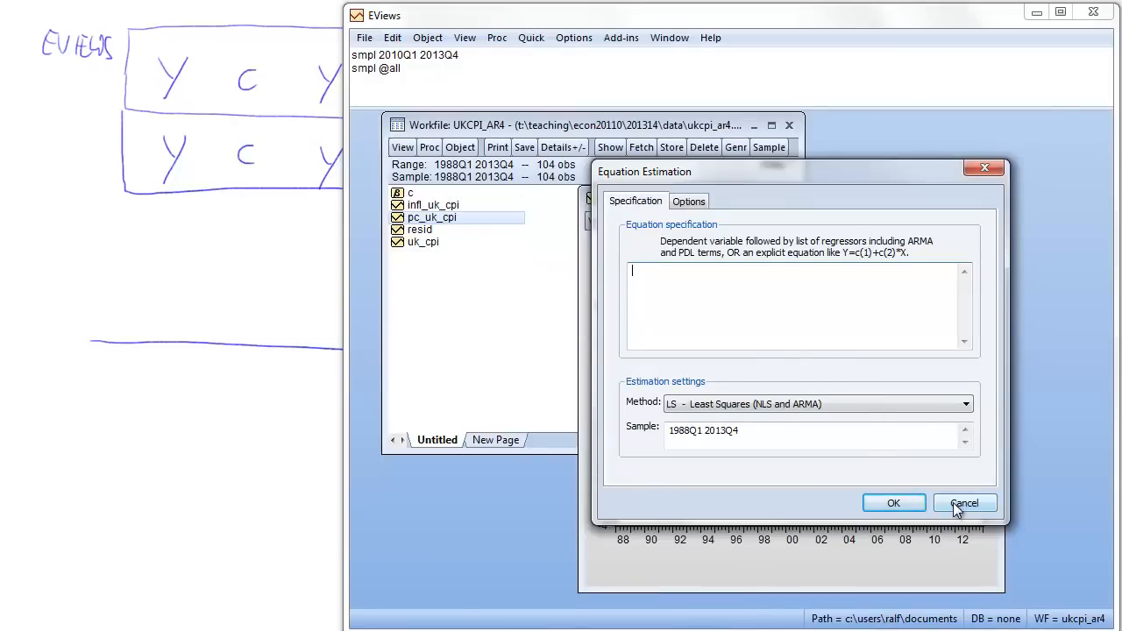
mouse_move(214, 430)
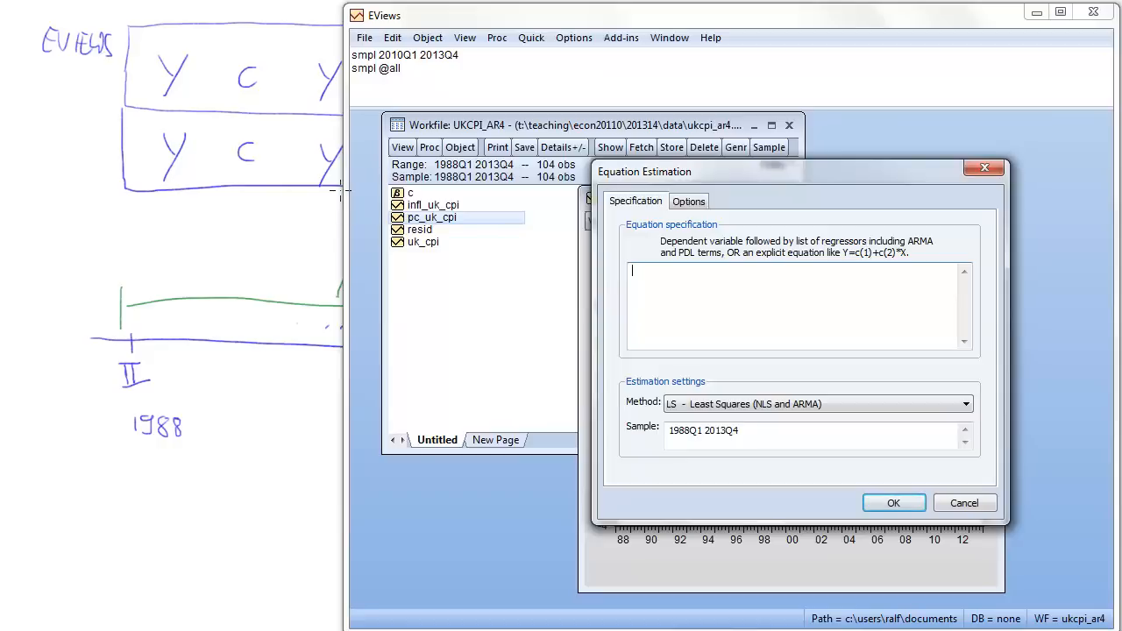
mouse_move(346, 295)
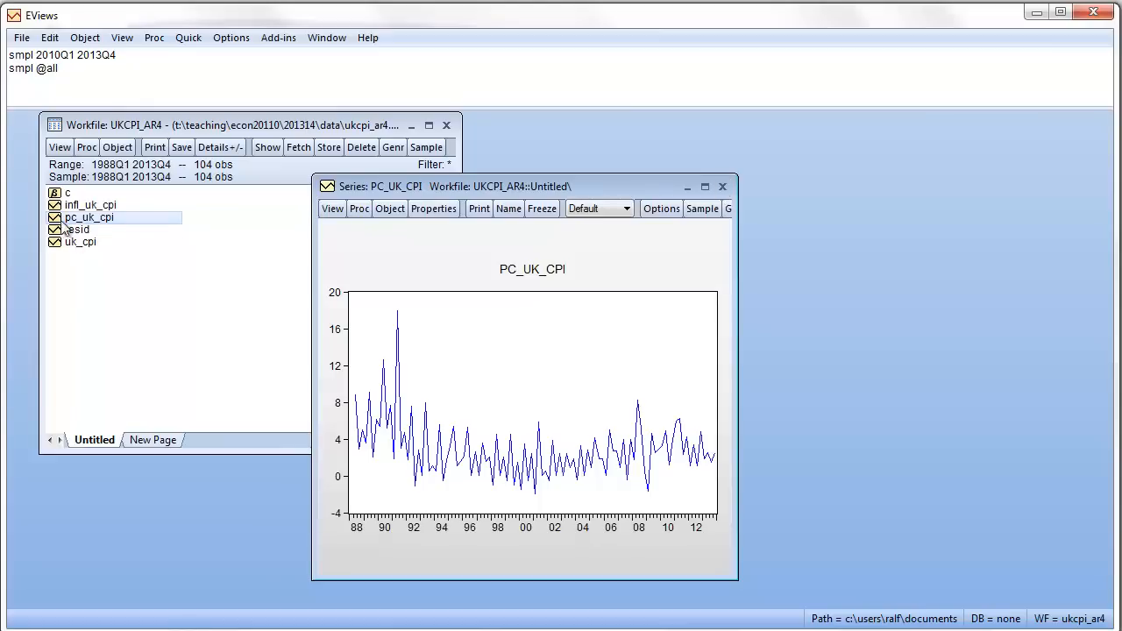
Step: Close the graph and start a new equation estimation from Quick
left_click(722, 186)
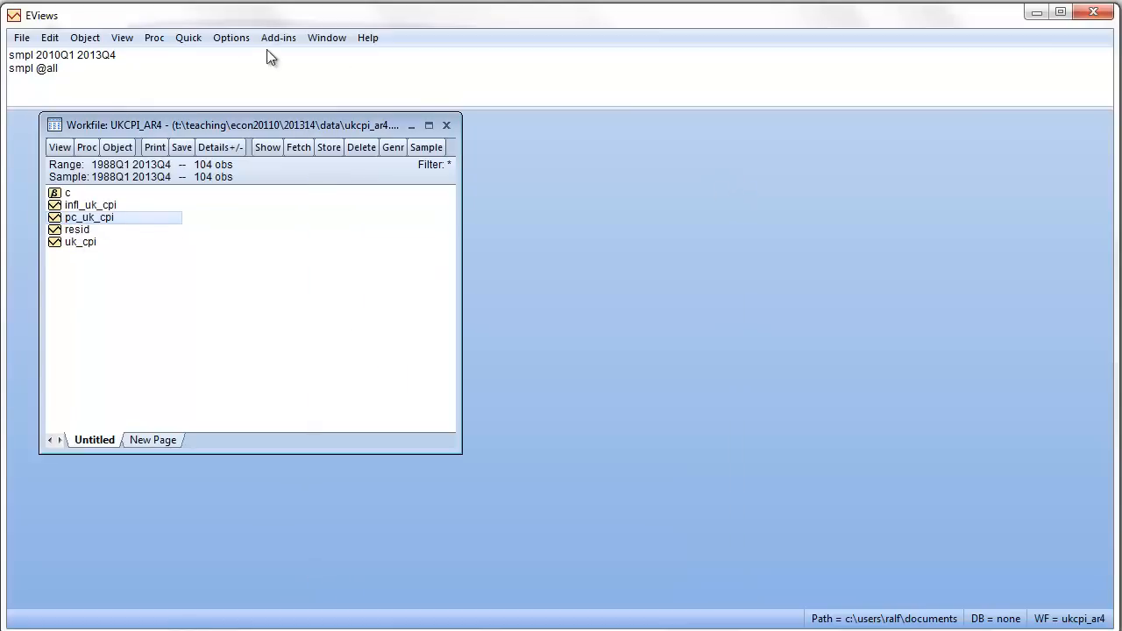
left_click(187, 39)
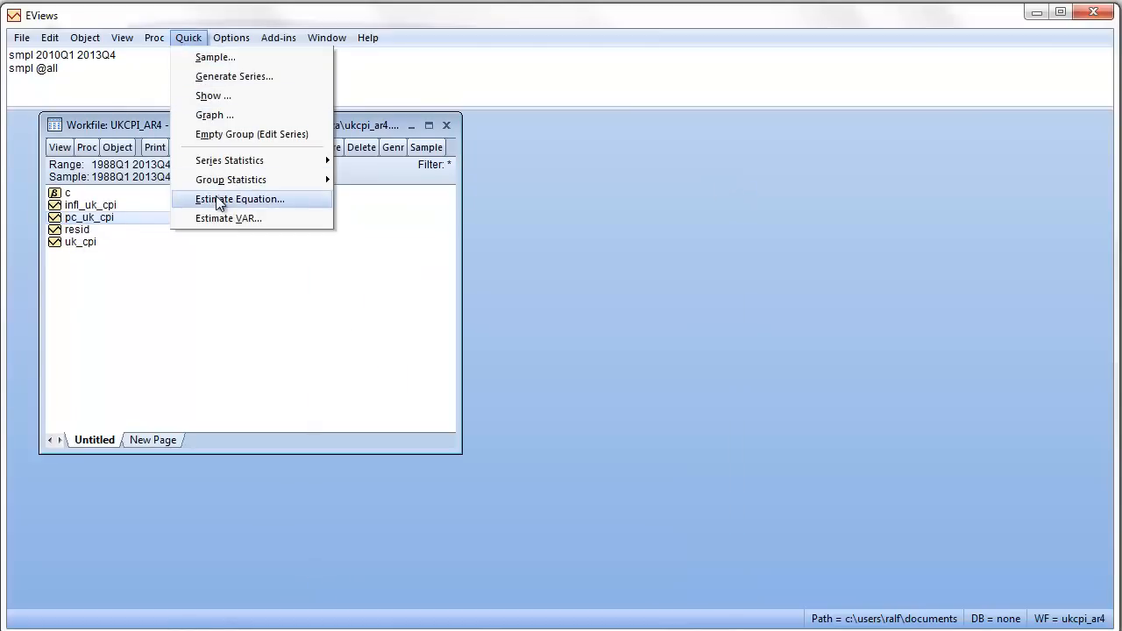
left_click(239, 200)
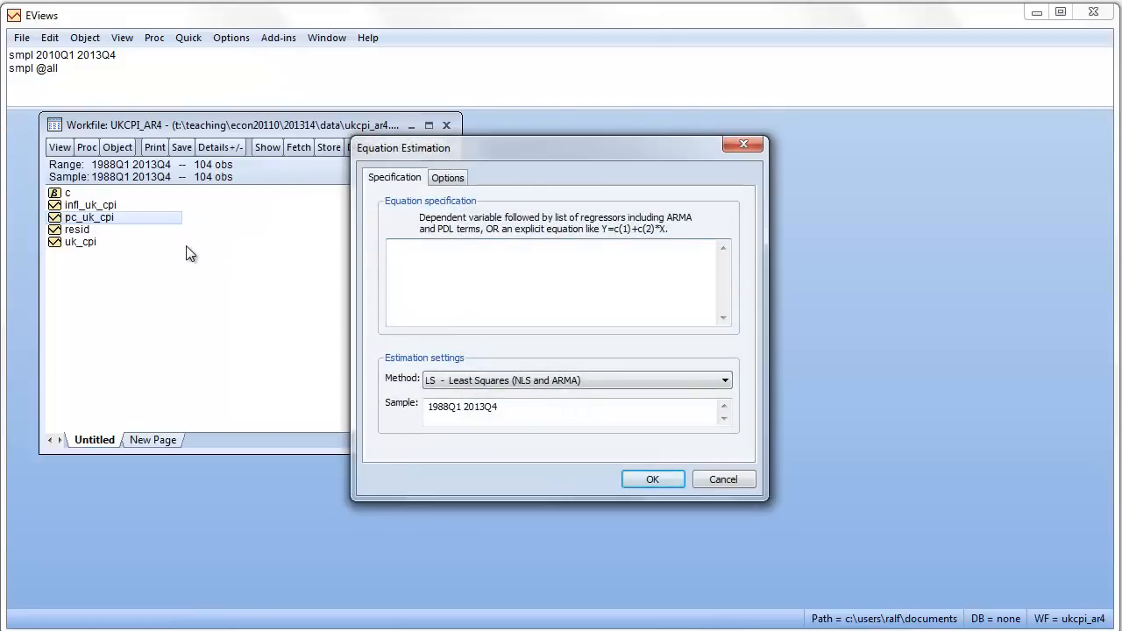
Step: Enter the specification pc_uk_cpi c pc_uk_cpi(-1 to -4)
type("pc_uk_")
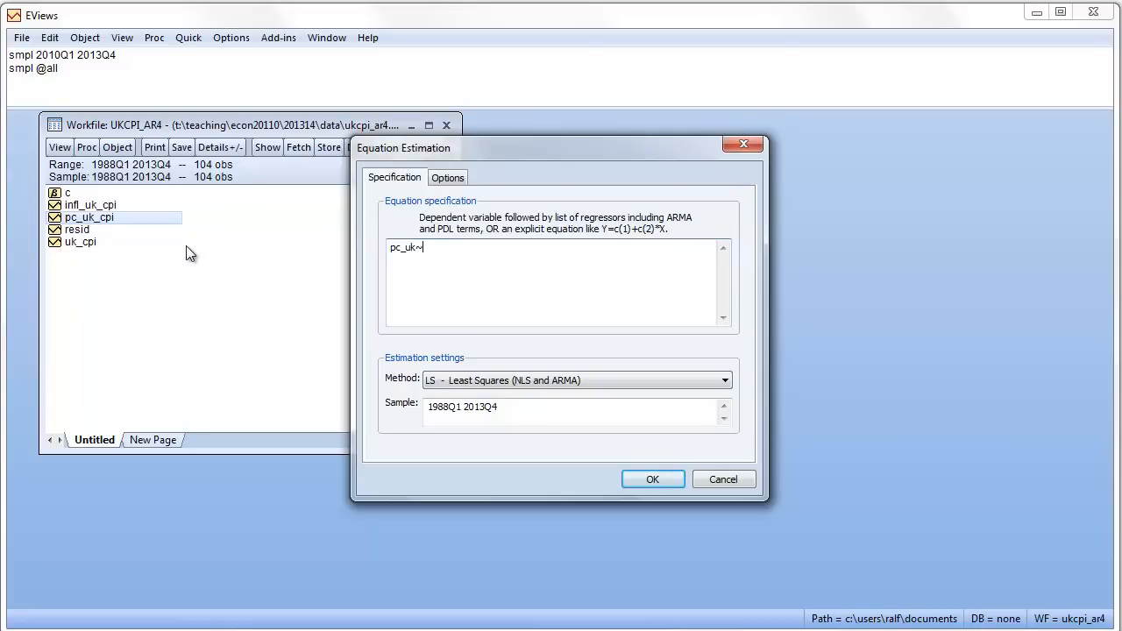
key("Backspace")
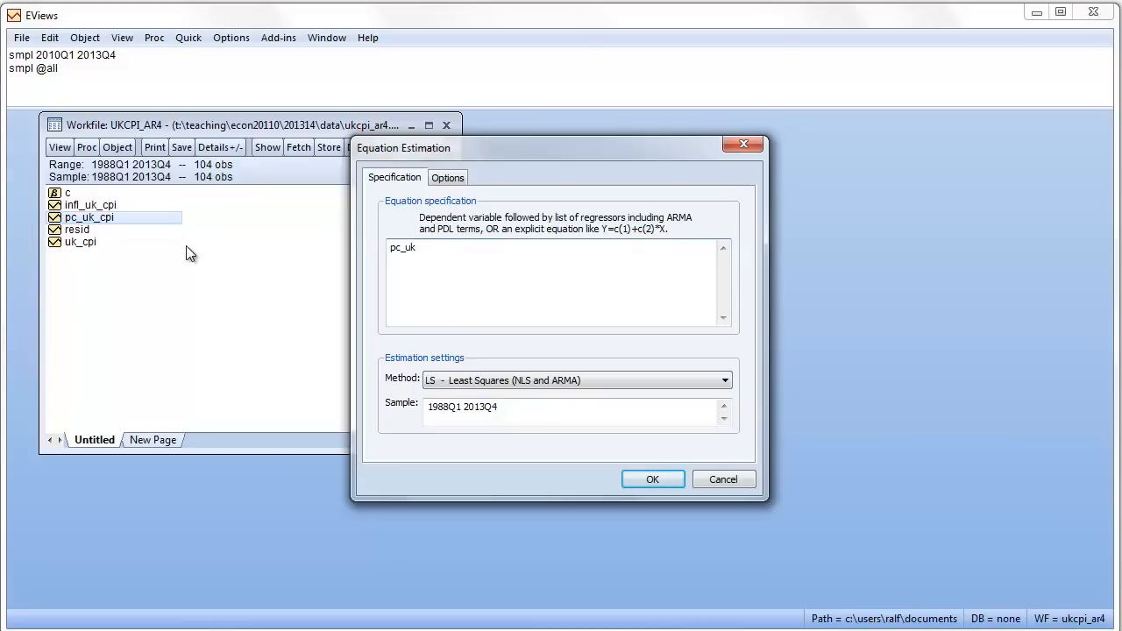
type("_cpi")
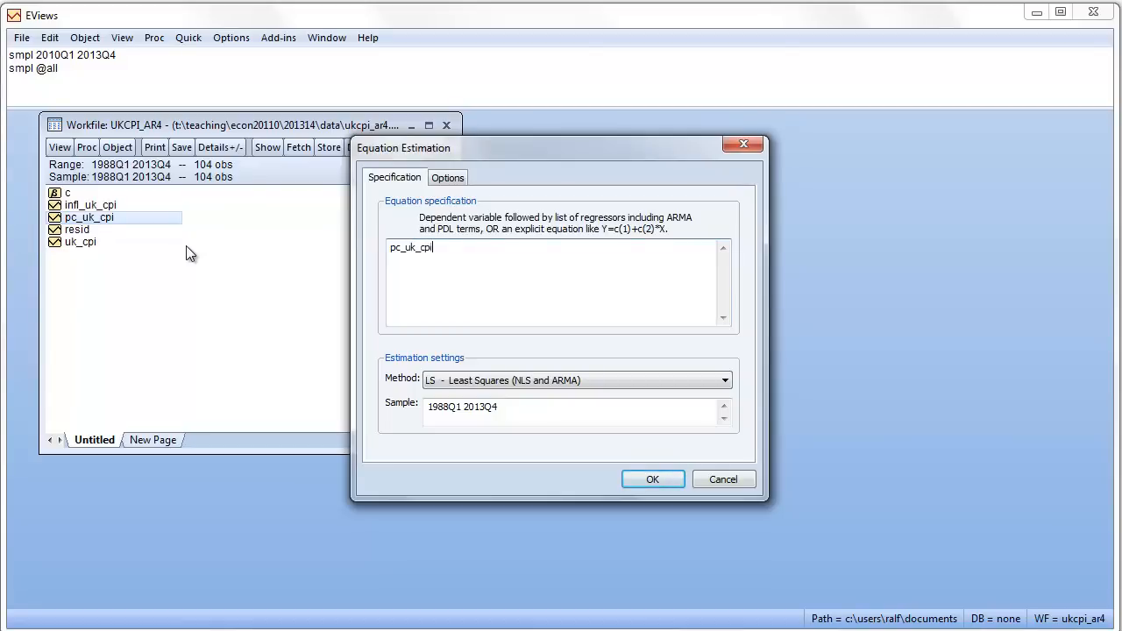
type("c")
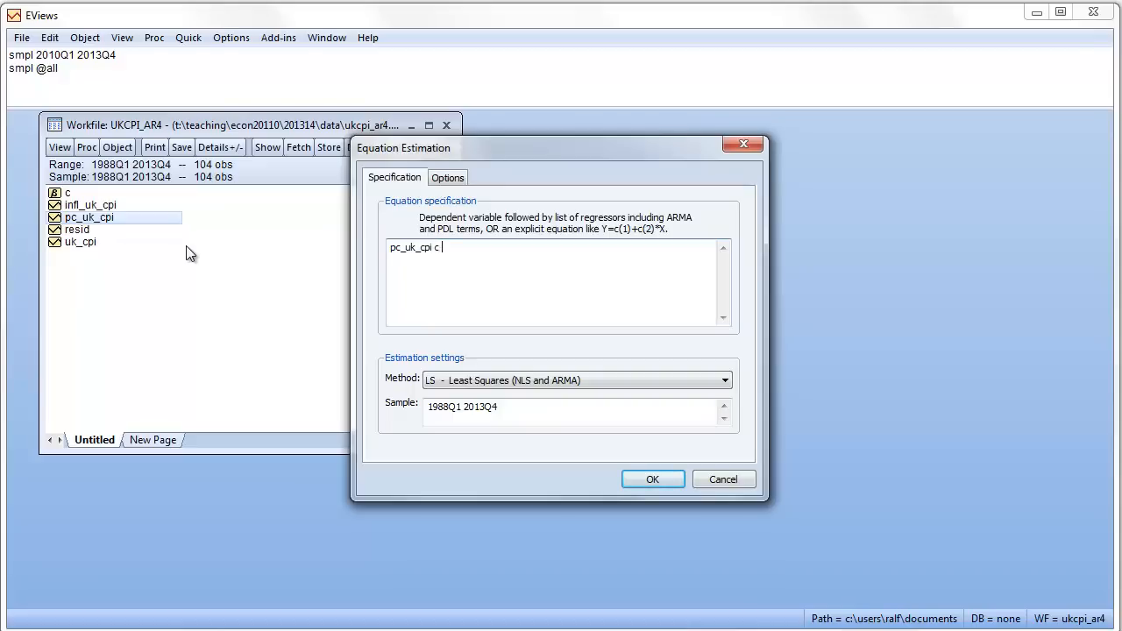
type("pc")
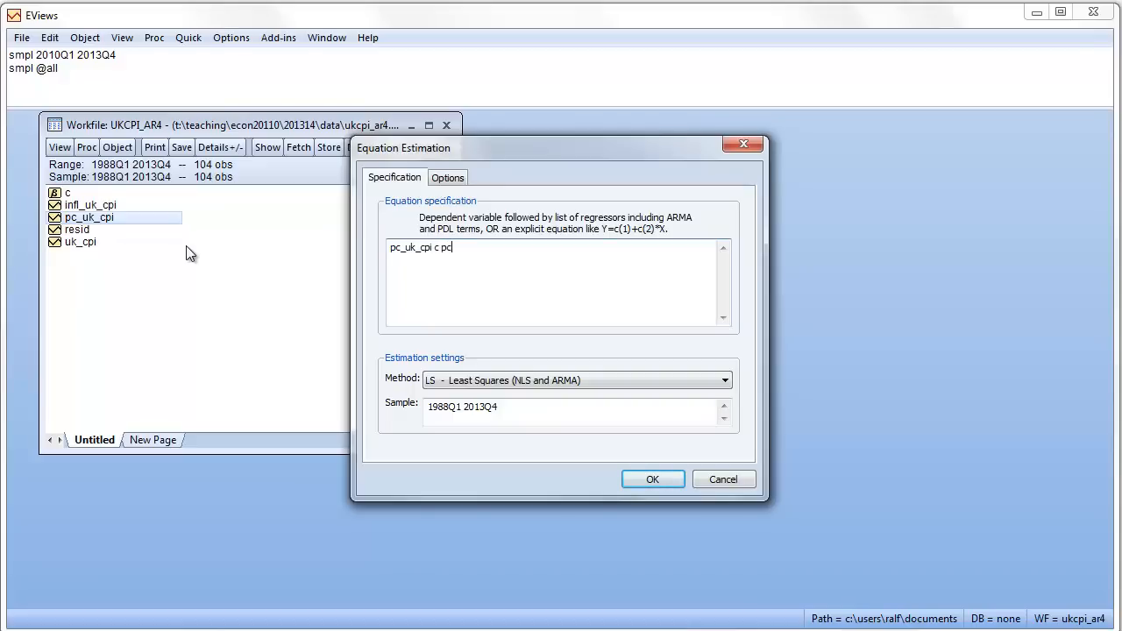
type("_")
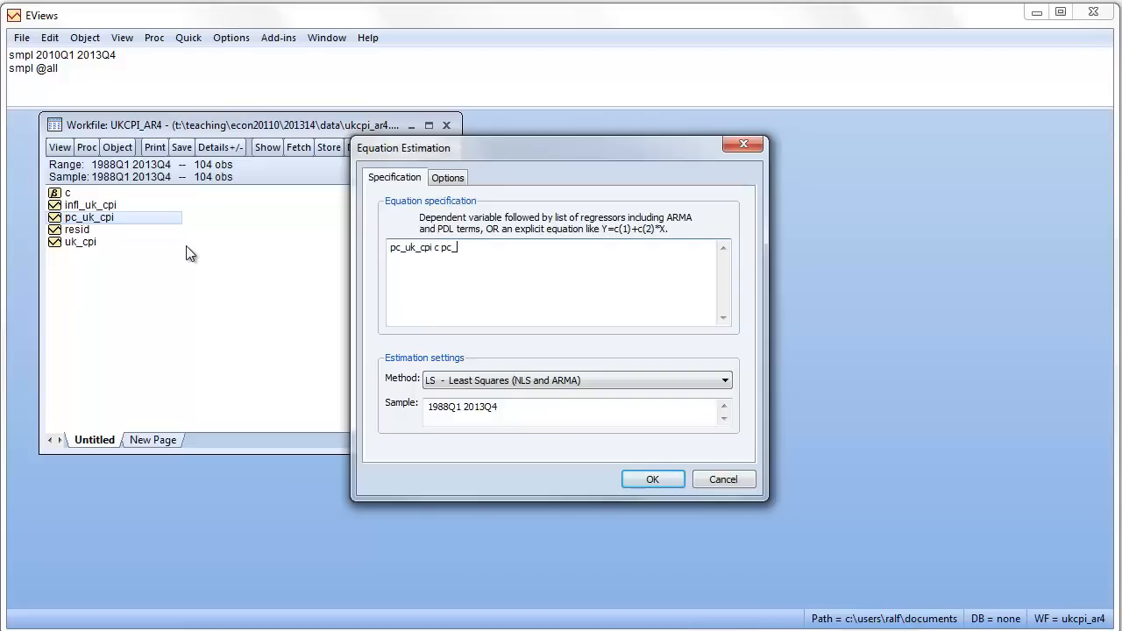
type("uk_")
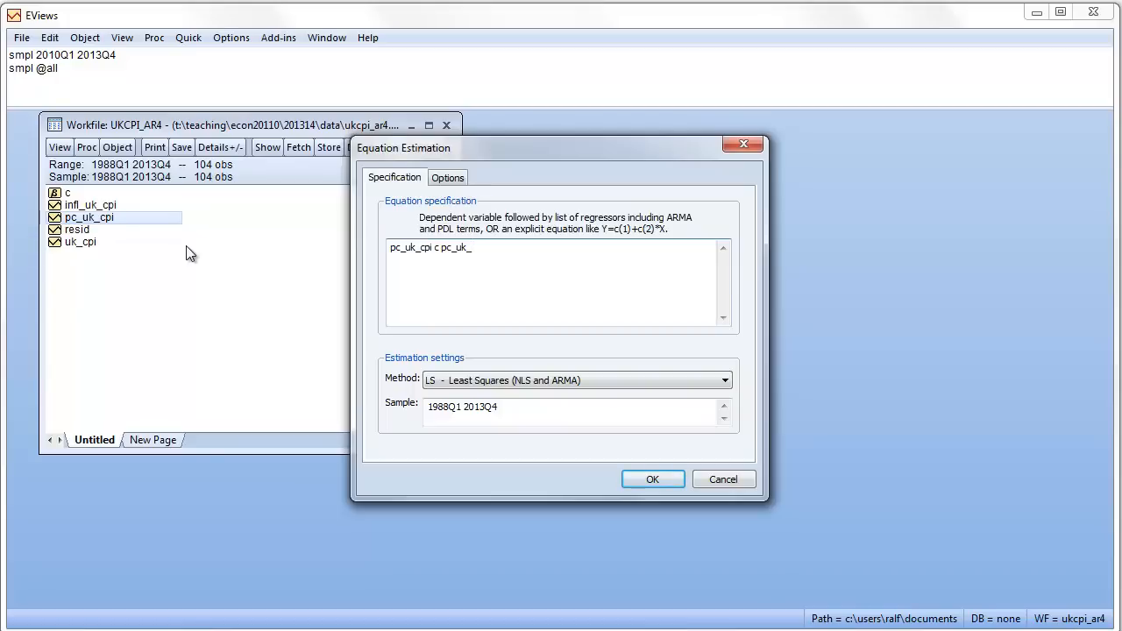
type("cpi")
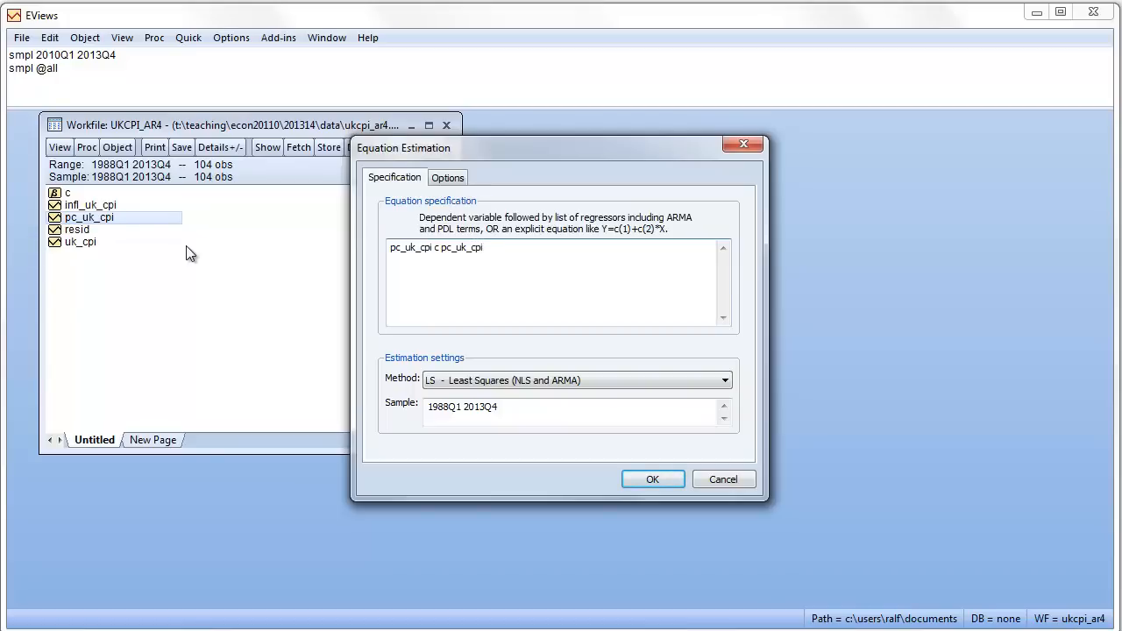
type("(-1")
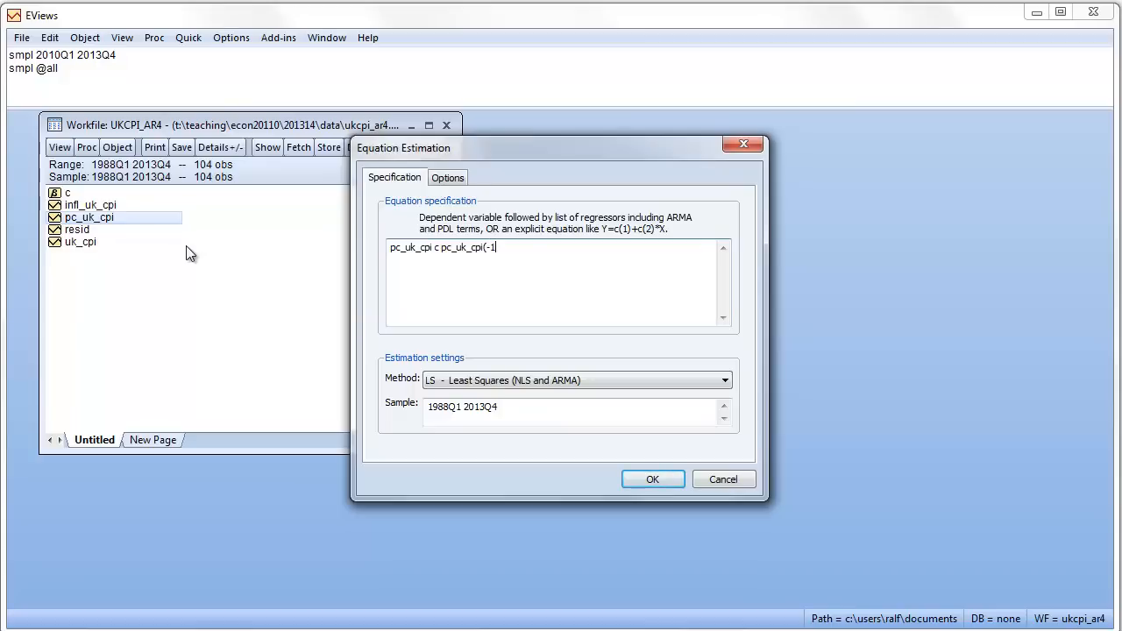
type("to -")
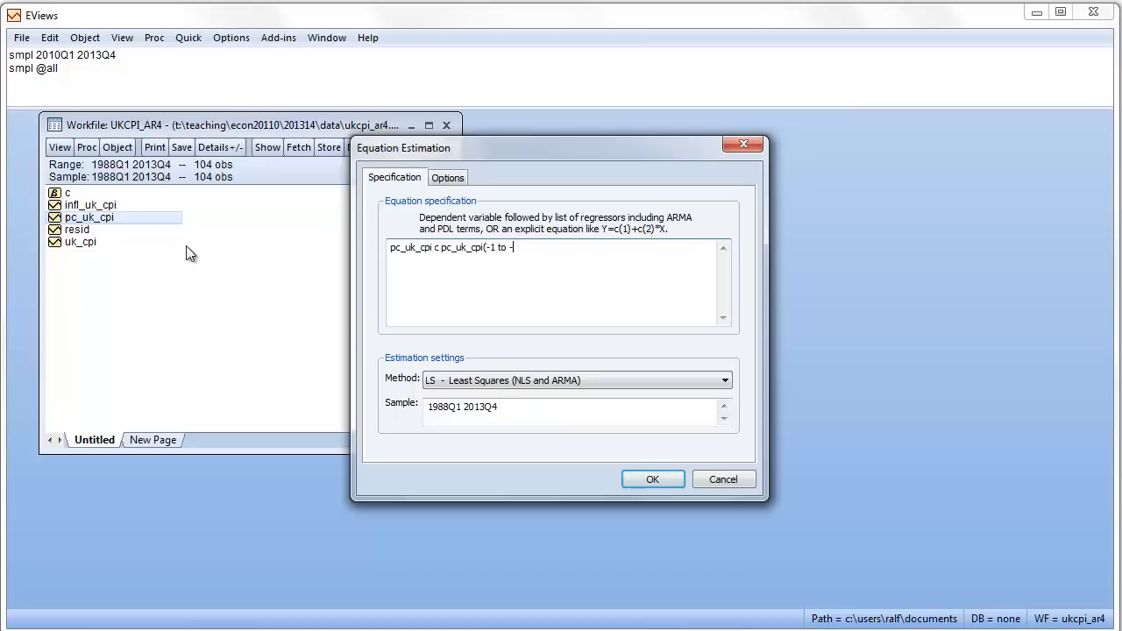
type("4)")
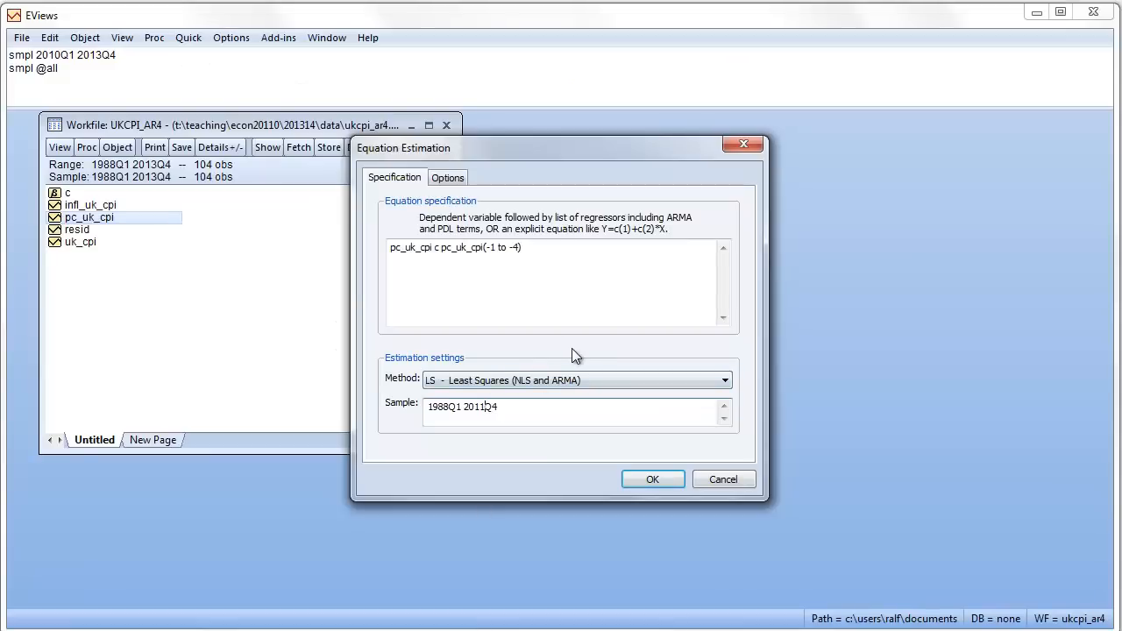
Step: Estimate the AR(4) regression of PC_UK_CPI over 1989Q2–2011Q4 (91 observations)
left_click(652, 479)
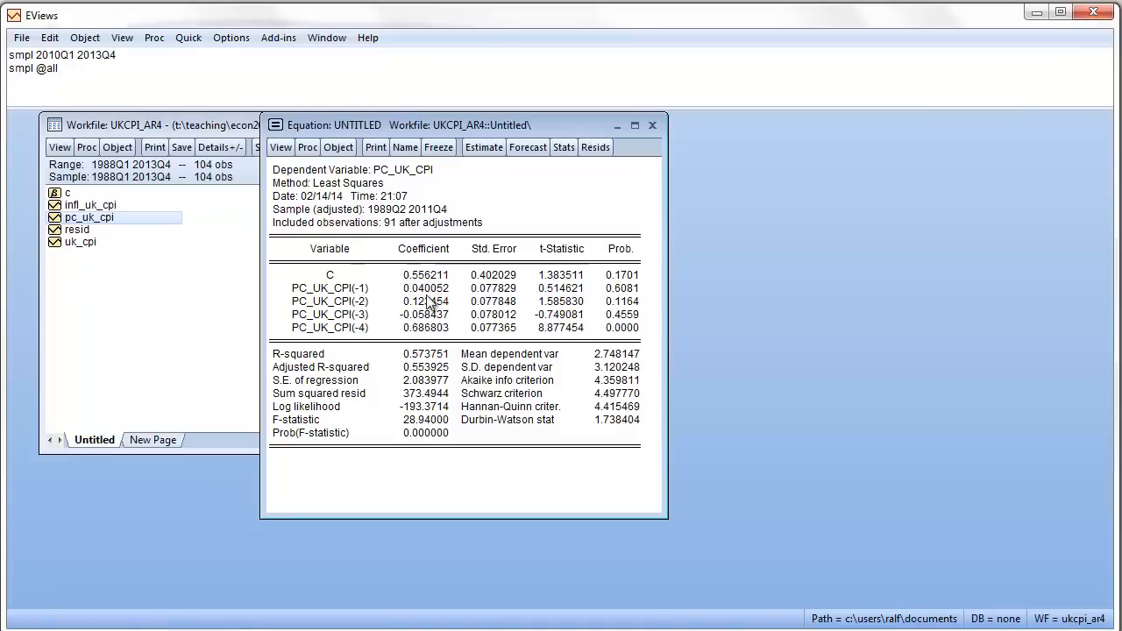
mouse_move(442, 330)
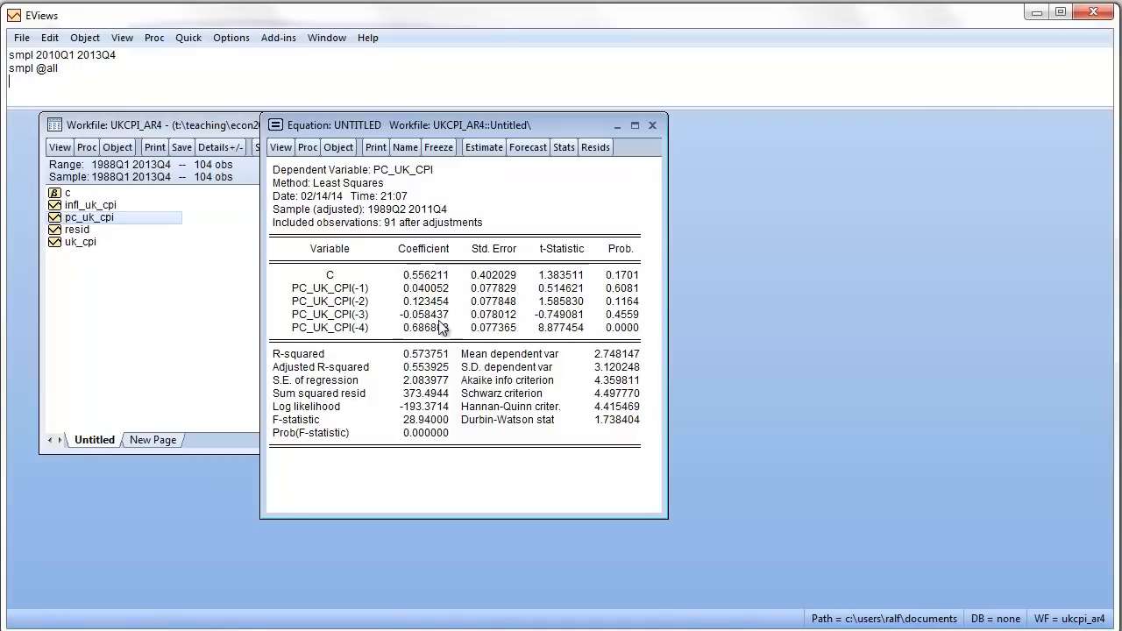
mouse_move(330, 333)
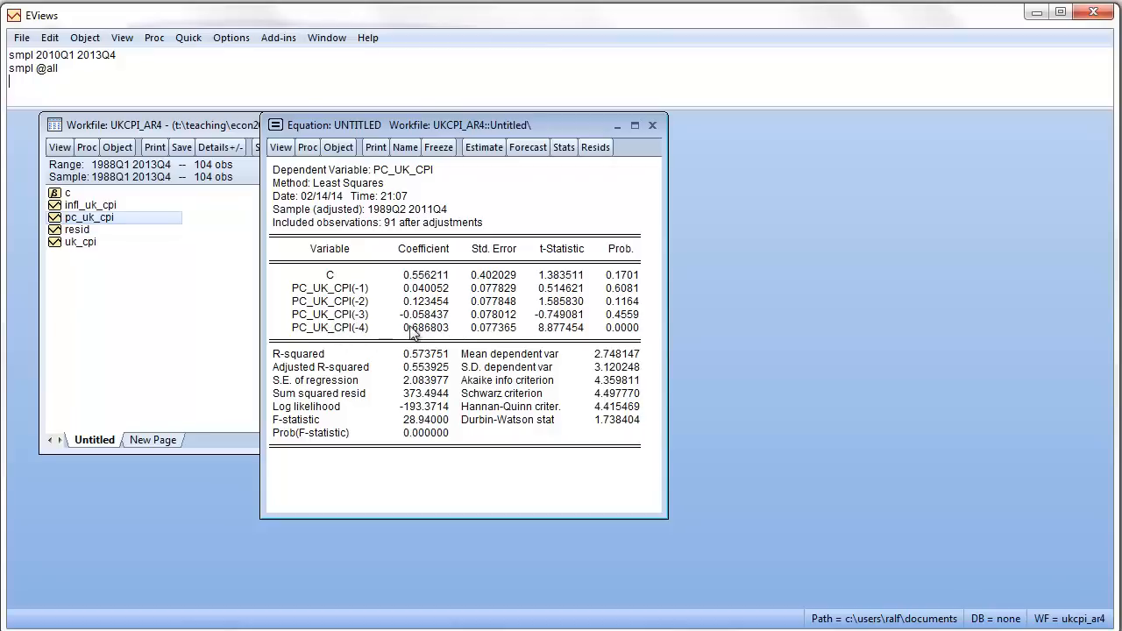
mouse_move(624, 344)
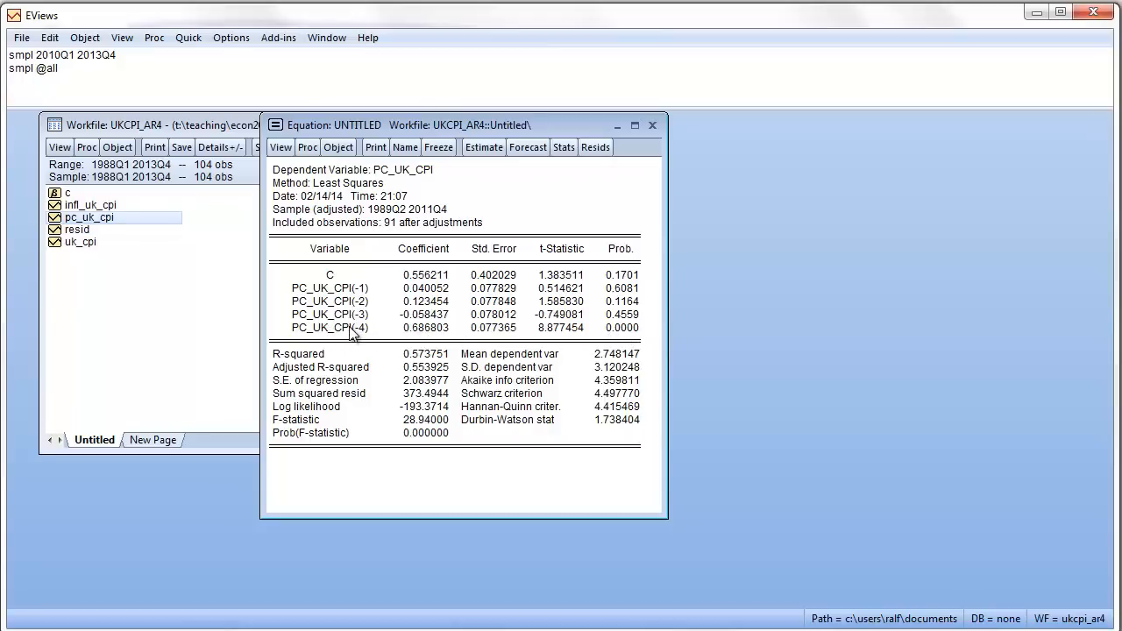
mouse_move(333, 358)
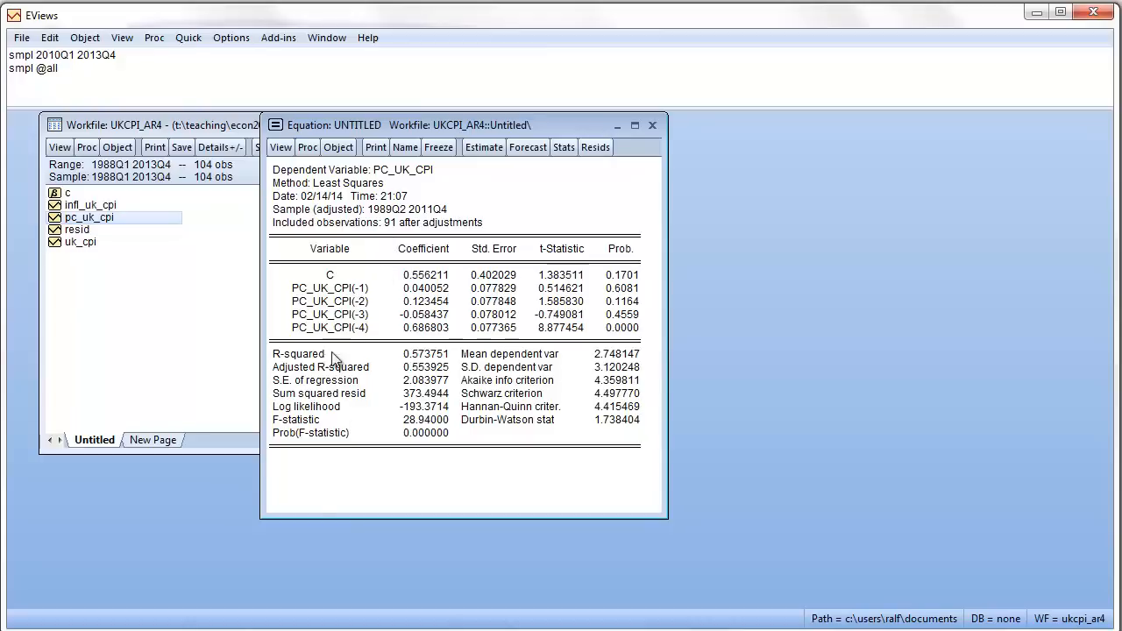
mouse_move(372, 230)
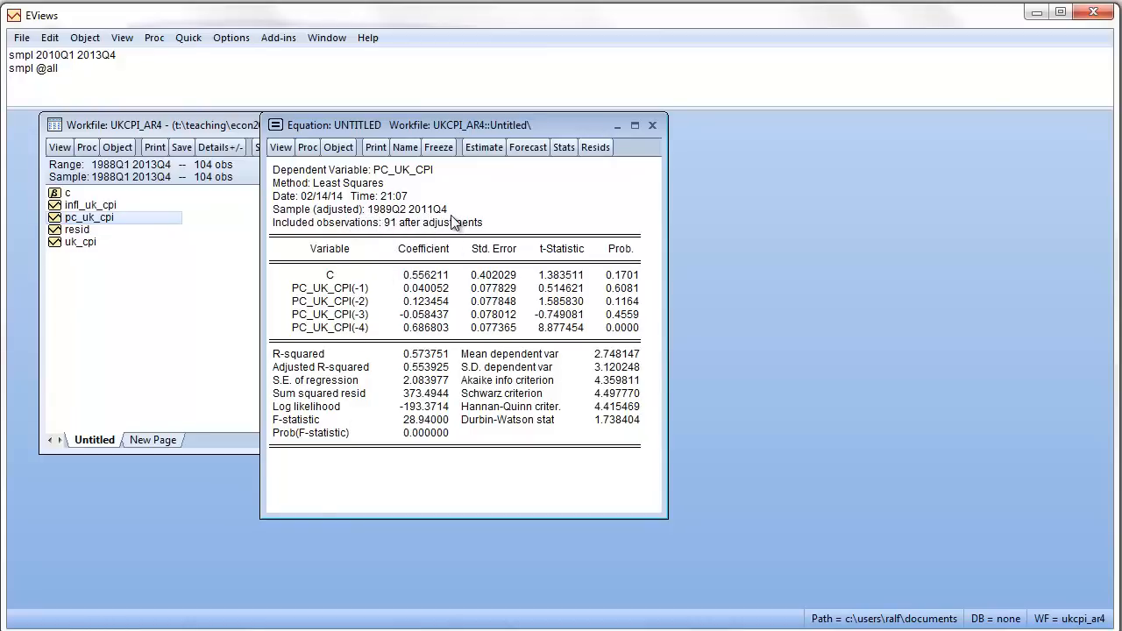
mouse_move(526, 147)
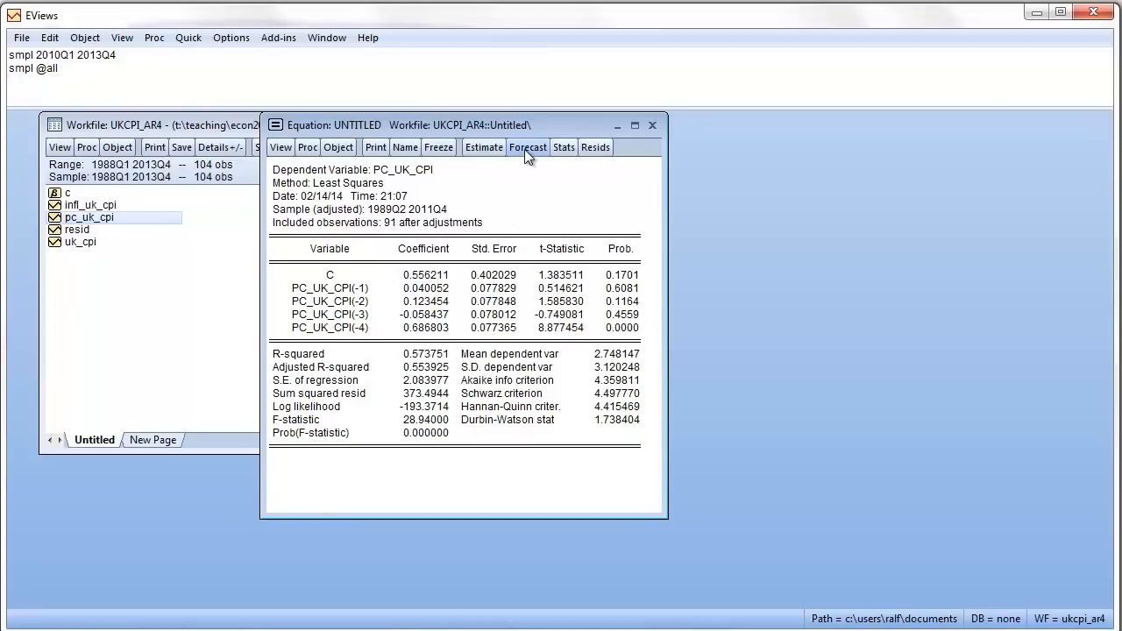
Step: Produce a dynamic forecast pc_uk_cpif for 2012Q1–2013Q4 with graph and evaluation
left_click(528, 147)
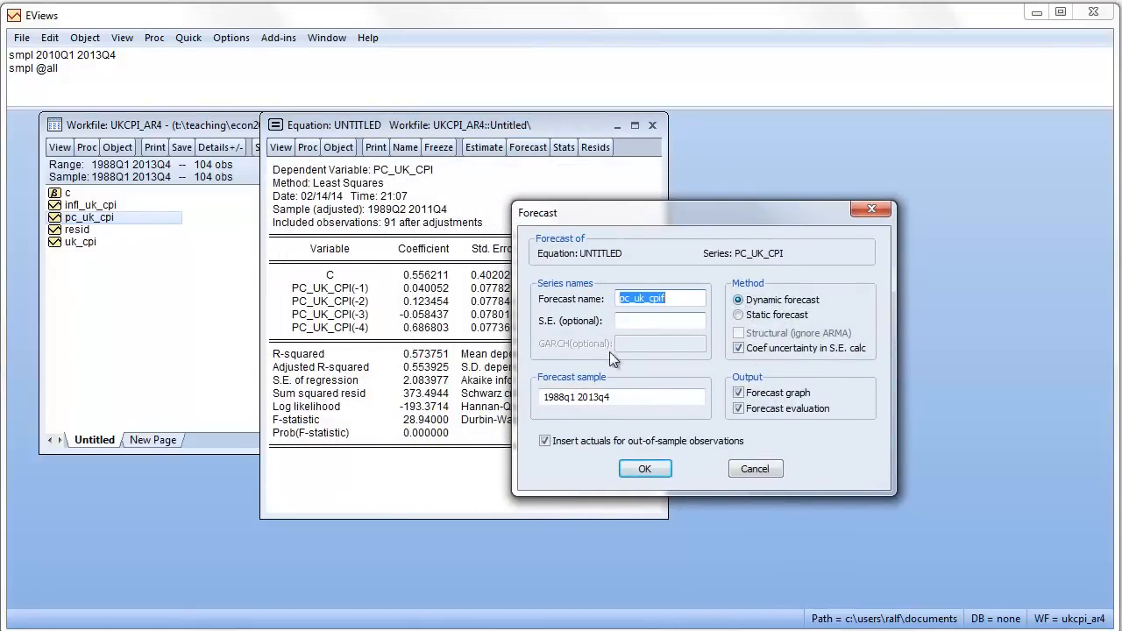
left_click(621, 396)
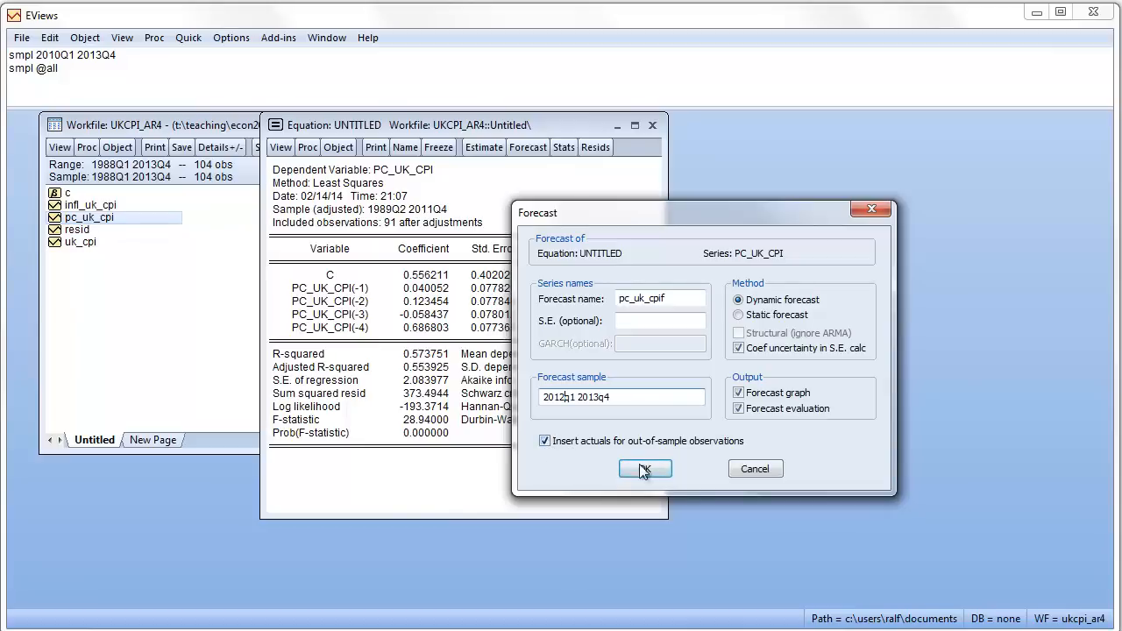
mouse_move(604, 470)
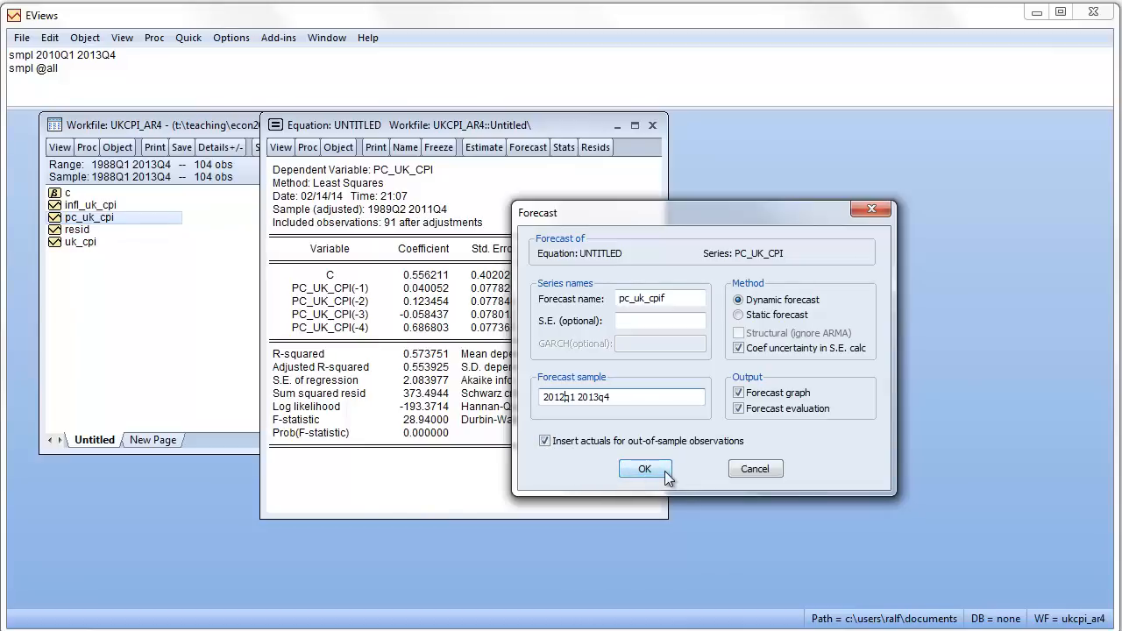
left_click(646, 469)
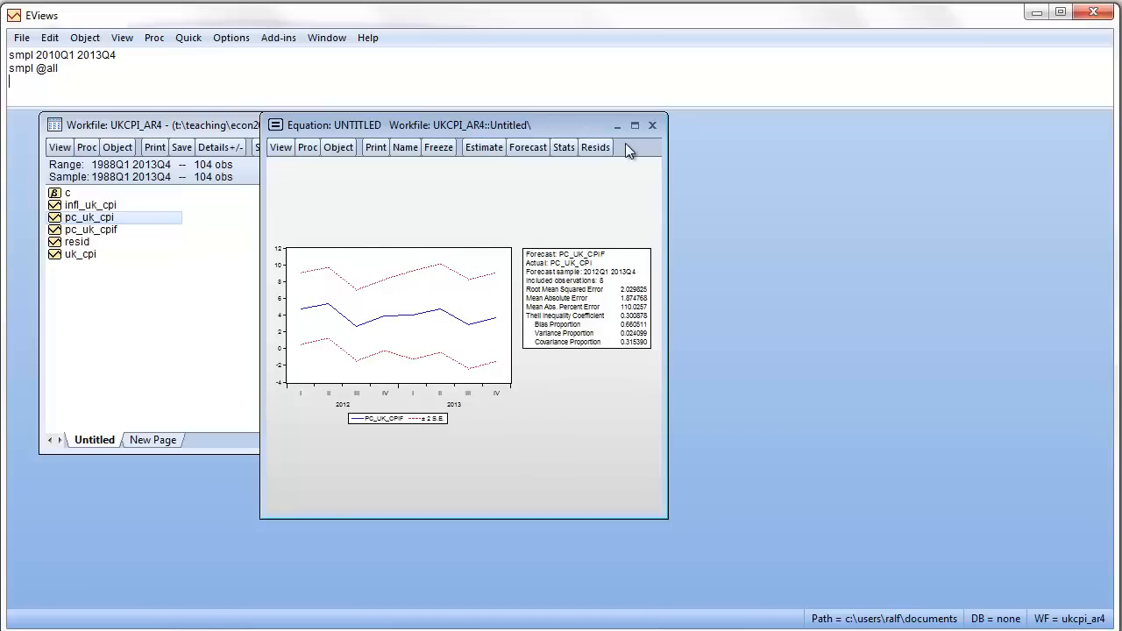
mouse_move(484, 147)
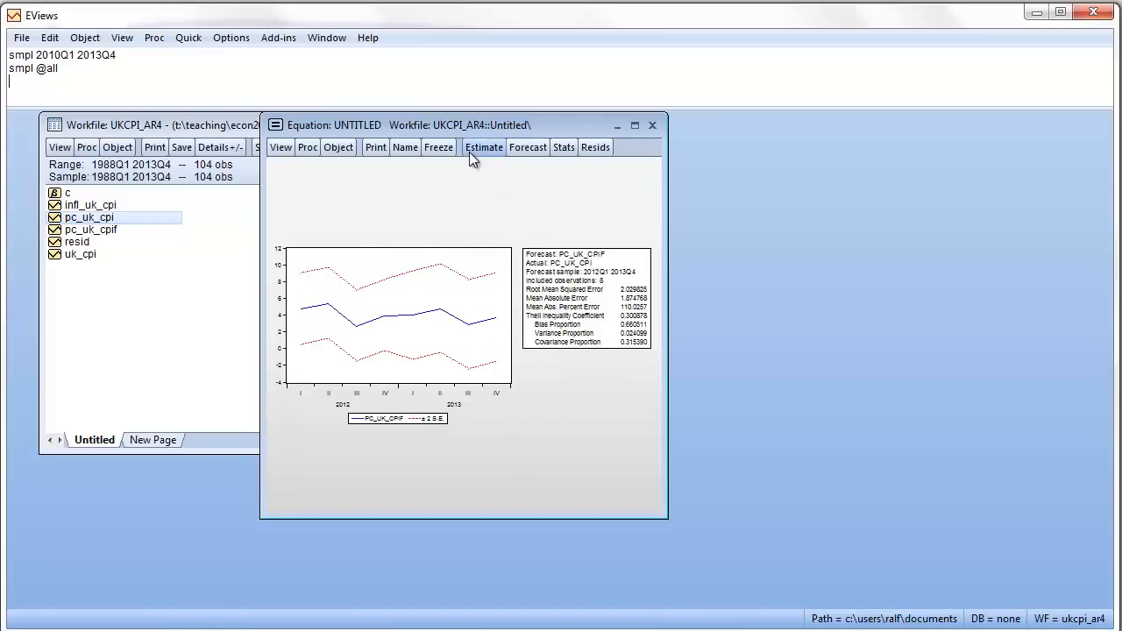
mouse_move(661, 146)
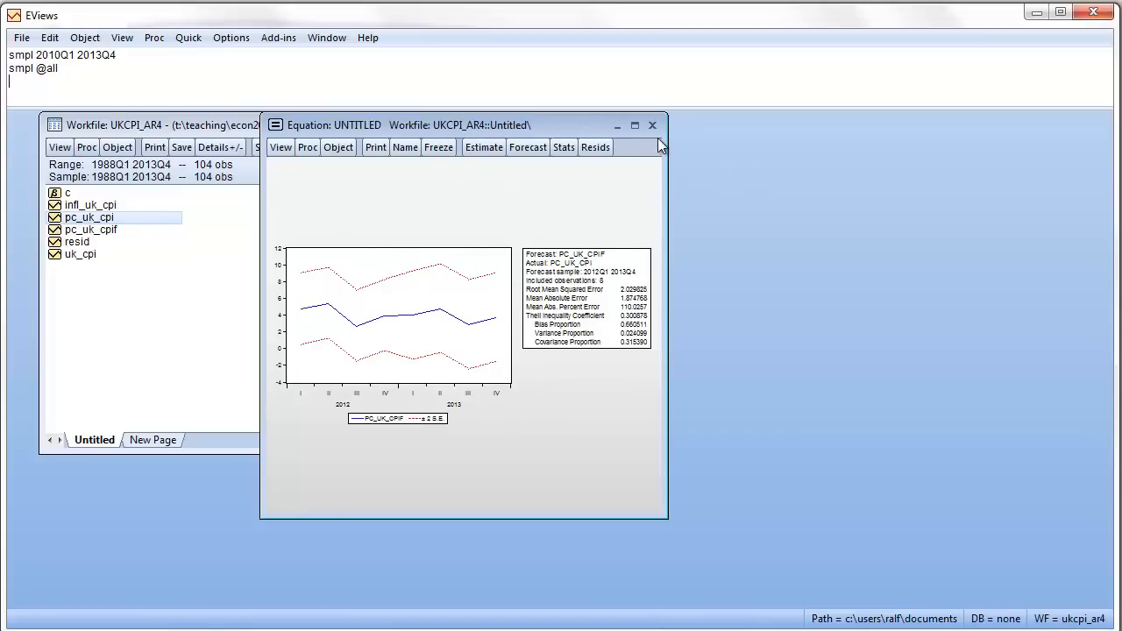
Step: Name the estimated equation ar4 in the workfile
left_click(653, 125)
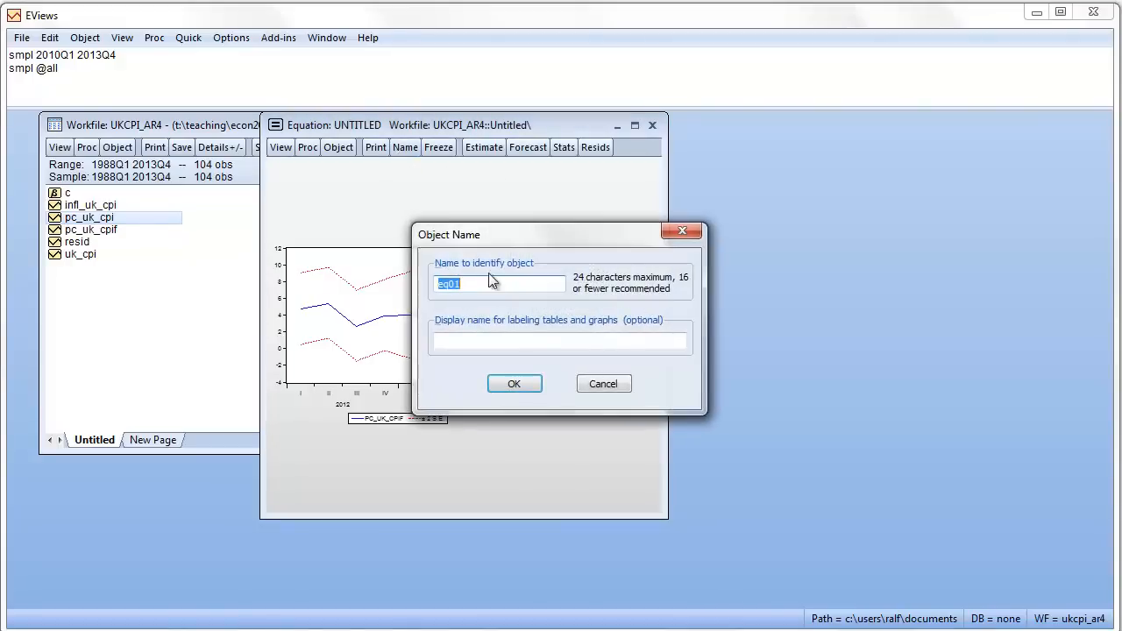
type("ar")
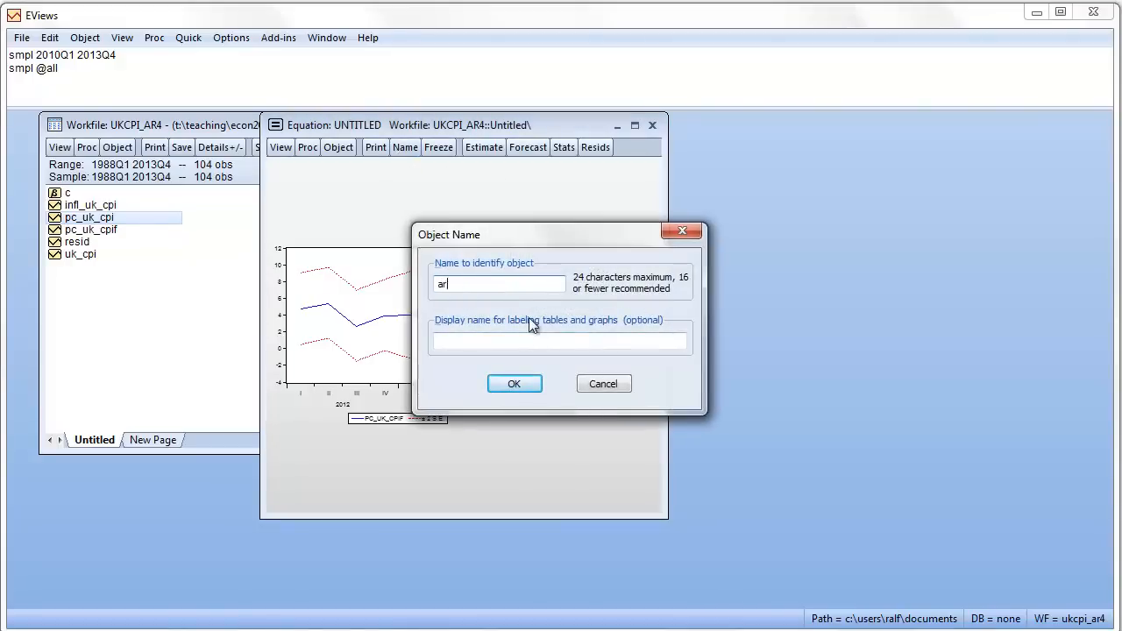
type("4")
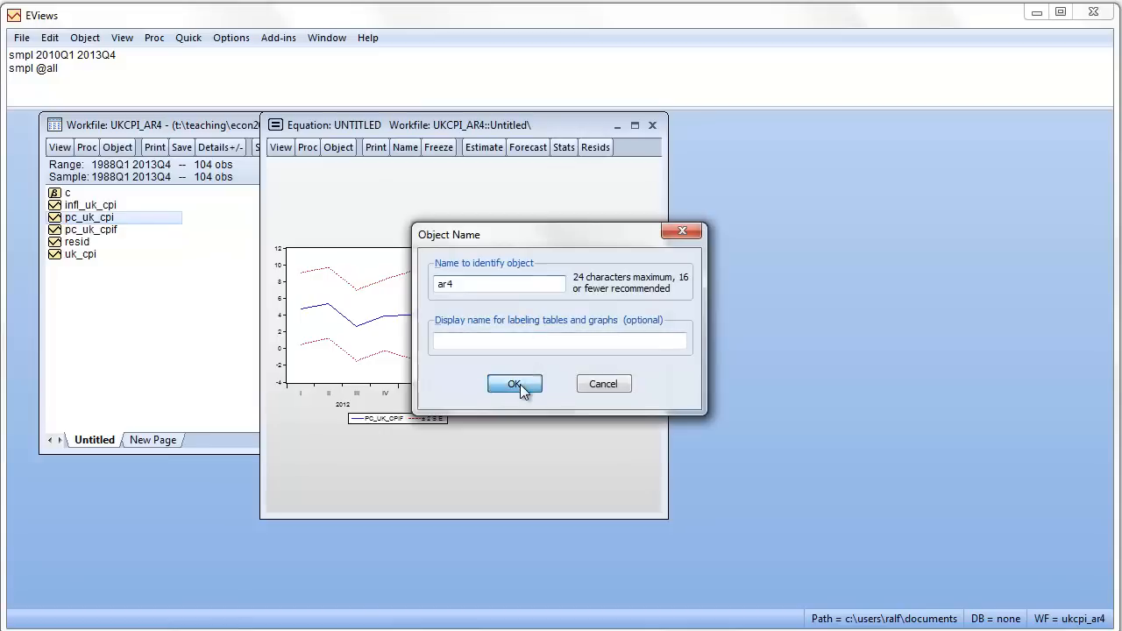
left_click(515, 384)
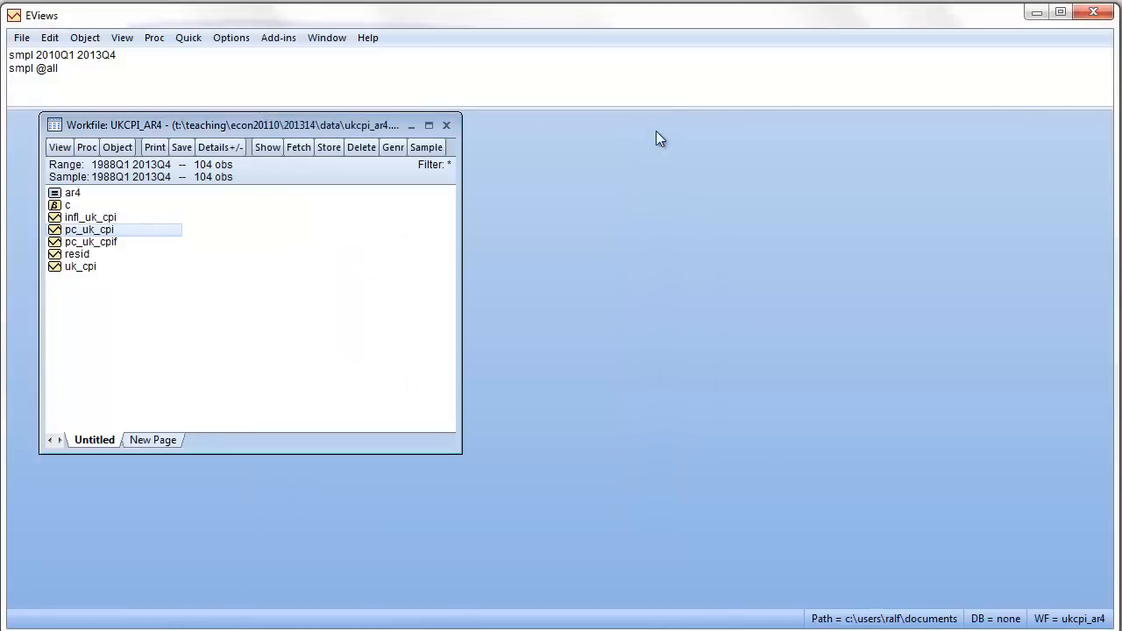
Step: Rename the forecast series pc_uk_cpif to pc_uk_cpif_fulldynamic
left_click(91, 242)
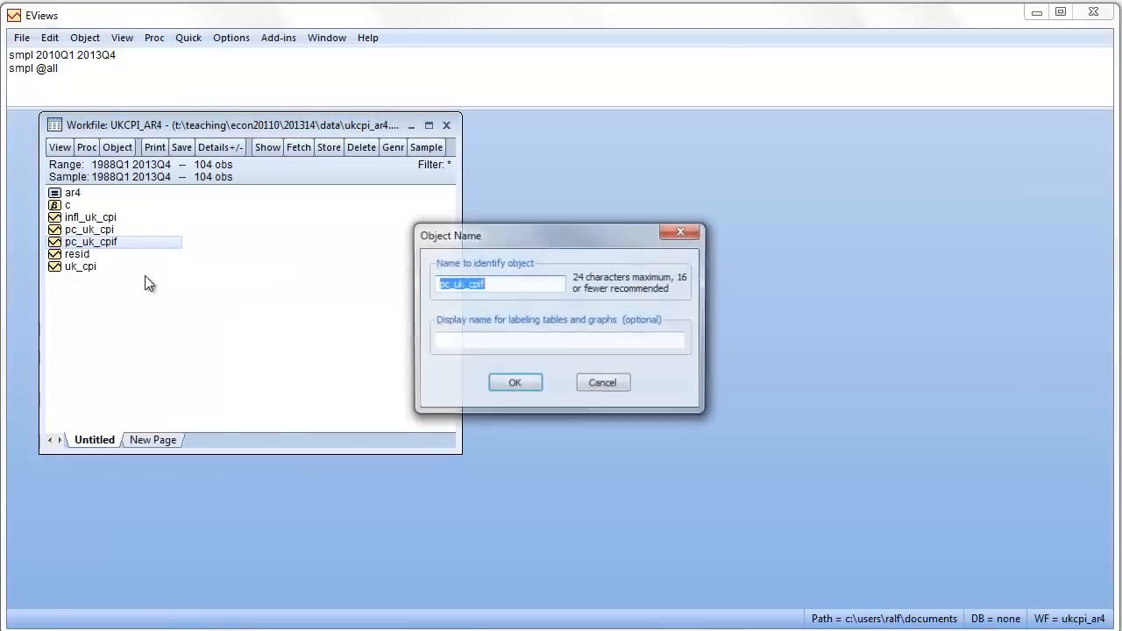
left_click(500, 285)
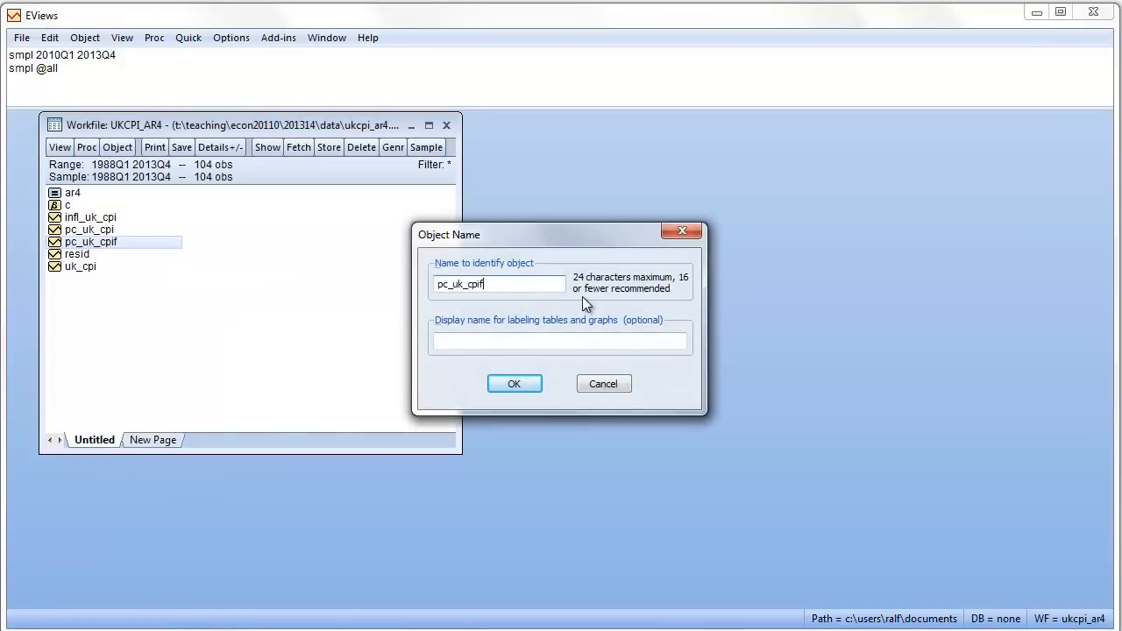
type("_f")
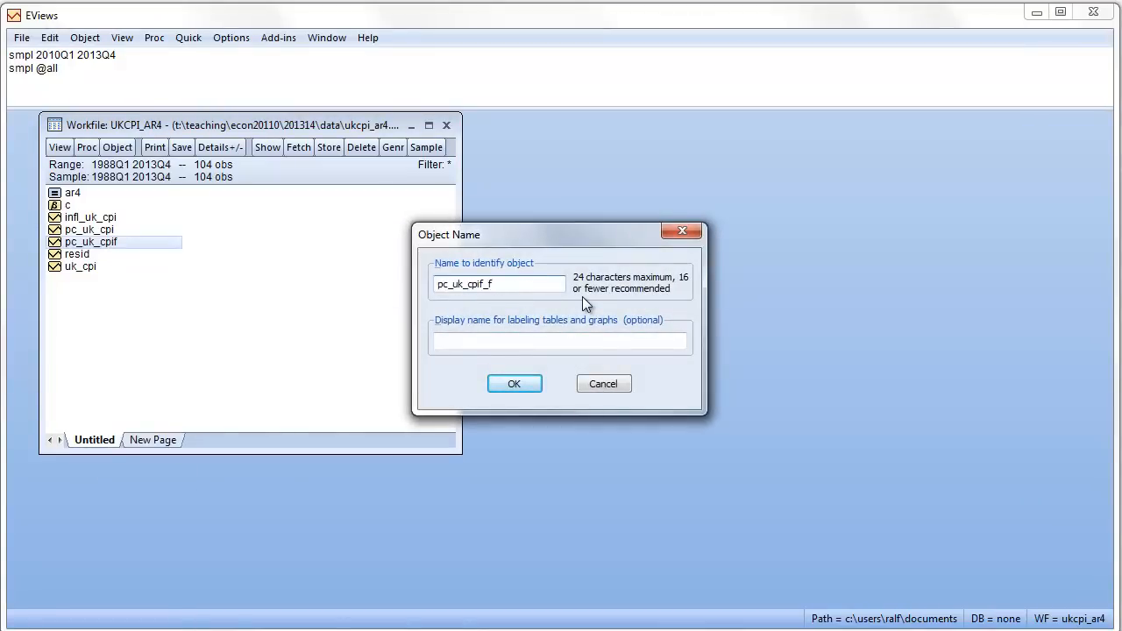
type("ull")
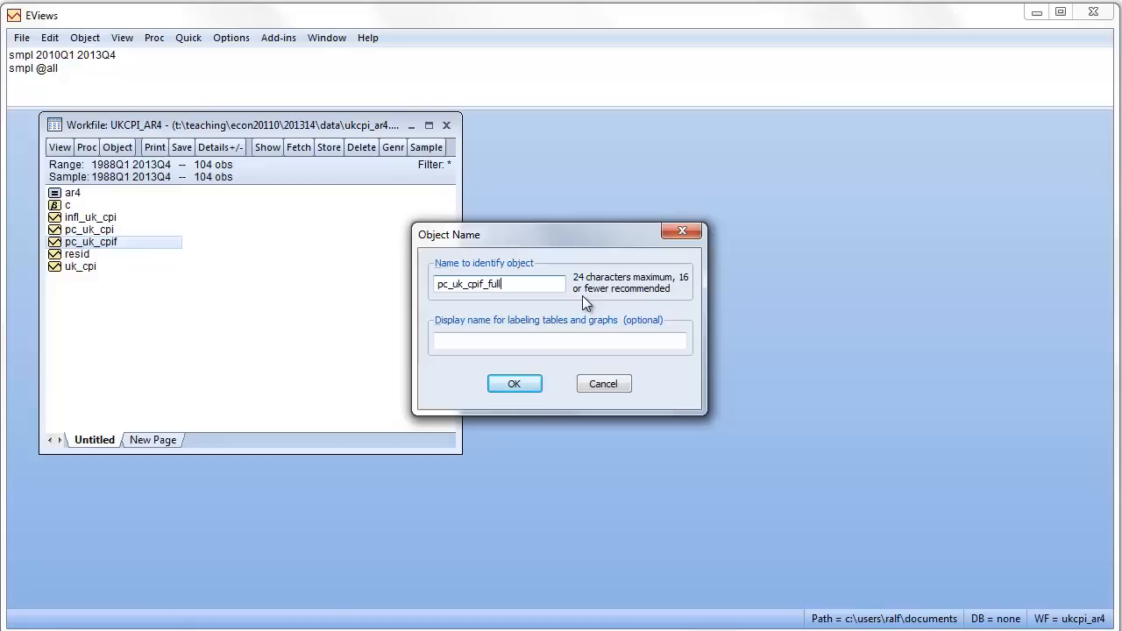
type("dyna")
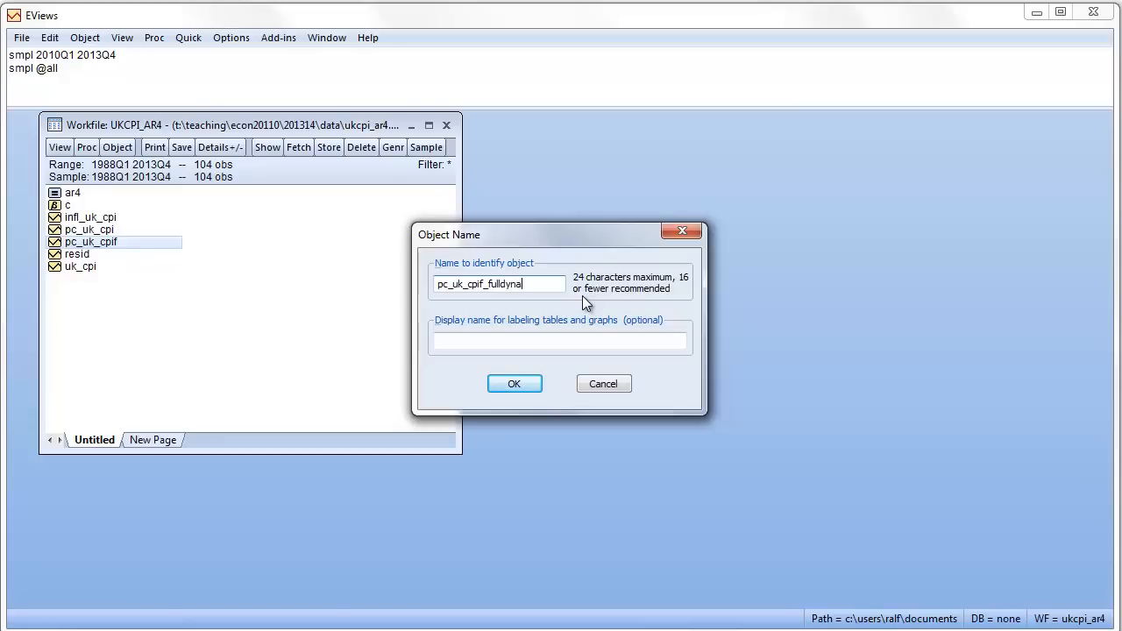
type("mic")
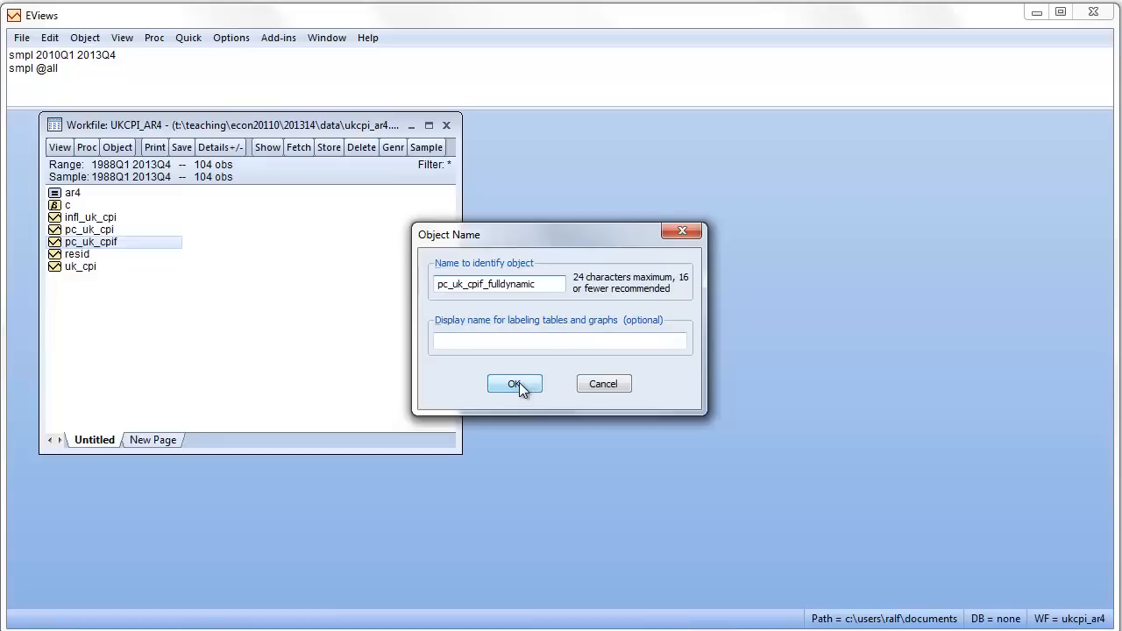
left_click(515, 384)
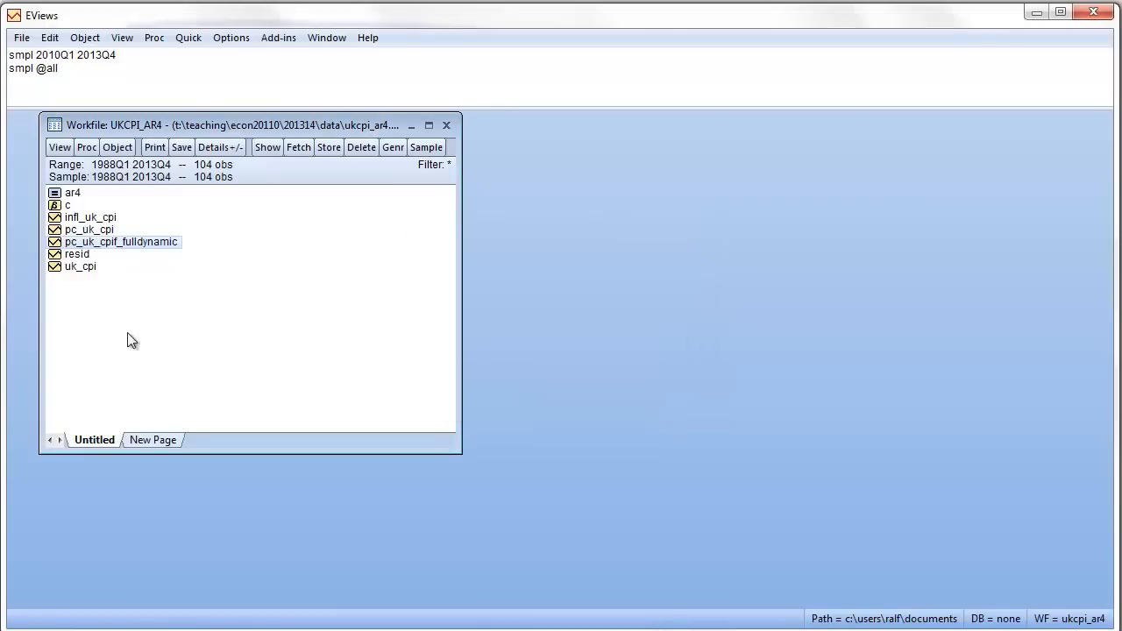
mouse_move(112, 258)
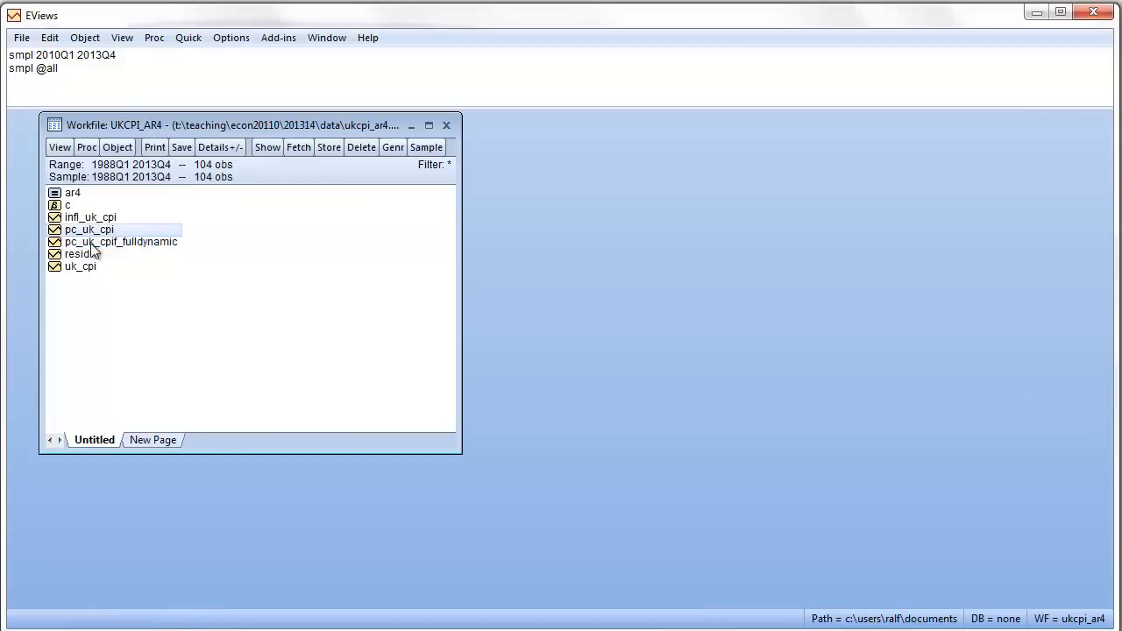
mouse_move(121, 242)
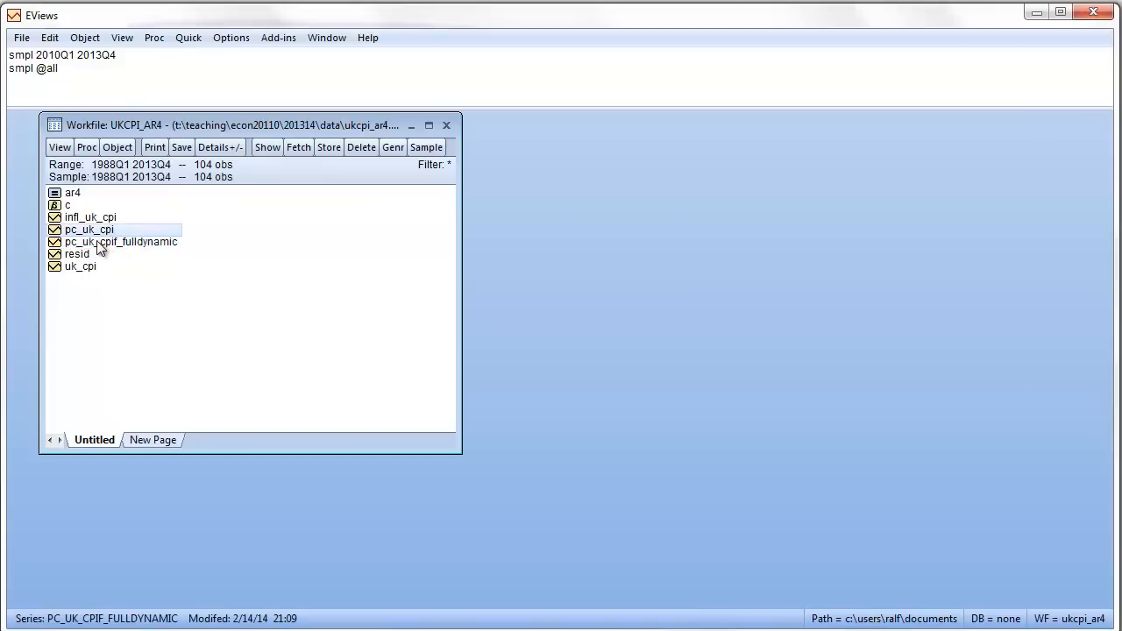
Step: Open PC_UK_CPI and PC_UK_CPIF_FULLDYNAMIC as a group and show them as a line graph
right_click(102, 242)
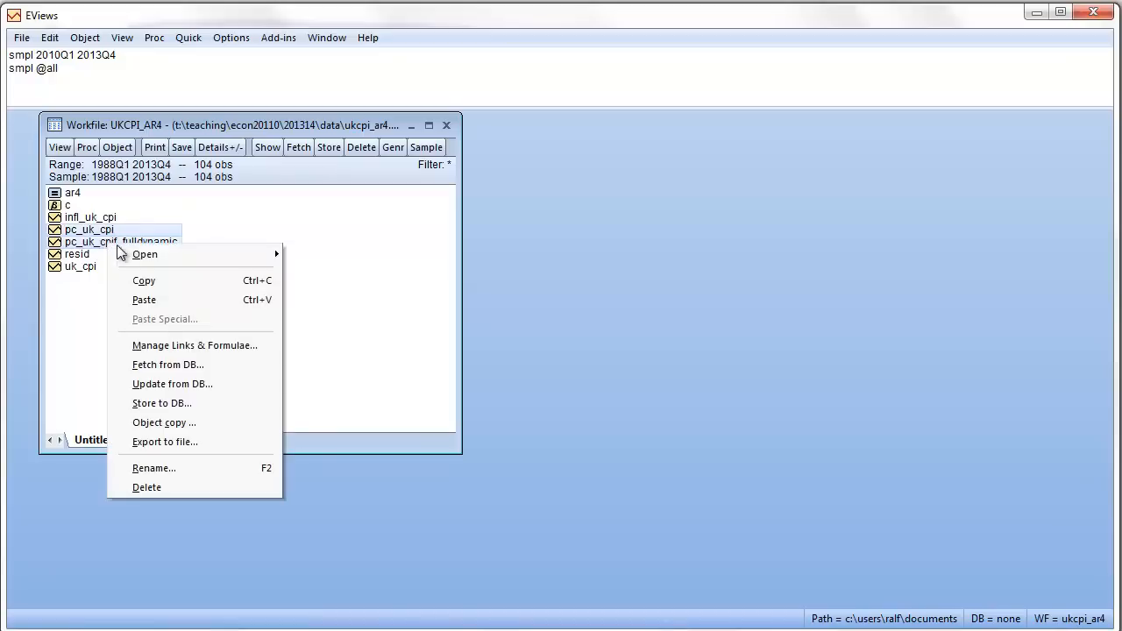
left_click(144, 255)
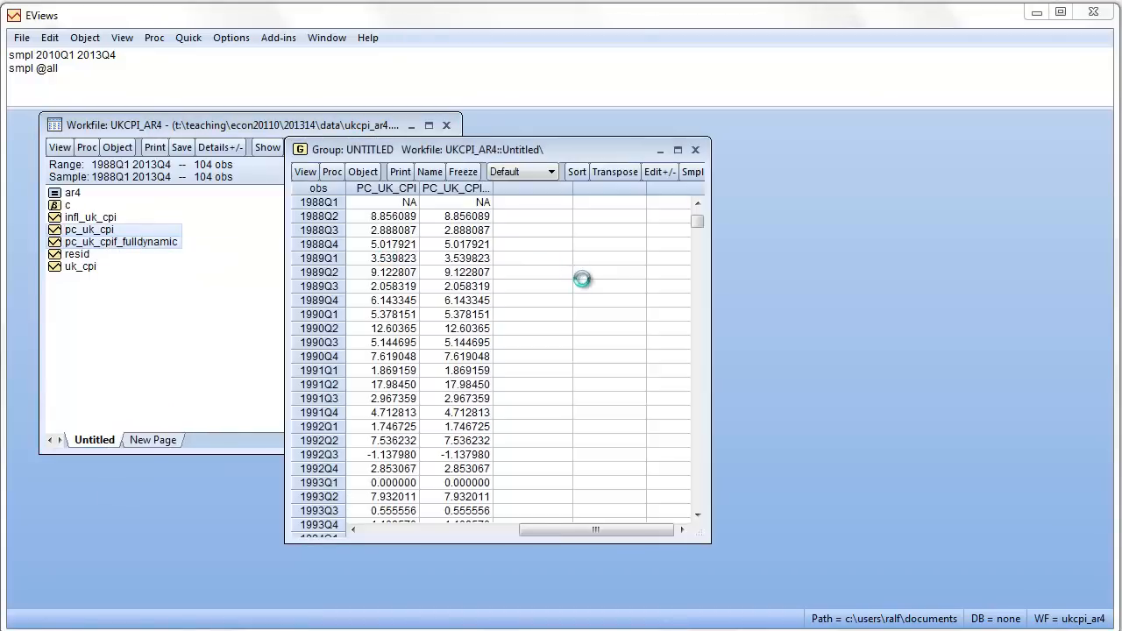
left_click(305, 172)
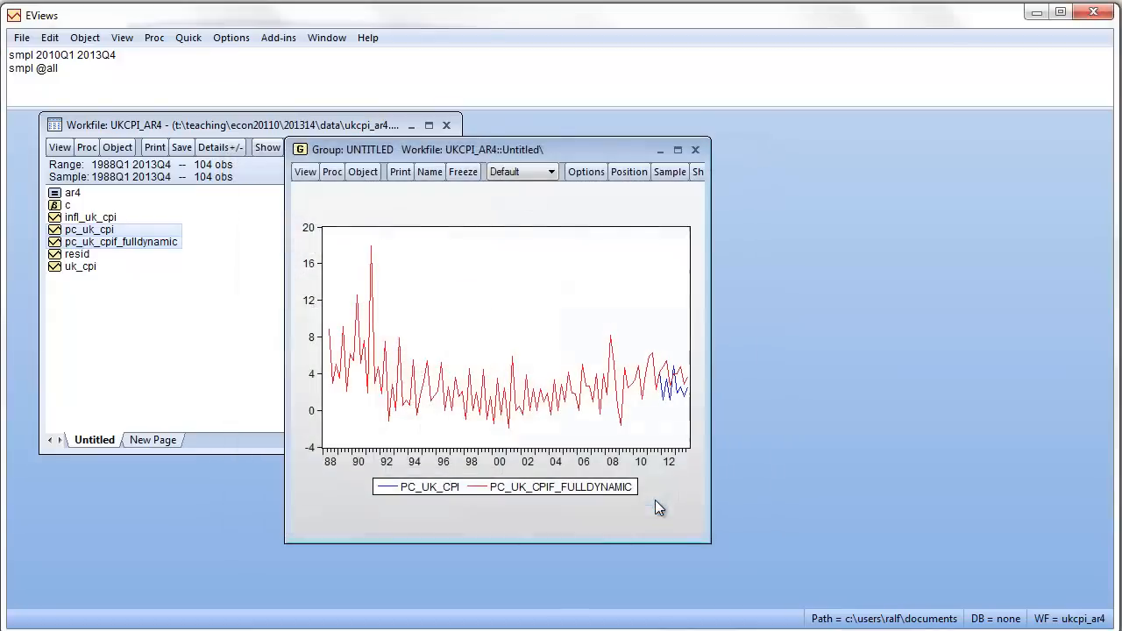
mouse_move(687, 337)
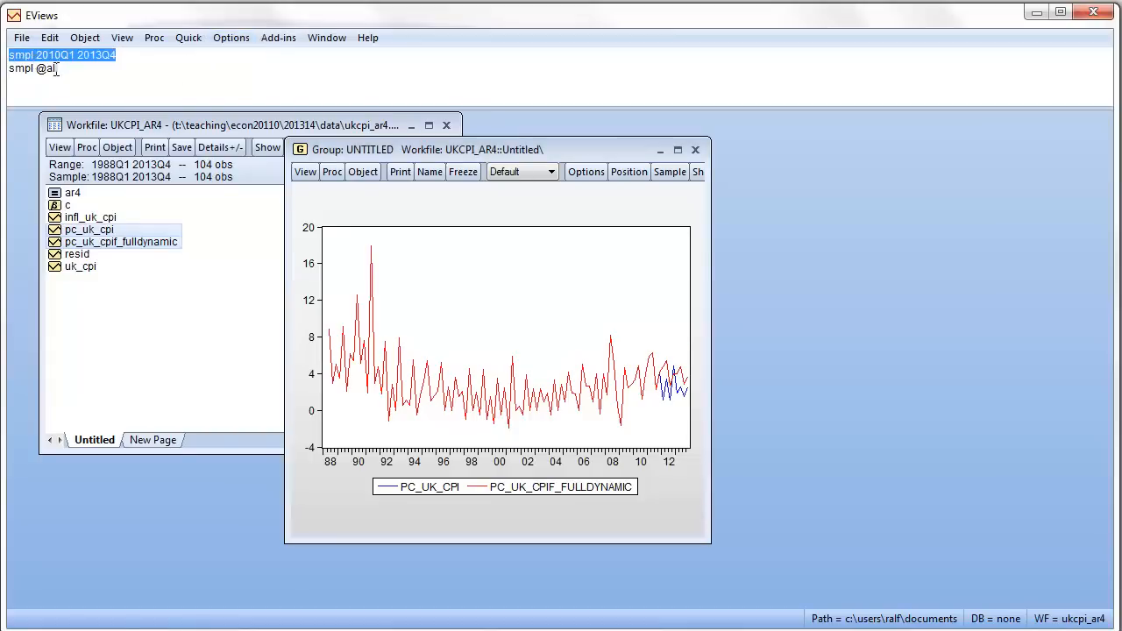
Step: Set the sample to 2010Q1–2013Q4 so the graph covers 2010–2013, then close the group window
type("l")
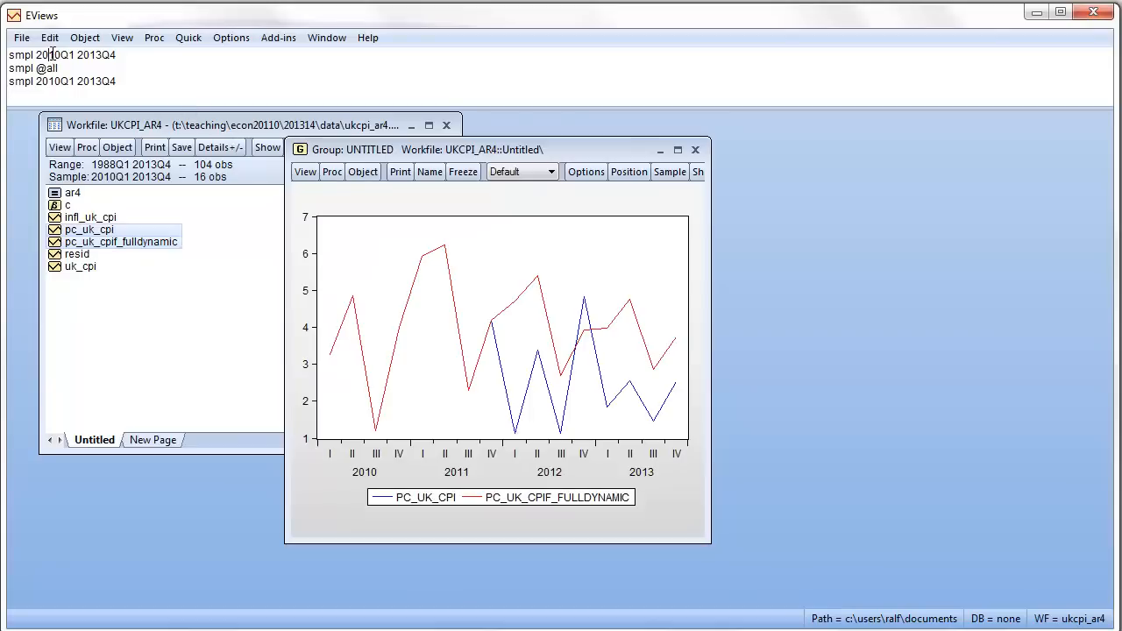
mouse_move(509, 459)
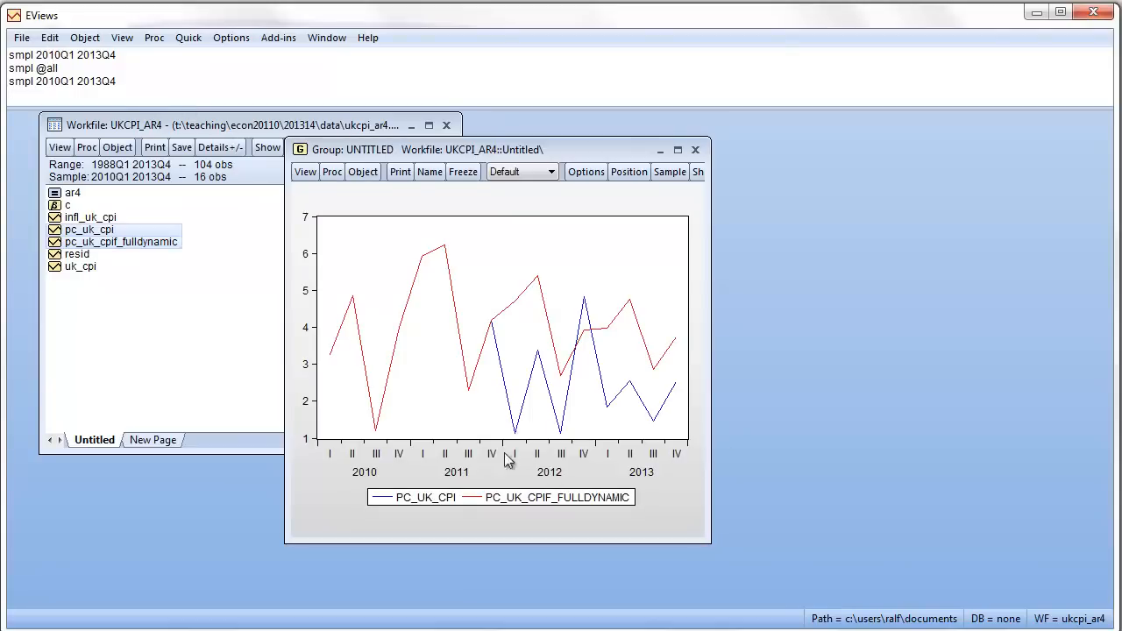
mouse_move(502, 368)
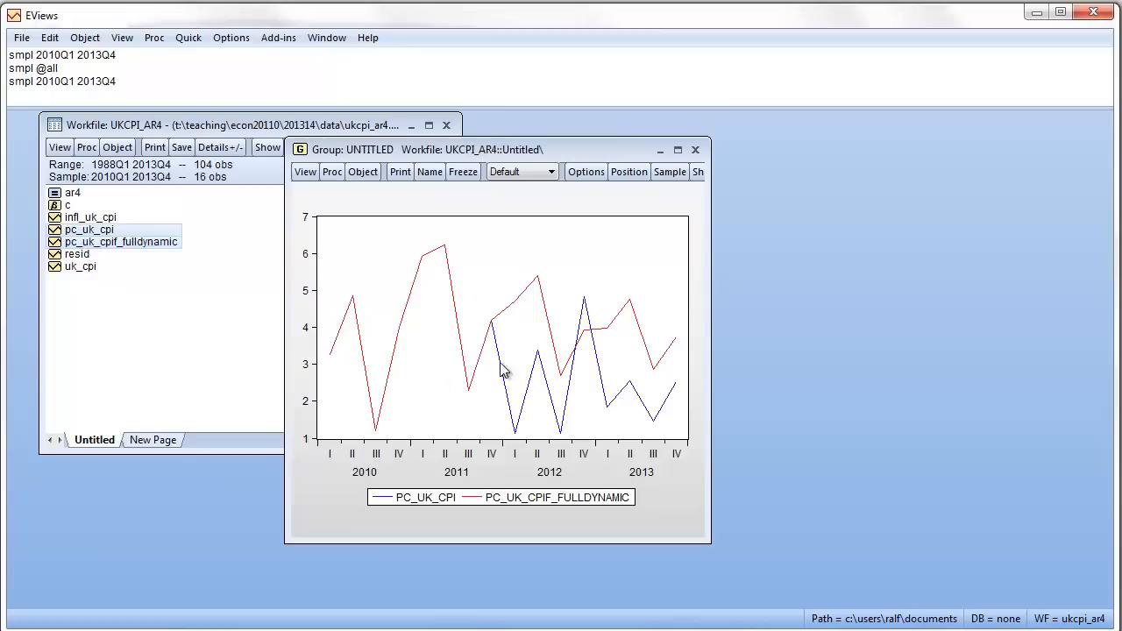
mouse_move(498, 369)
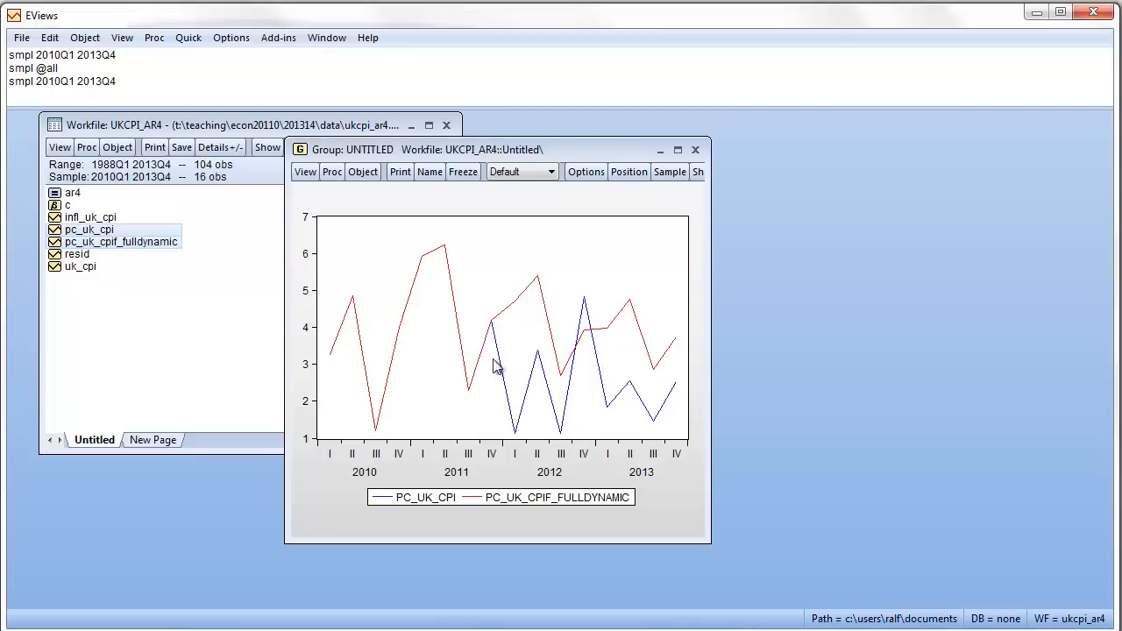
mouse_move(558, 358)
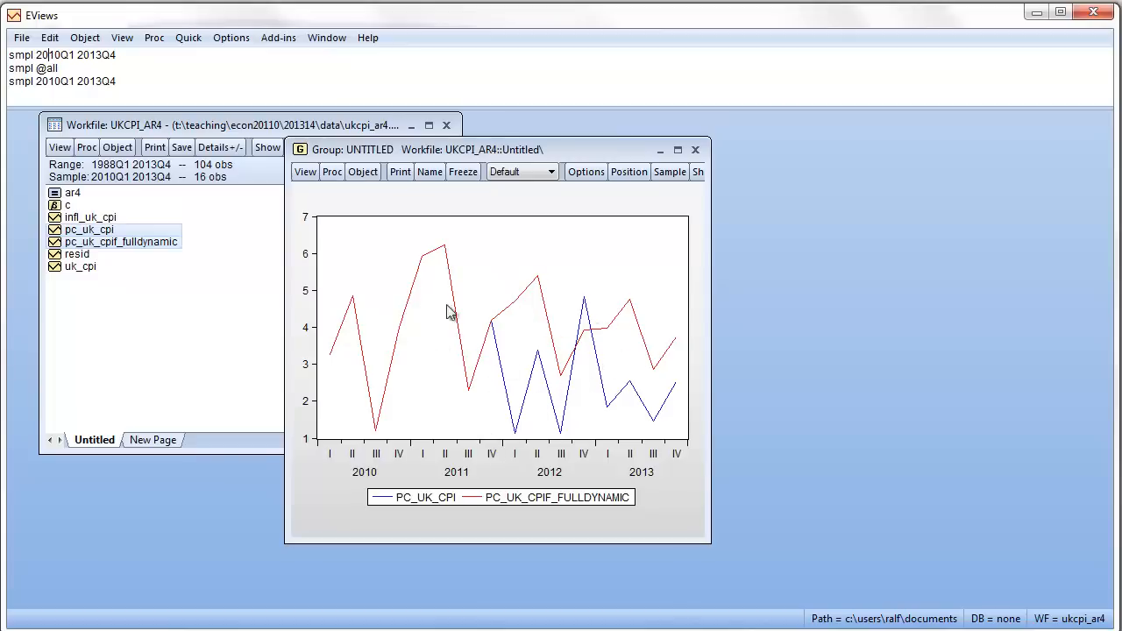
mouse_move(487, 437)
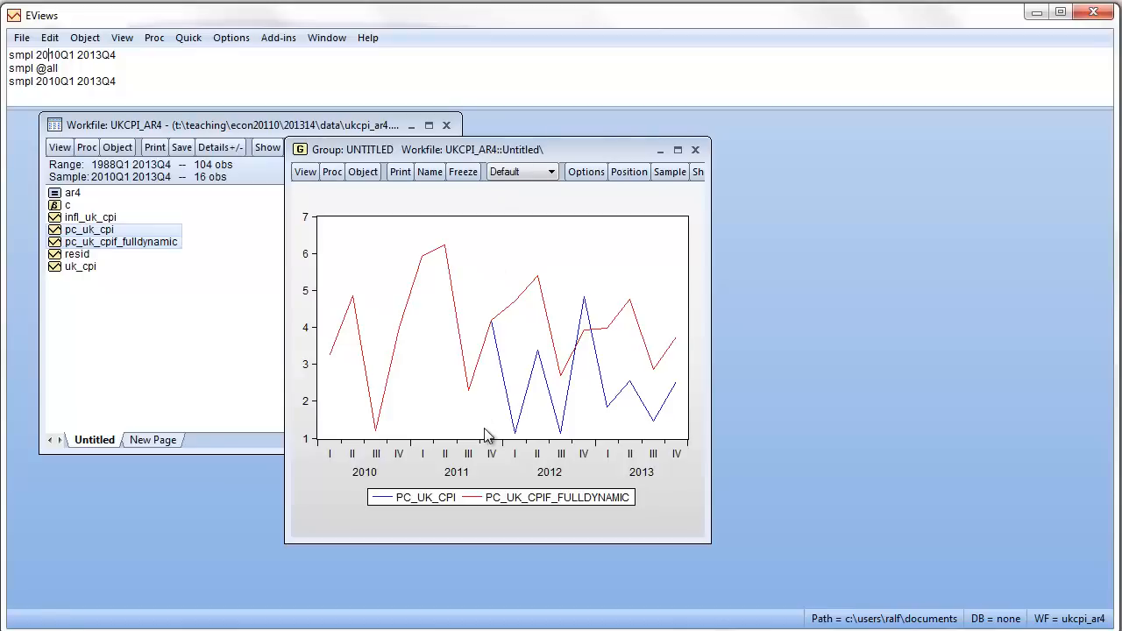
mouse_move(488, 389)
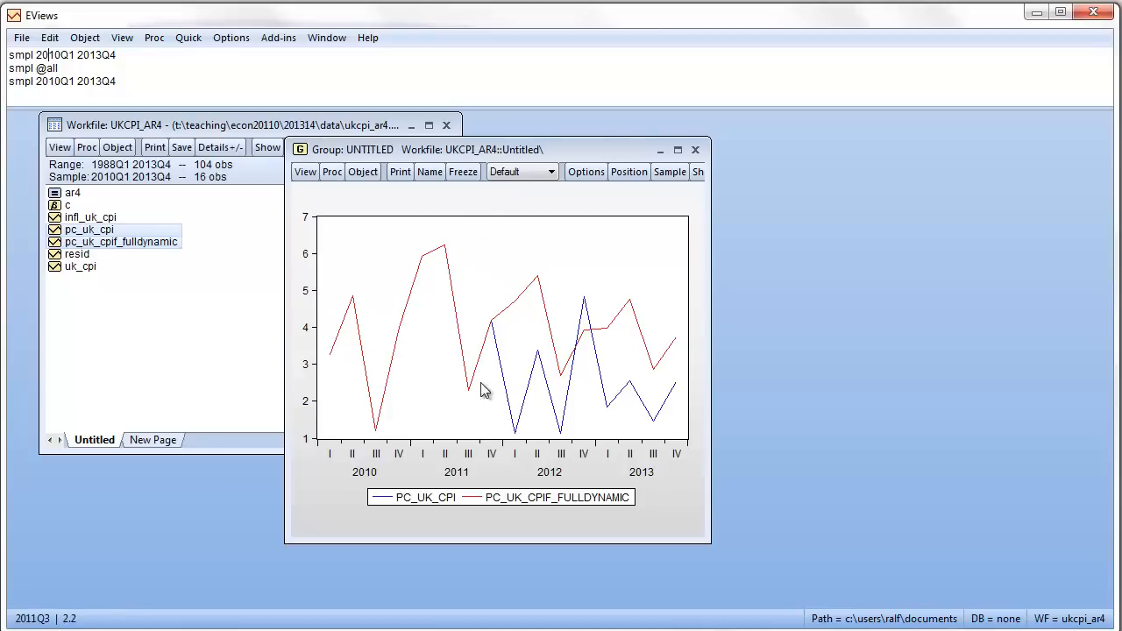
mouse_move(505, 326)
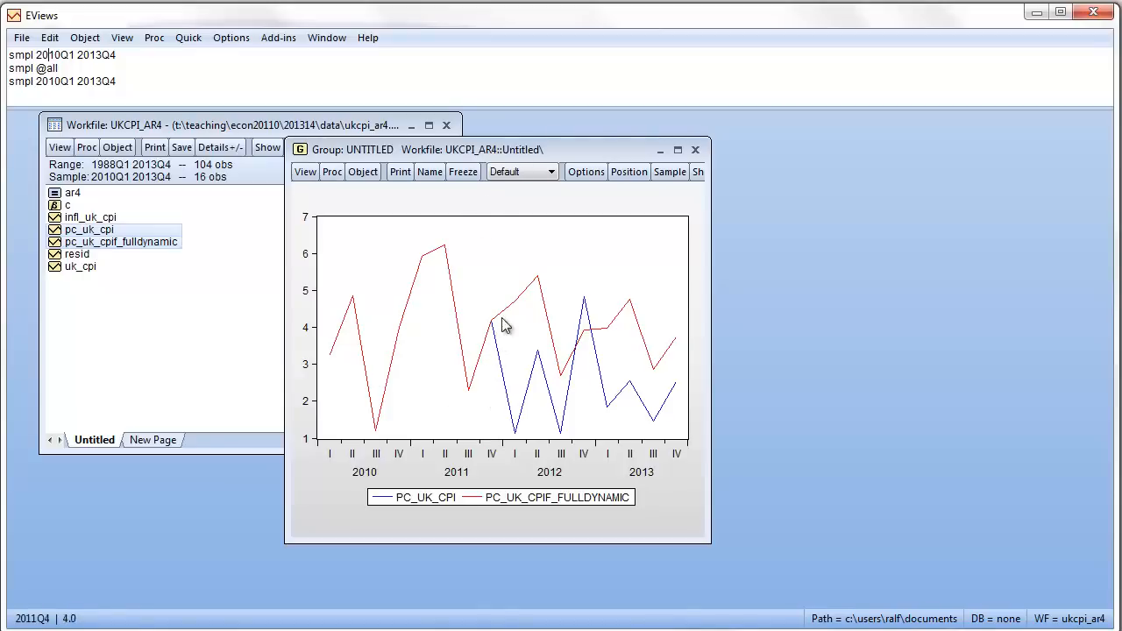
mouse_move(547, 326)
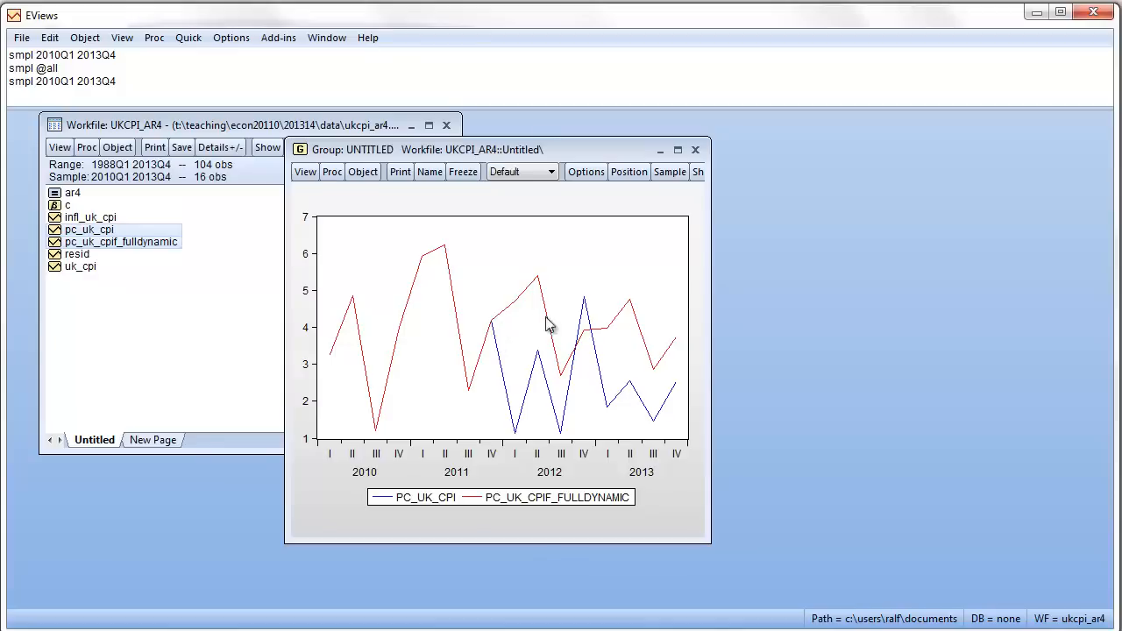
mouse_move(568, 407)
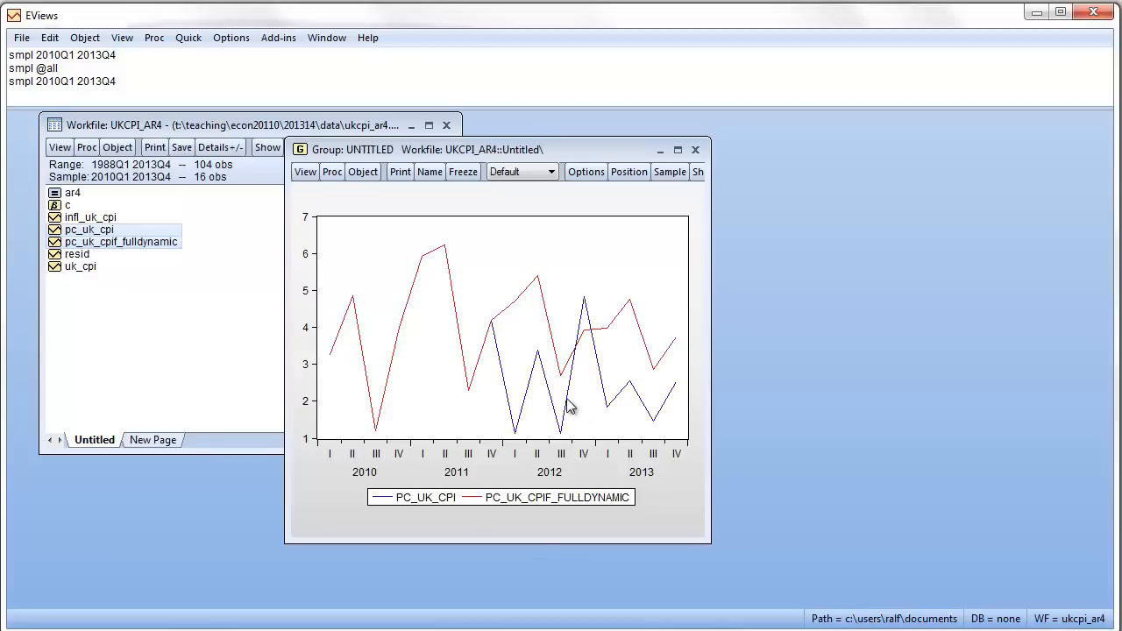
mouse_move(611, 419)
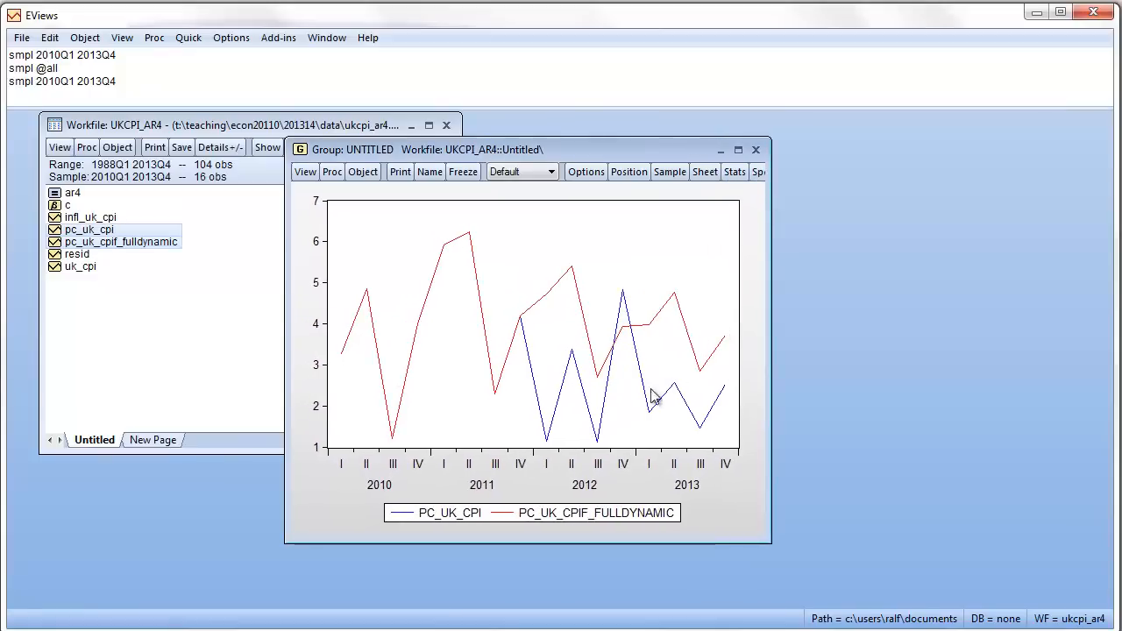
mouse_move(442, 354)
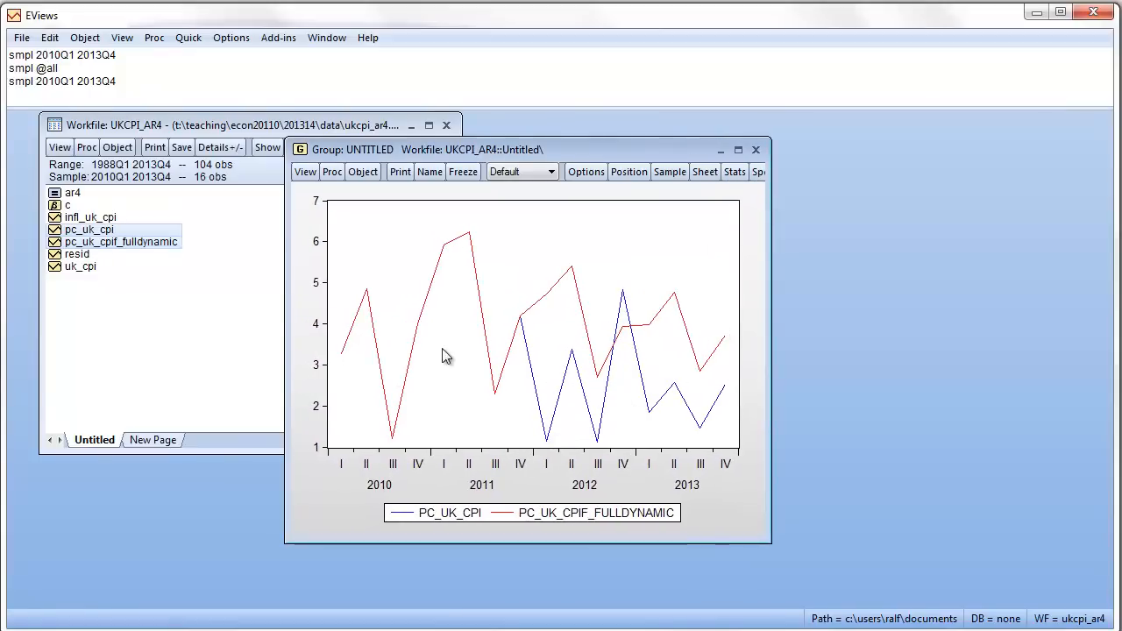
mouse_move(530, 351)
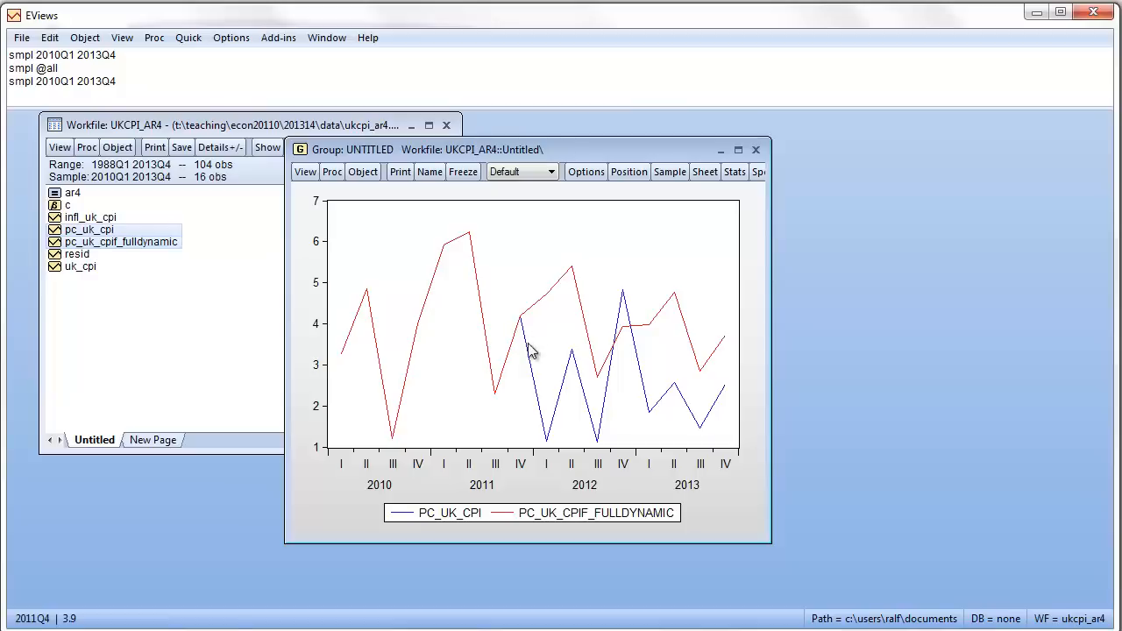
mouse_move(534, 329)
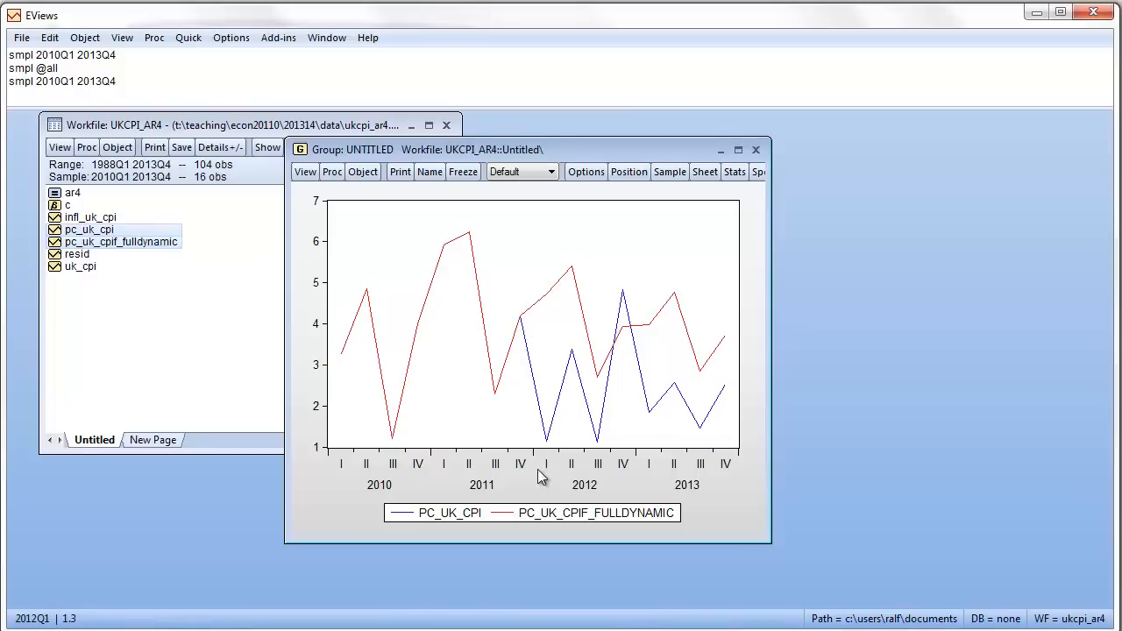
mouse_move(600, 490)
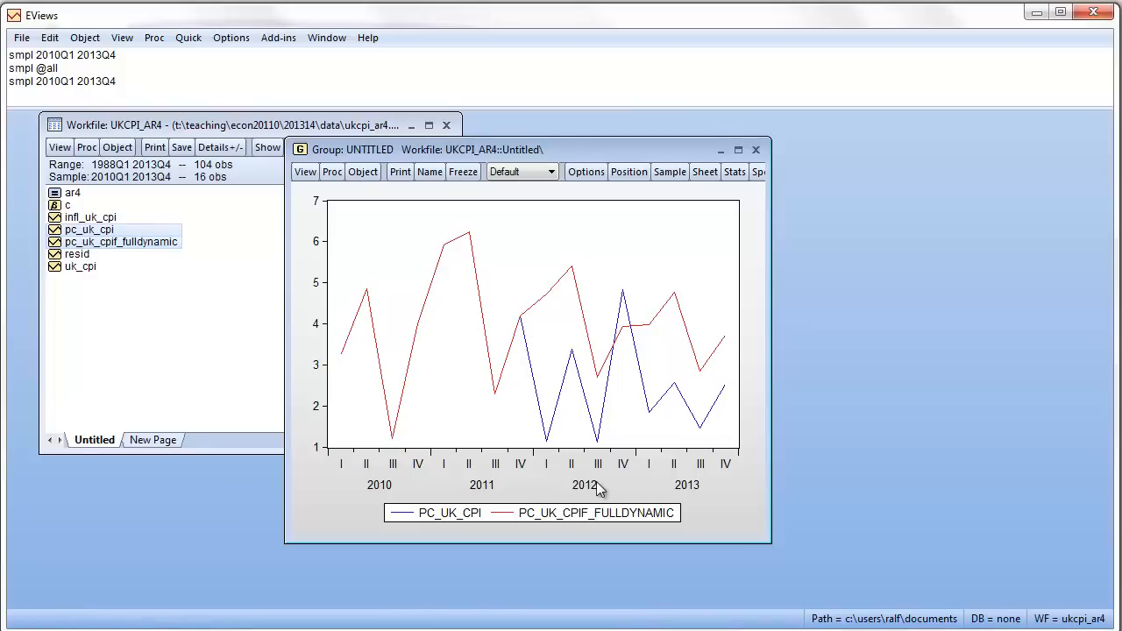
mouse_move(547, 439)
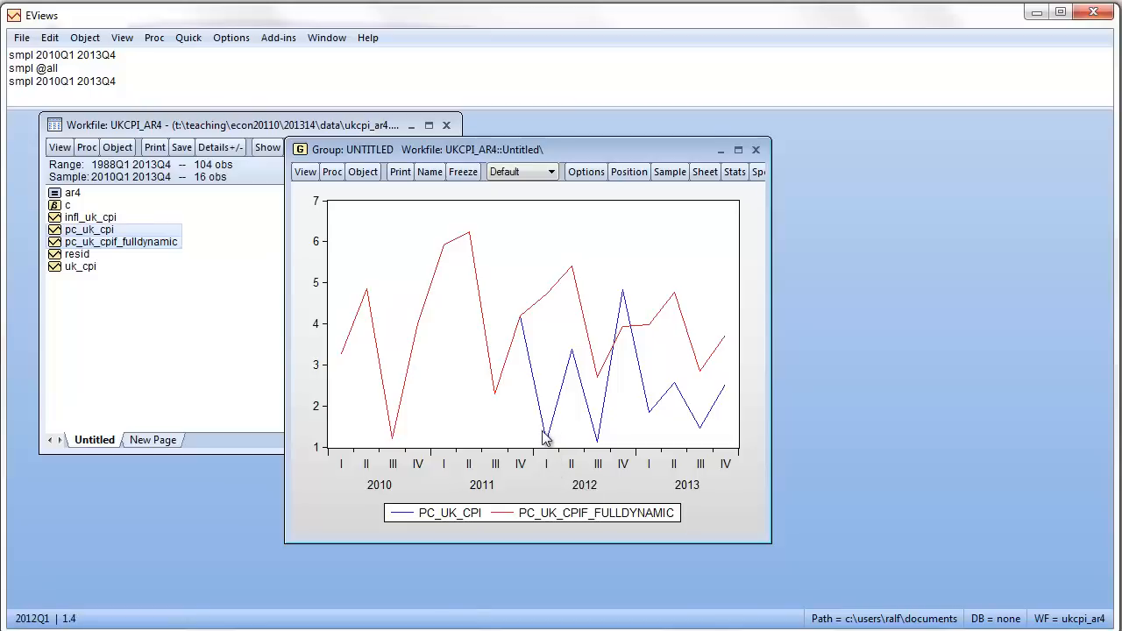
mouse_move(547, 301)
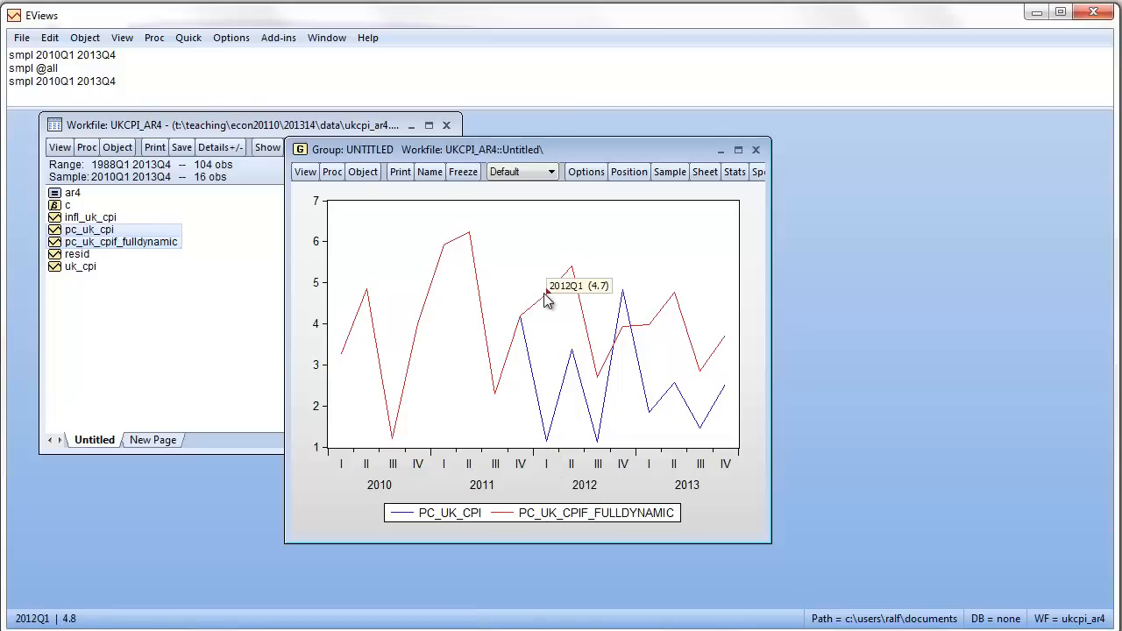
mouse_move(577, 313)
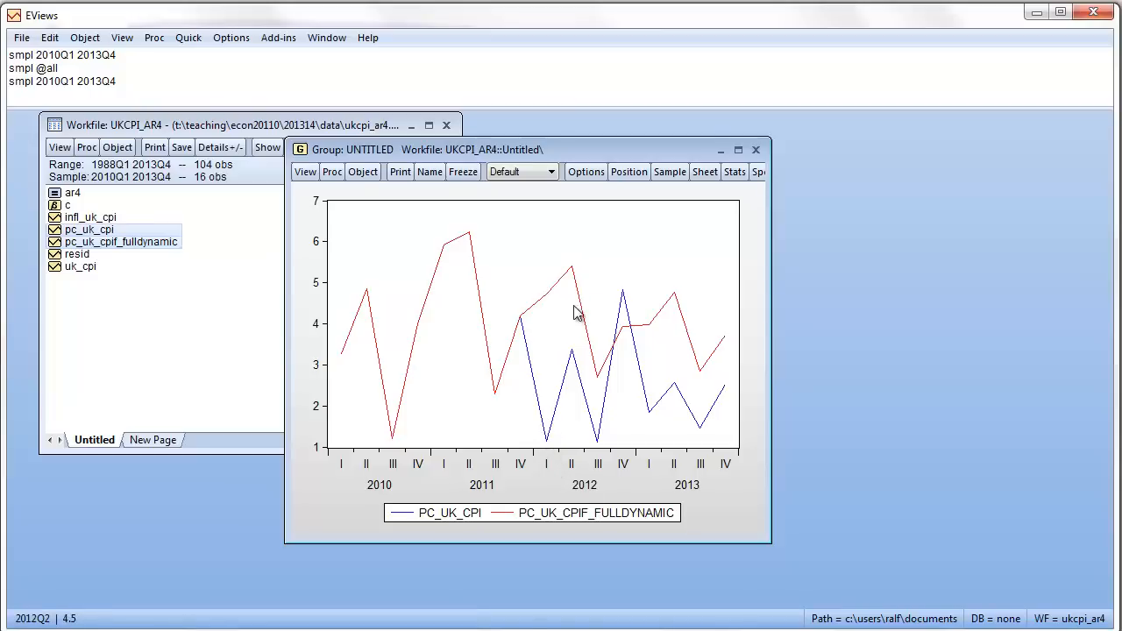
mouse_move(582, 332)
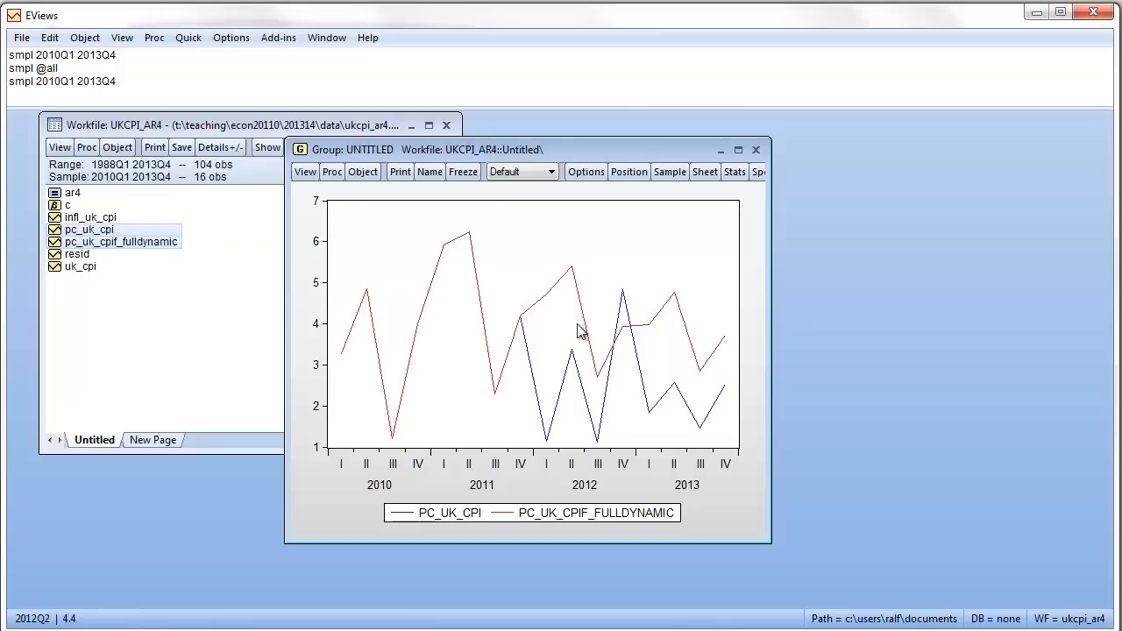
mouse_move(526, 330)
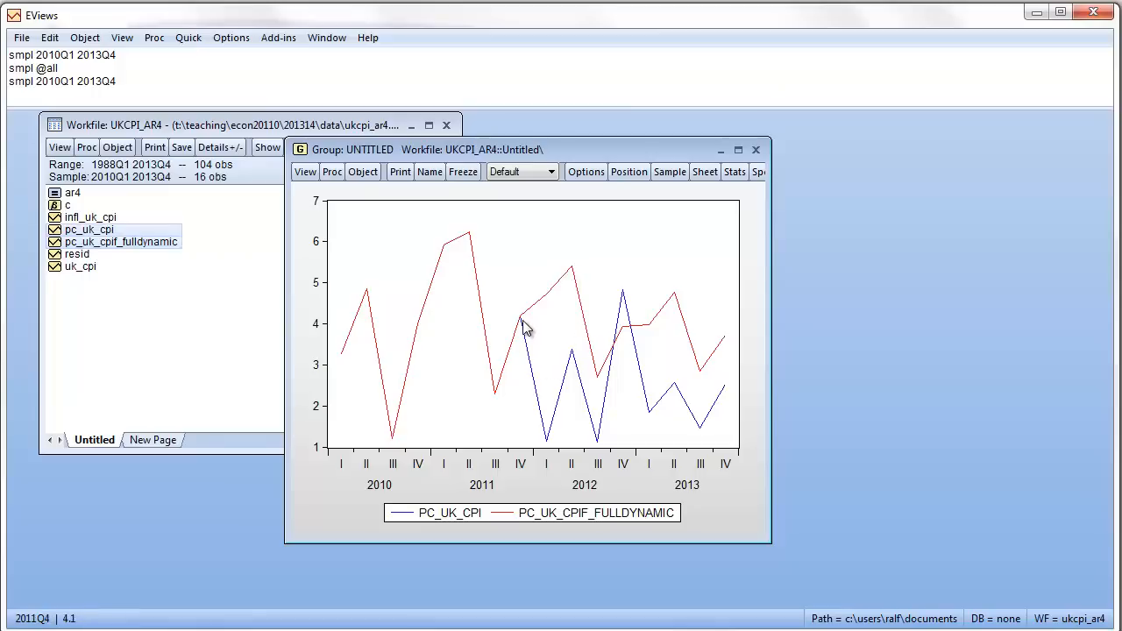
mouse_move(560, 453)
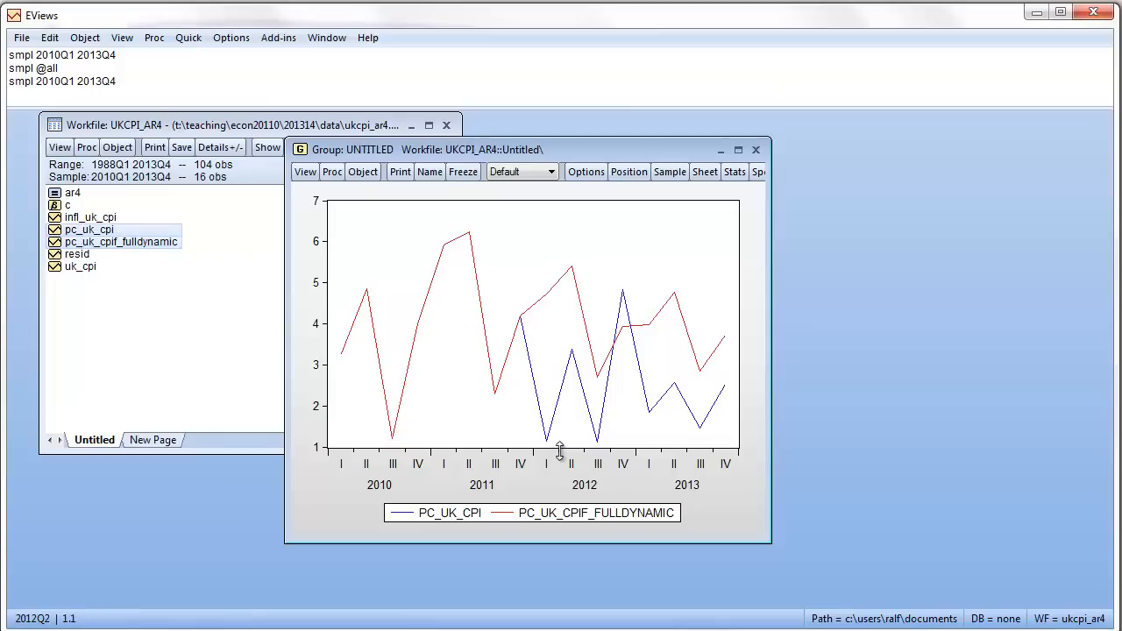
mouse_move(575, 435)
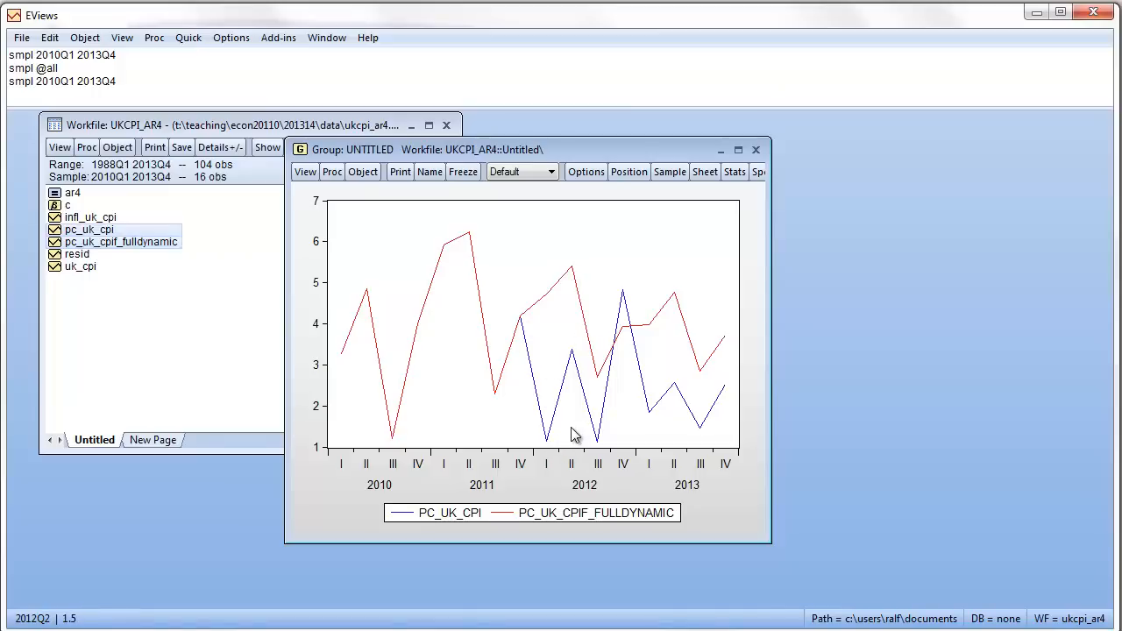
mouse_move(552, 435)
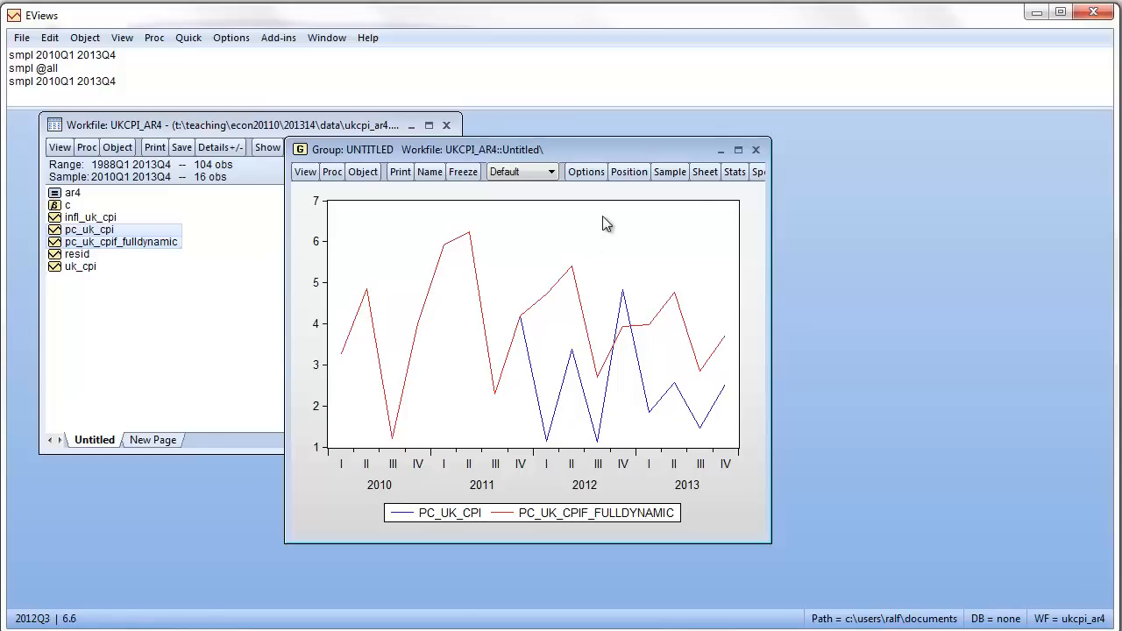
left_click(756, 149)
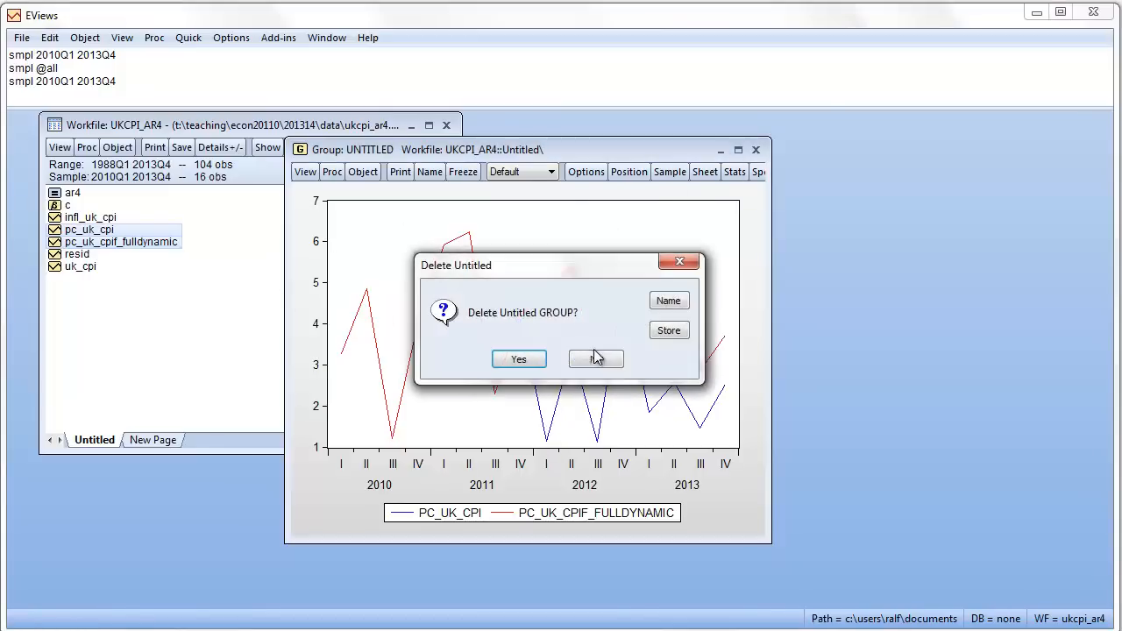
Step: Discard the untitled group and start a forecast from the ar4 equation
left_click(519, 360)
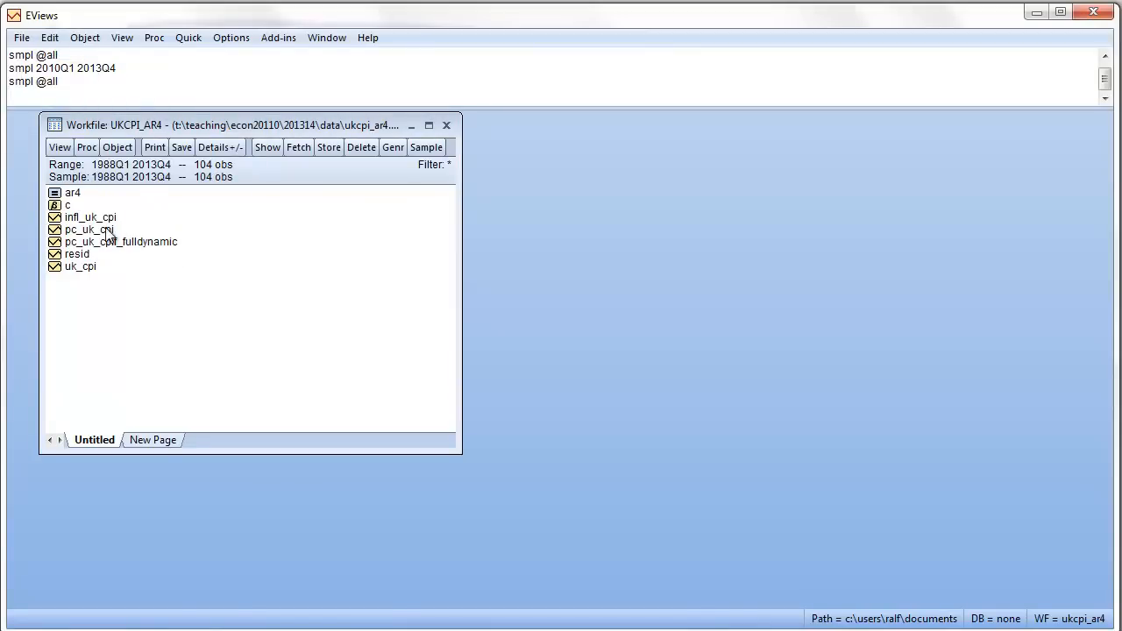
double_click(74, 191)
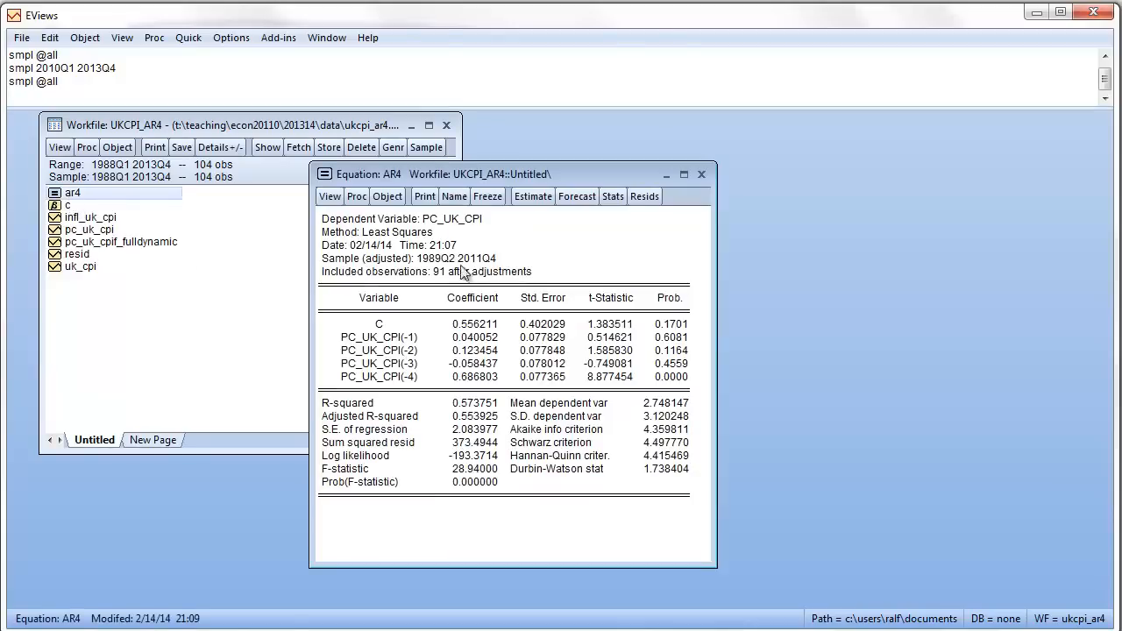
left_click(577, 197)
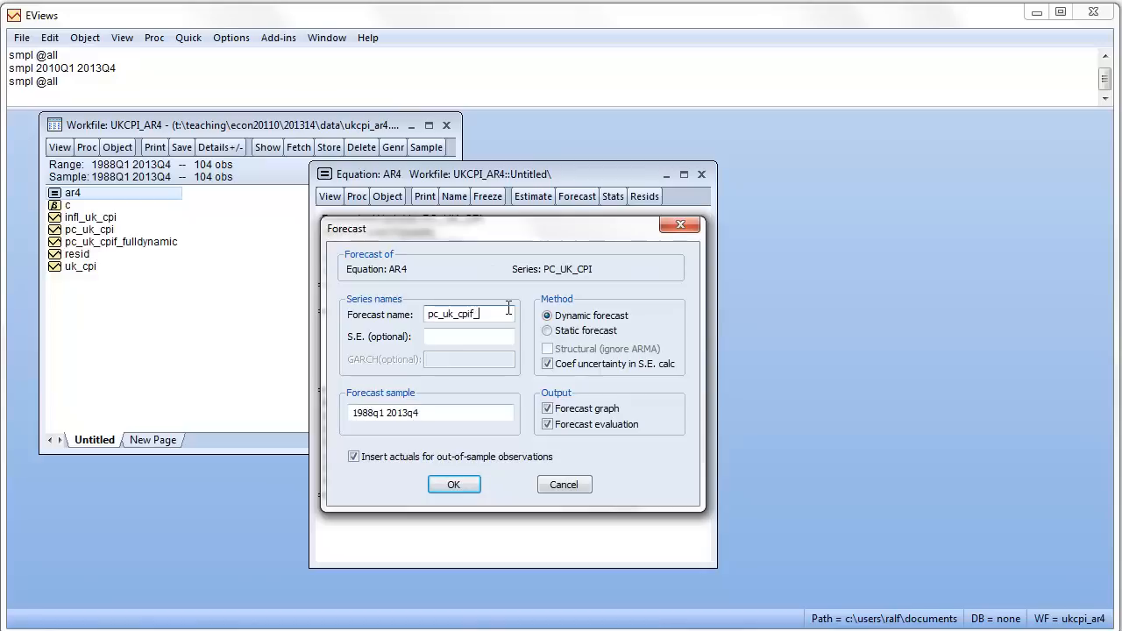
Step: Produce a static forecast pc_uk_cpif_fullstatic for 2012Q1–2013Q4
type("full")
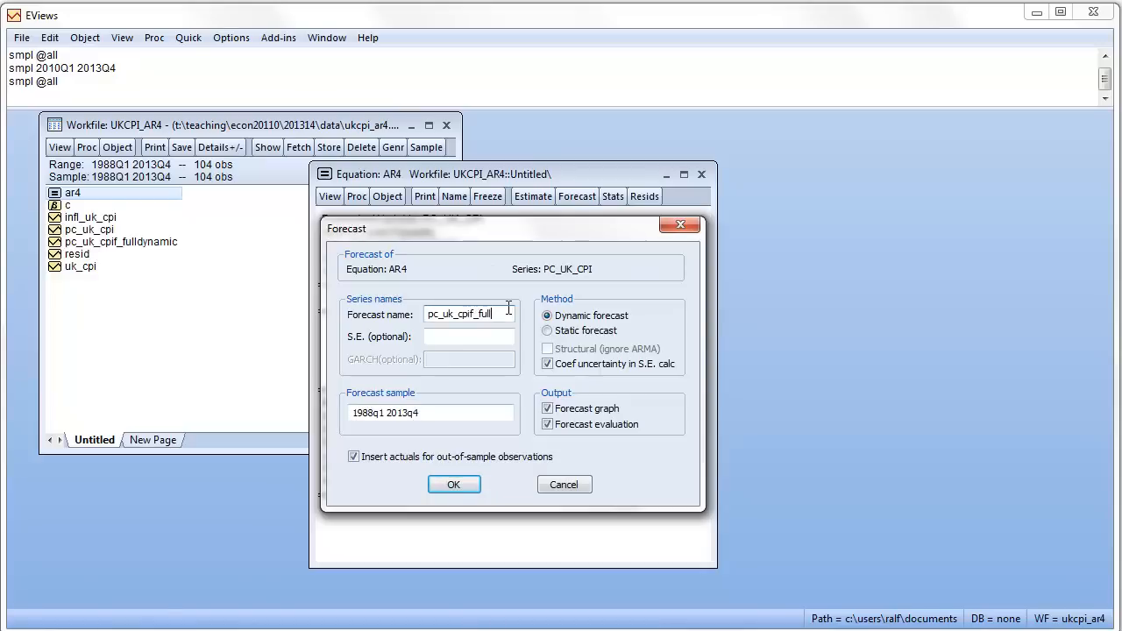
type("static")
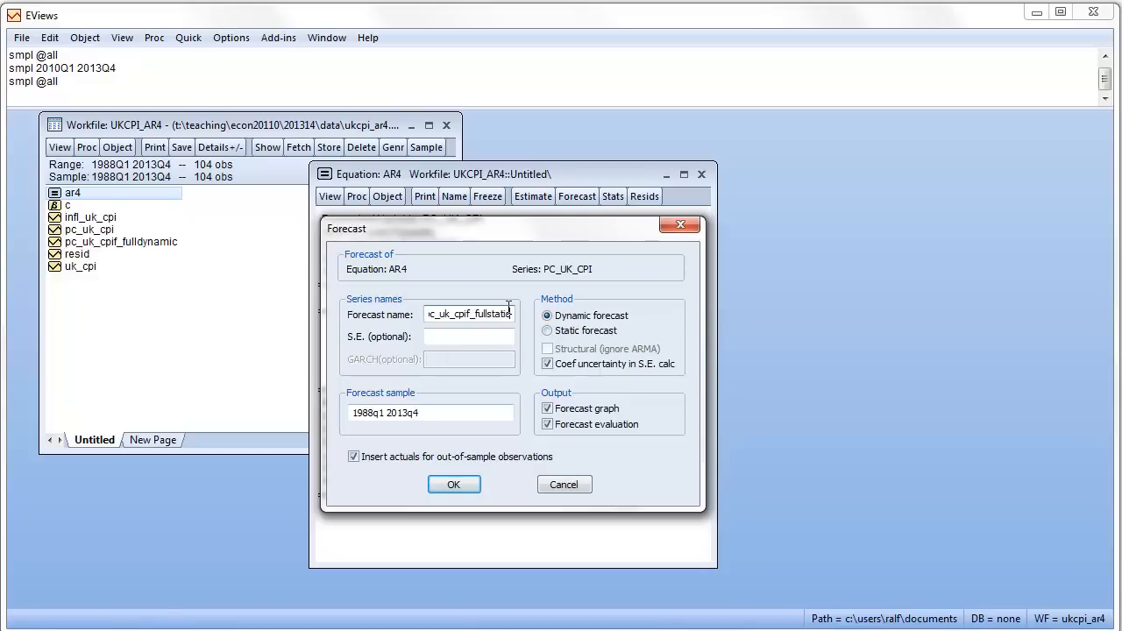
mouse_move(382, 412)
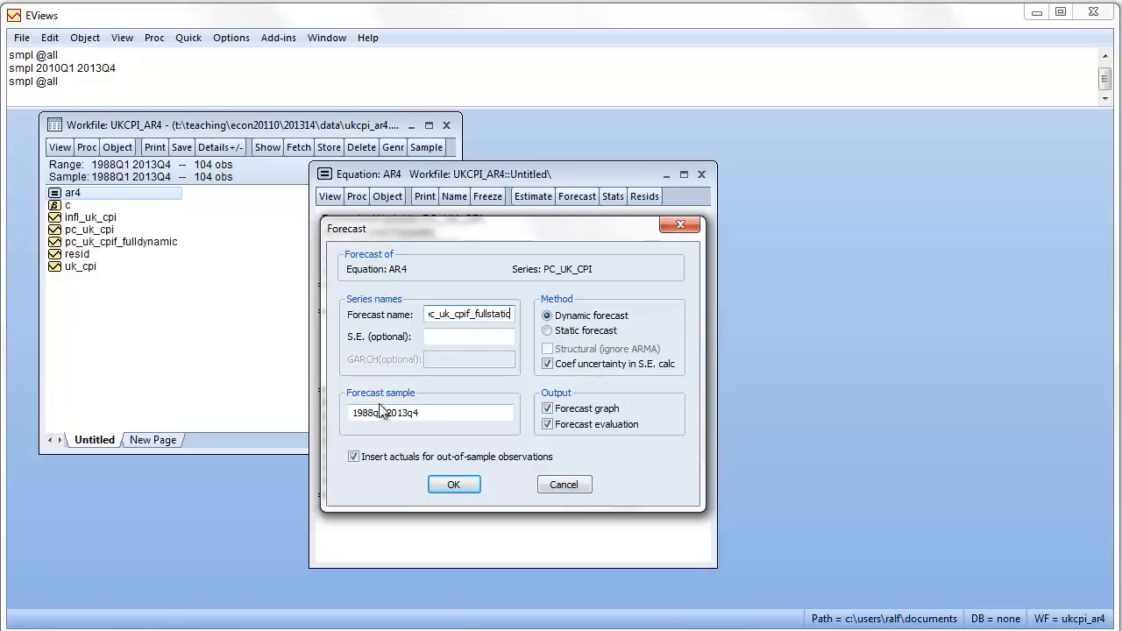
double_click(362, 414)
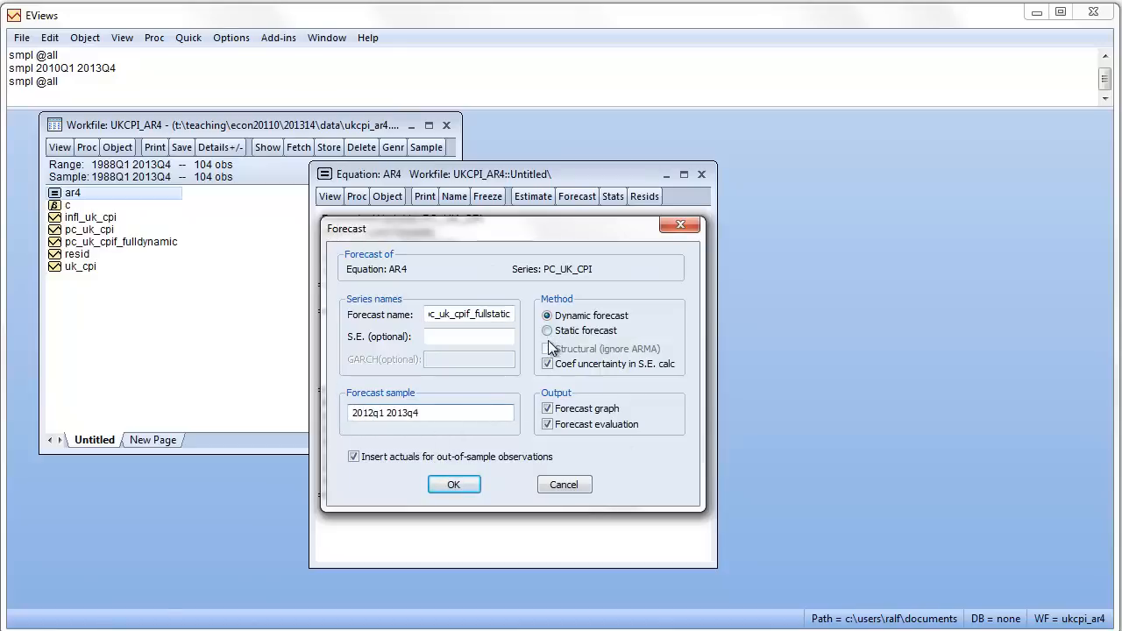
left_click(454, 484)
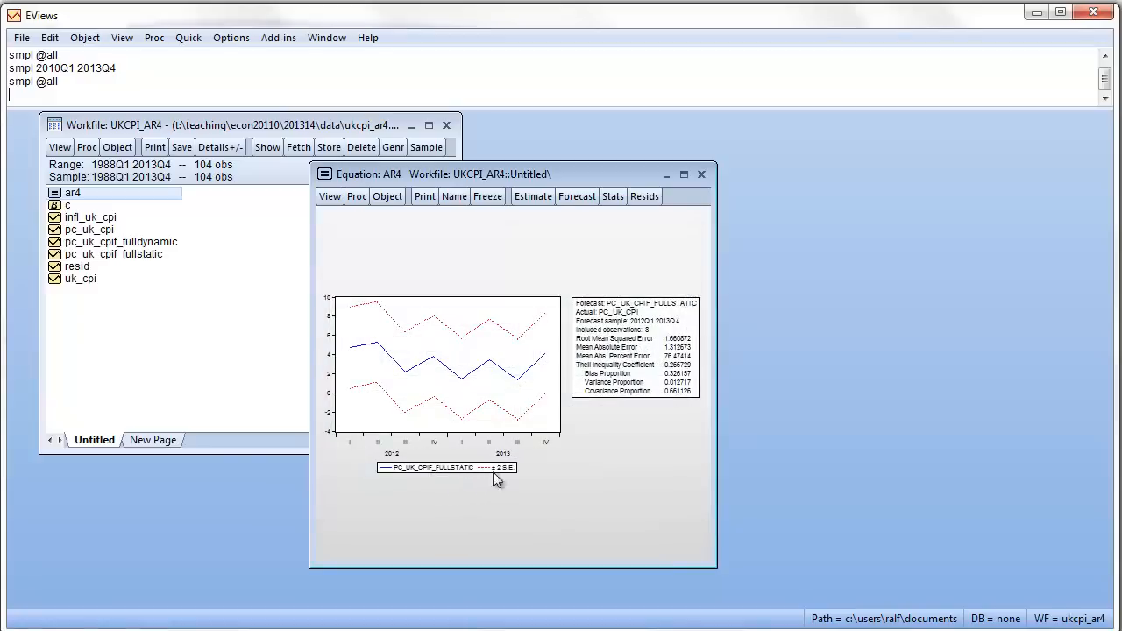
Step: Open PC_UK_CPI with the dynamic and static forecast series as a group
left_click(701, 174)
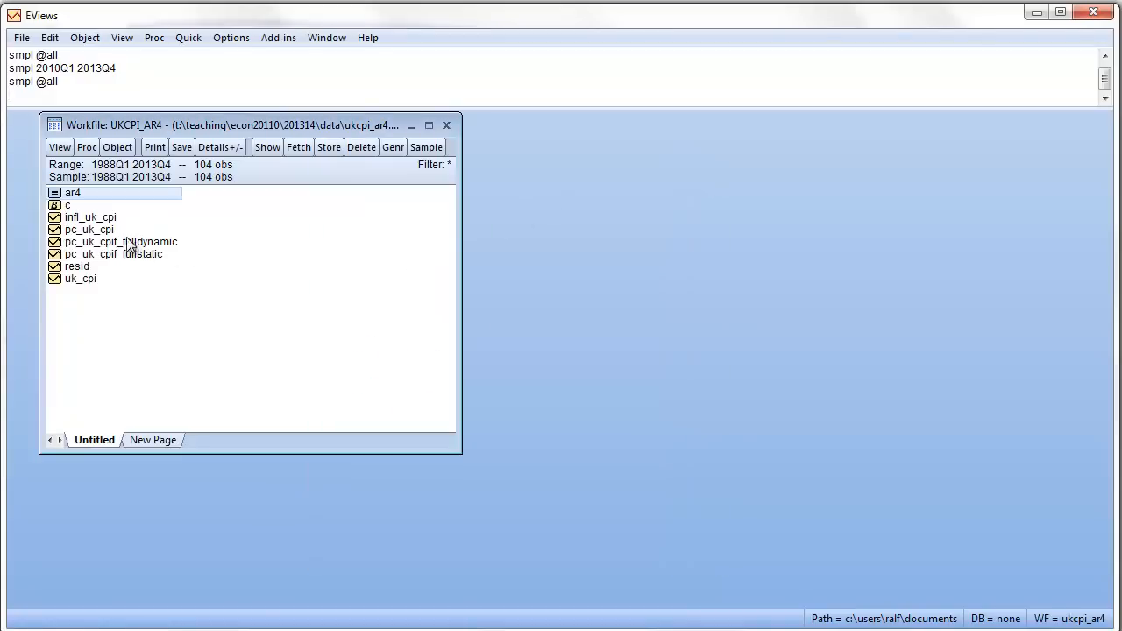
left_click(88, 228)
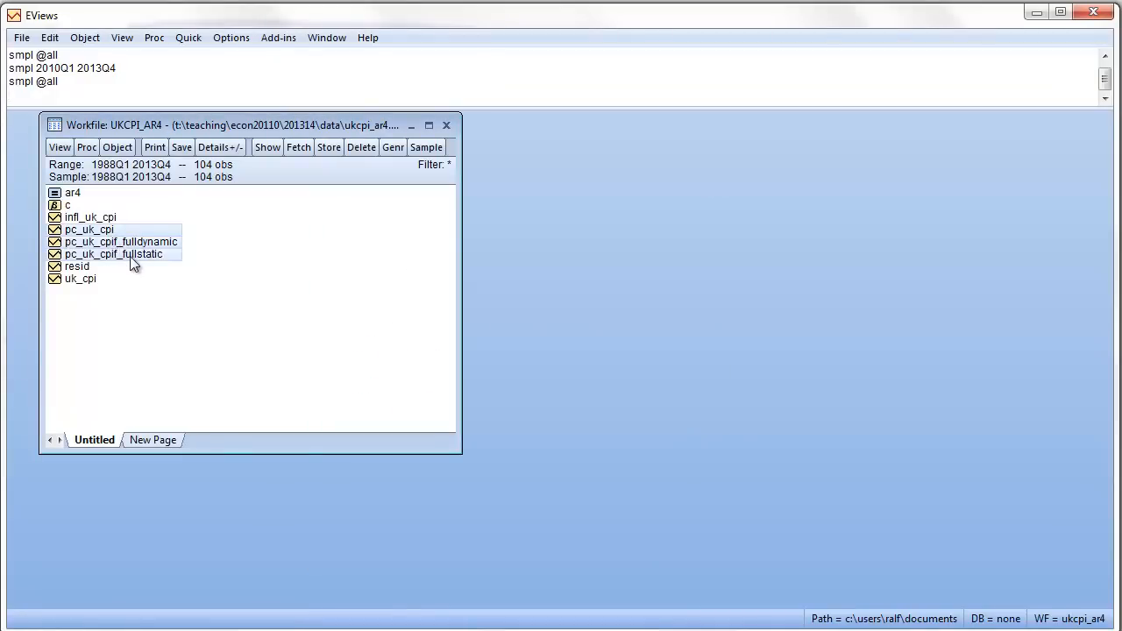
double_click(114, 242)
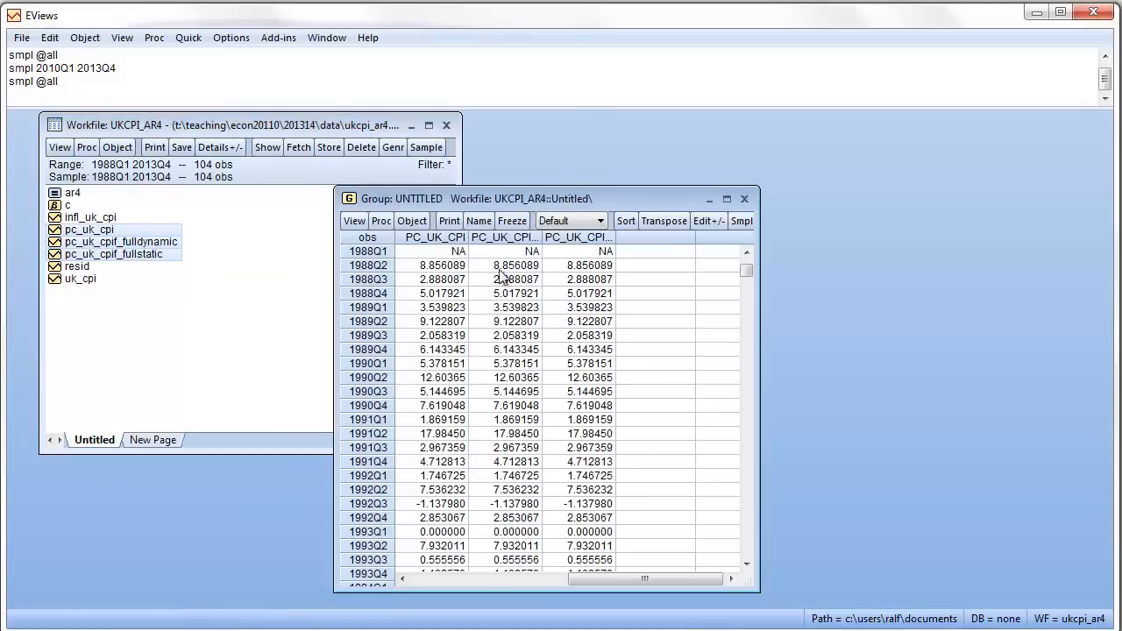
Step: Show the three-series group as a Line & Symbol graph over 2010–2013
left_click(381, 221)
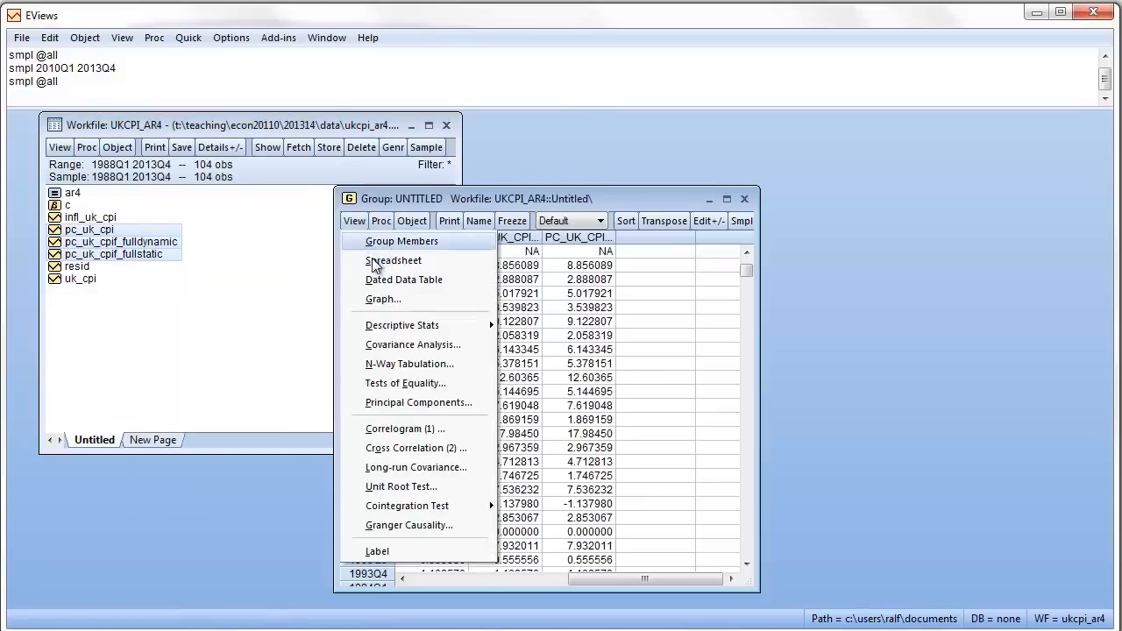
left_click(382, 298)
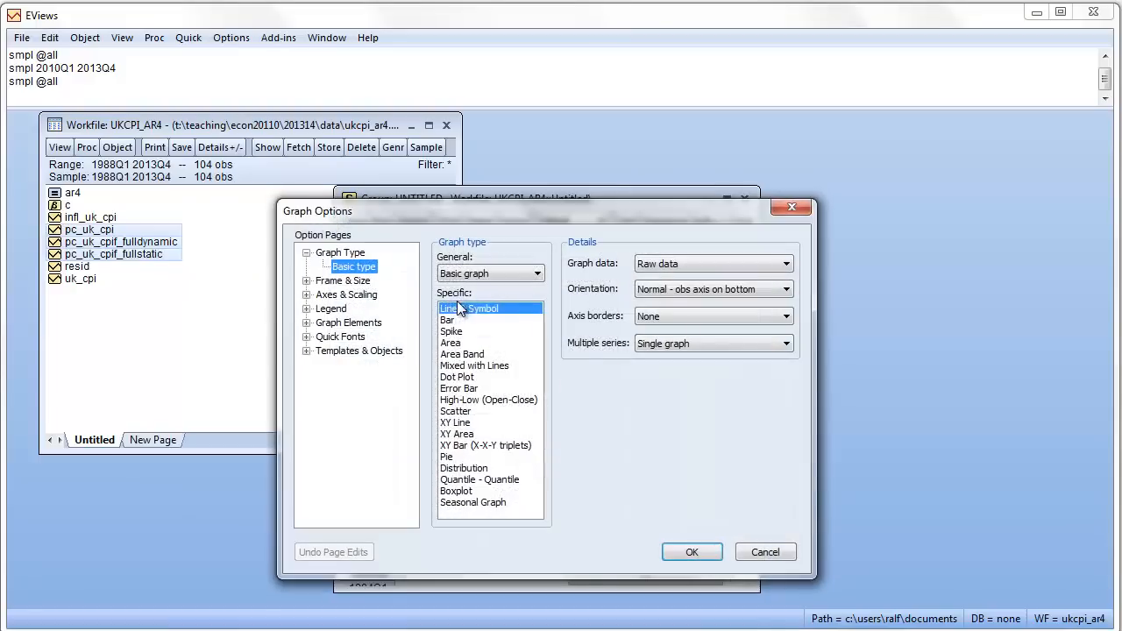
left_click(691, 551)
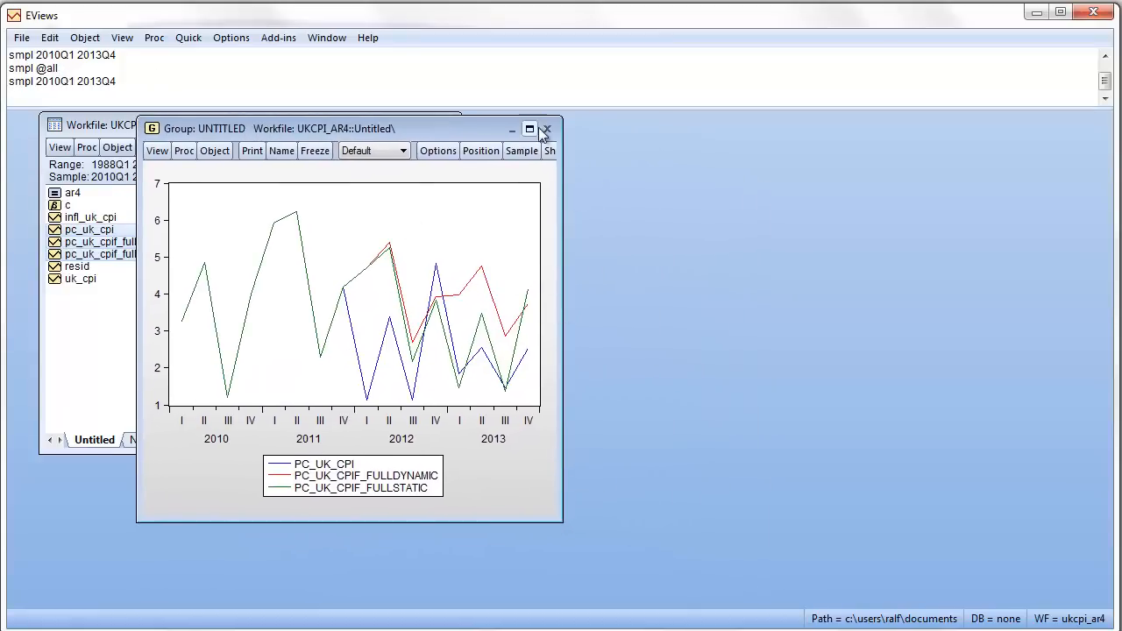
left_click(530, 130)
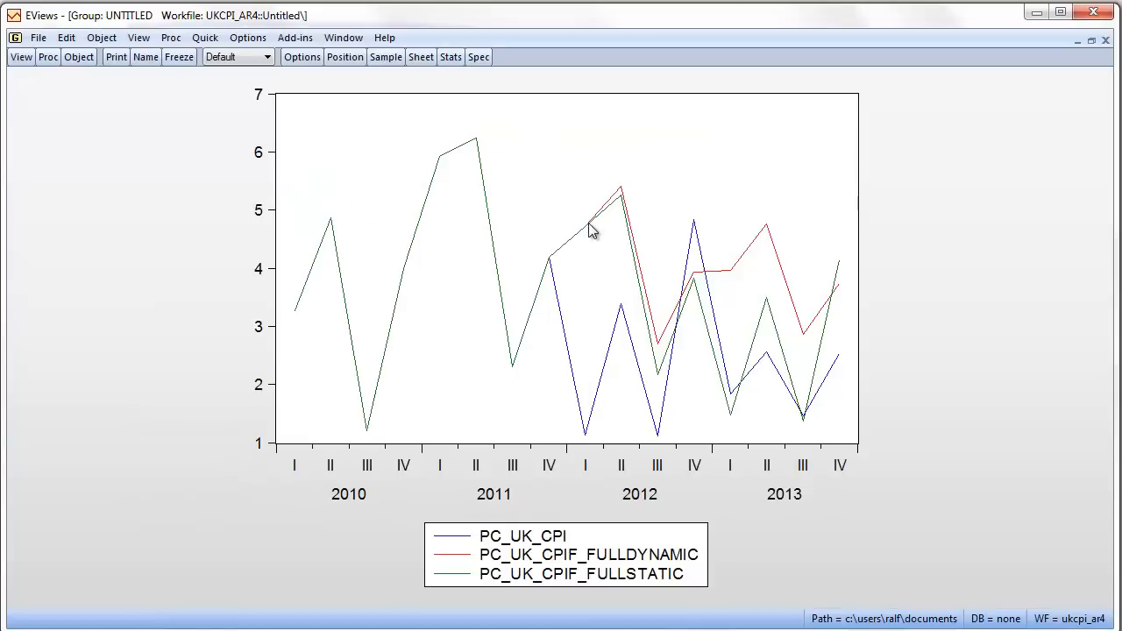
mouse_move(589, 244)
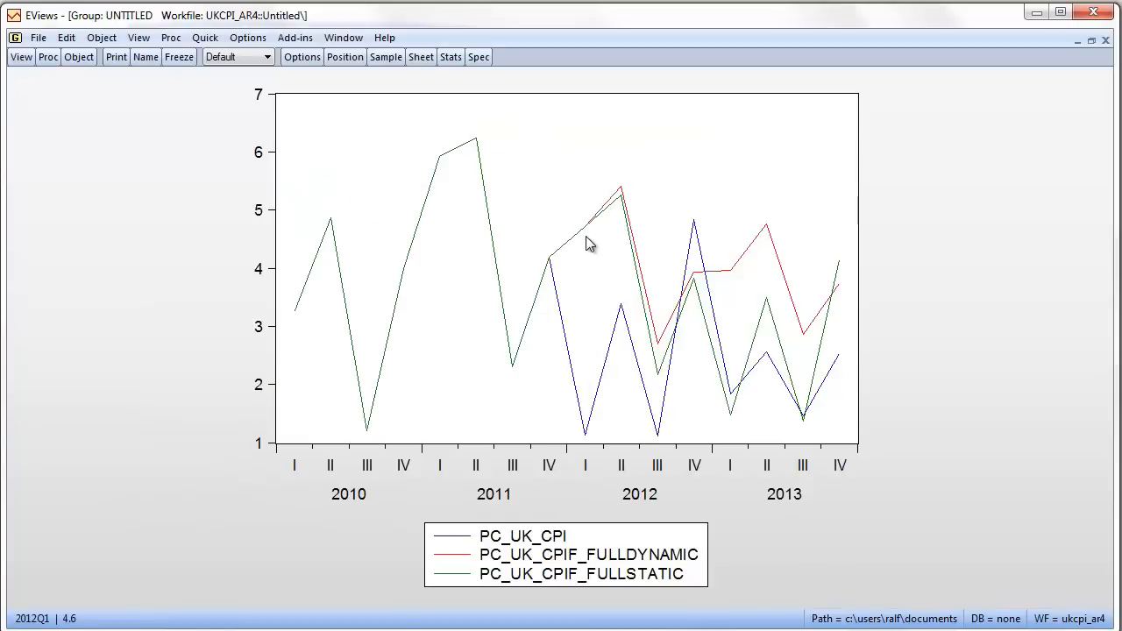
mouse_move(595, 240)
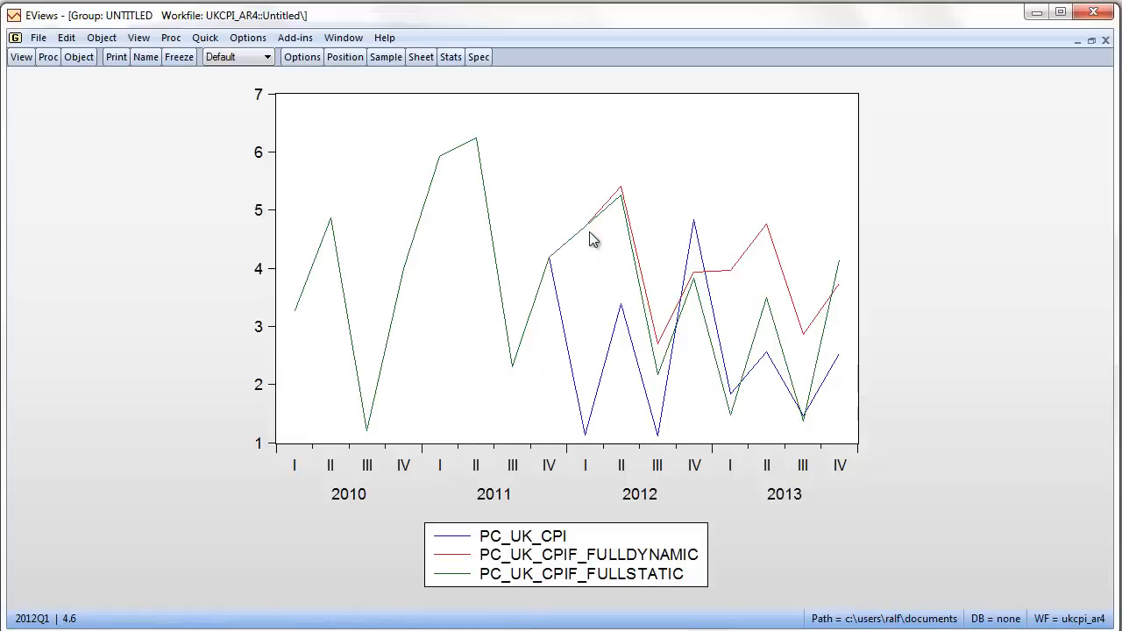
mouse_move(593, 235)
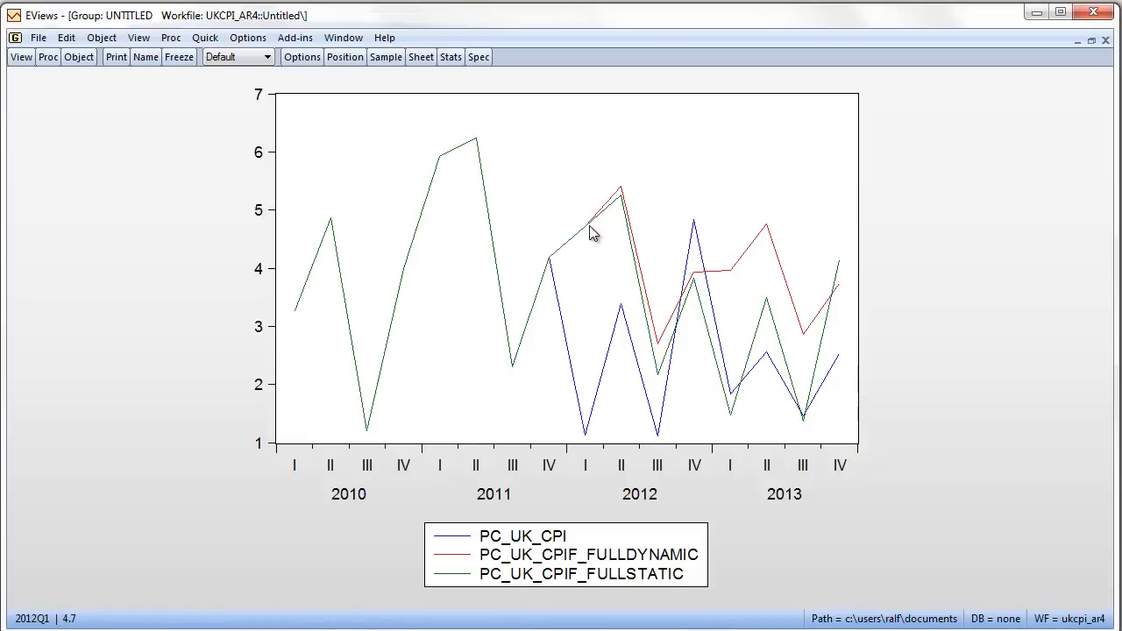
mouse_move(709, 289)
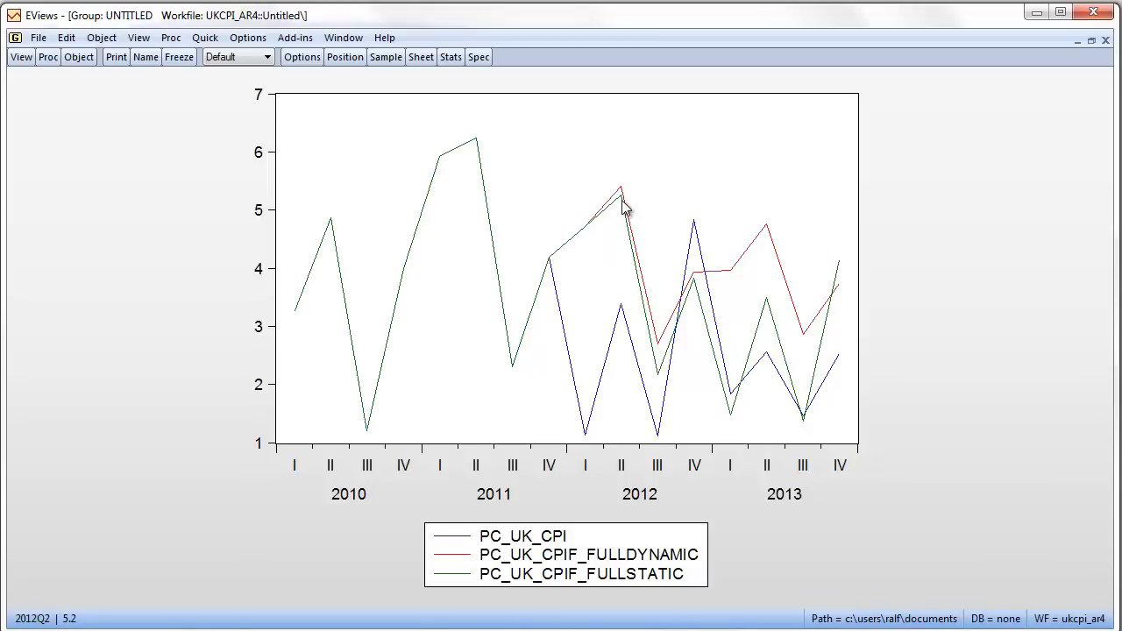
mouse_move(624, 207)
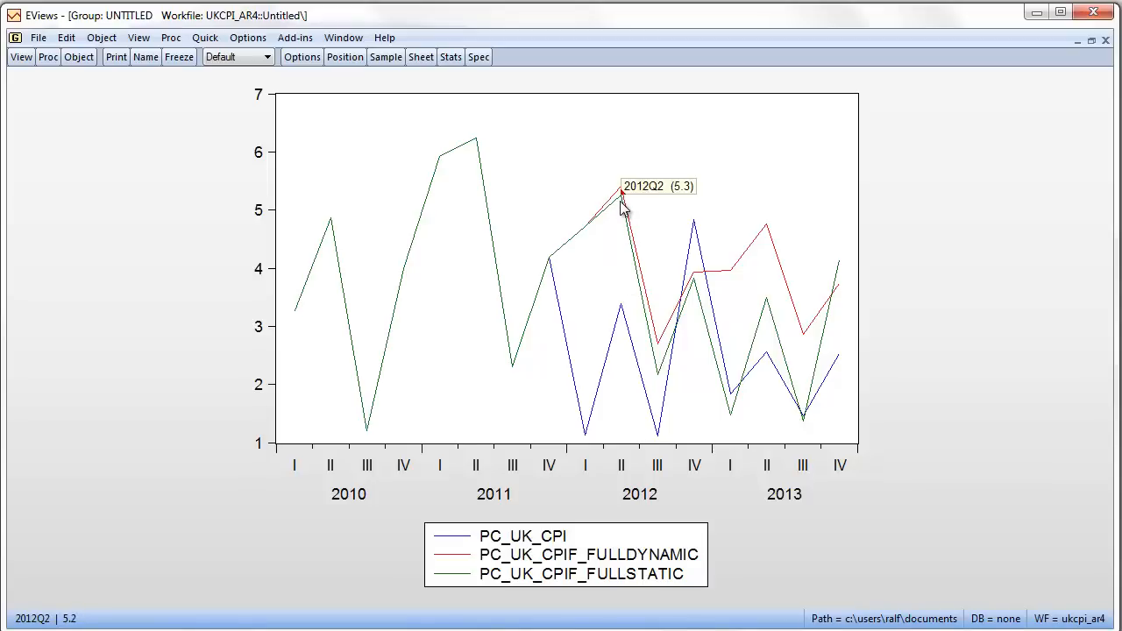
mouse_move(577, 410)
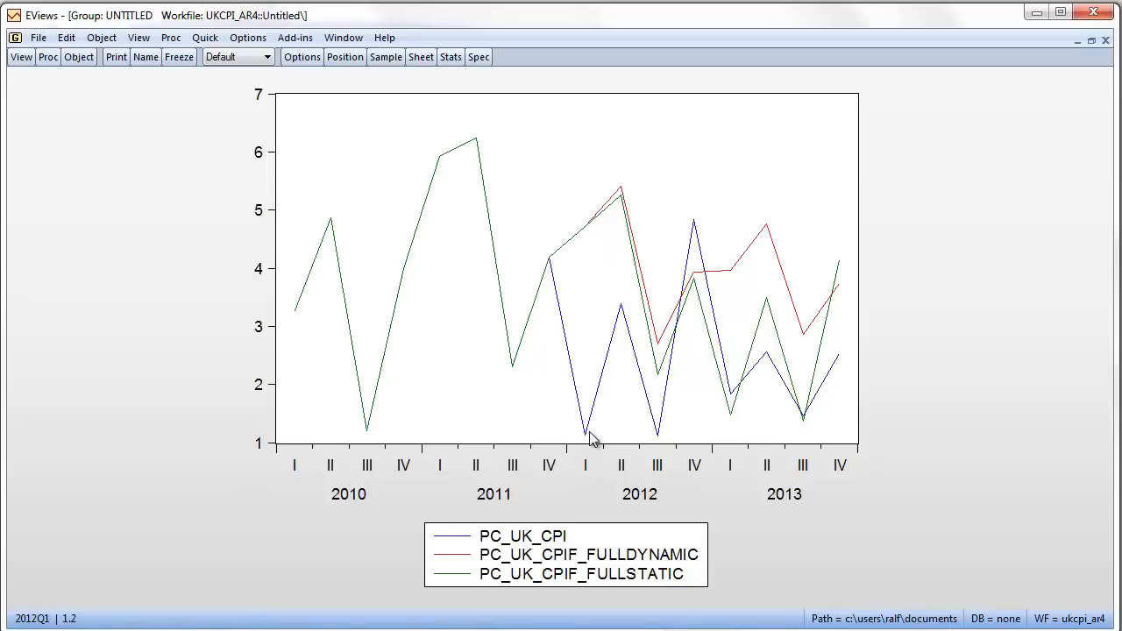
mouse_move(325, 79)
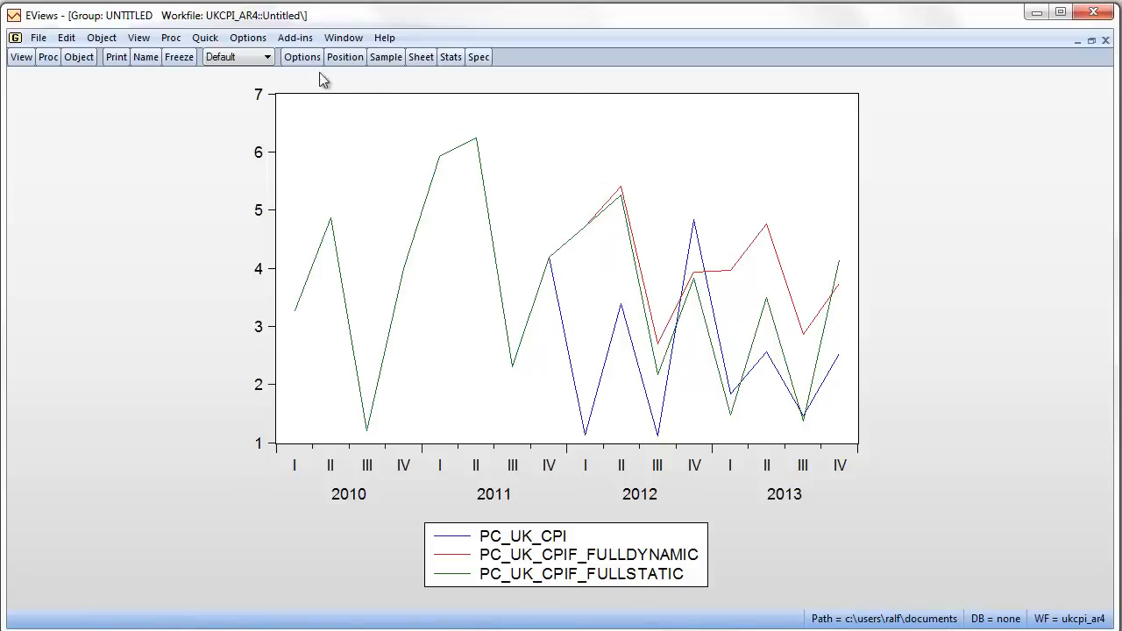
left_click(21, 56)
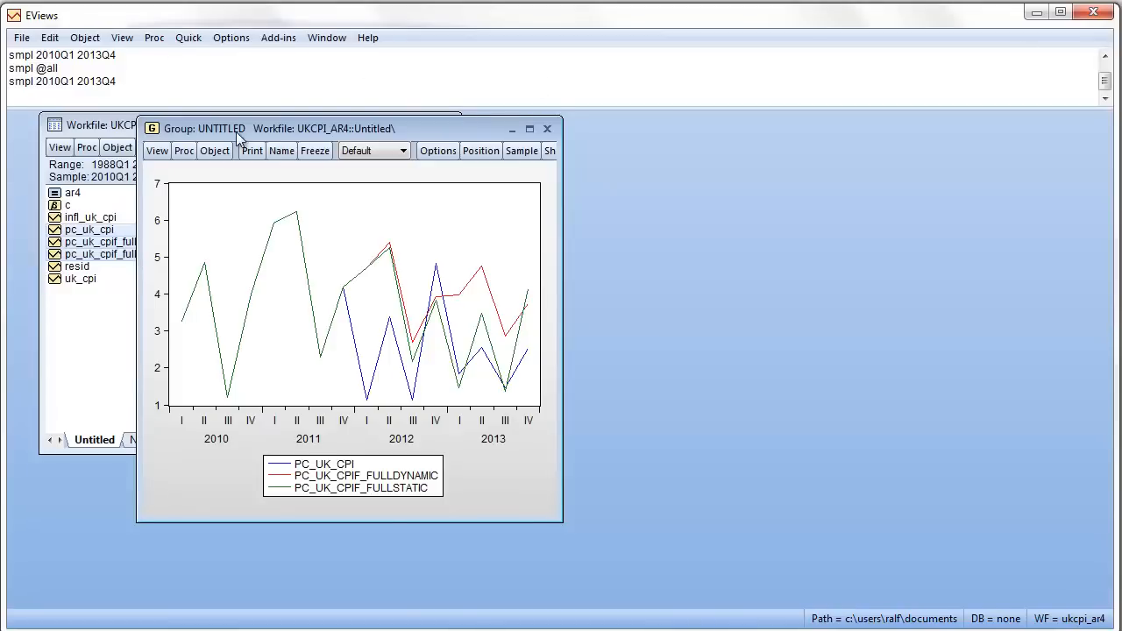
Step: Reopen the ar4 equation output and close the untitled group graph
double_click(73, 192)
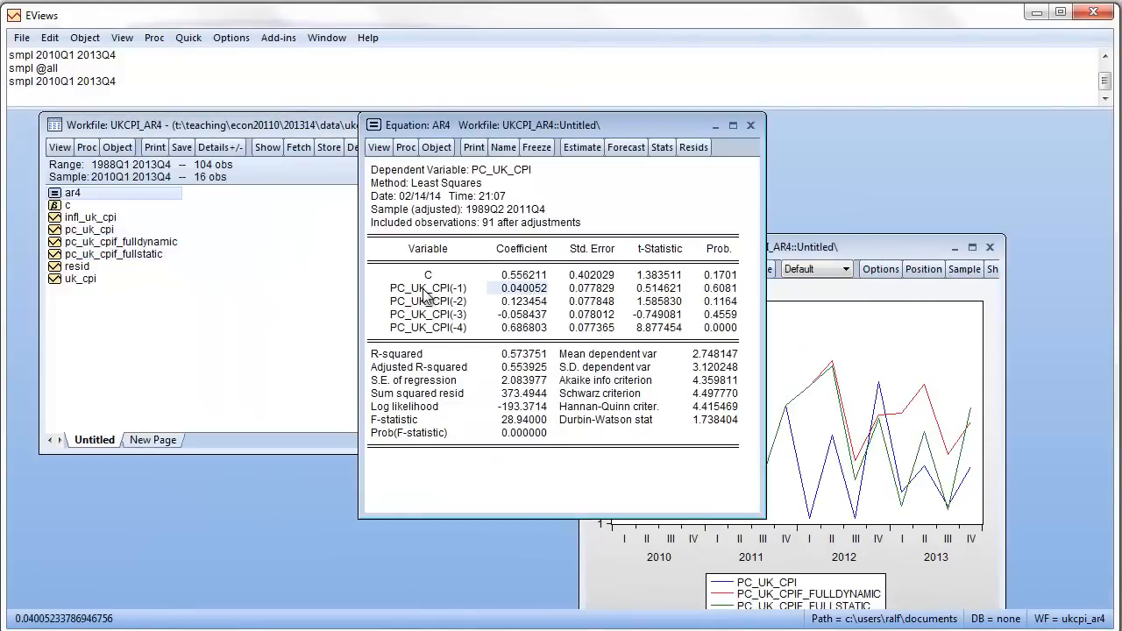
mouse_move(610, 298)
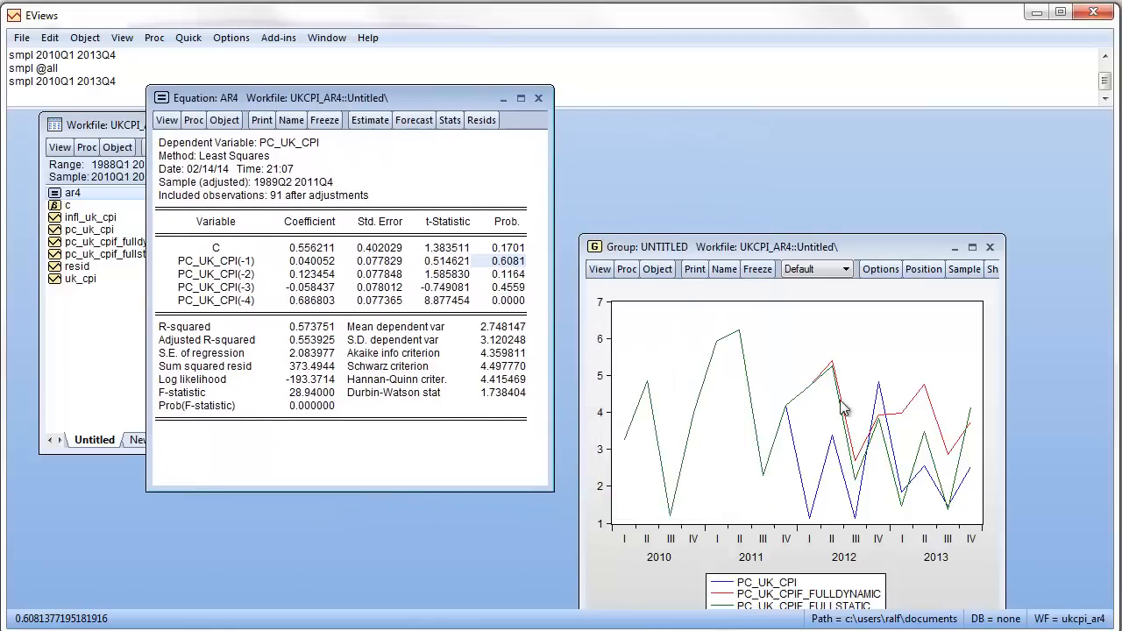
mouse_move(516, 316)
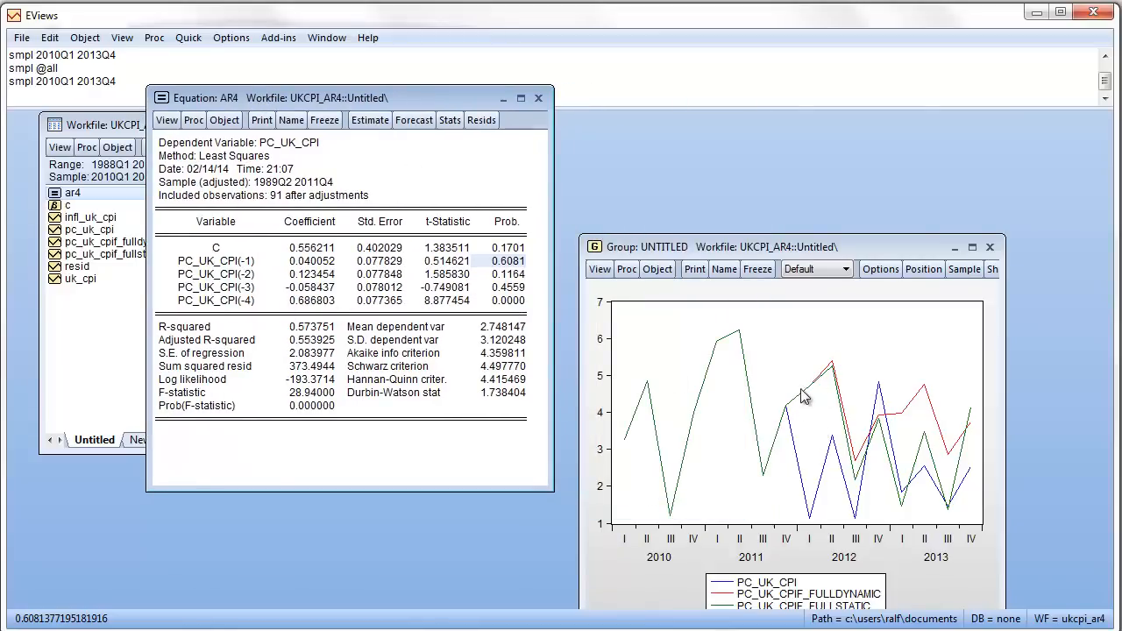
mouse_move(833, 371)
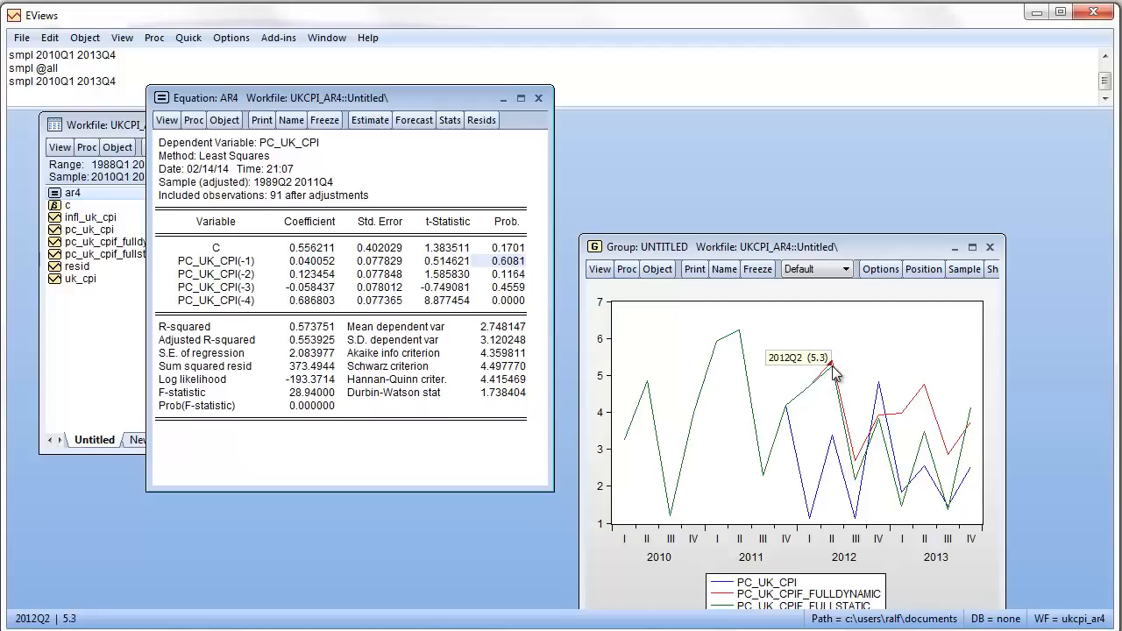
mouse_move(893, 429)
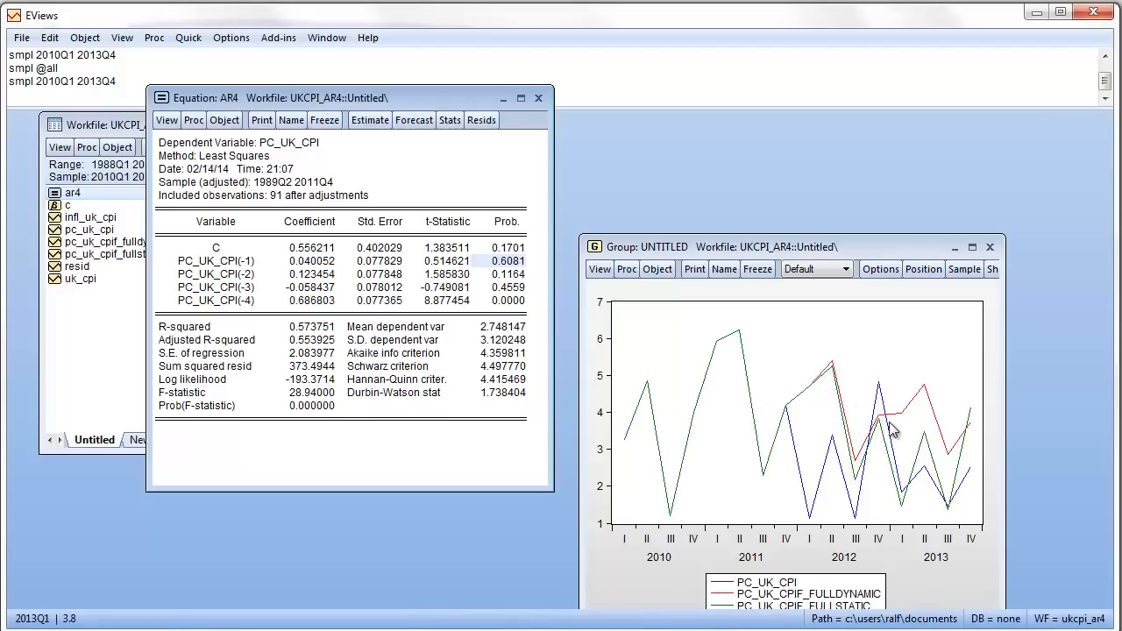
mouse_move(905, 493)
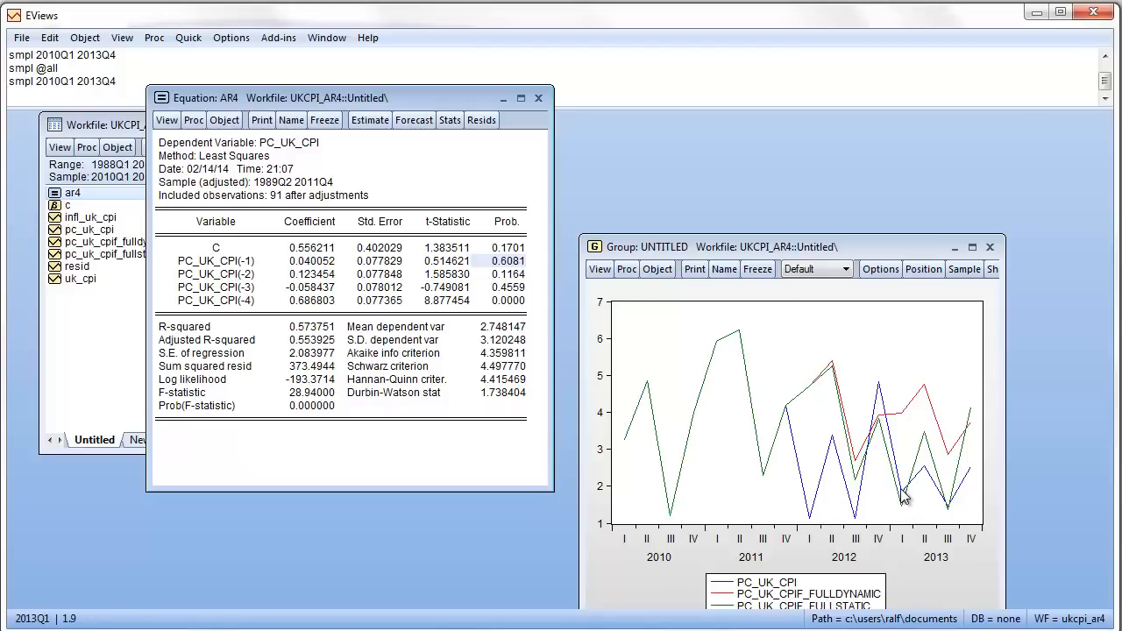
mouse_move(902, 301)
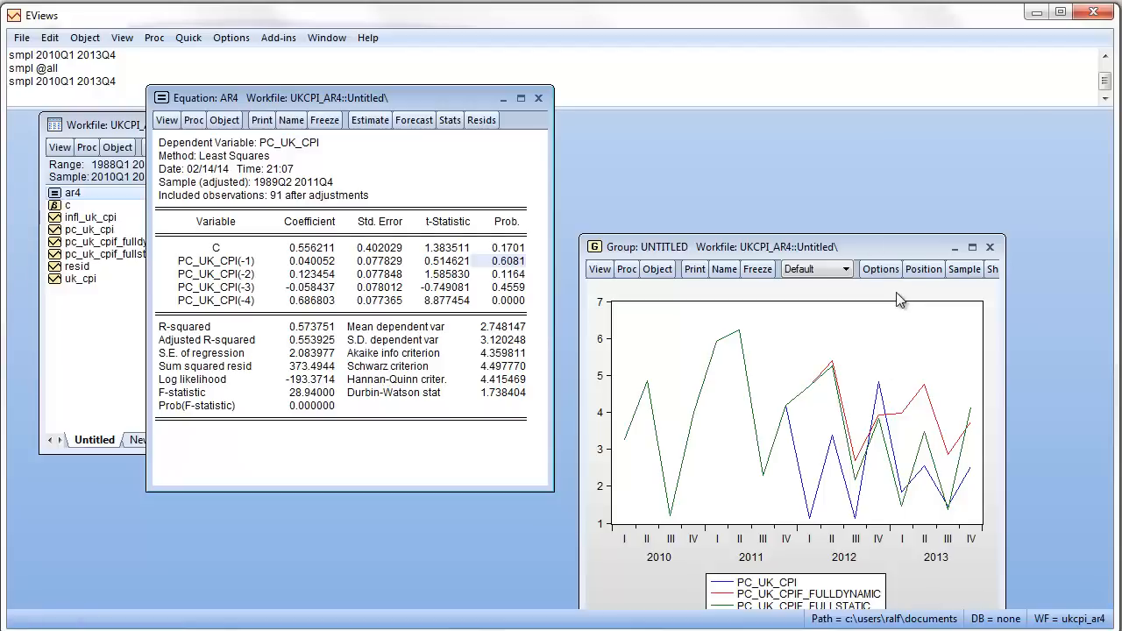
mouse_move(835, 242)
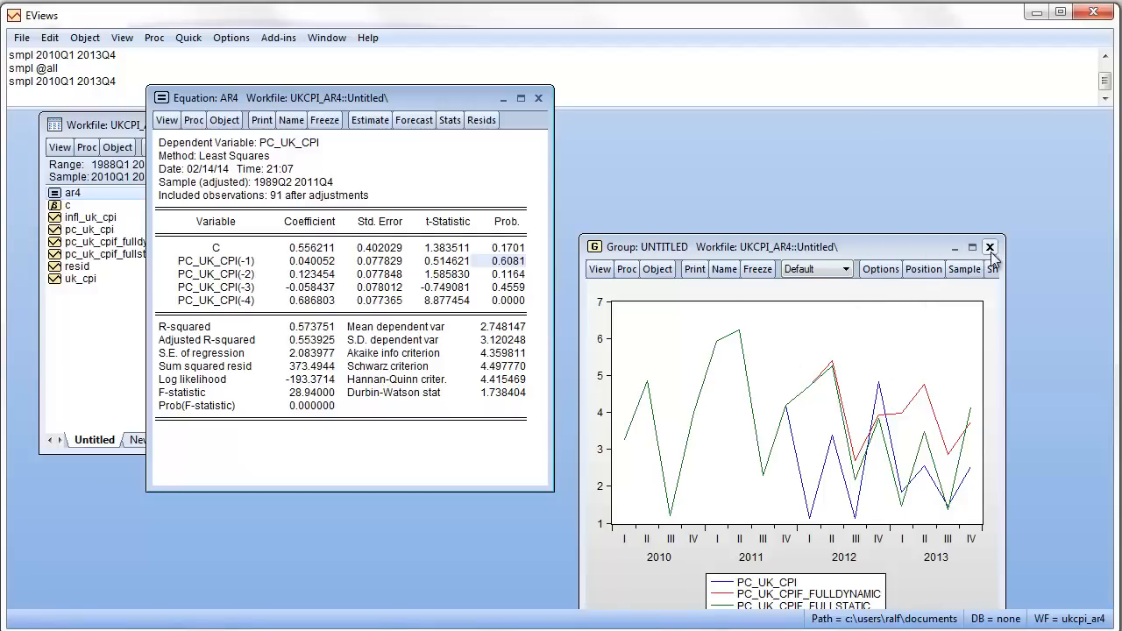
left_click(989, 247)
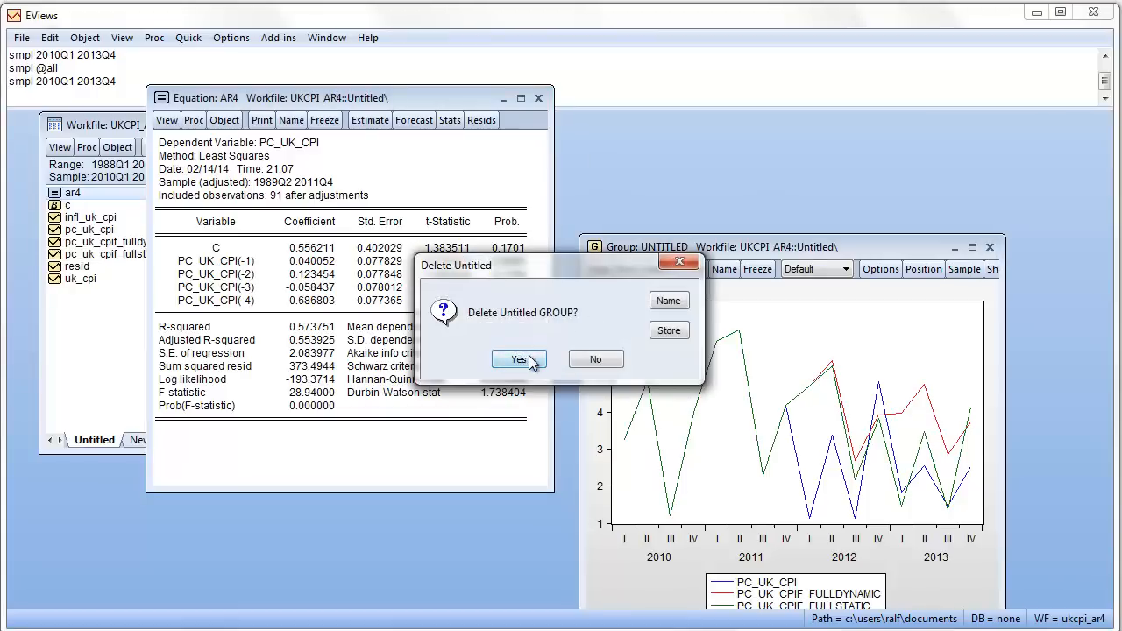
Step: Discard the old group and graph PC_UK_CPI with PC_UK_CPIF_FULLDYNAMIC as a basic line graph
left_click(520, 359)
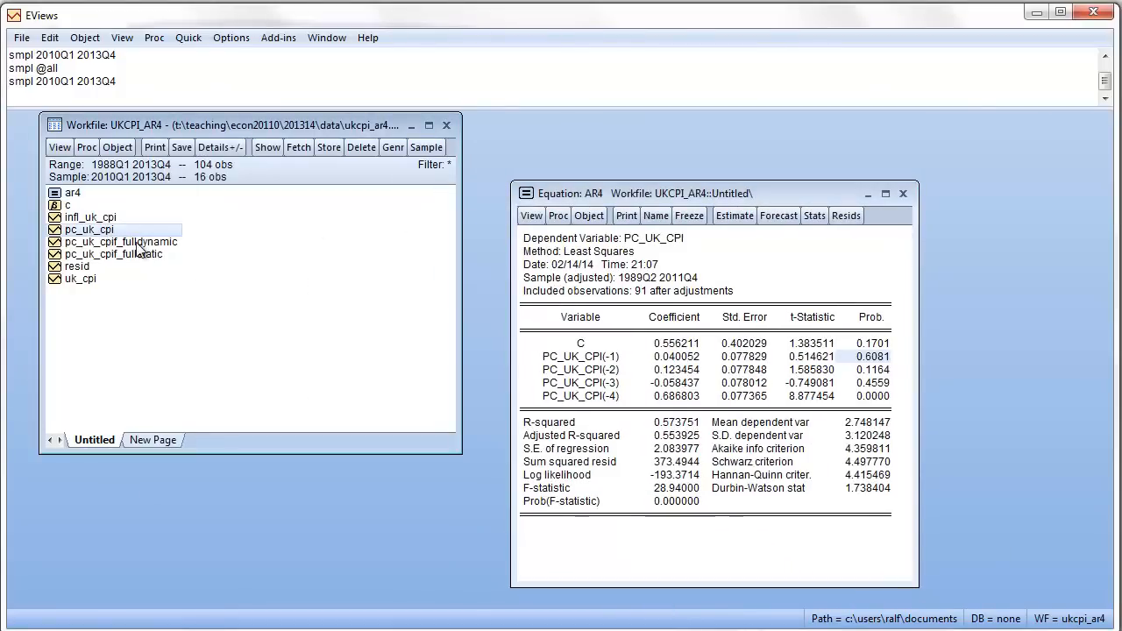
right_click(88, 228)
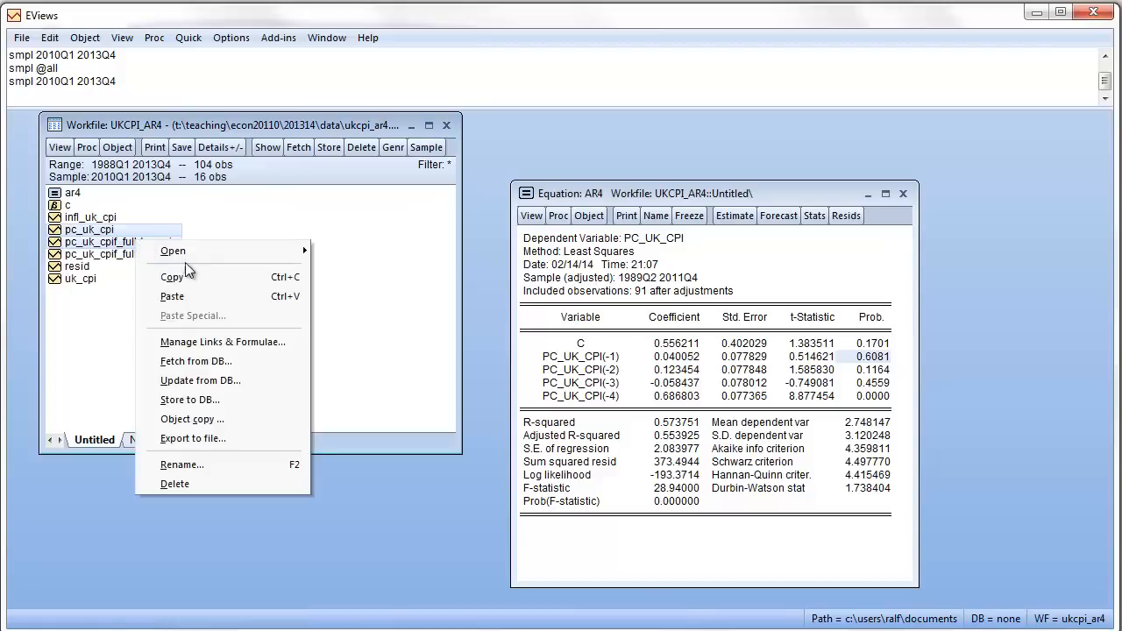
left_click(172, 250)
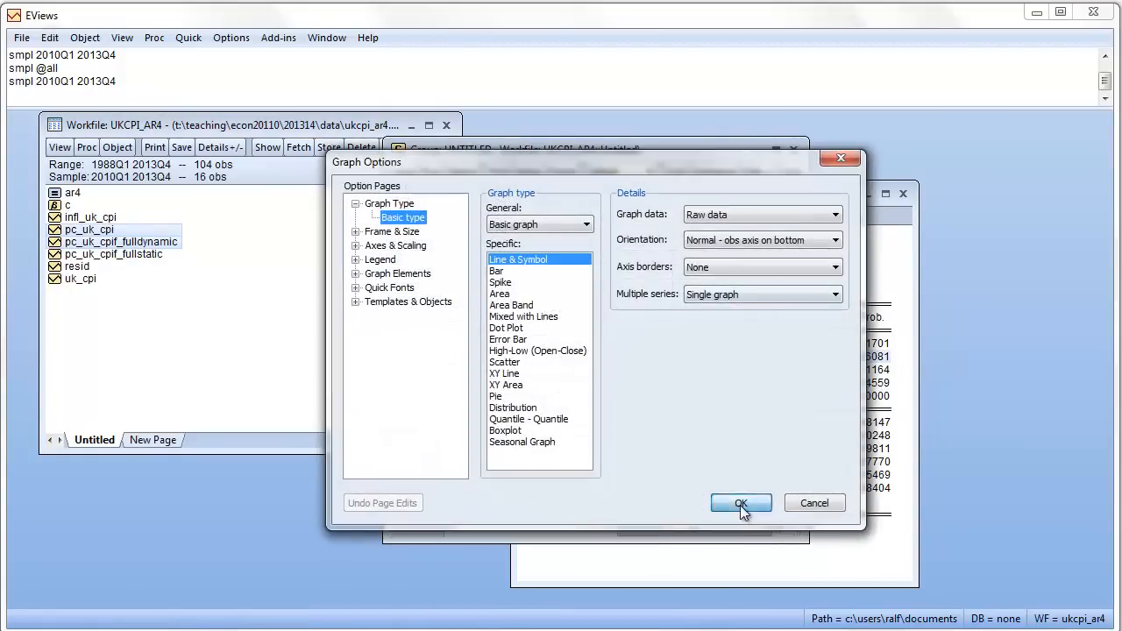
left_click(740, 502)
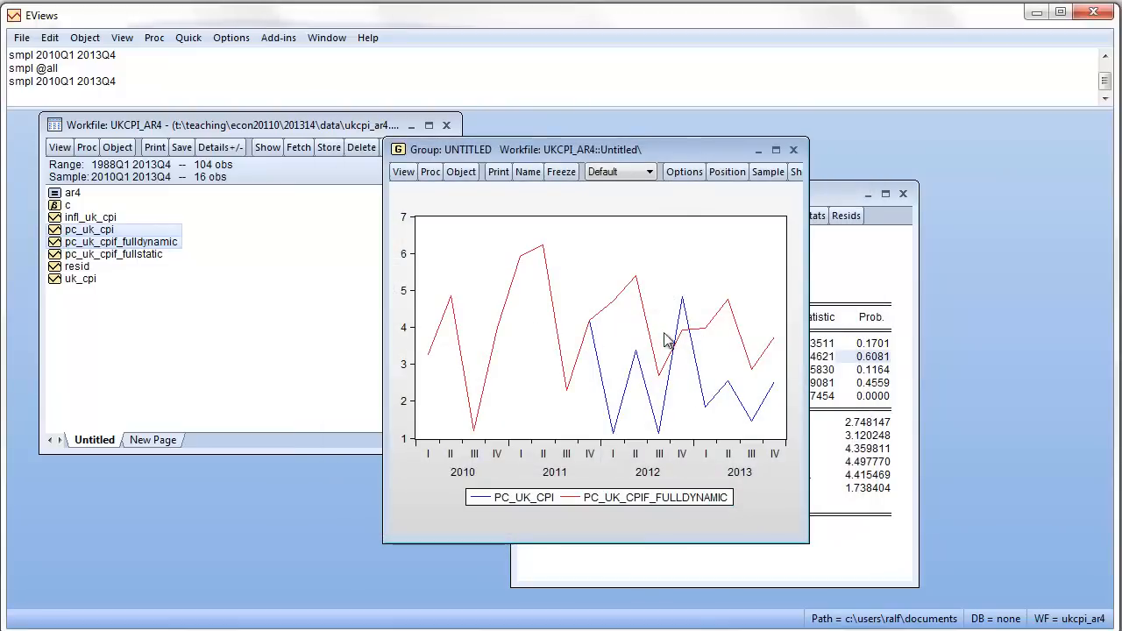
mouse_move(631, 349)
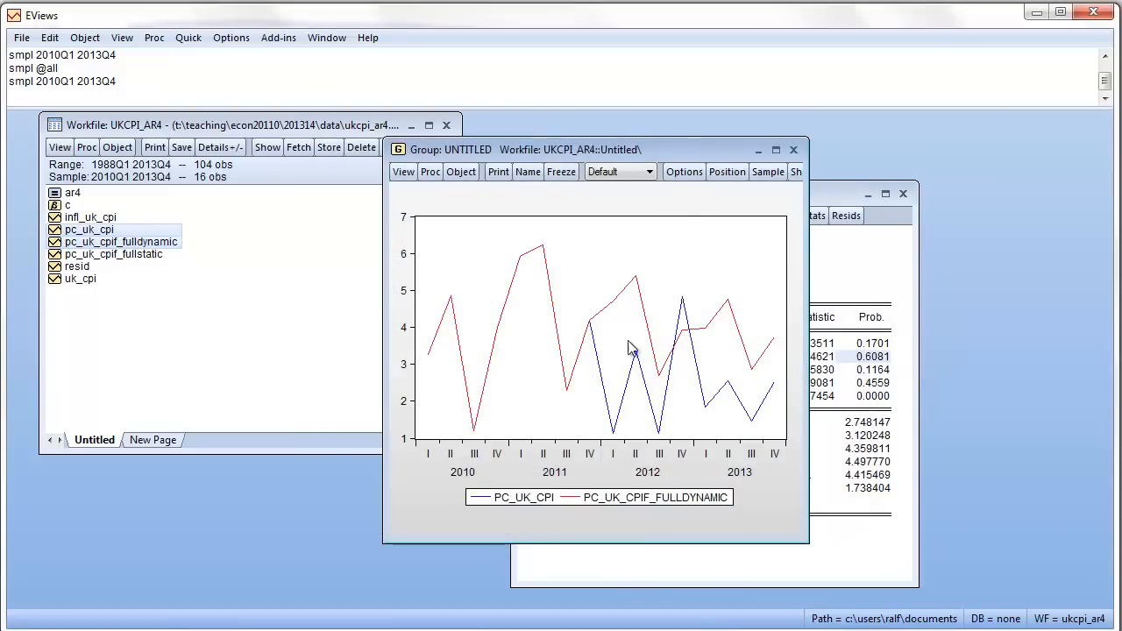
mouse_move(719, 344)
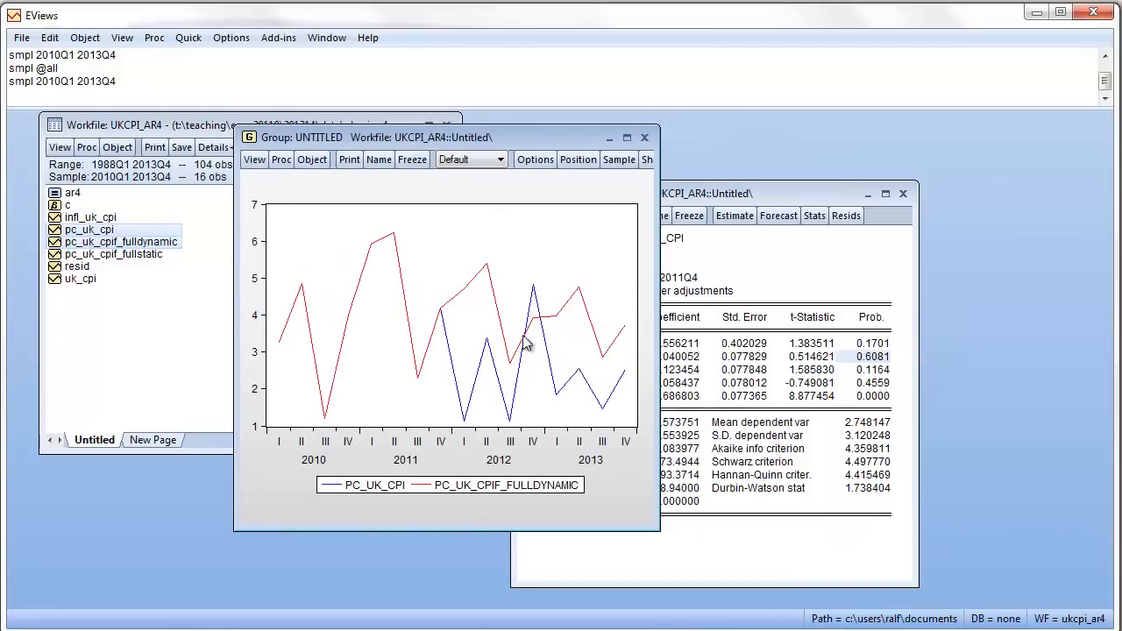
mouse_move(535, 375)
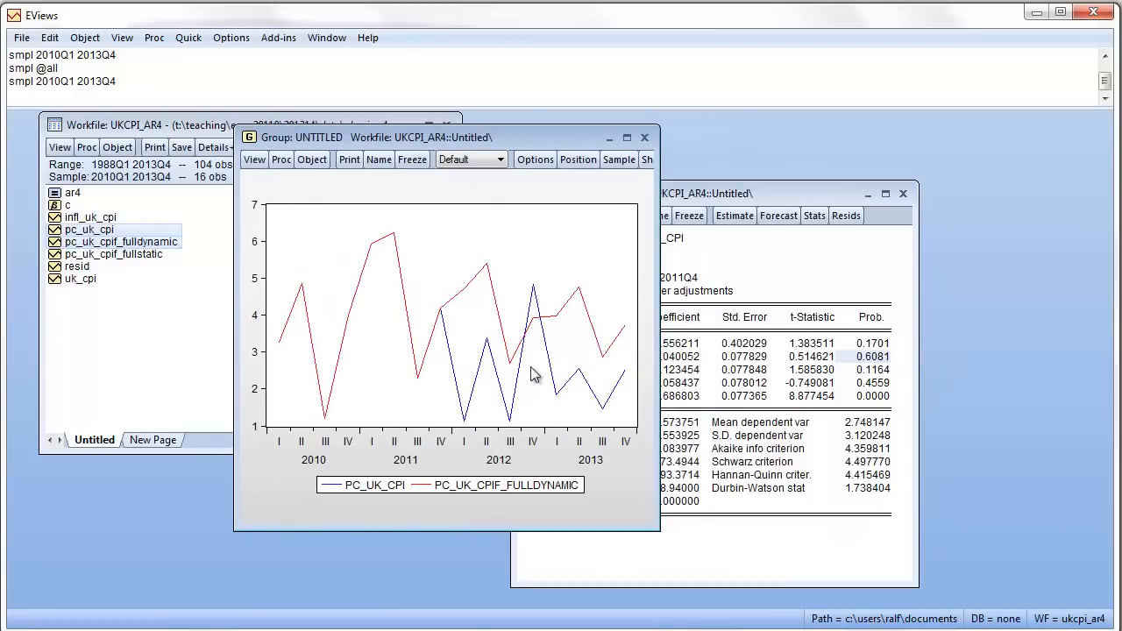
mouse_move(542, 378)
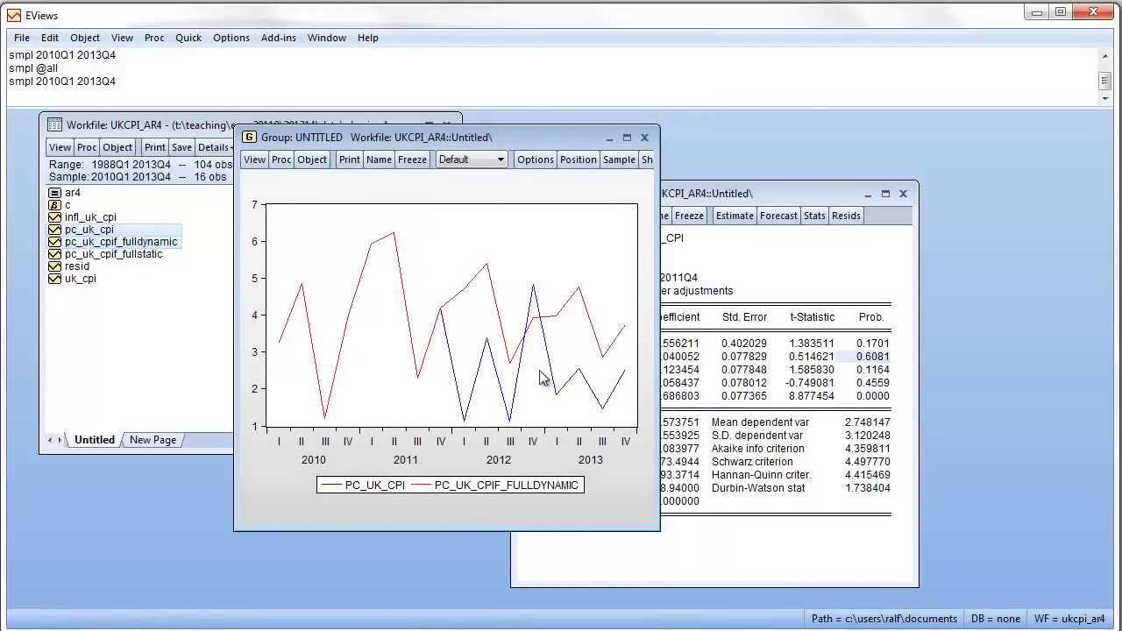
mouse_move(509, 407)
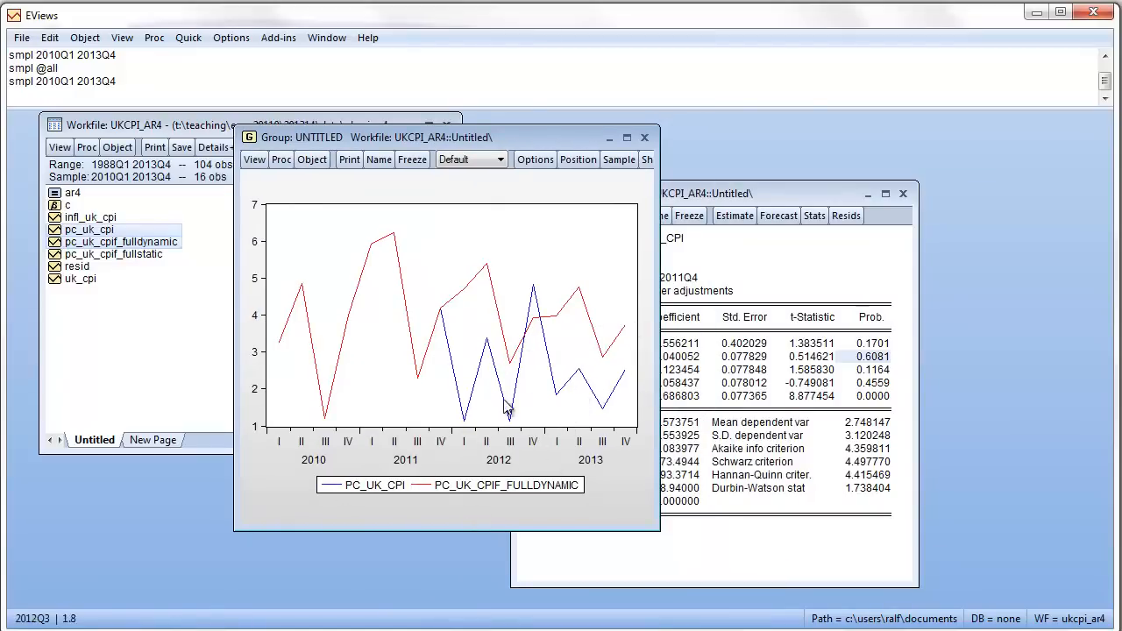
mouse_move(449, 324)
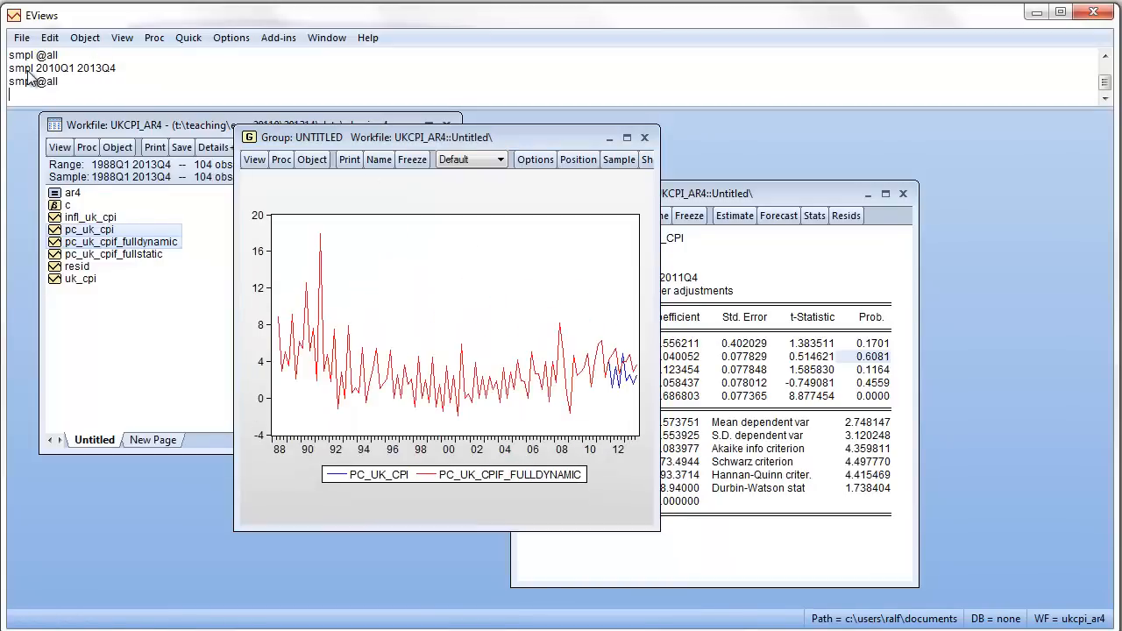
mouse_move(565, 351)
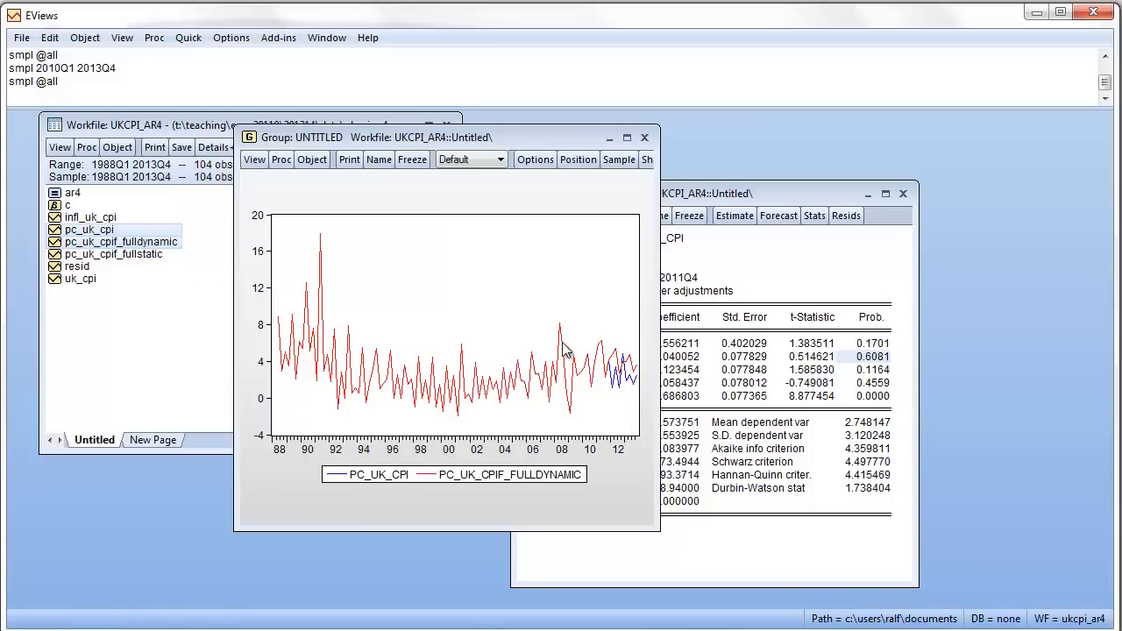
mouse_move(302, 282)
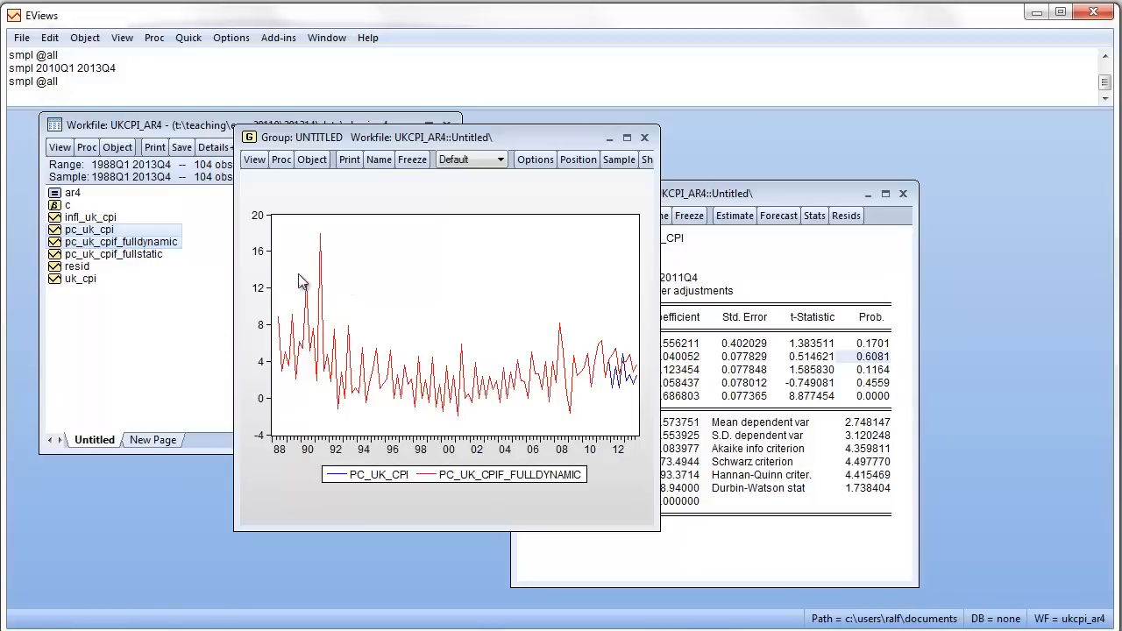
mouse_move(365, 290)
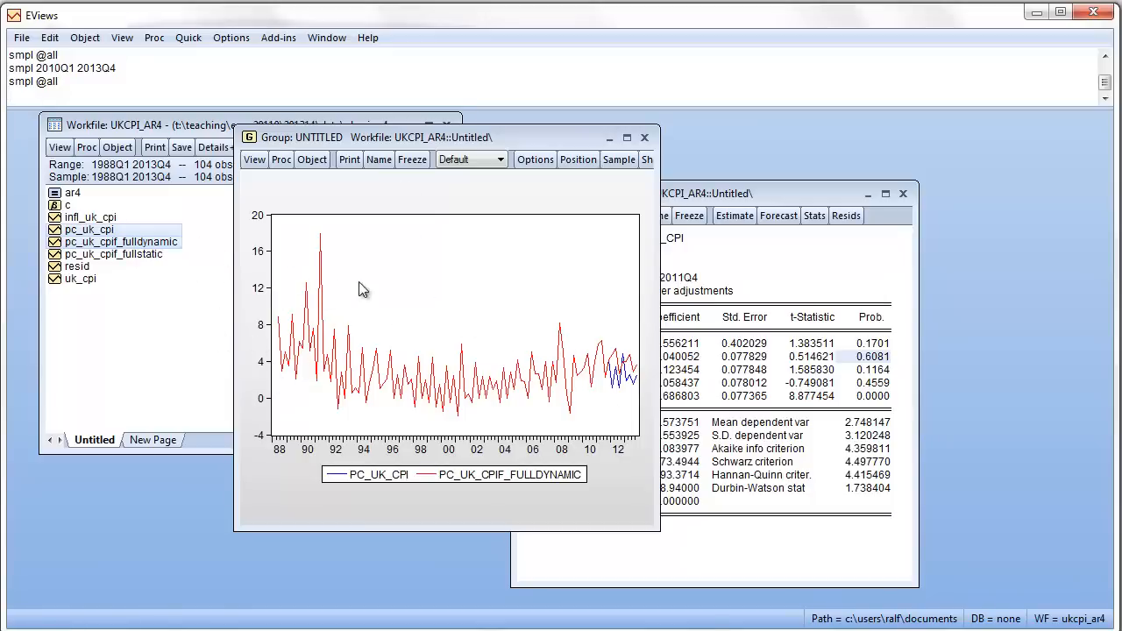
mouse_move(317, 268)
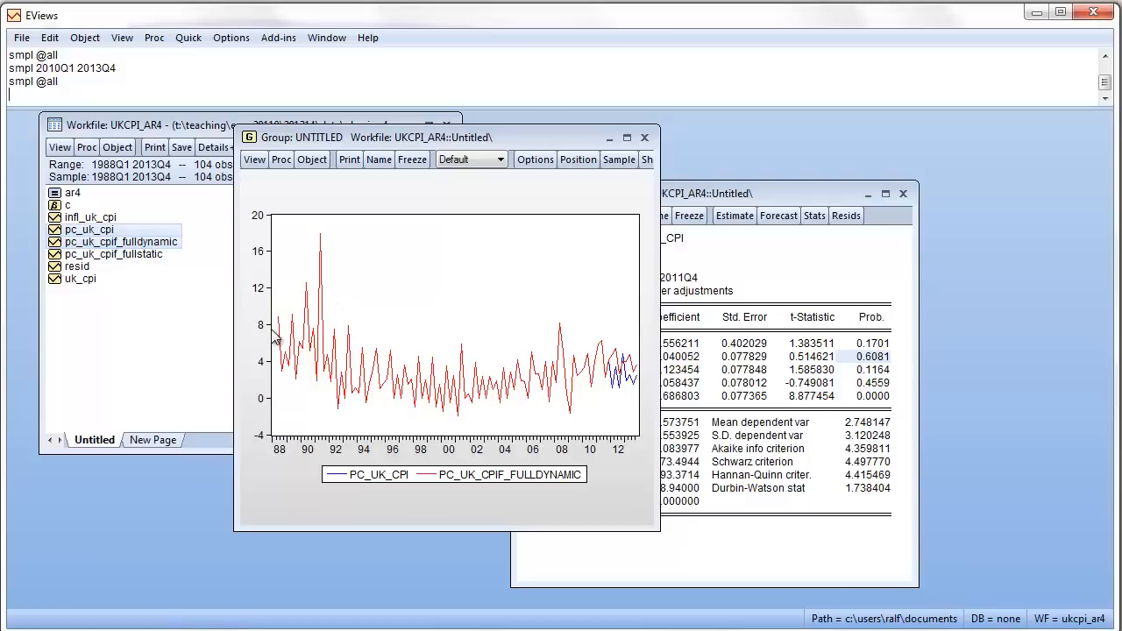
mouse_move(349, 319)
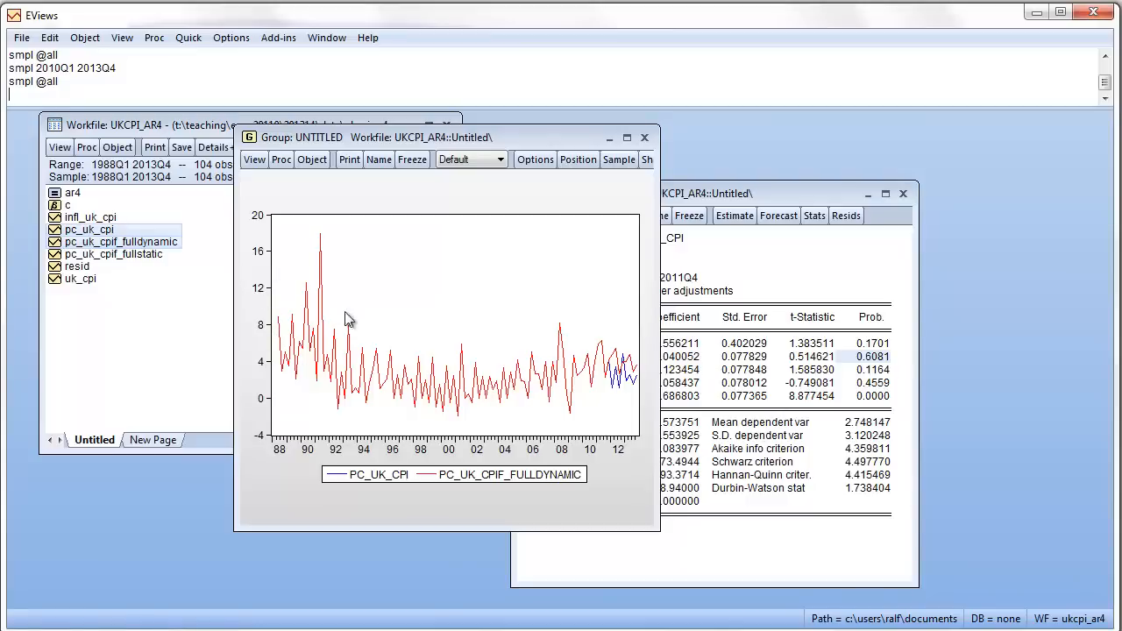
mouse_move(269, 343)
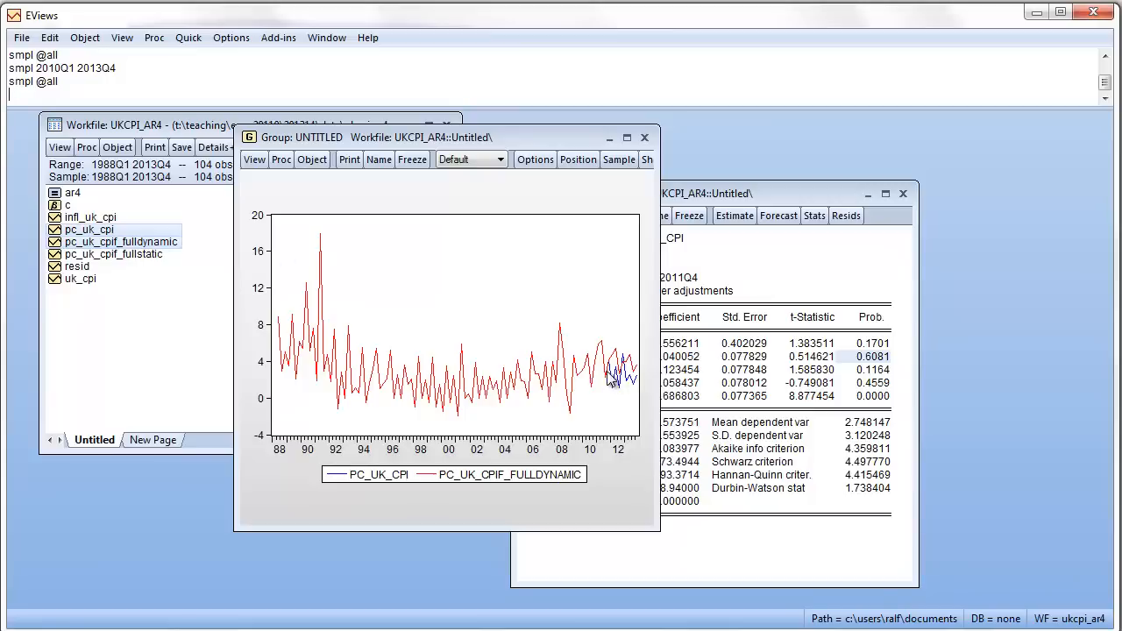
mouse_move(617, 360)
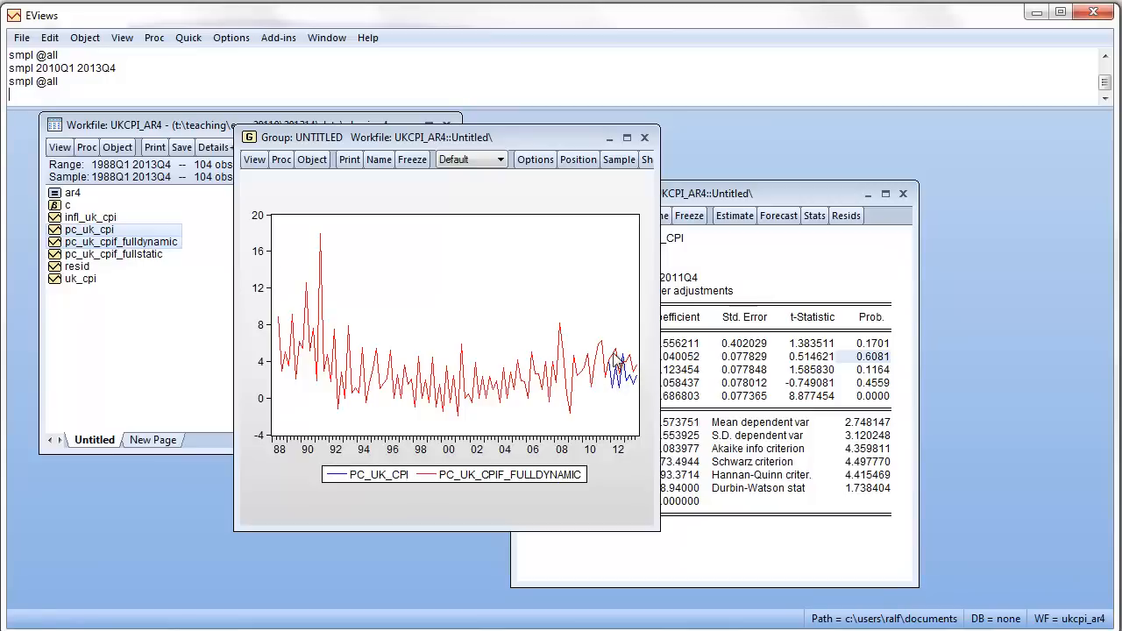
mouse_move(331, 359)
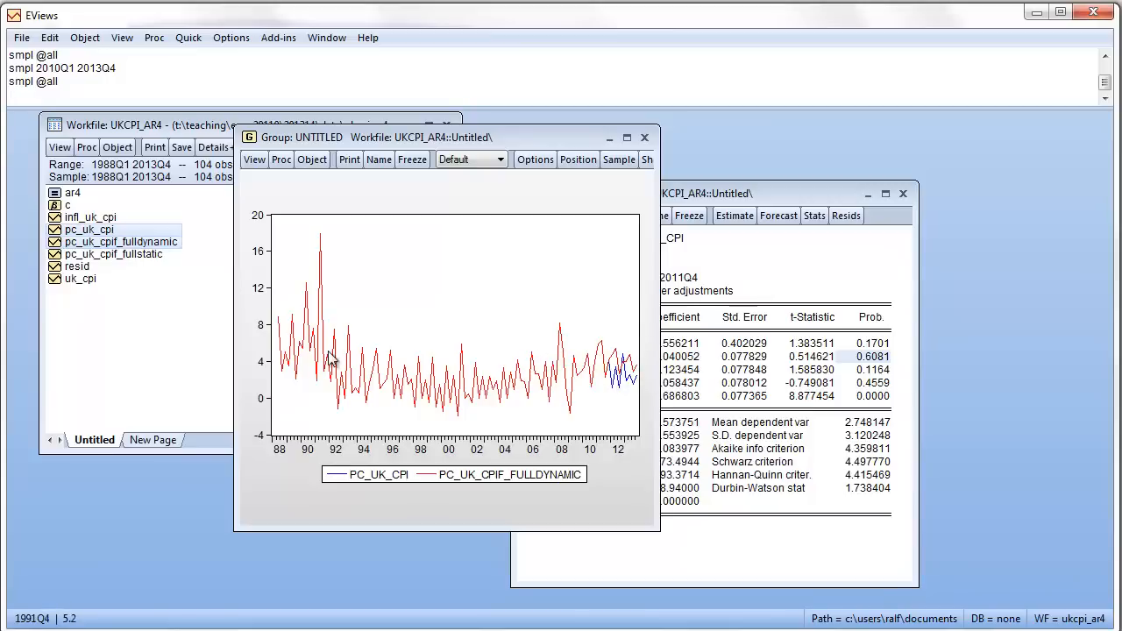
mouse_move(659, 354)
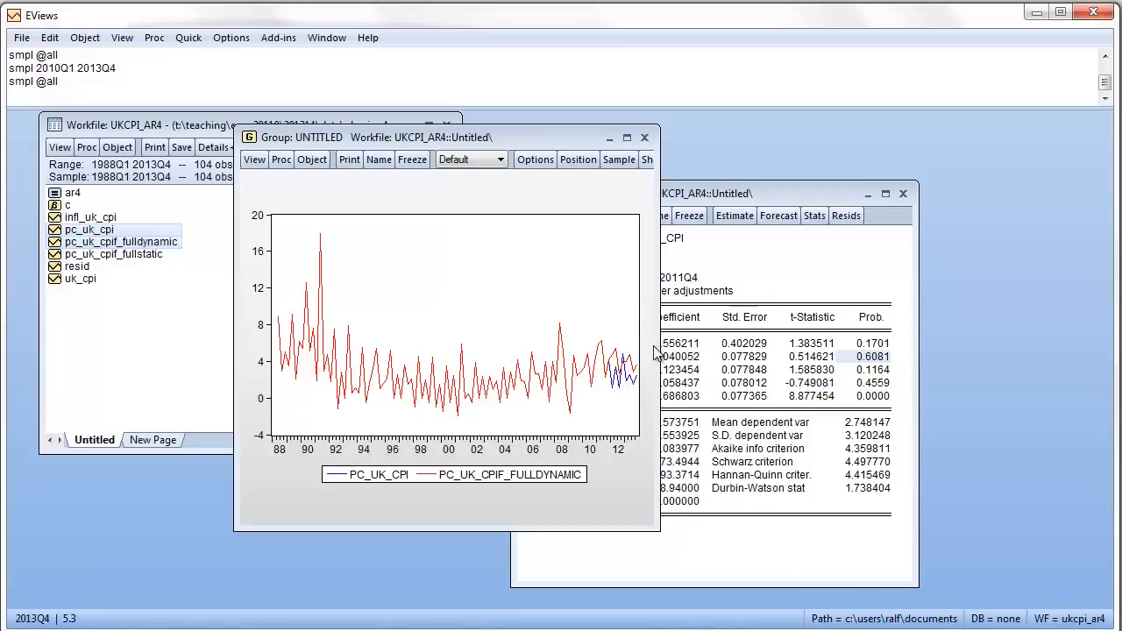
mouse_move(670, 382)
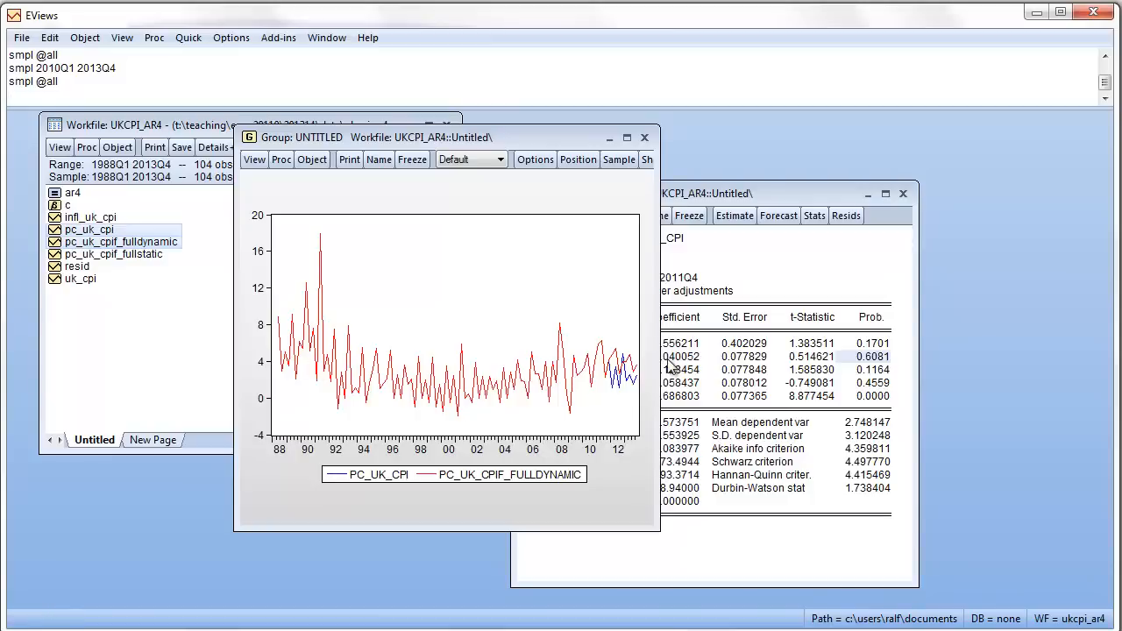
mouse_move(322, 347)
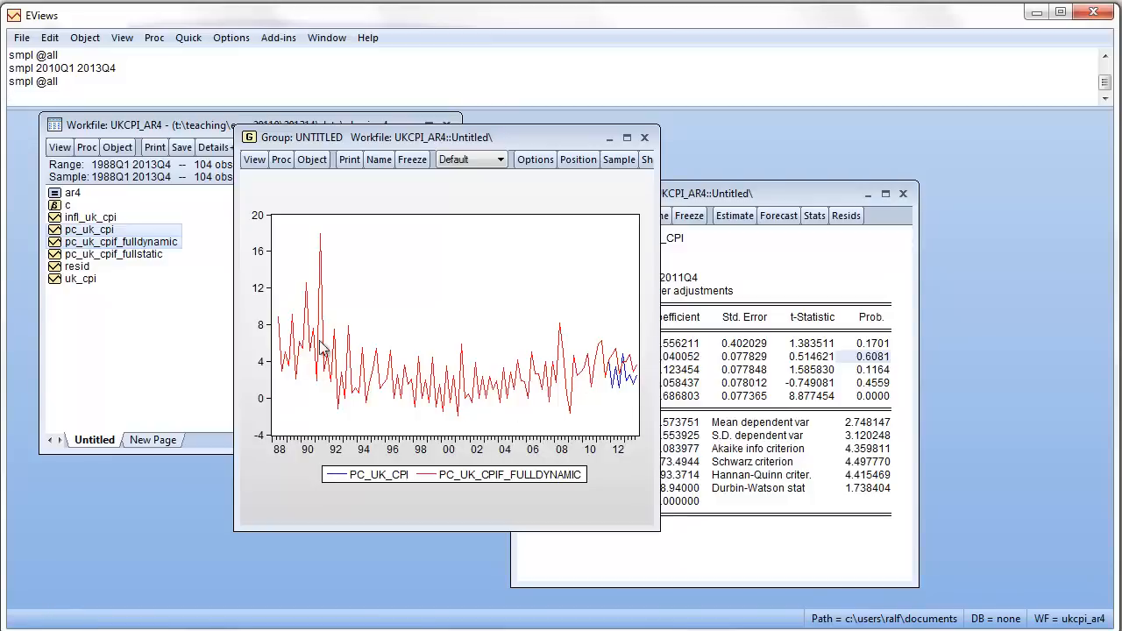
mouse_move(301, 275)
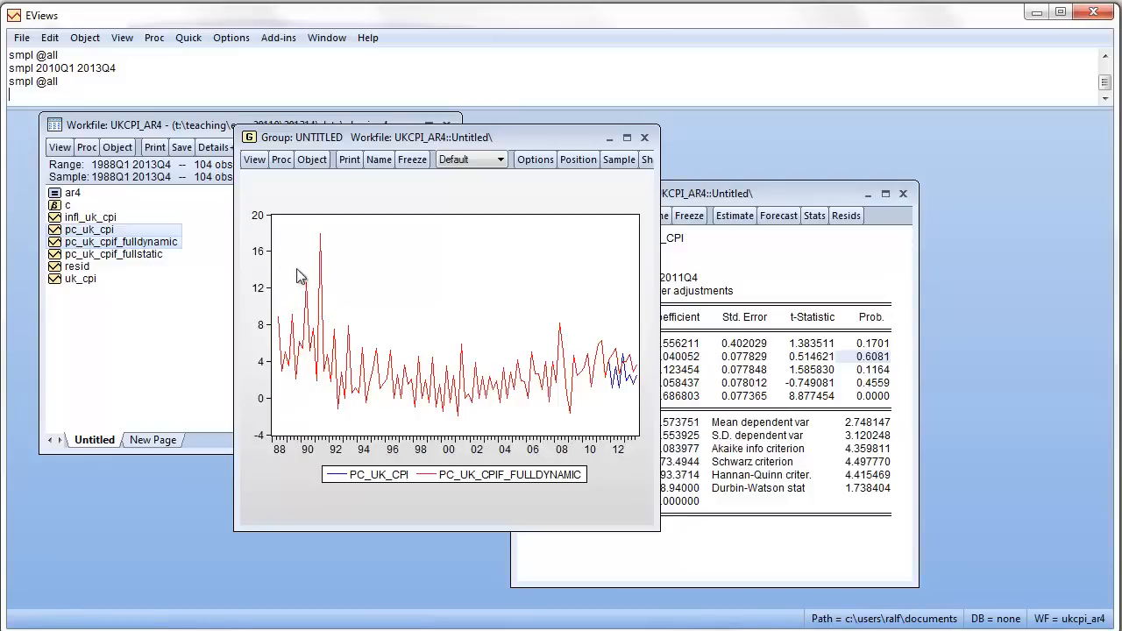
mouse_move(327, 379)
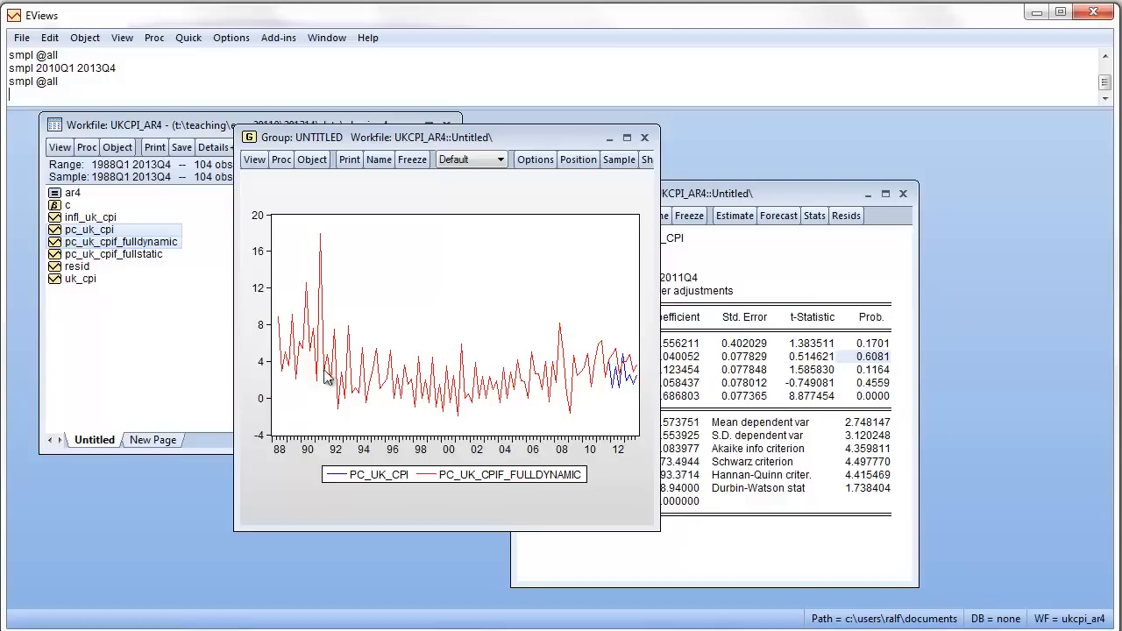
mouse_move(365, 414)
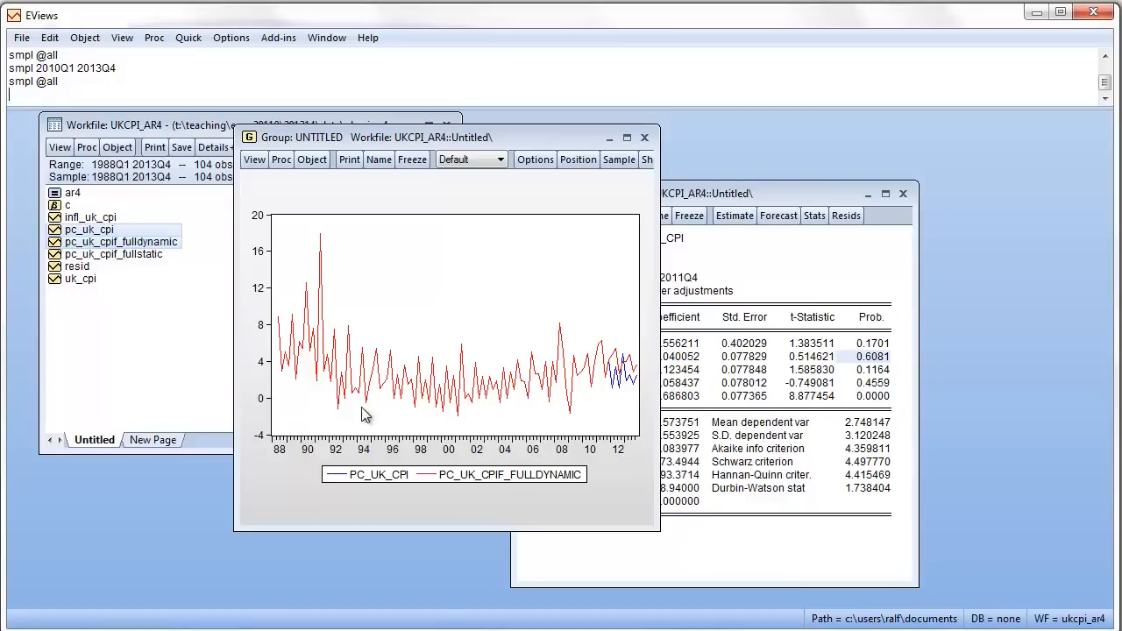
mouse_move(354, 287)
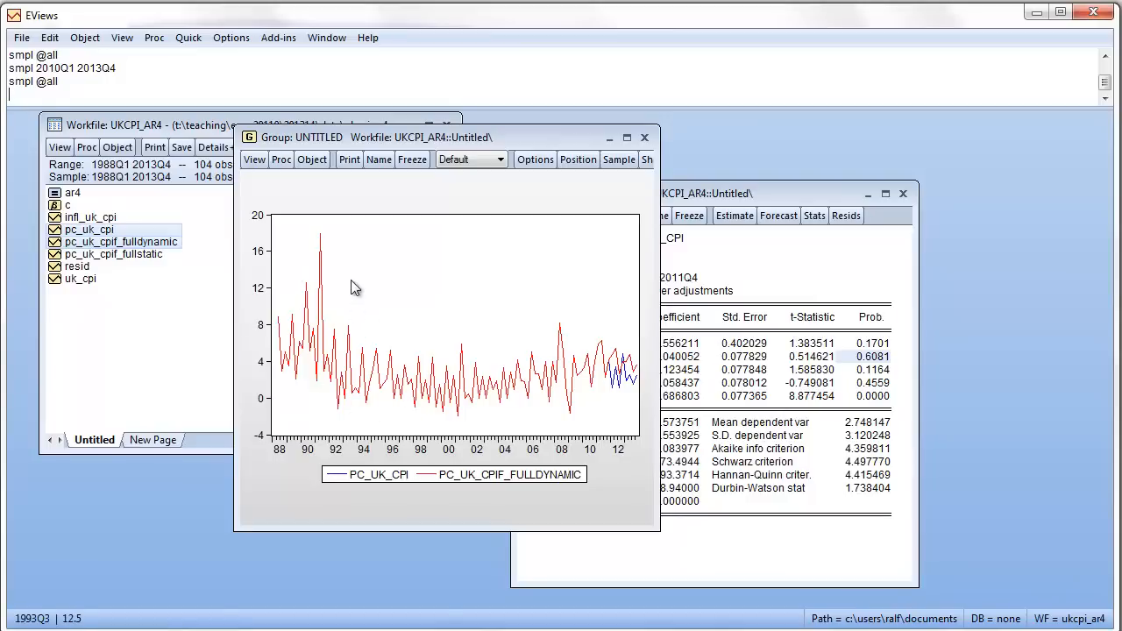
mouse_move(337, 453)
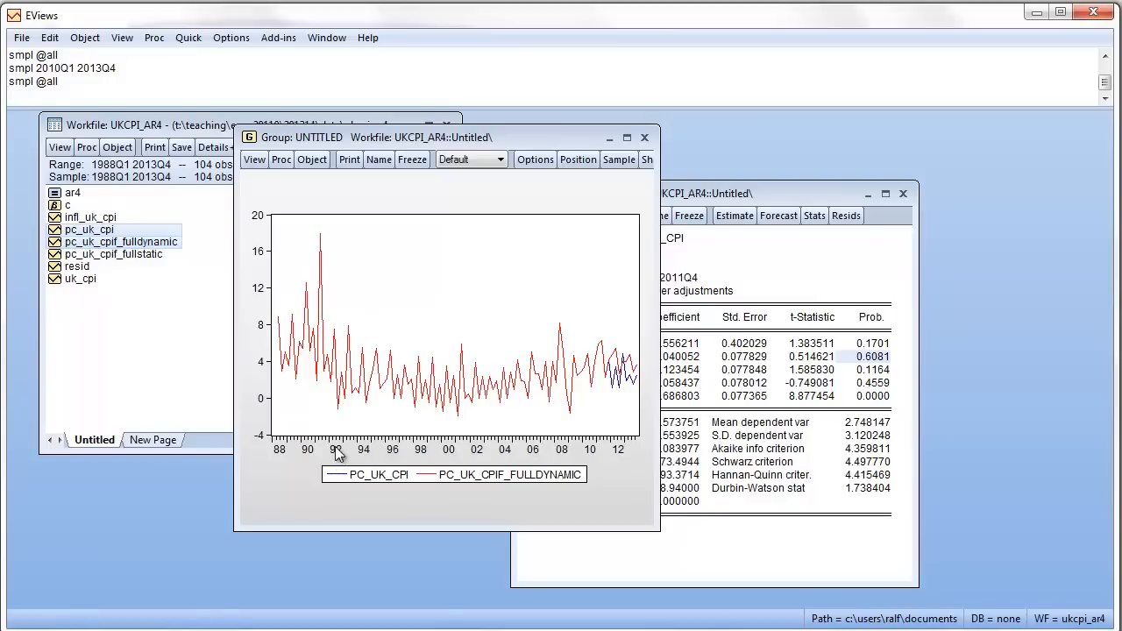
mouse_move(335, 439)
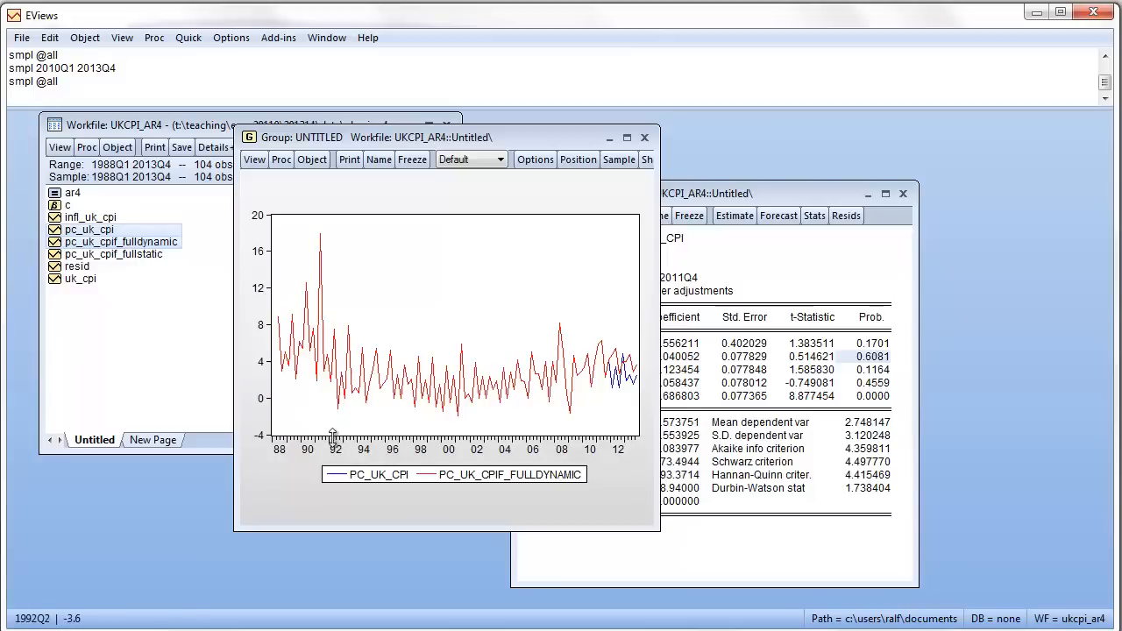
mouse_move(338, 452)
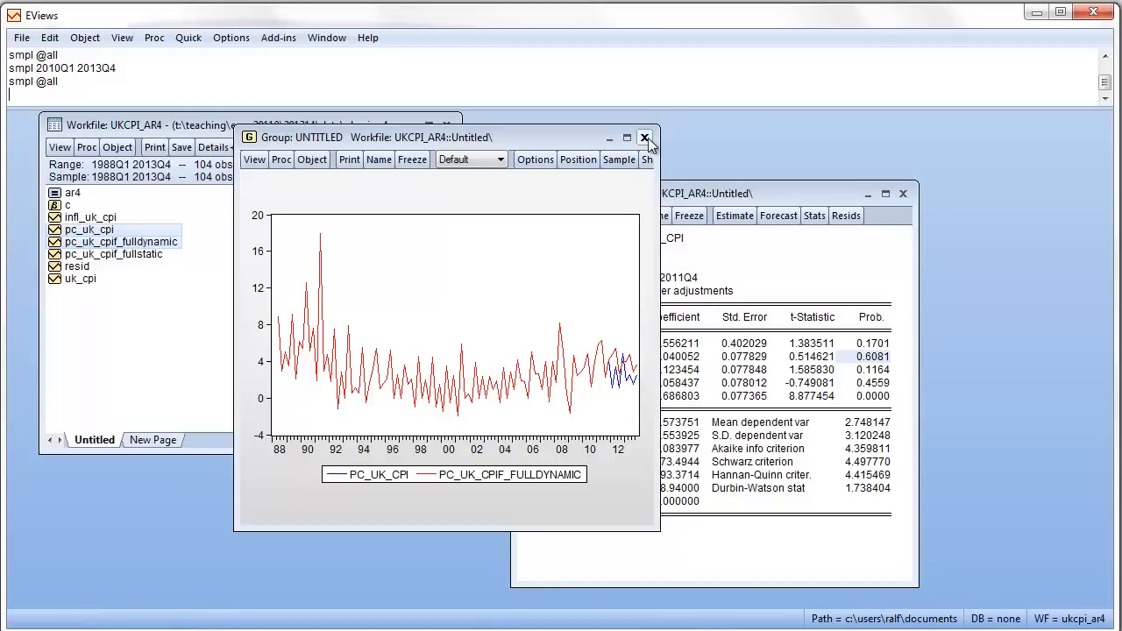
Step: Discard the group and re-estimate AR4 on the 1992q1 2011q4 sample (80 observations)
left_click(645, 136)
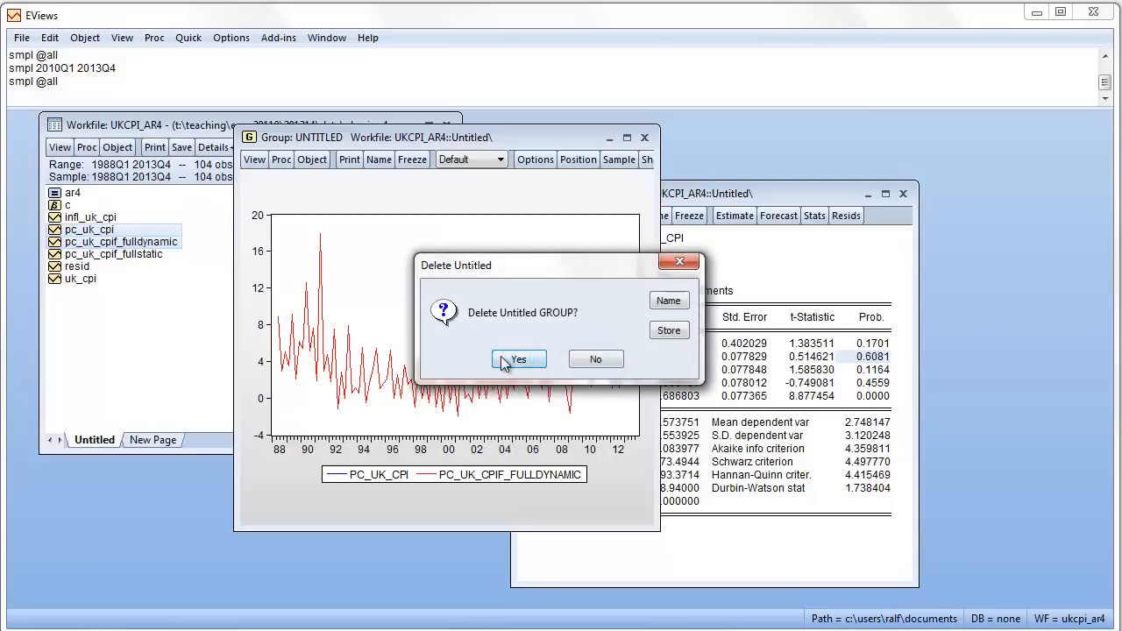
left_click(518, 360)
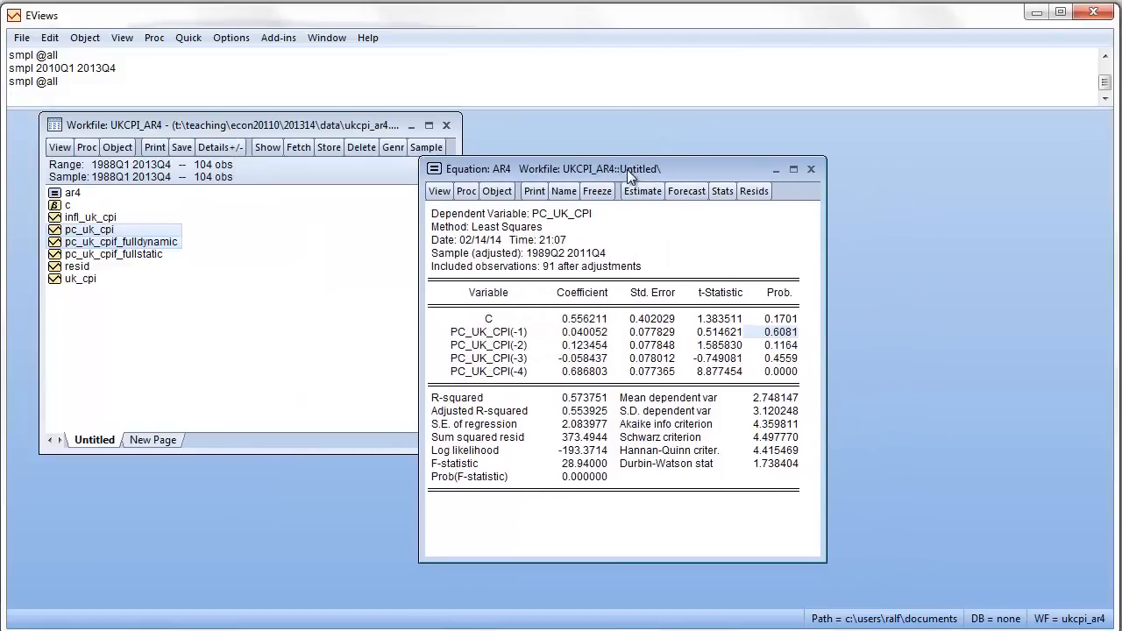
left_click(642, 191)
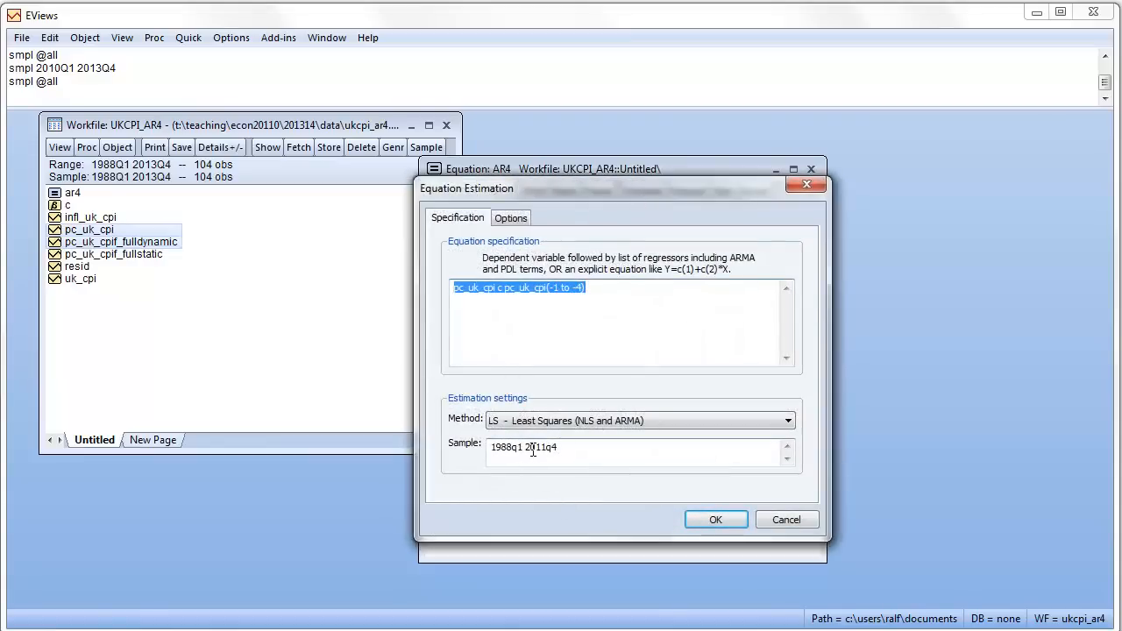
double_click(533, 448)
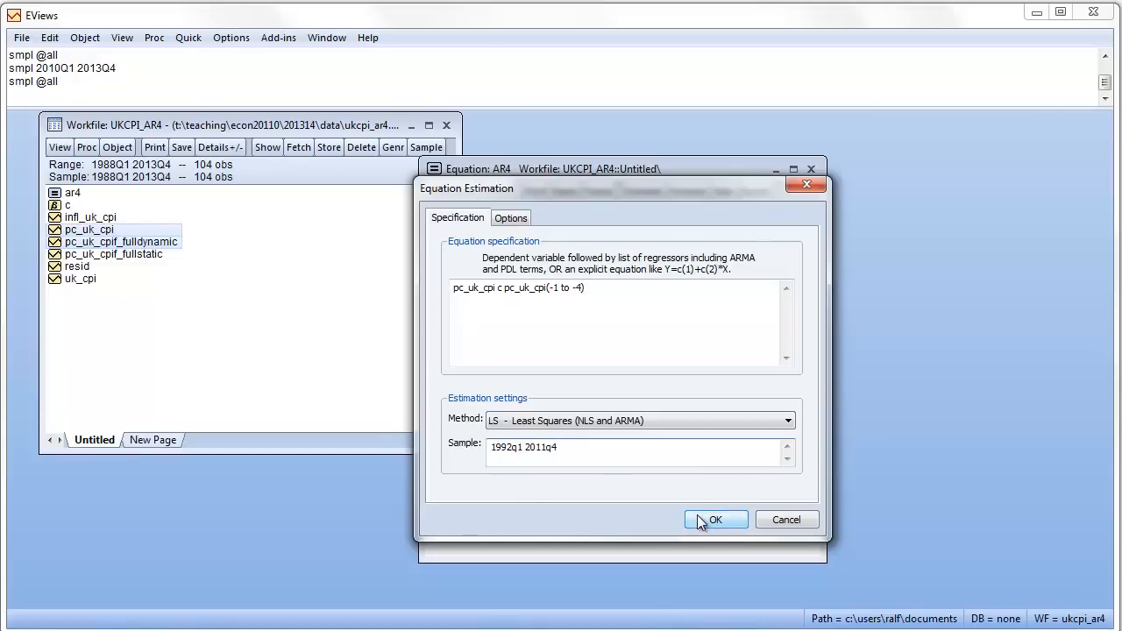
left_click(716, 519)
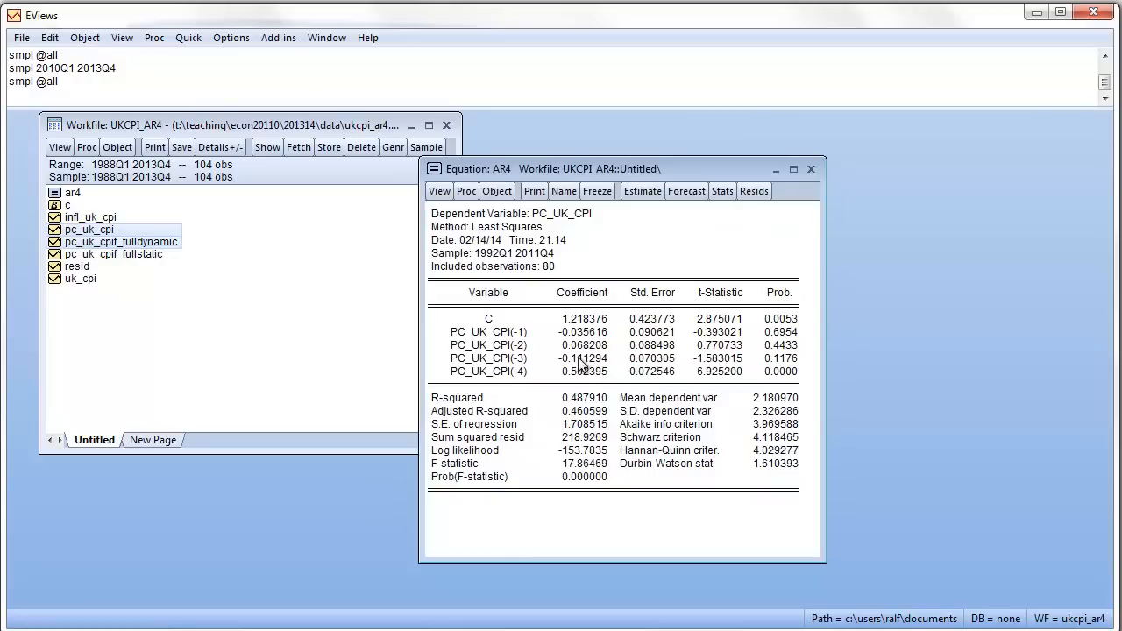
mouse_move(710, 372)
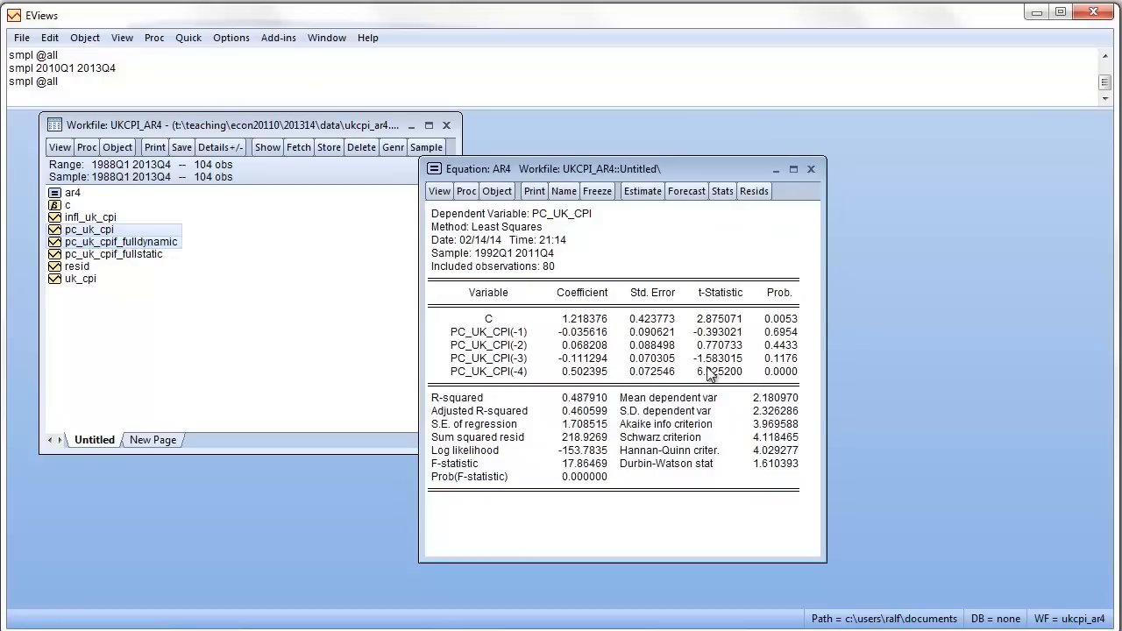
mouse_move(471, 396)
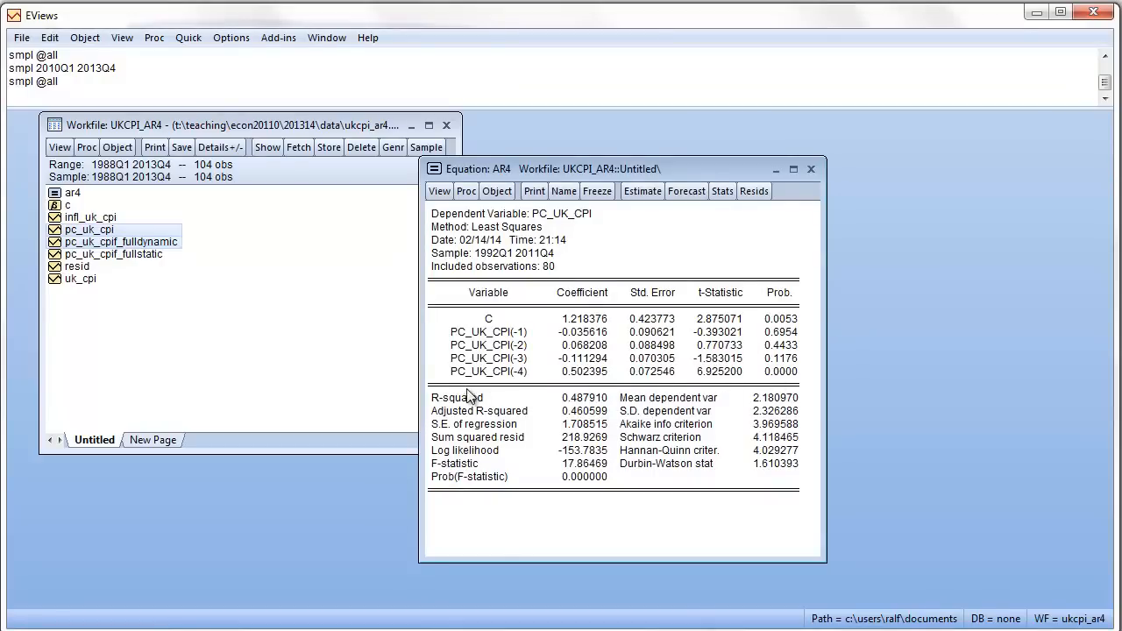
left_click(487, 372)
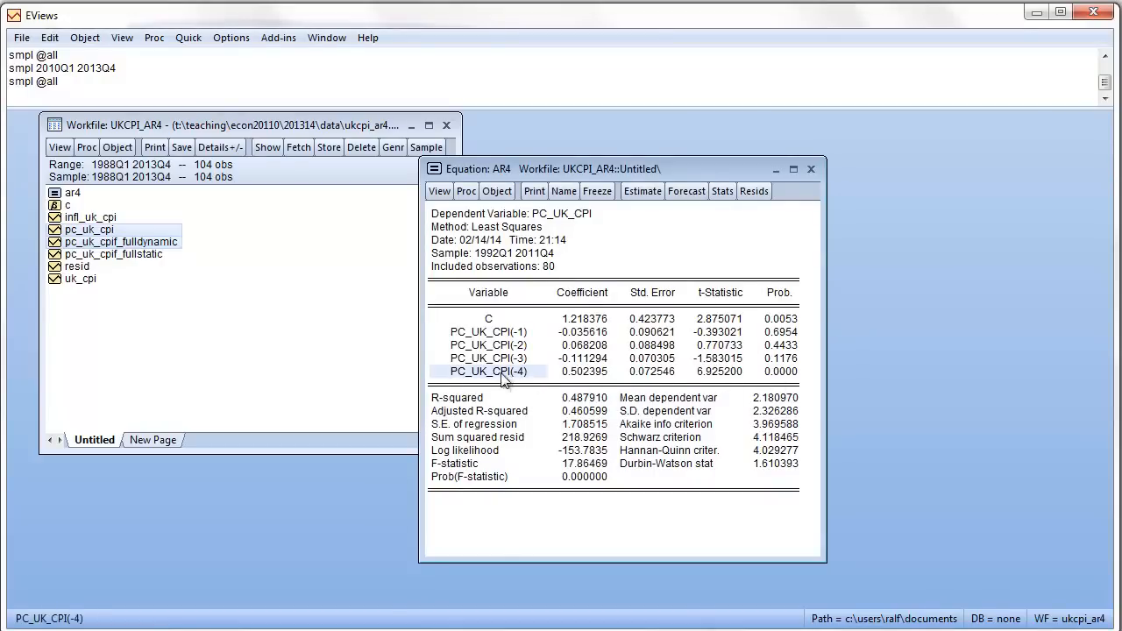
mouse_move(733, 393)
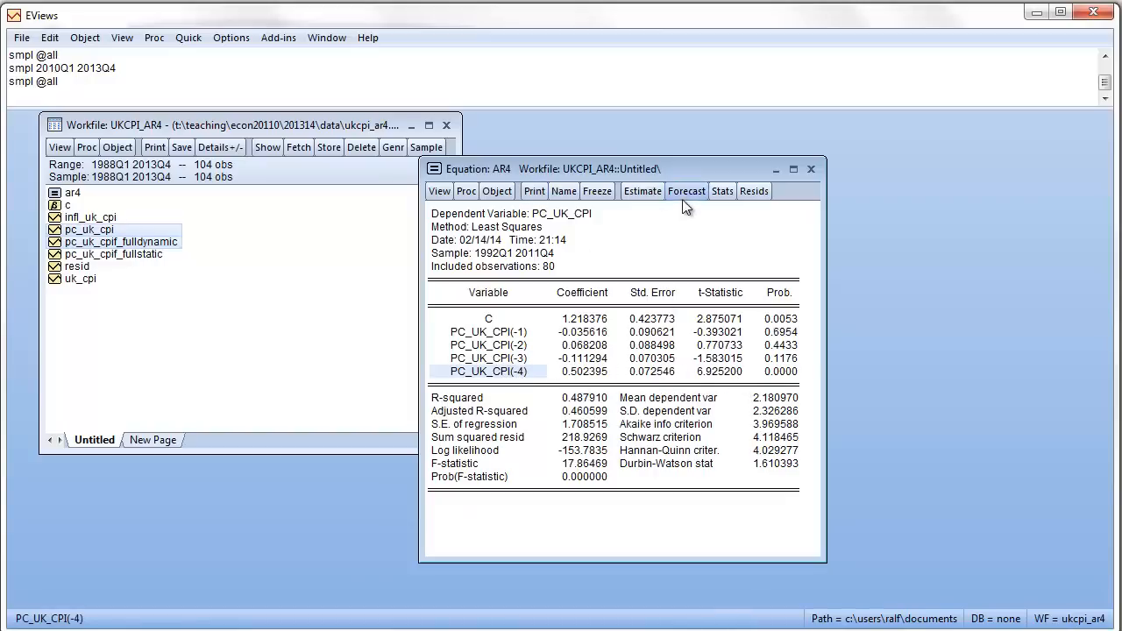
Step: Produce dynamic forecast pc_uk_cpif_92dynamic over 2012q1 2013q4
left_click(687, 191)
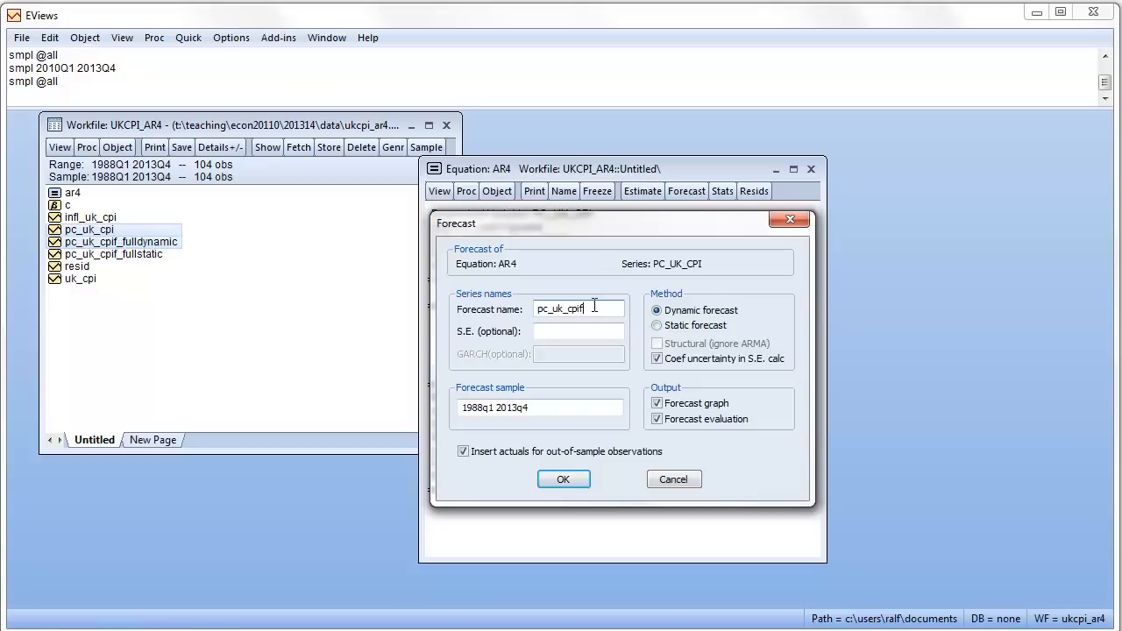
type("+")
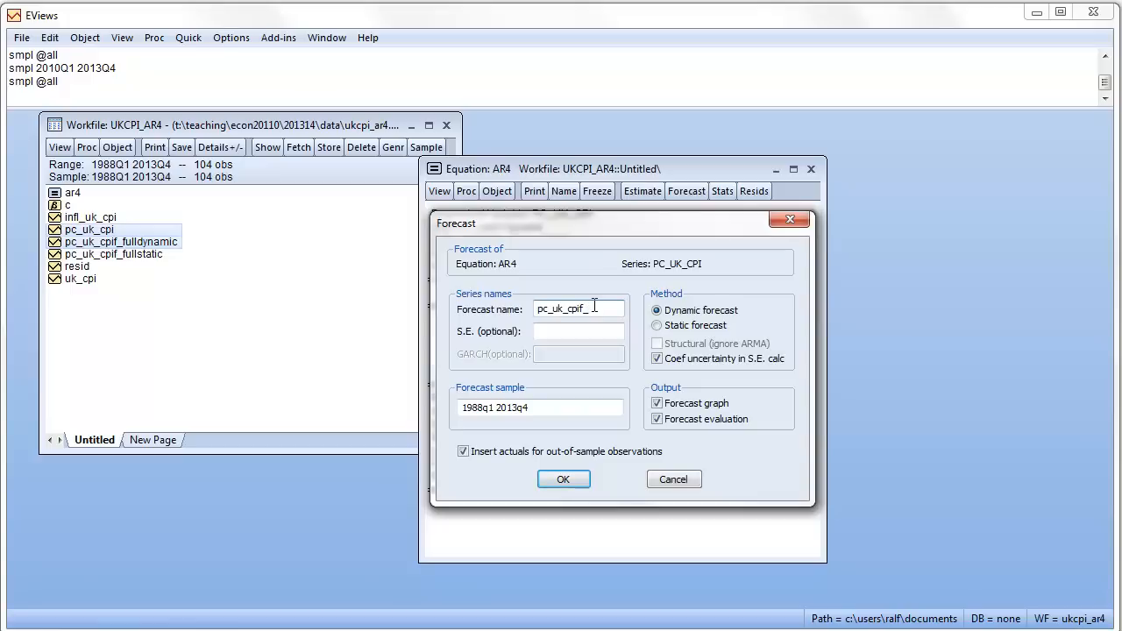
type("9")
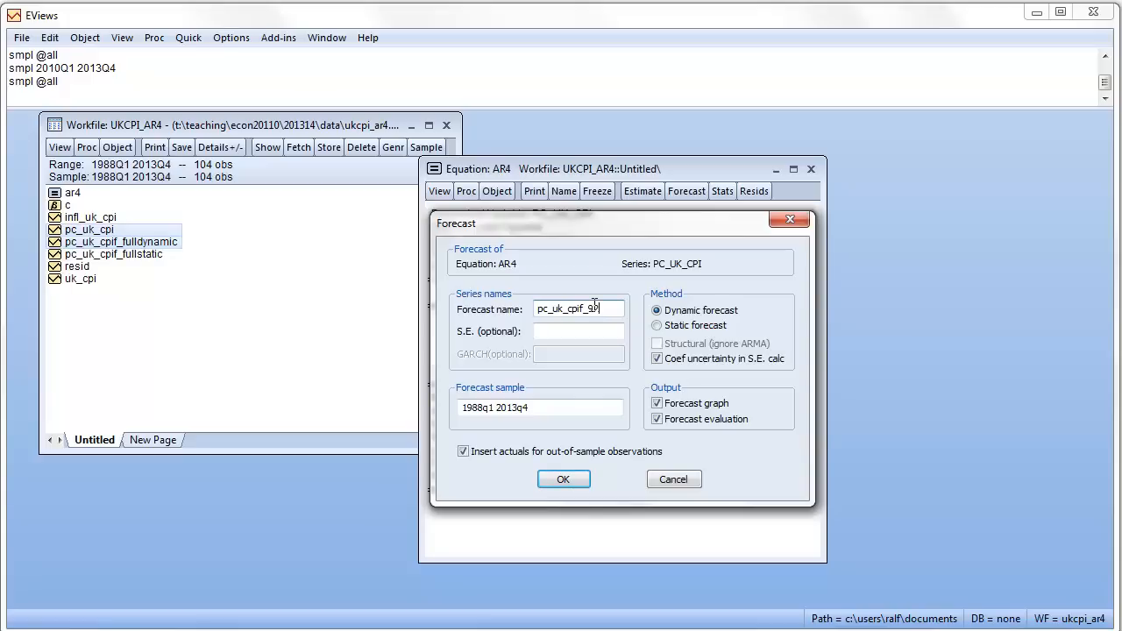
type("dynamic")
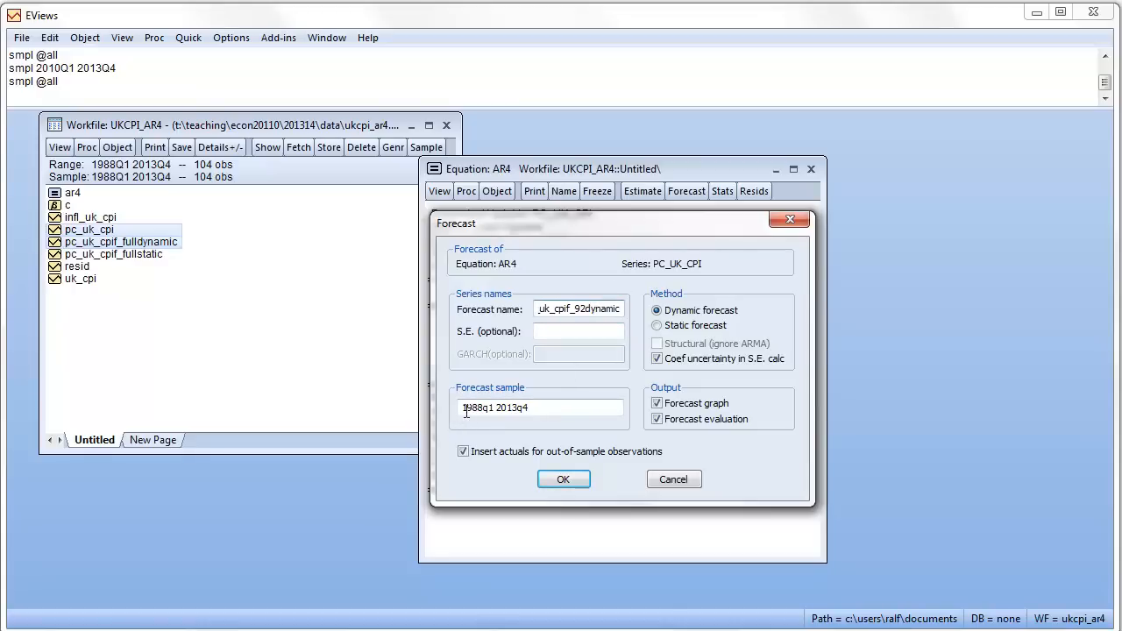
double_click(472, 407)
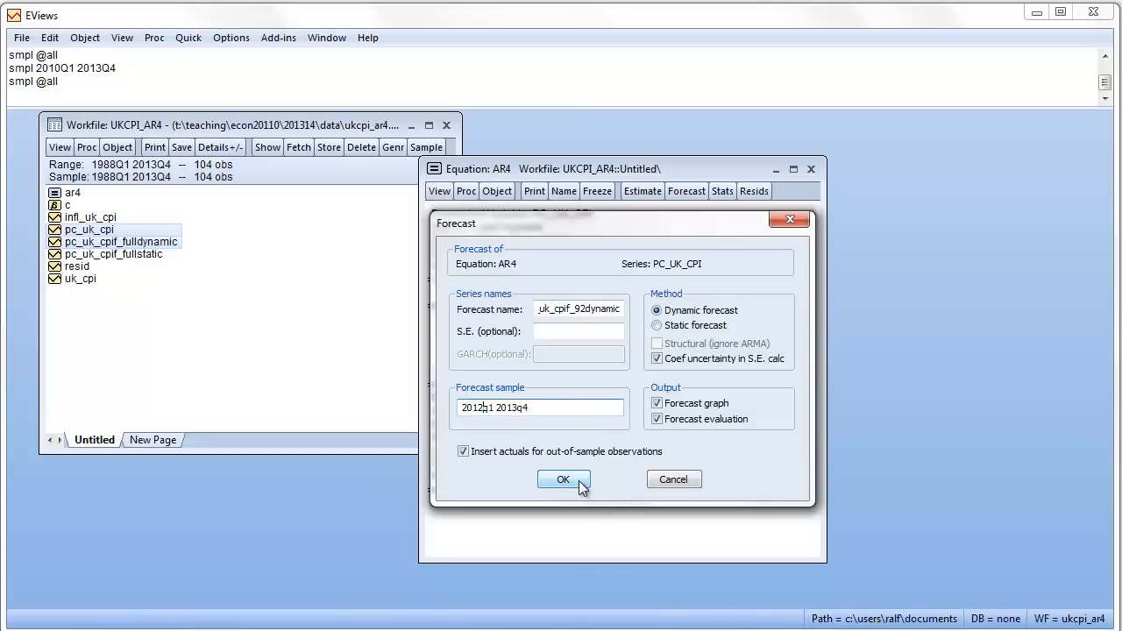
left_click(563, 481)
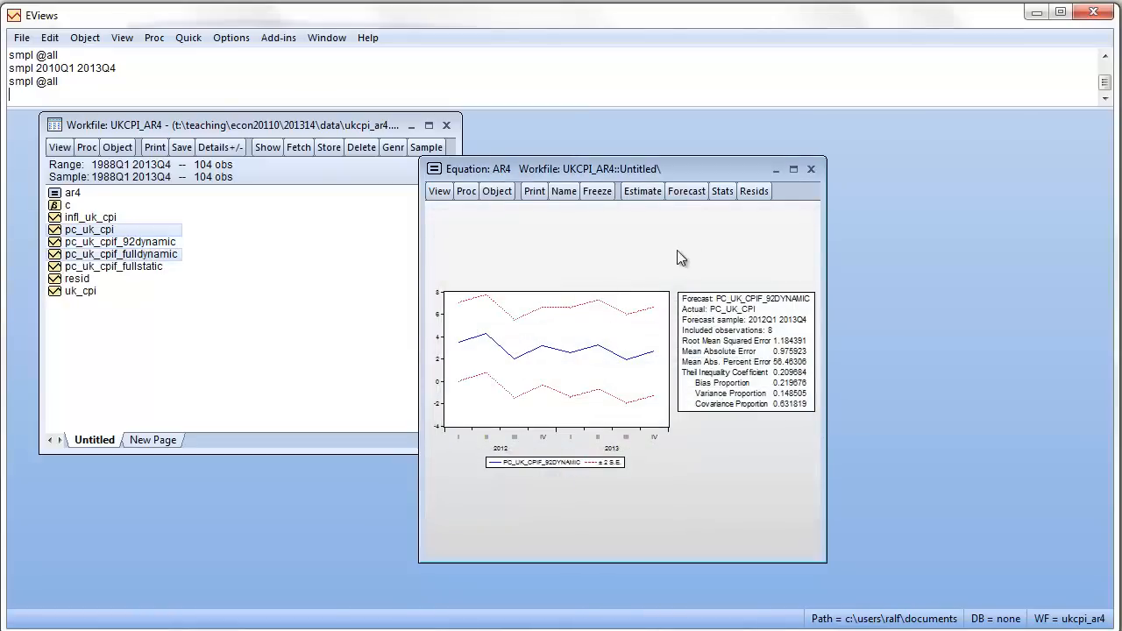
Step: Close the equation and open pc_uk_cpi with both dynamic forecast series as a group, viewed as a graph
left_click(811, 168)
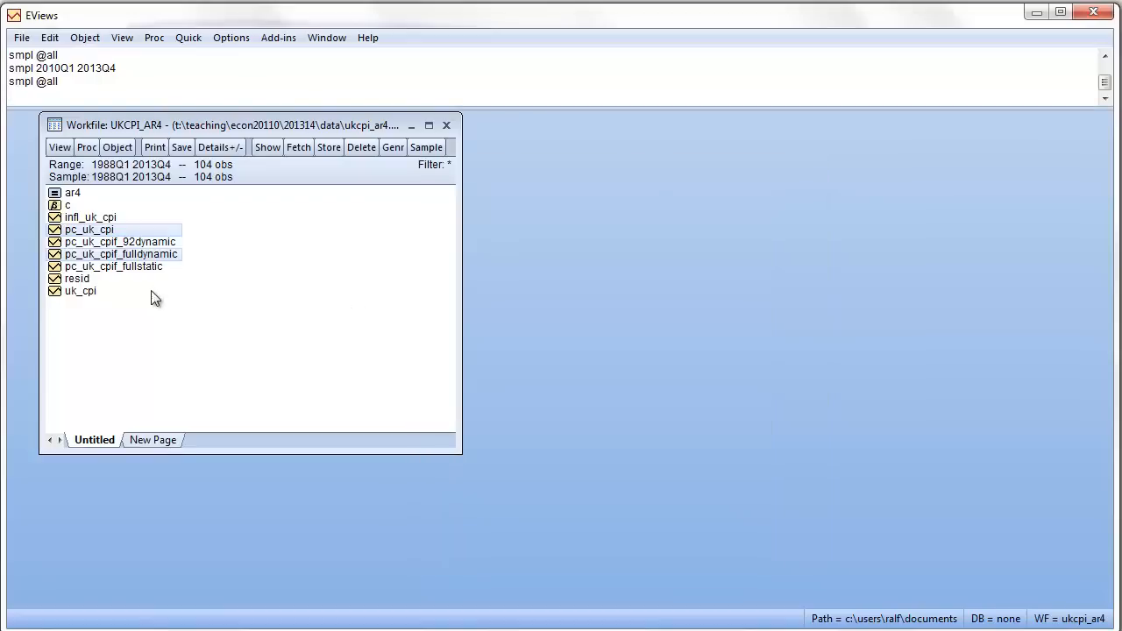
left_click(80, 291)
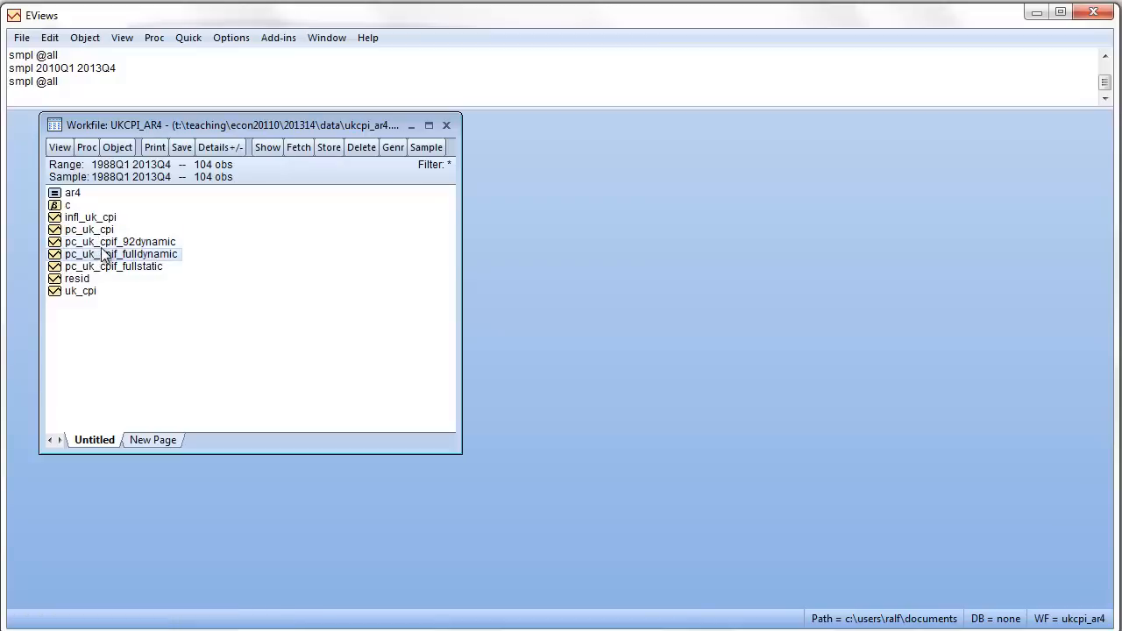
right_click(88, 228)
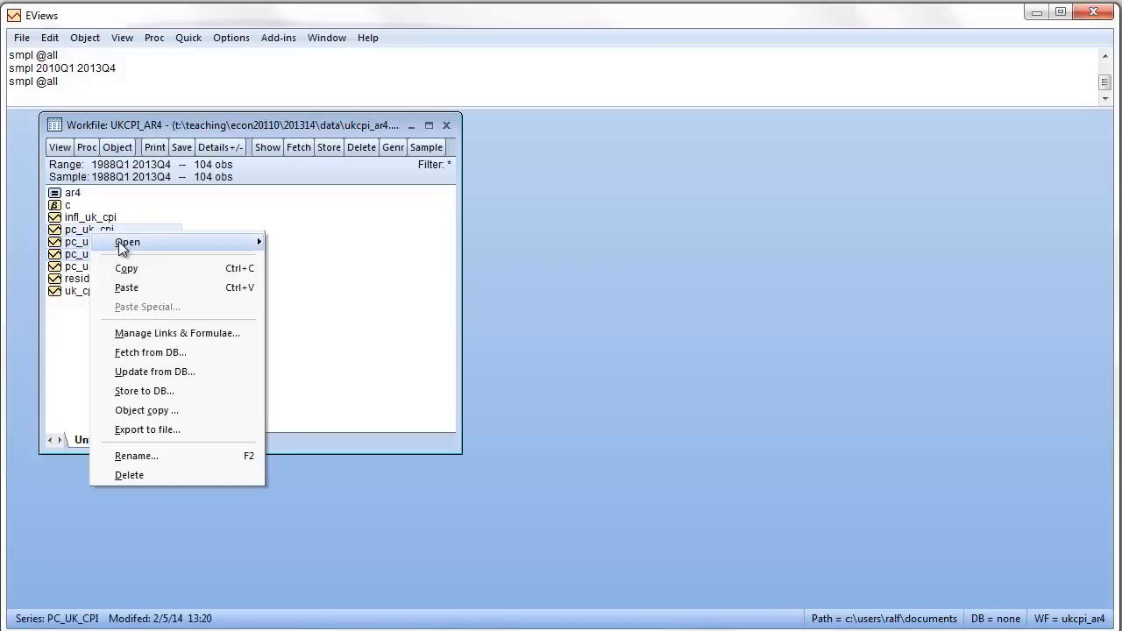
left_click(126, 242)
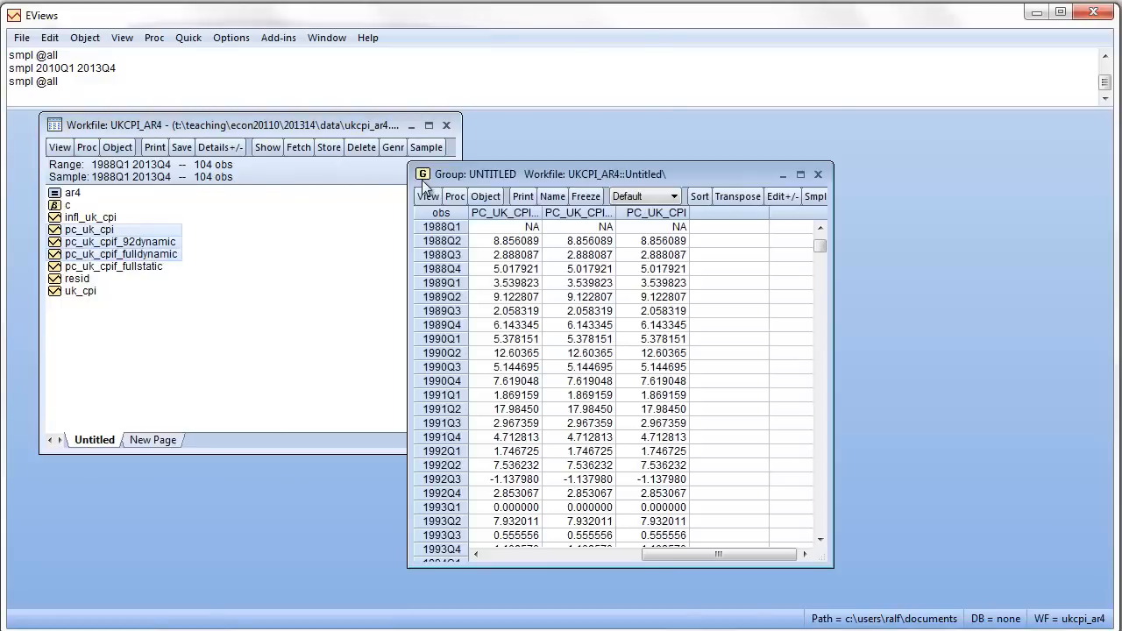
left_click(428, 197)
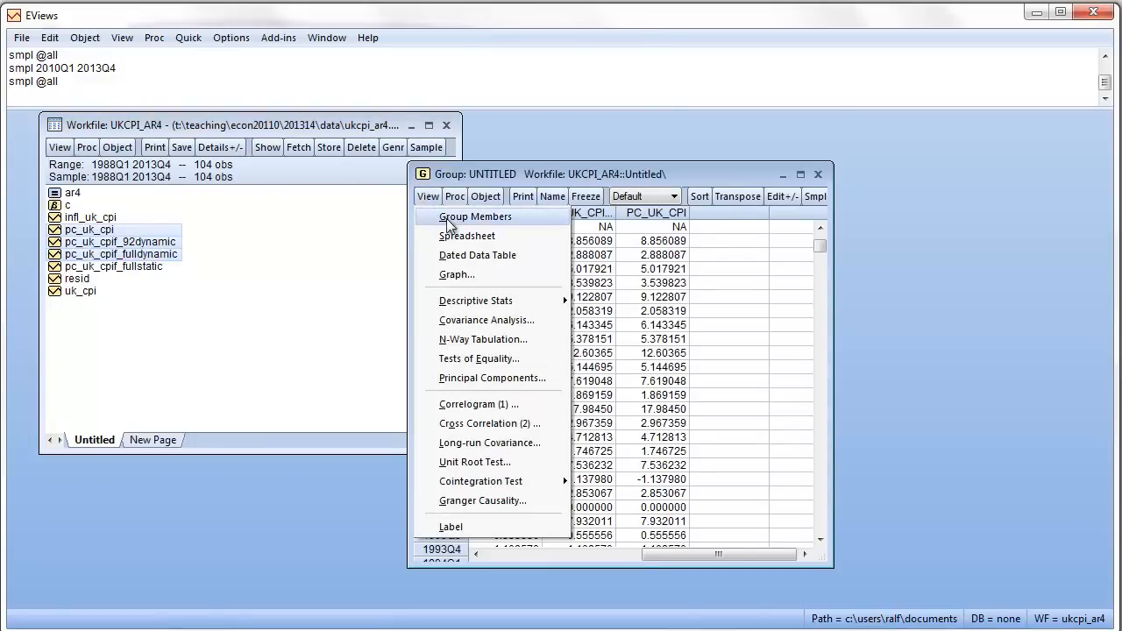
left_click(466, 235)
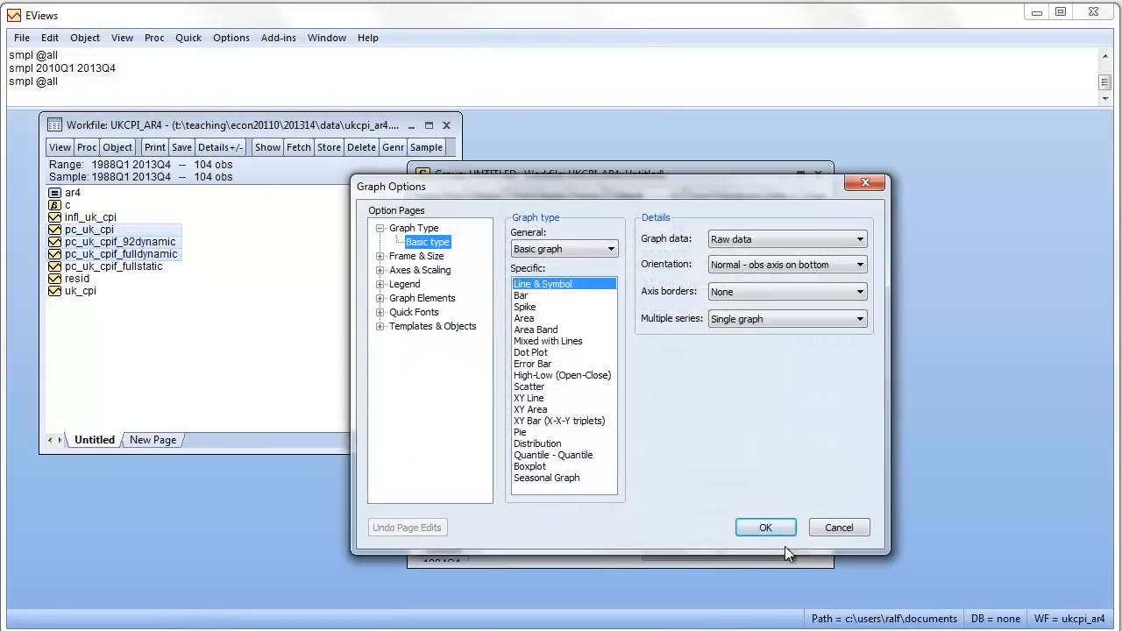
Step: Accept the basic Line & Symbol graph of actual inflation and both forecasts
left_click(765, 526)
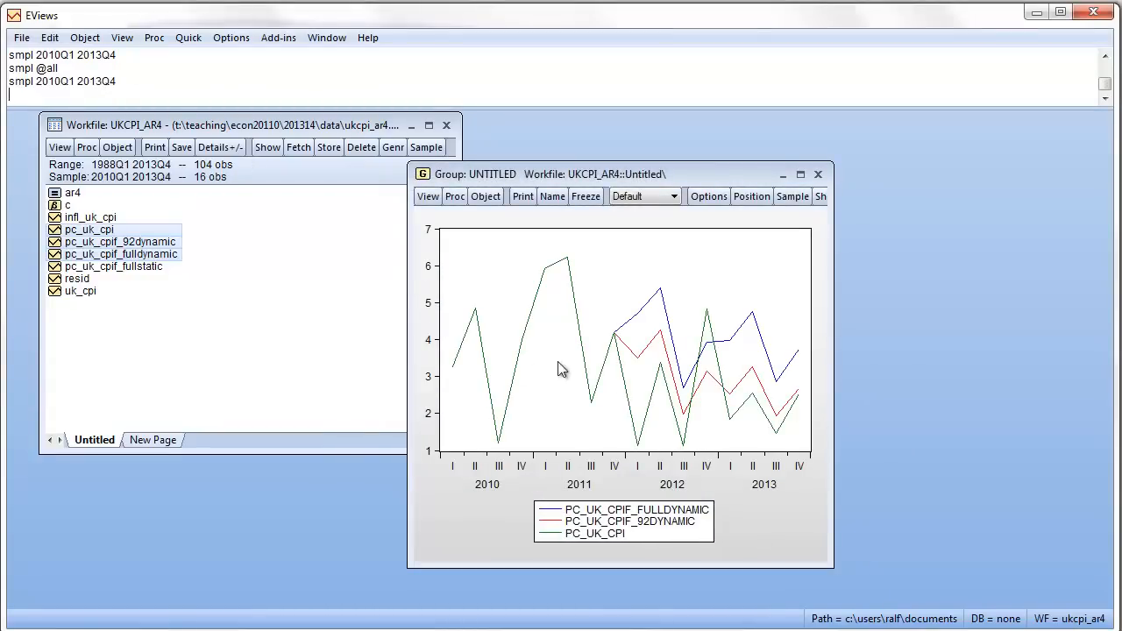
mouse_move(517, 389)
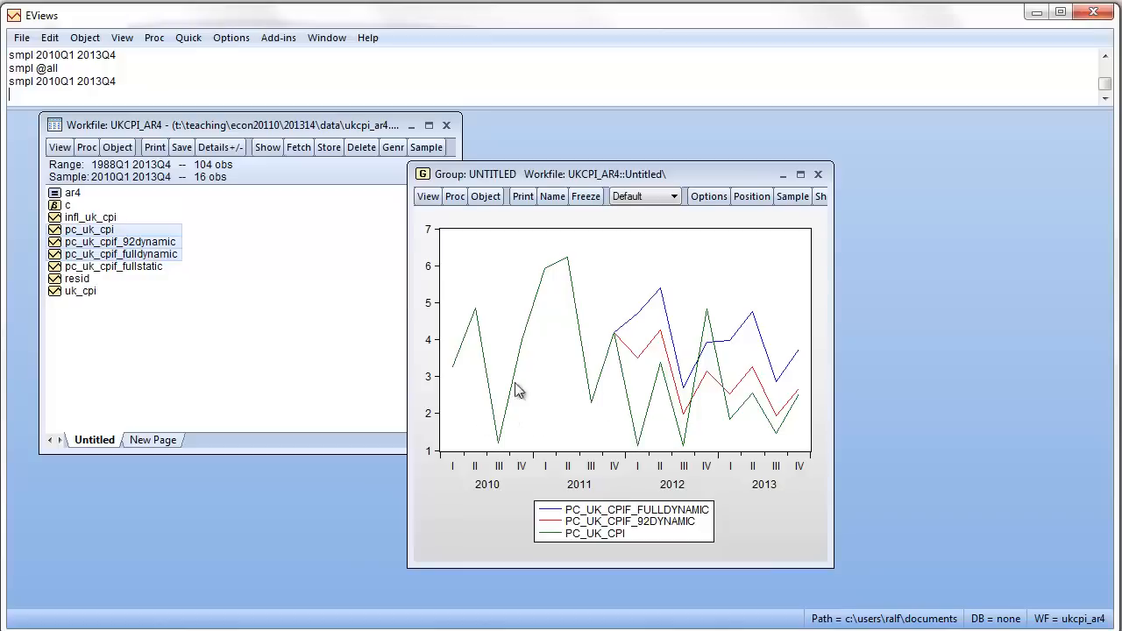
mouse_move(586, 543)
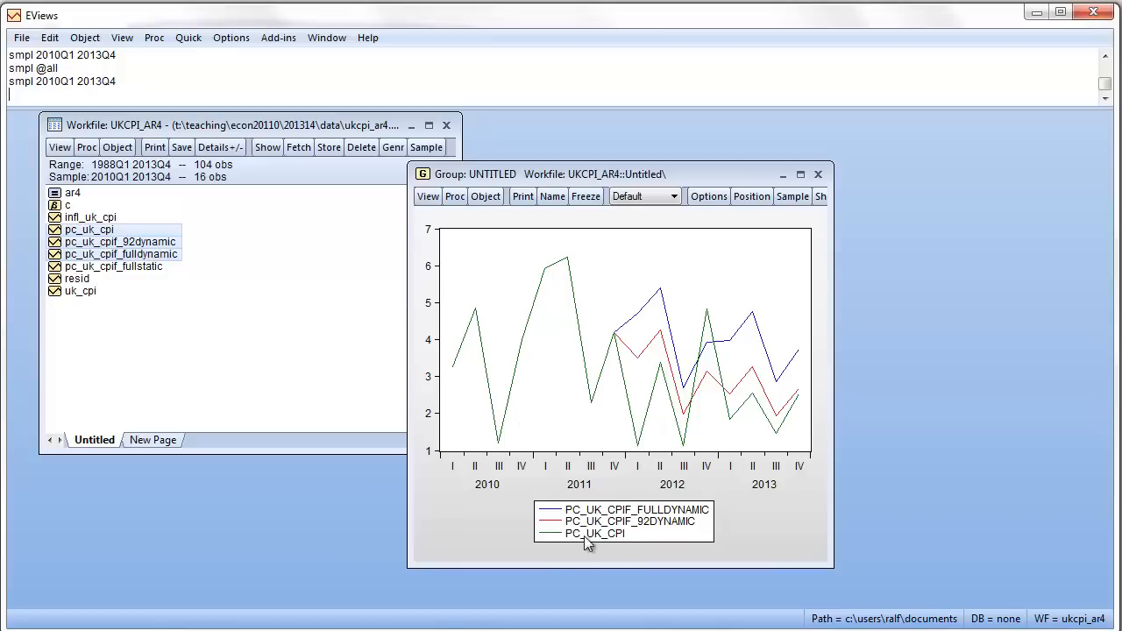
mouse_move(610, 354)
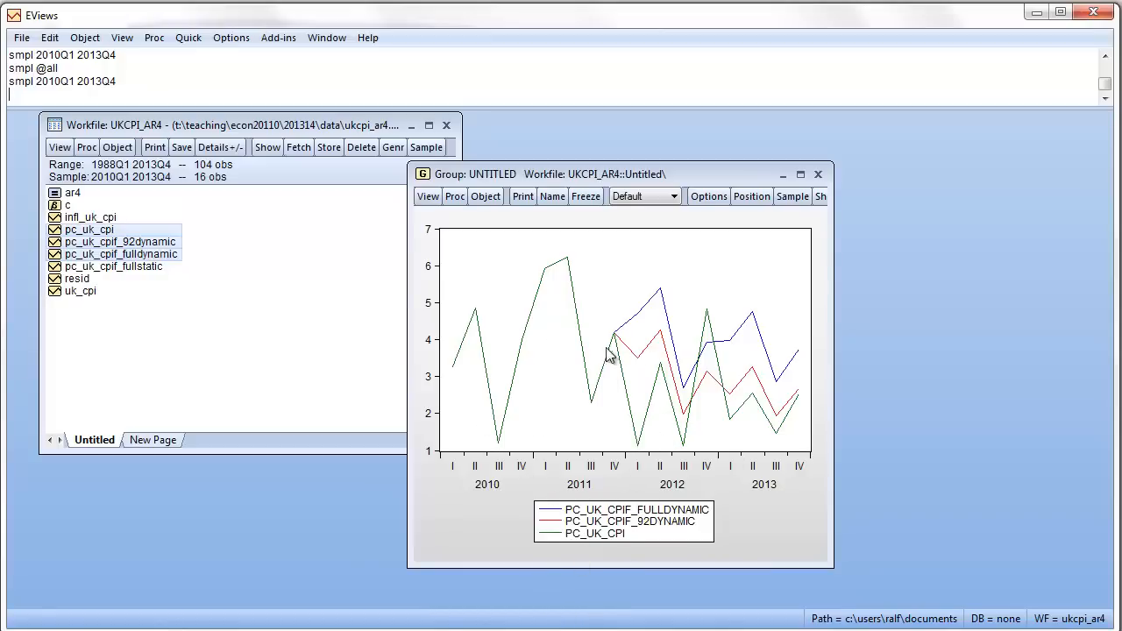
mouse_move(778, 407)
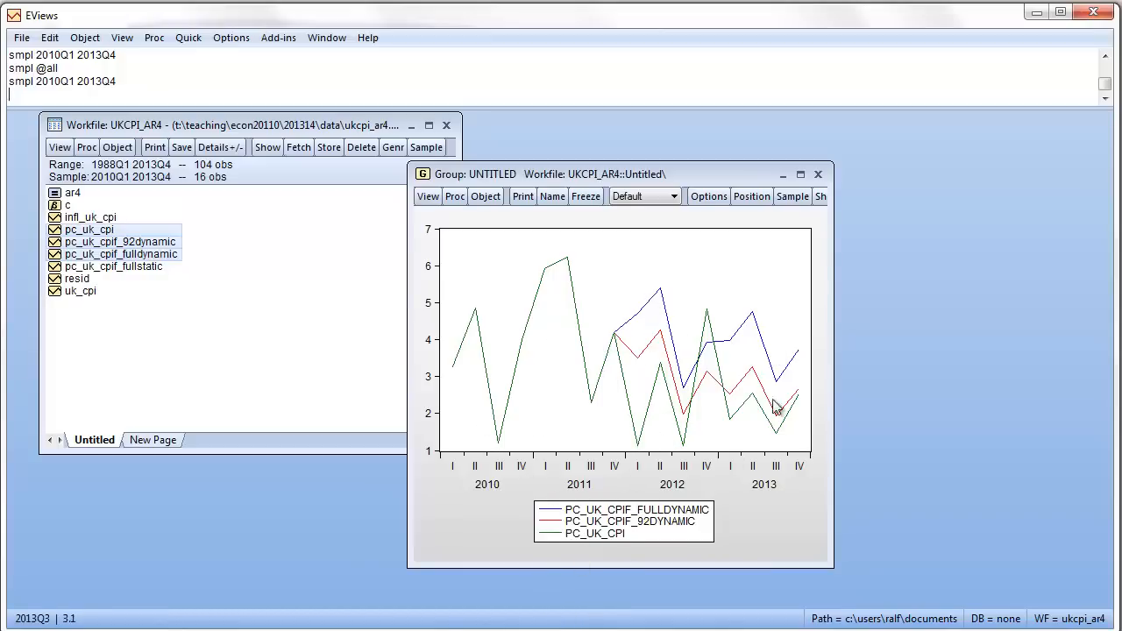
mouse_move(680, 382)
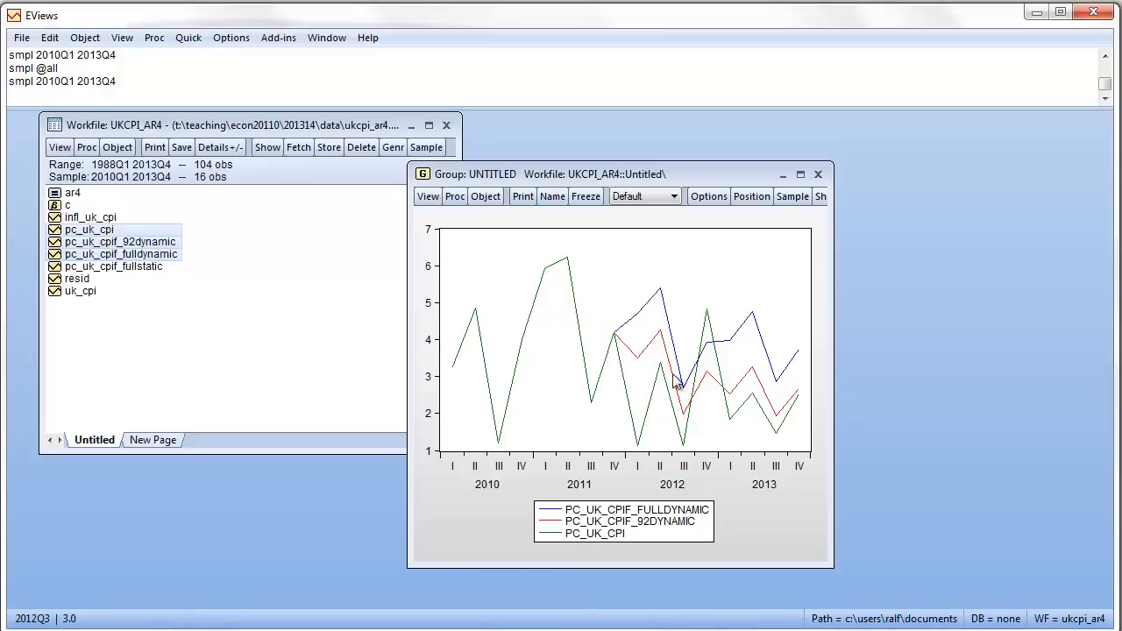
mouse_move(617, 351)
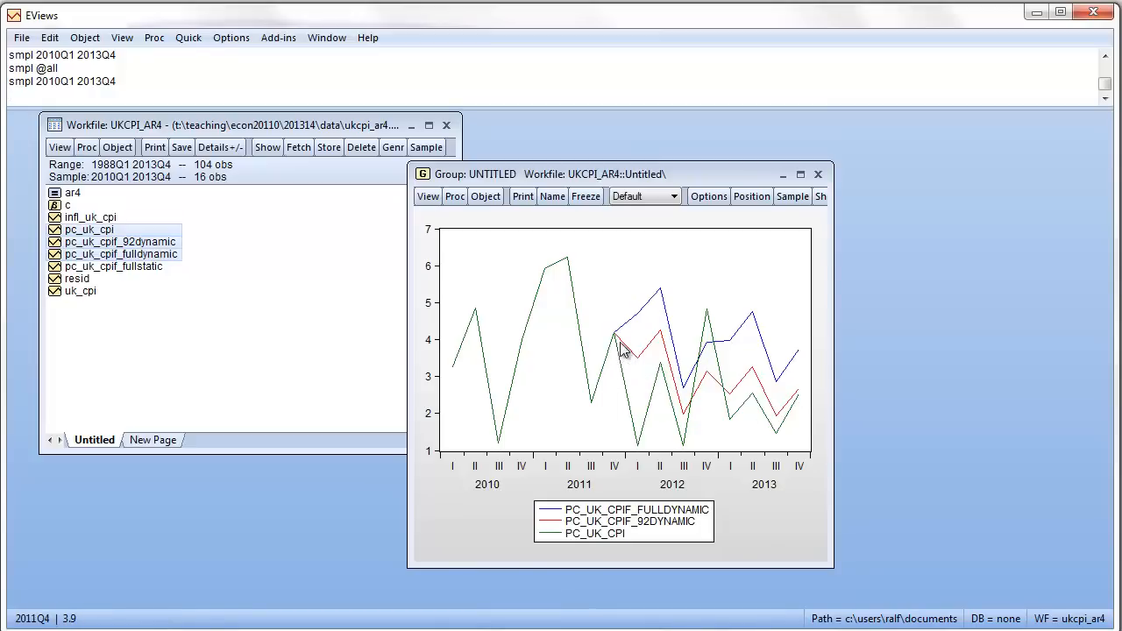
mouse_move(621, 363)
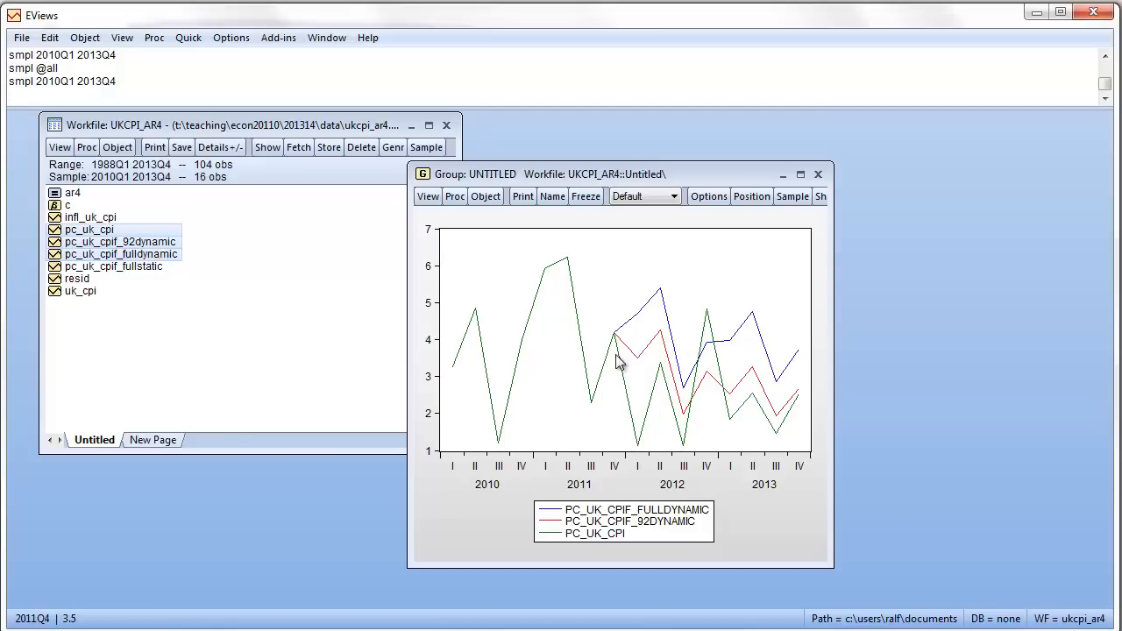
mouse_move(635, 361)
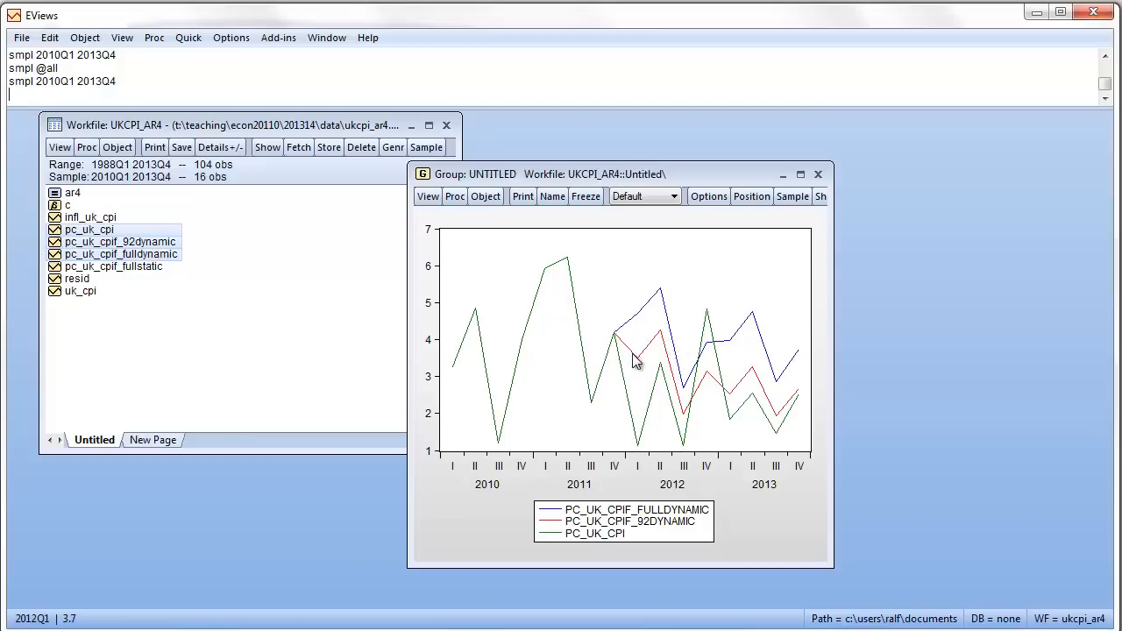
mouse_move(792, 393)
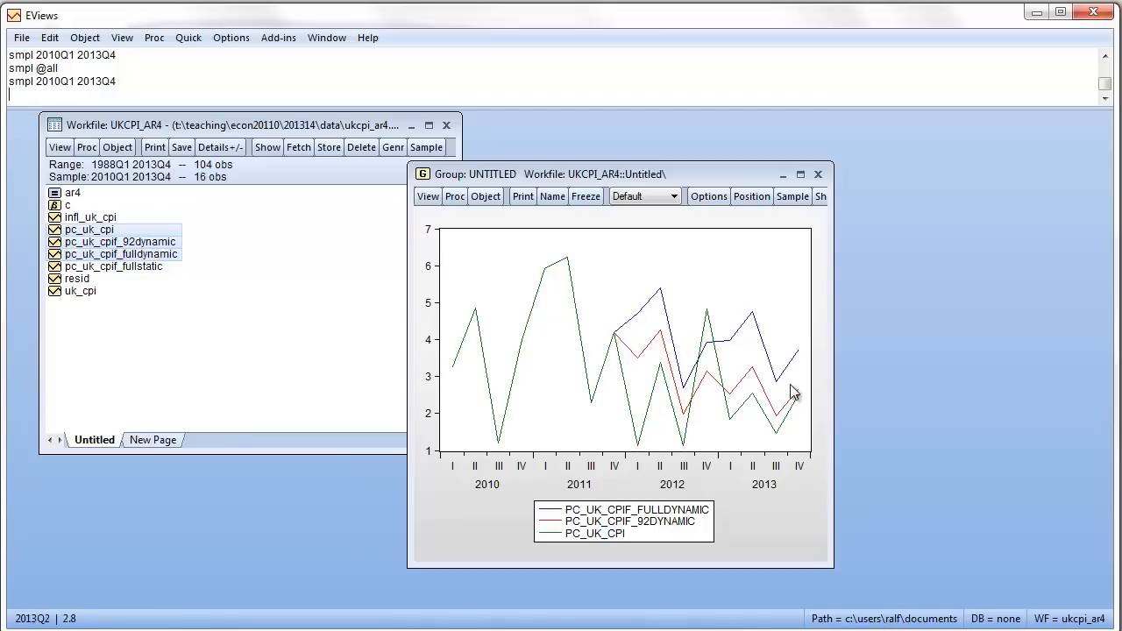
mouse_move(638, 438)
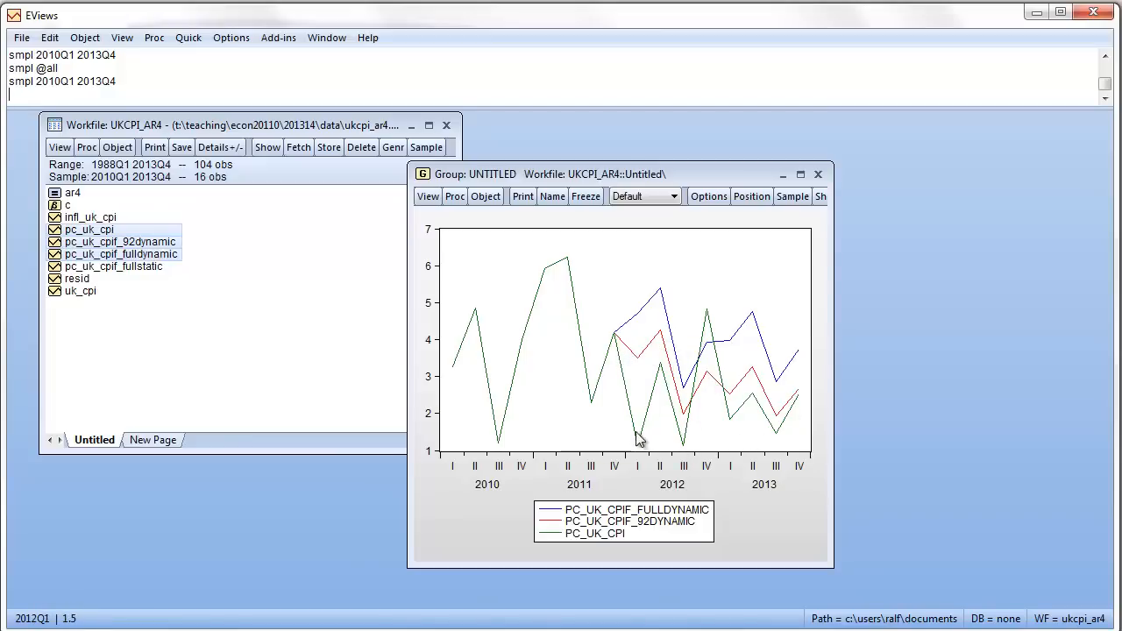
mouse_move(618, 359)
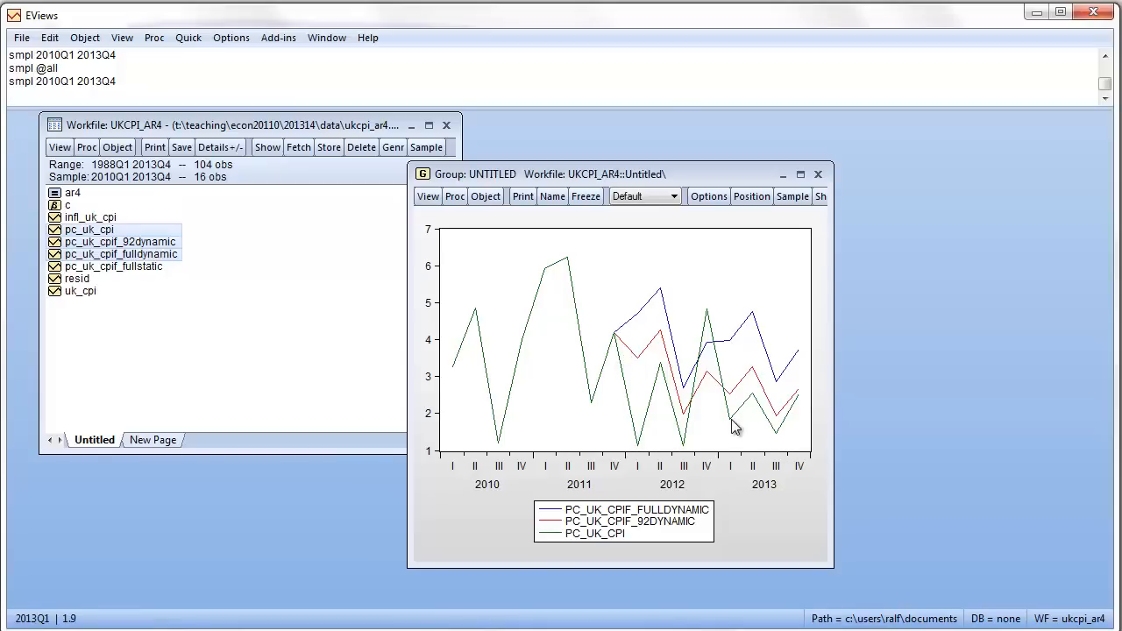
mouse_move(710, 405)
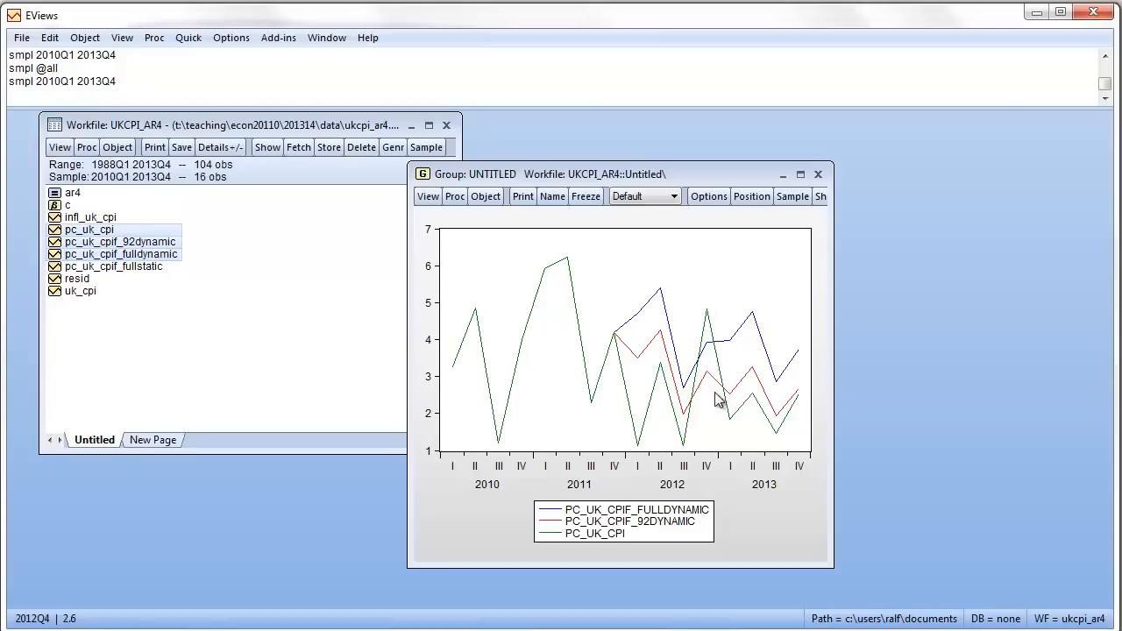
mouse_move(701, 397)
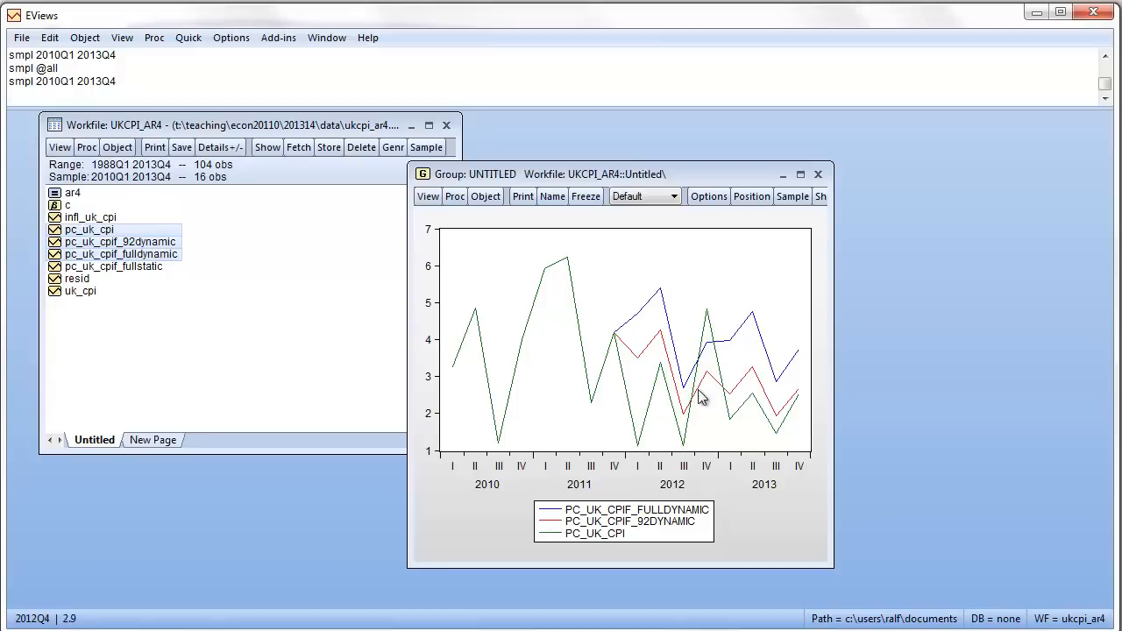
mouse_move(693, 361)
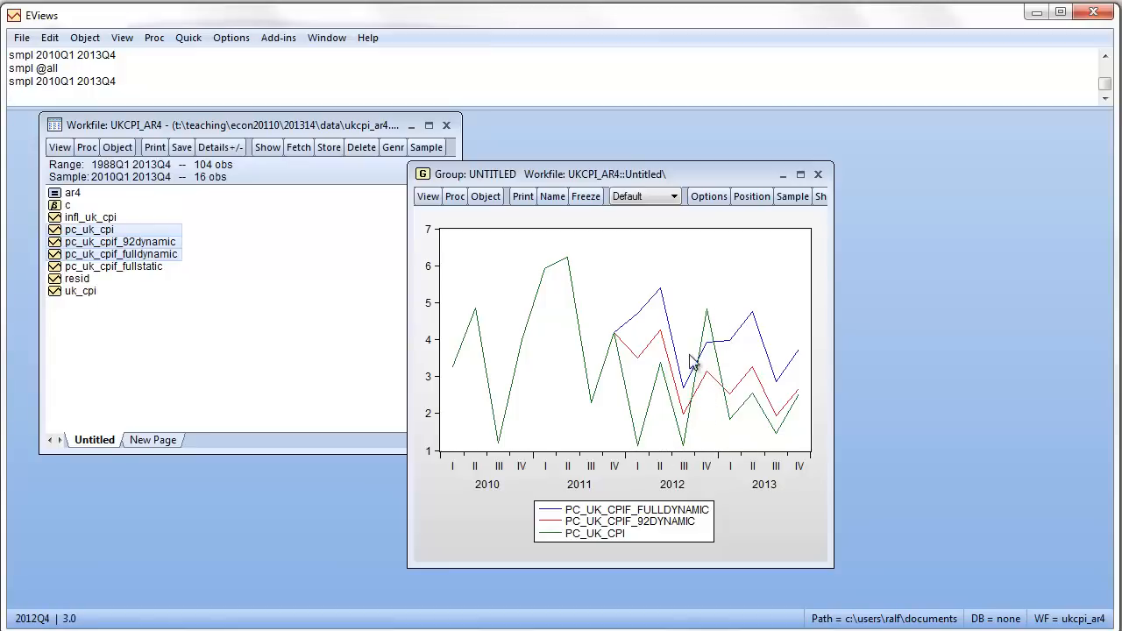
mouse_move(770, 400)
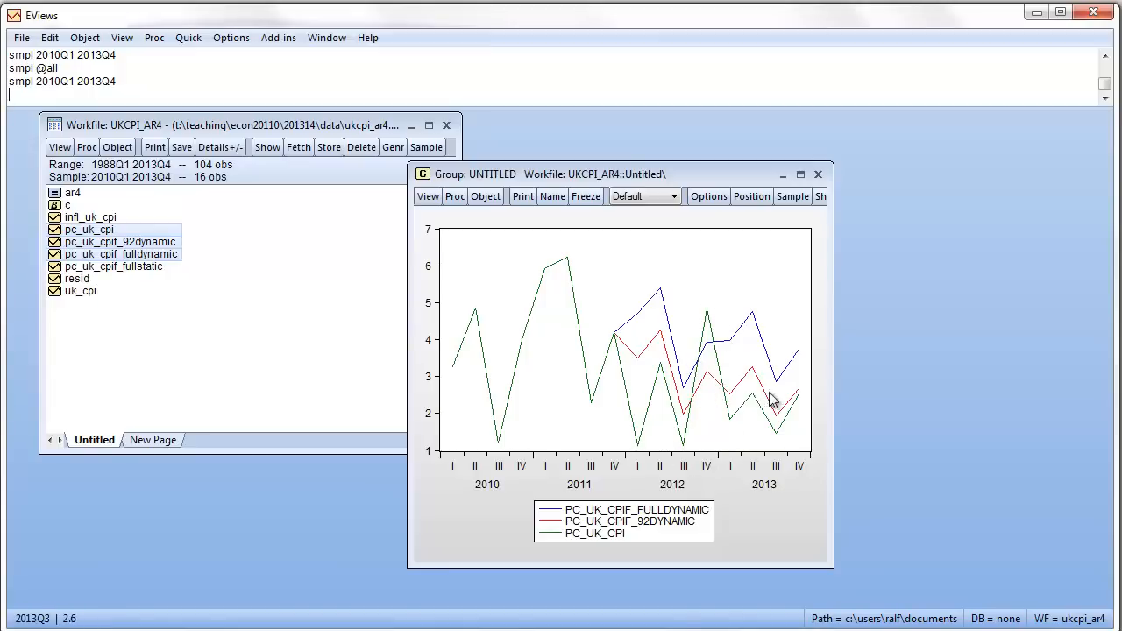
mouse_move(804, 403)
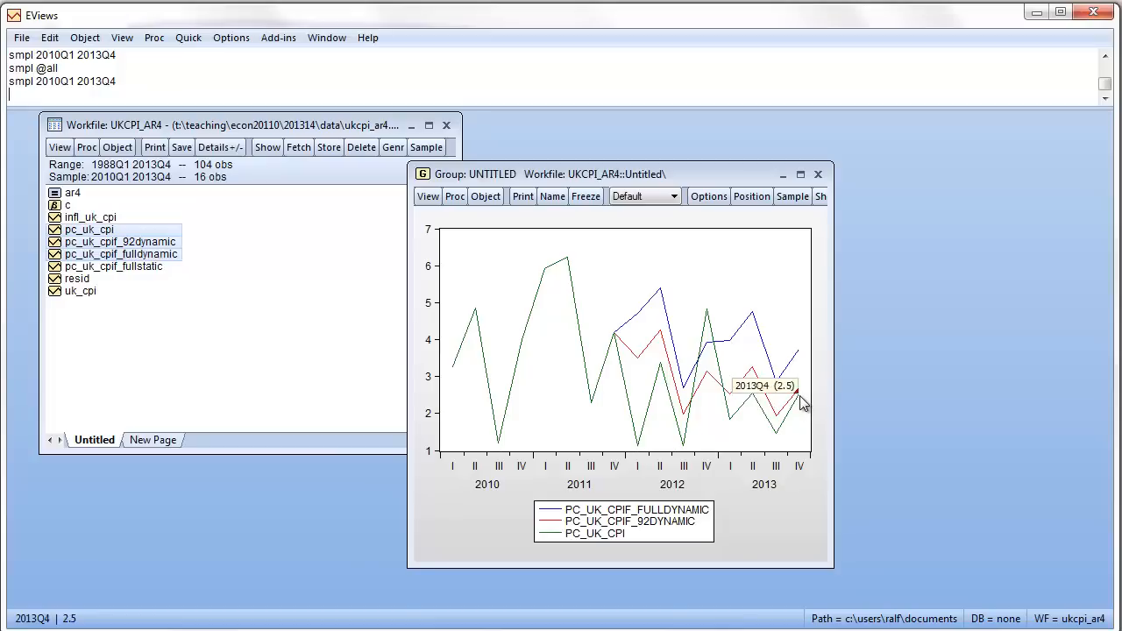
mouse_move(798, 414)
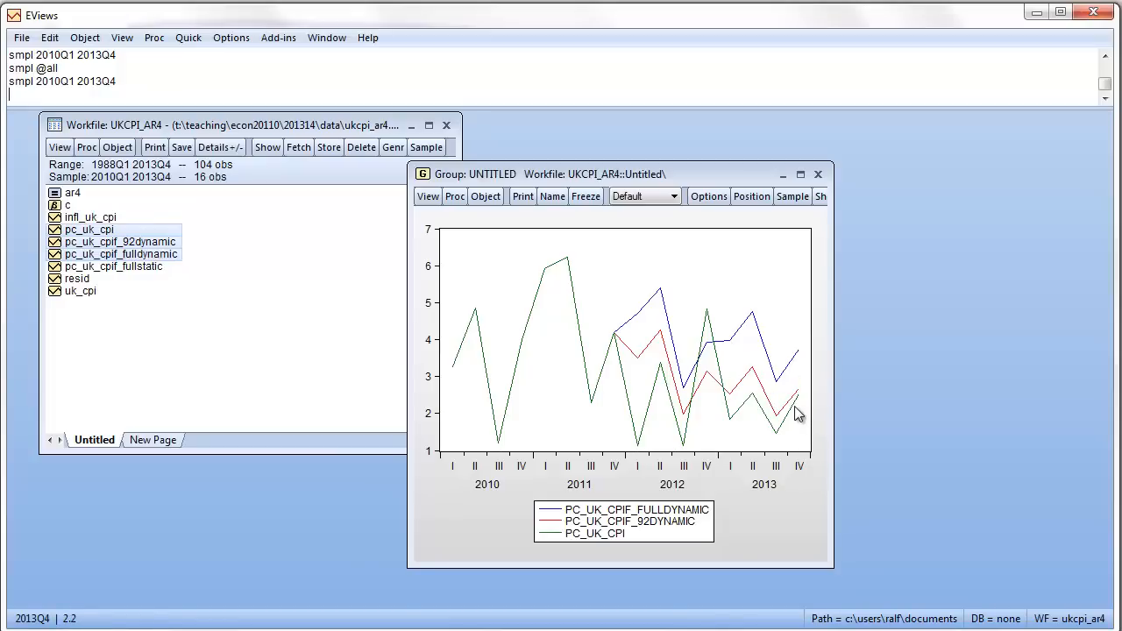
mouse_move(793, 407)
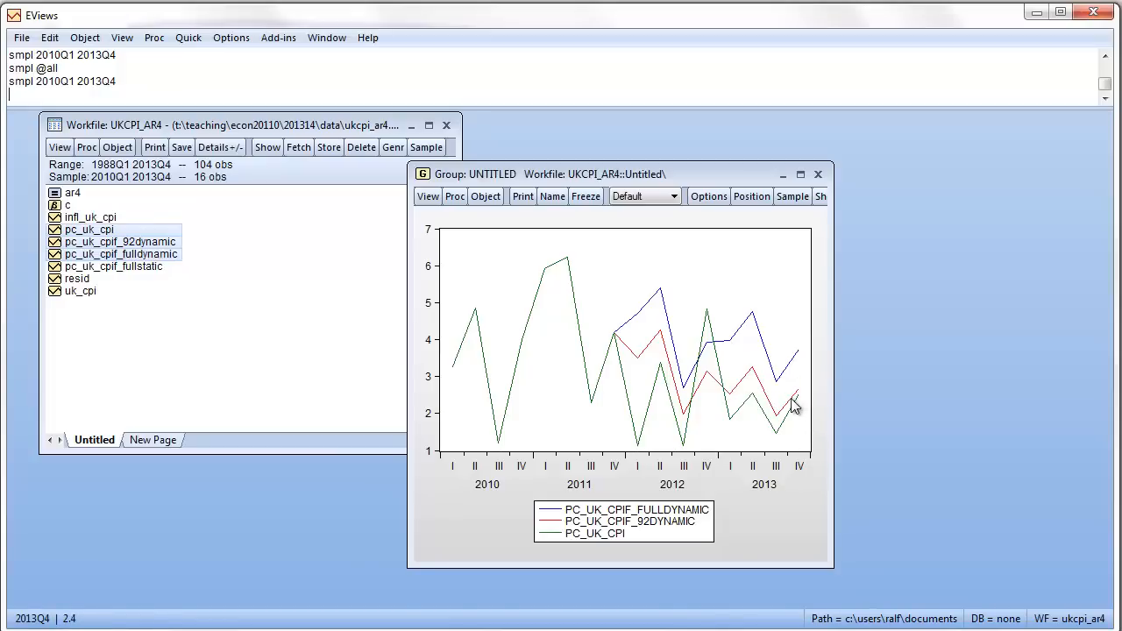
mouse_move(670, 368)
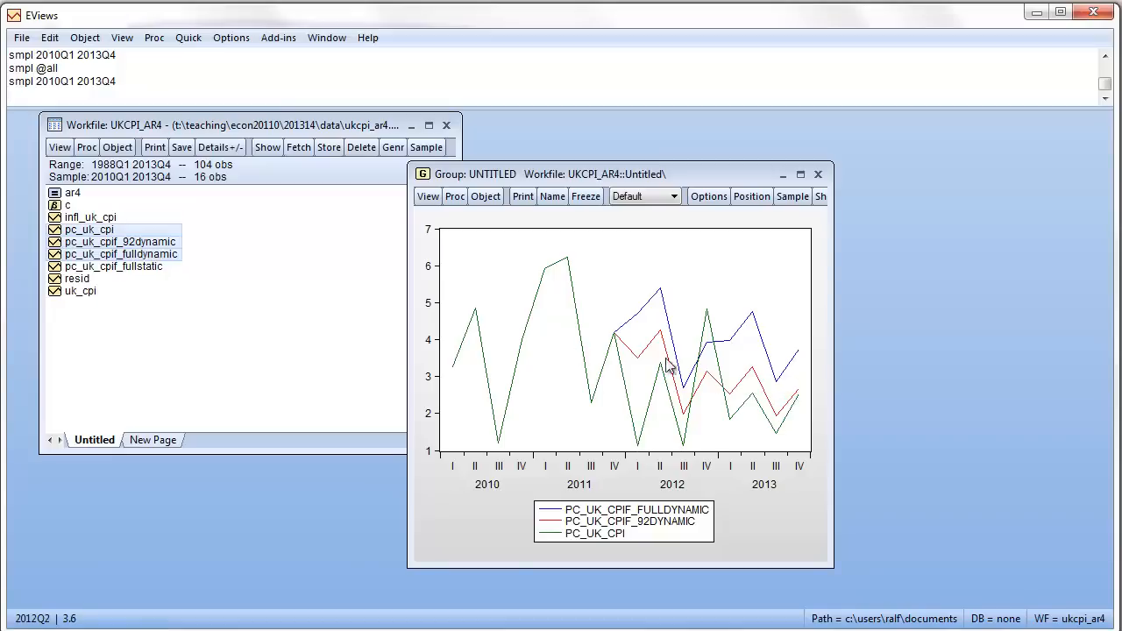
mouse_move(617, 349)
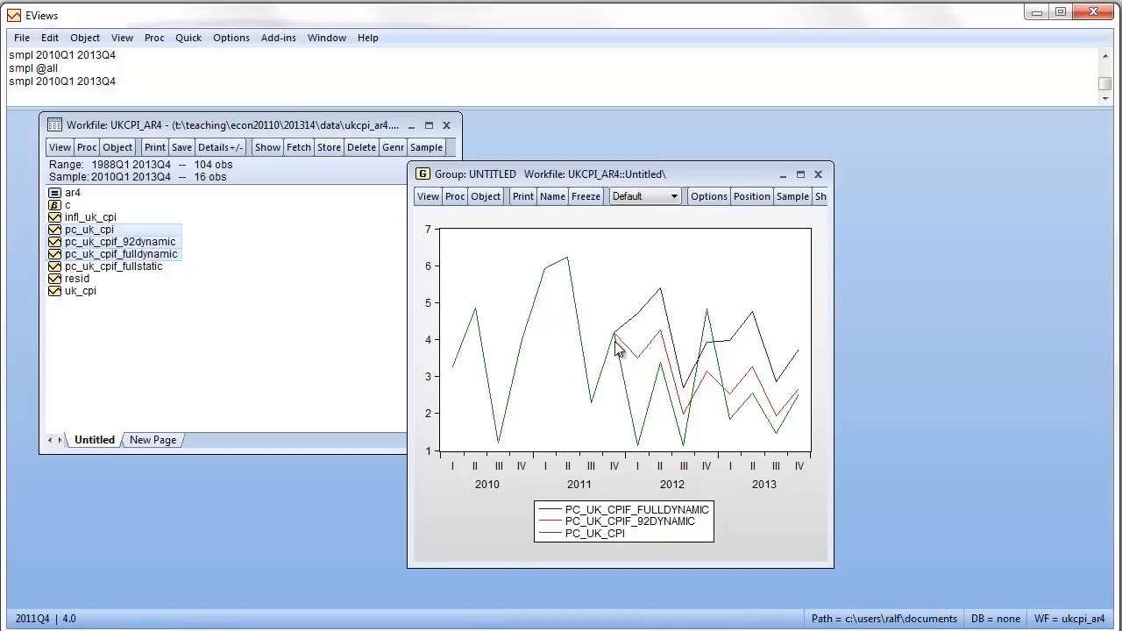
mouse_move(623, 342)
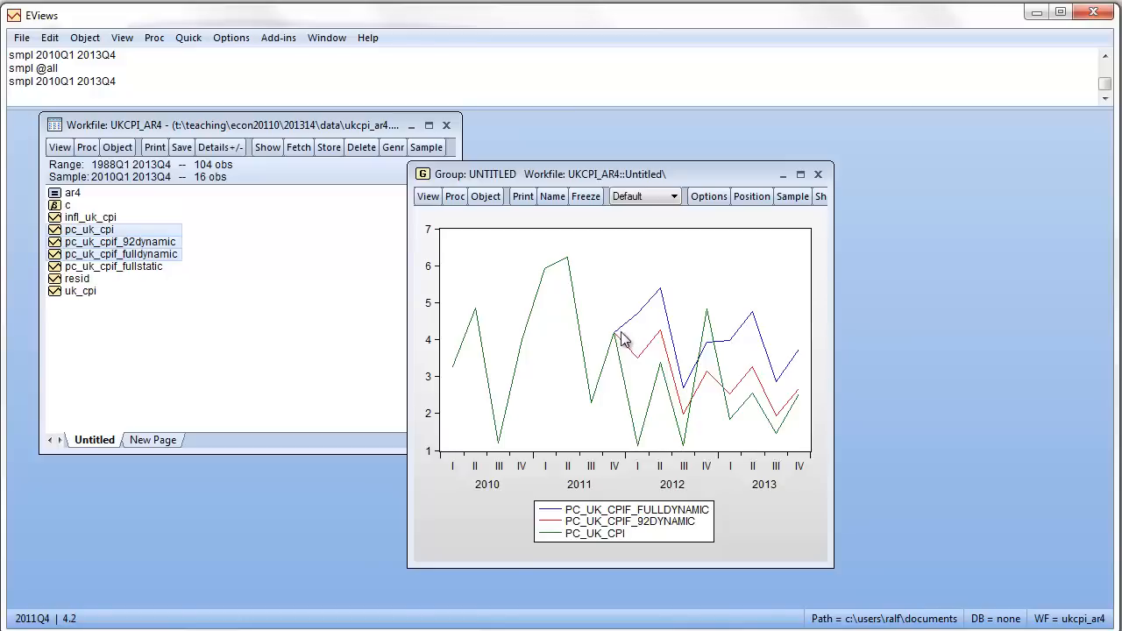
mouse_move(640, 291)
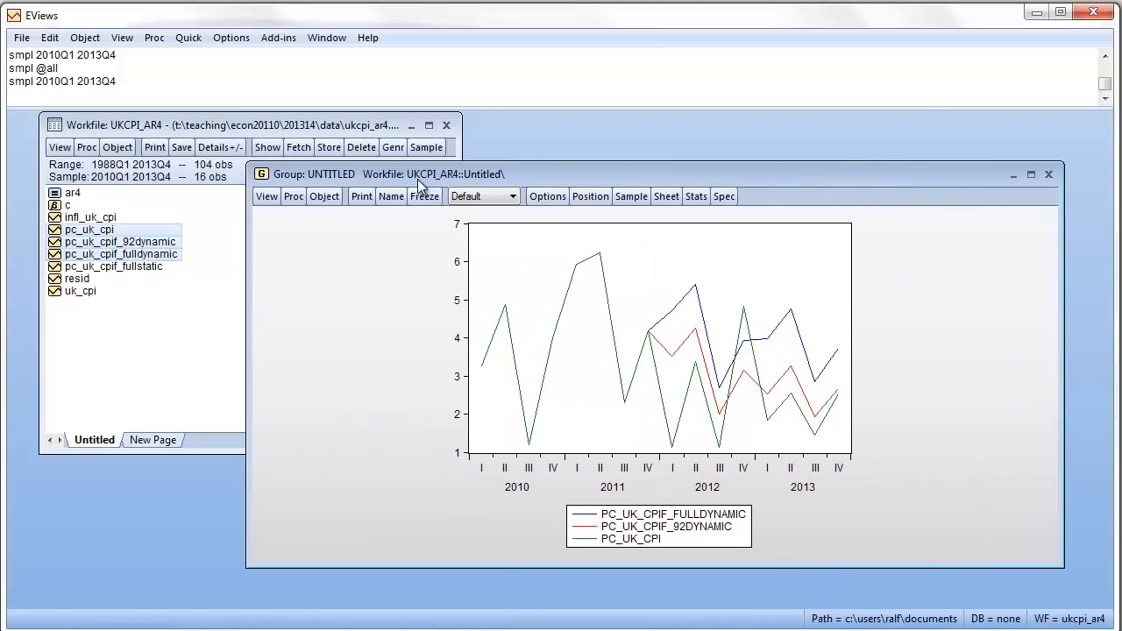
Step: Enlarge the 2010–2013 forecast comparison graph window to fill the screen
left_click_drag(421, 173, 395, 67)
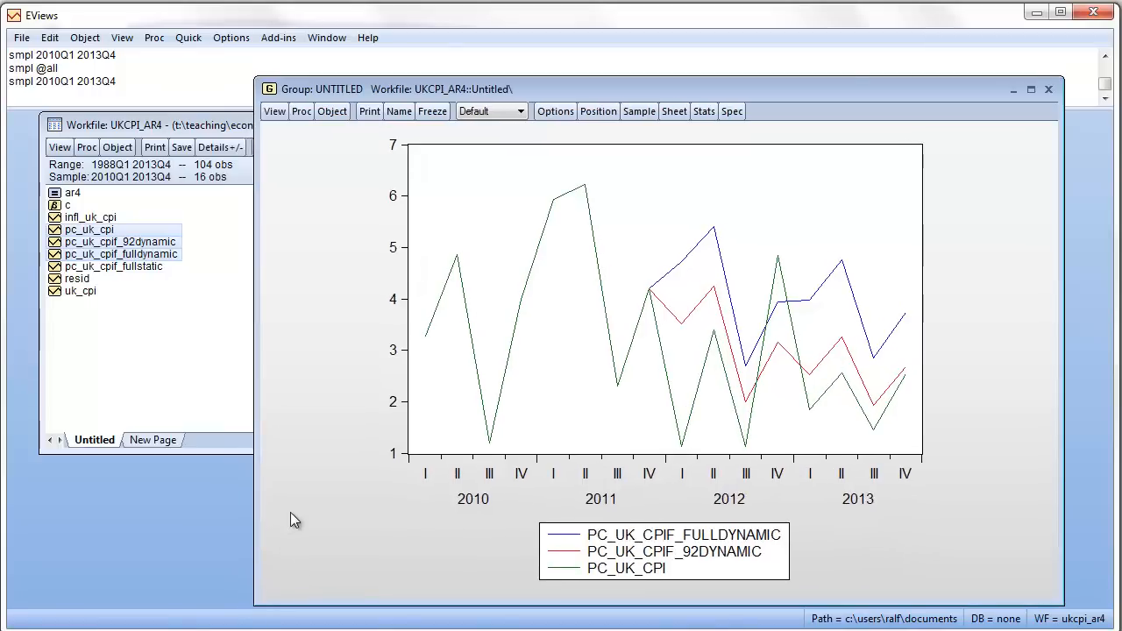
mouse_move(74, 193)
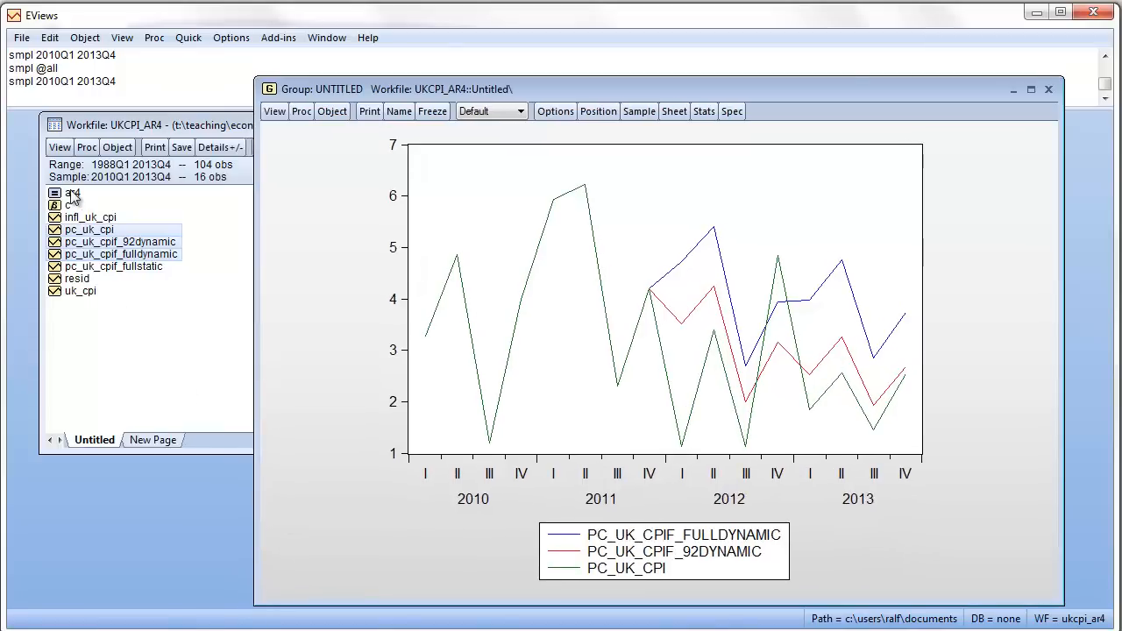
Step: Reopen the ar4 equation's 1992Q1–2011Q4 estimation output over the graph
double_click(72, 191)
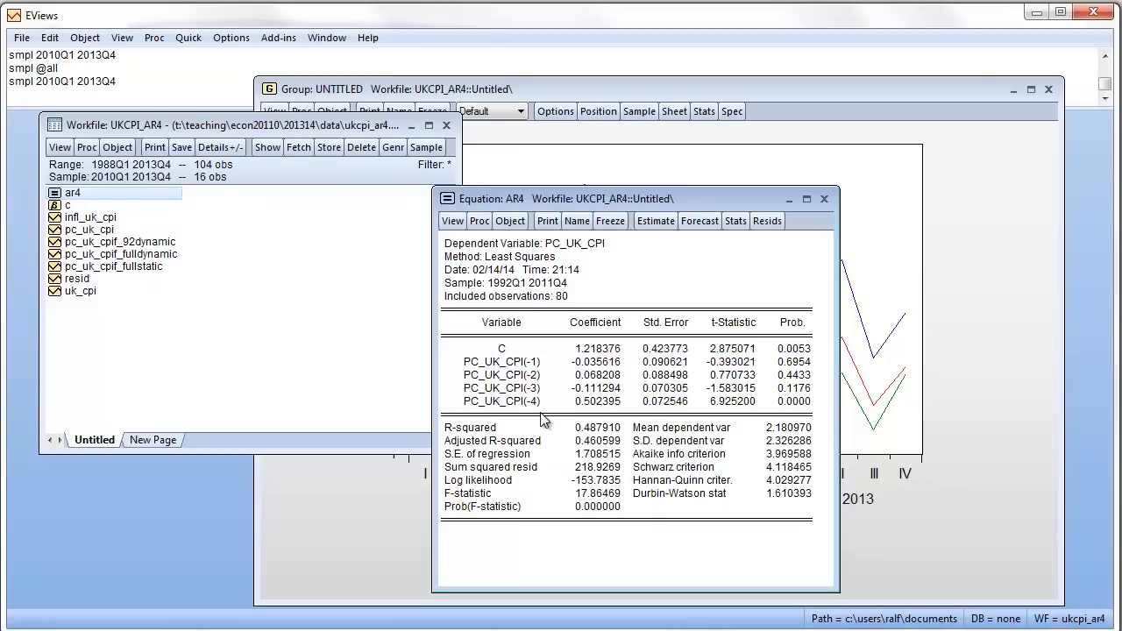
mouse_move(665, 390)
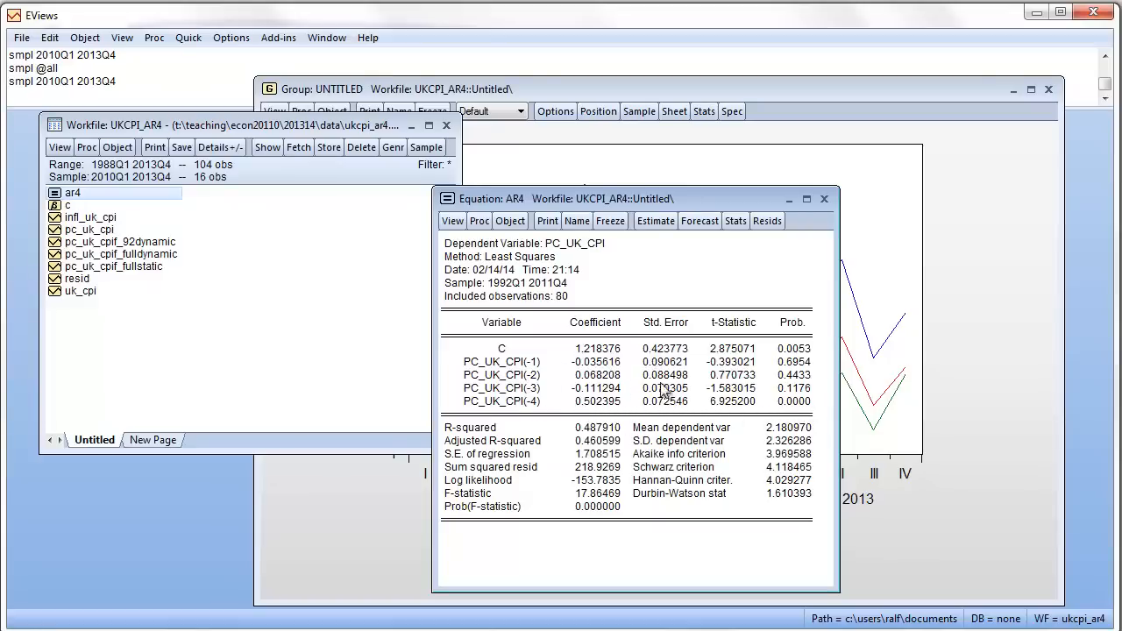
mouse_move(622, 428)
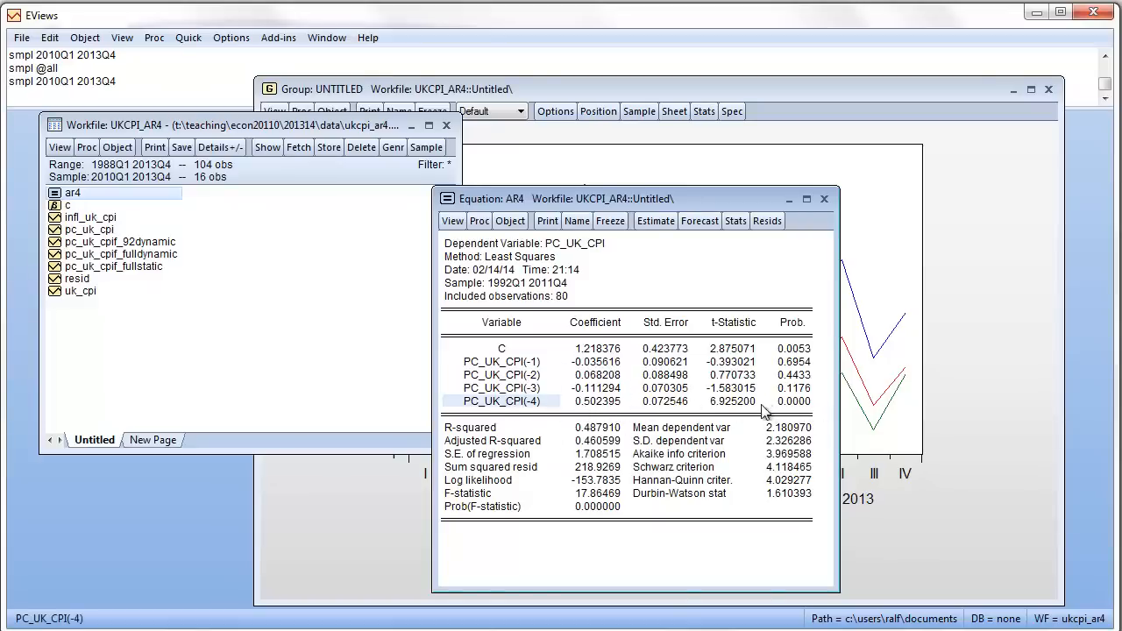
mouse_move(529, 406)
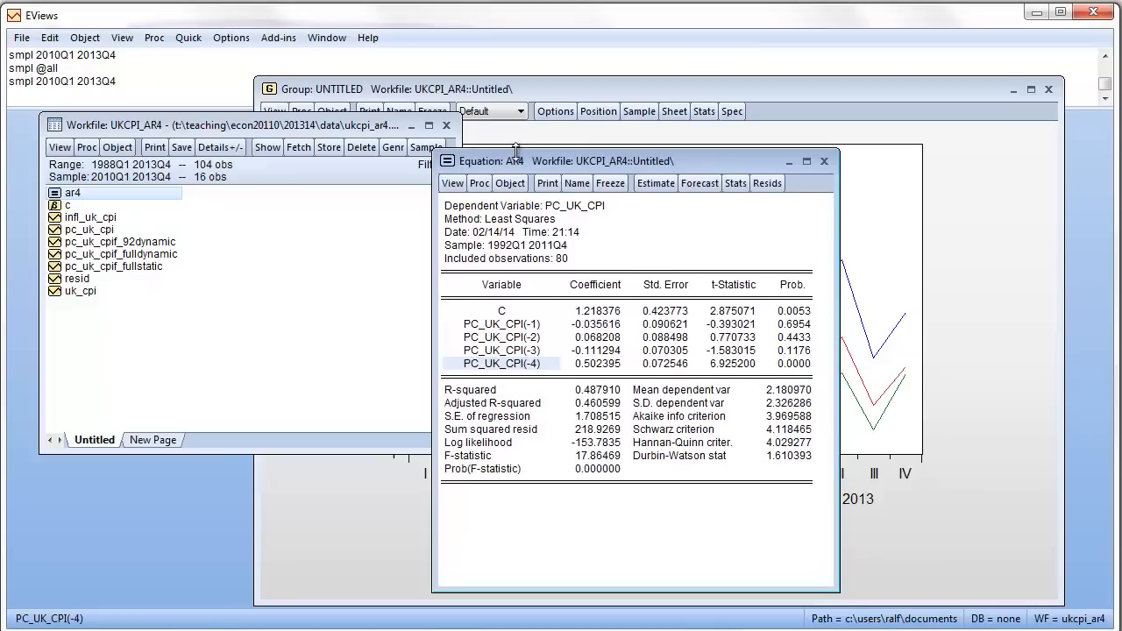
mouse_move(873, 379)
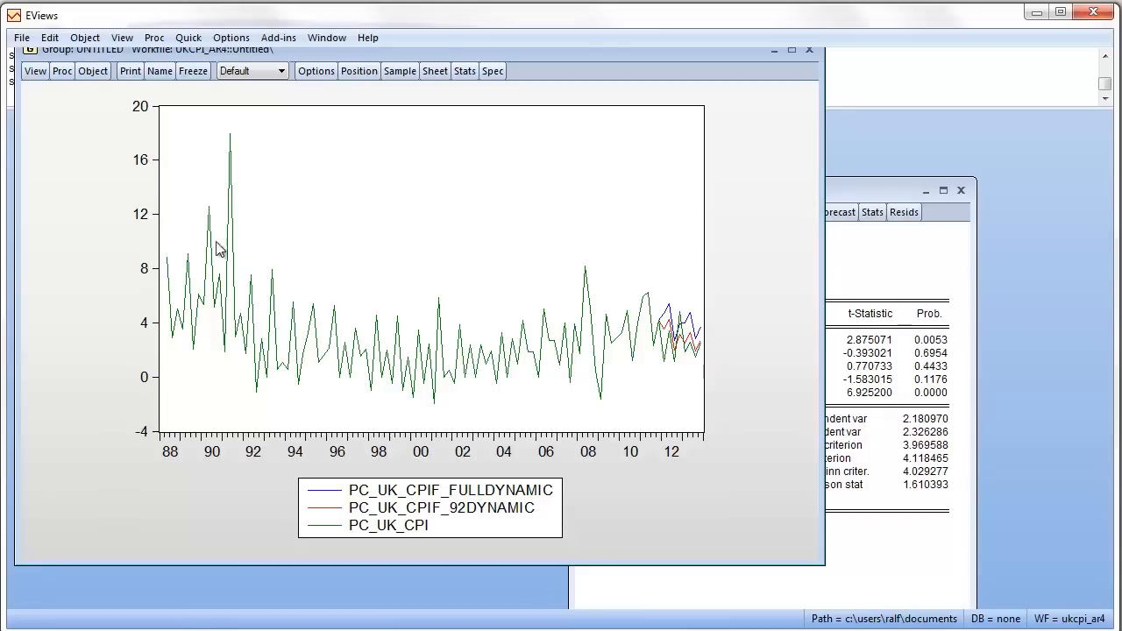
mouse_move(130, 290)
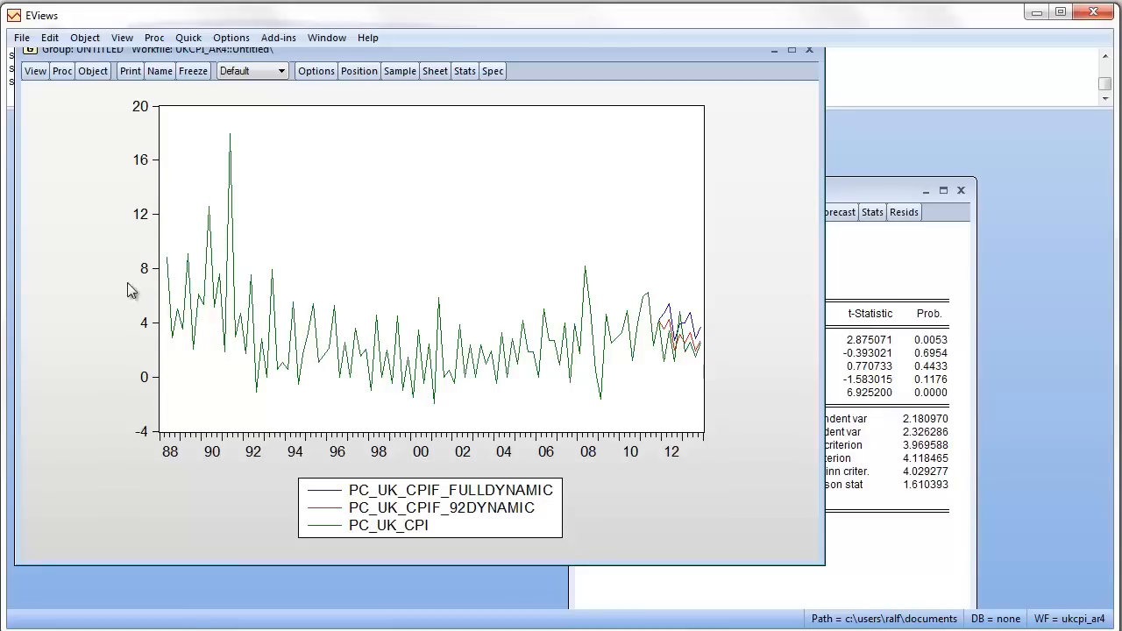
mouse_move(235, 252)
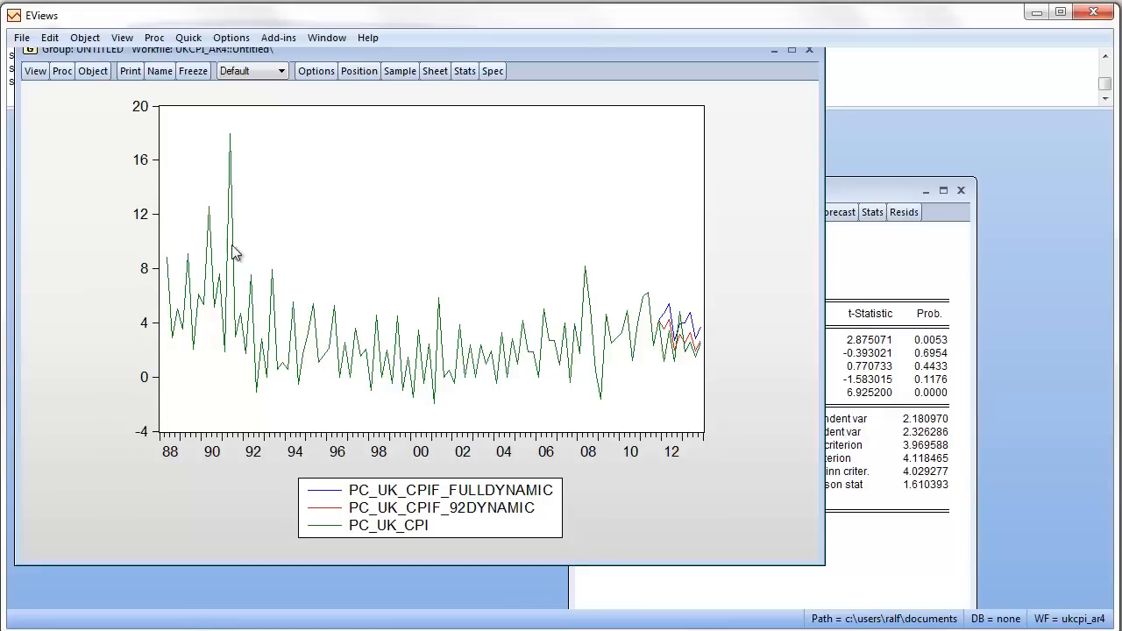
mouse_move(709, 329)
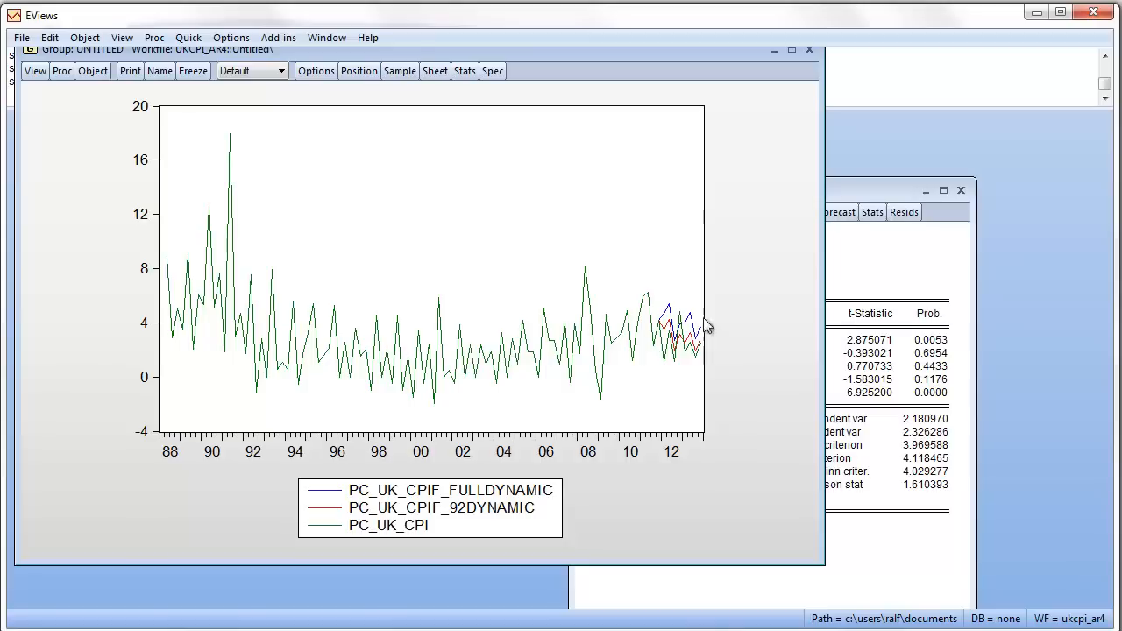
mouse_move(124, 319)
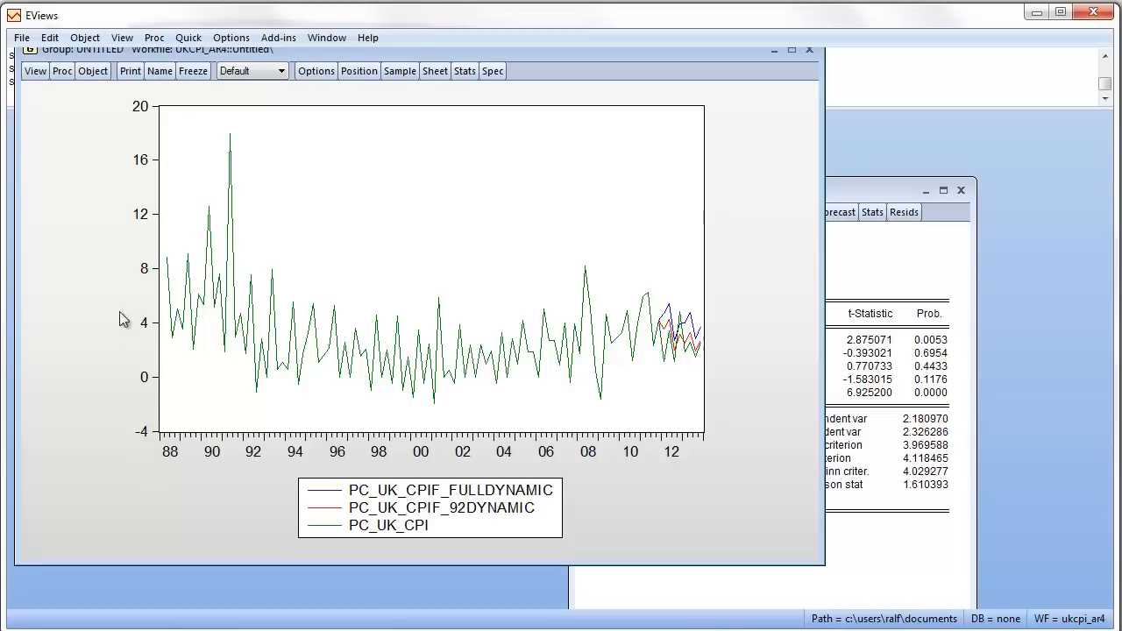
mouse_move(673, 341)
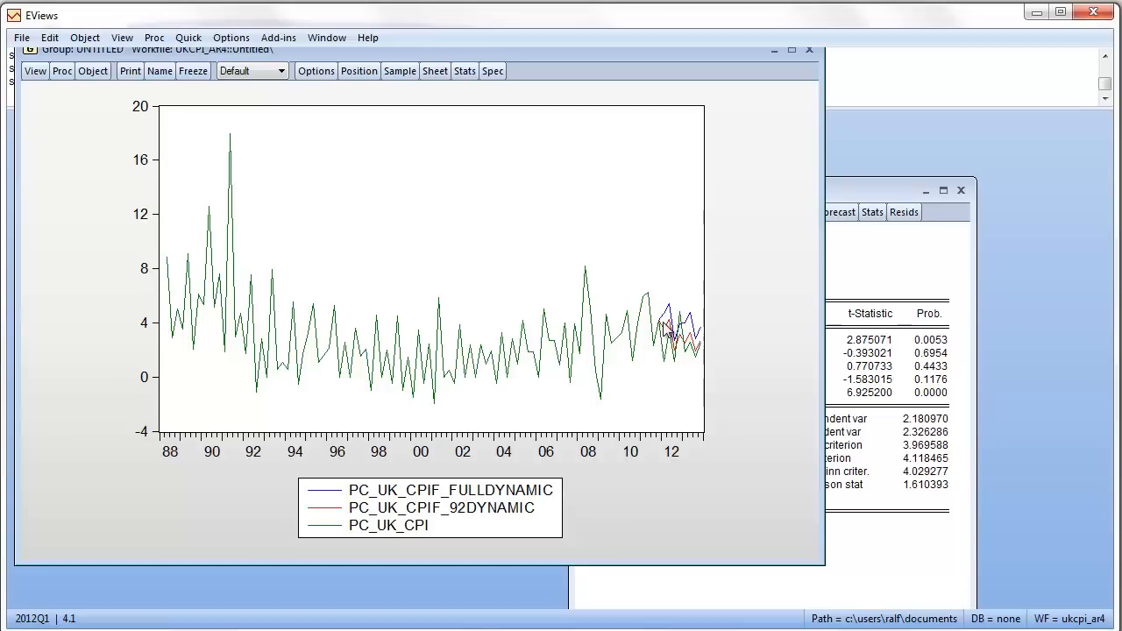
mouse_move(172, 407)
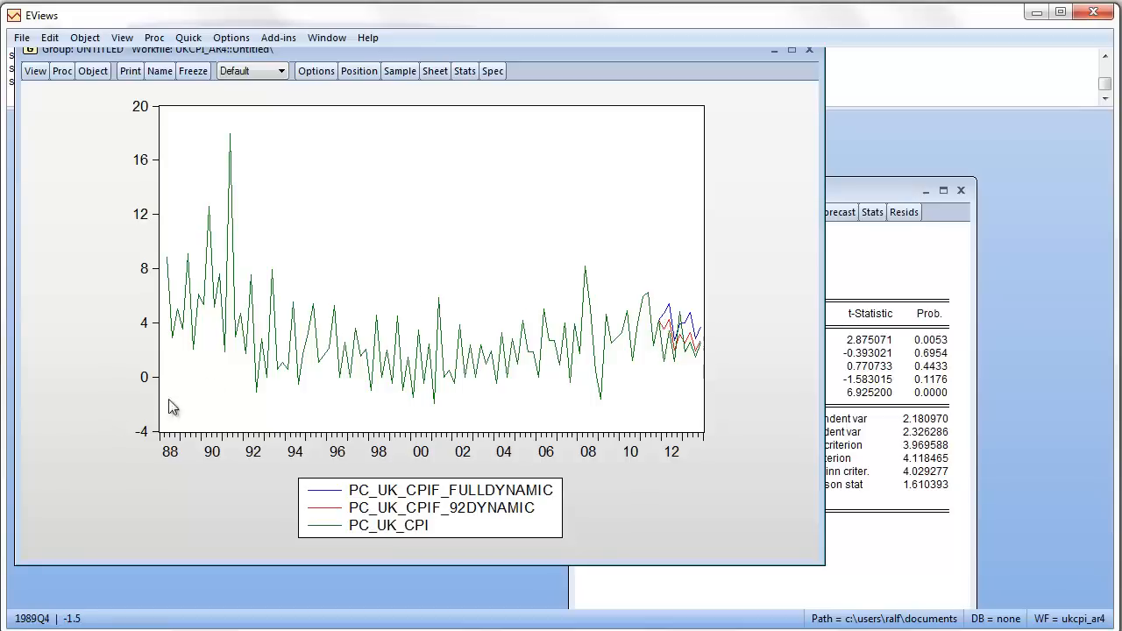
mouse_move(256, 502)
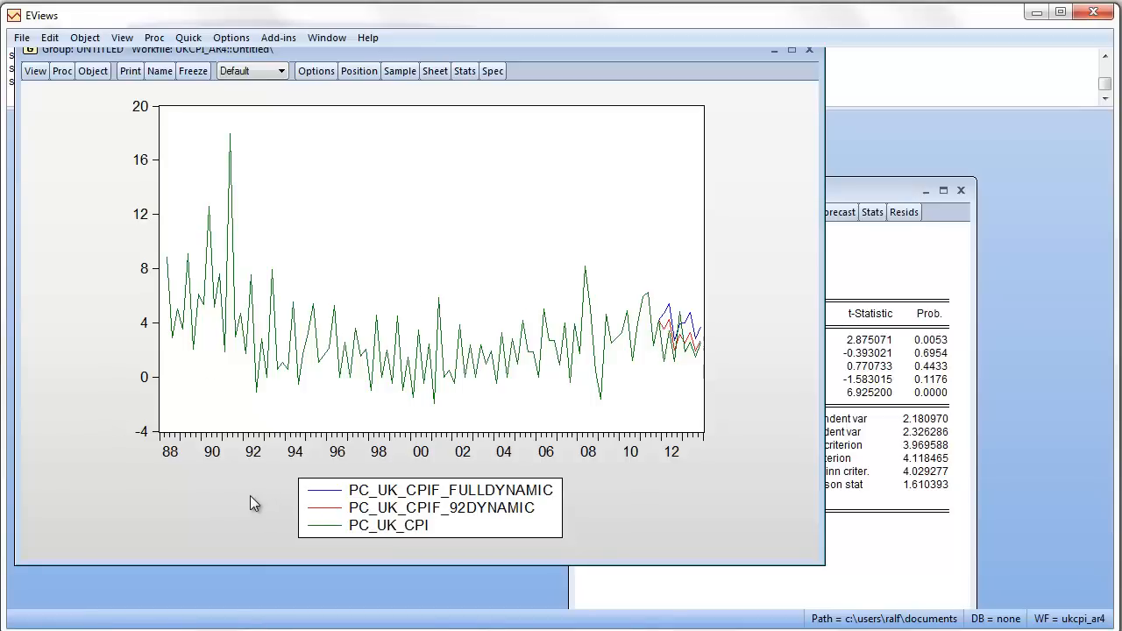
mouse_move(212, 393)
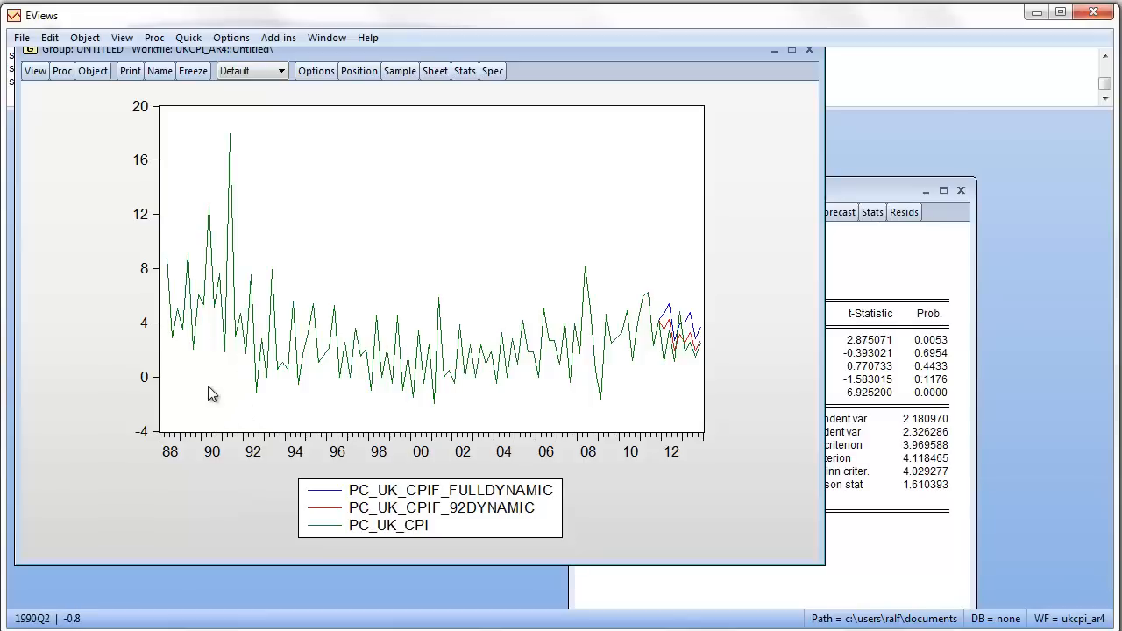